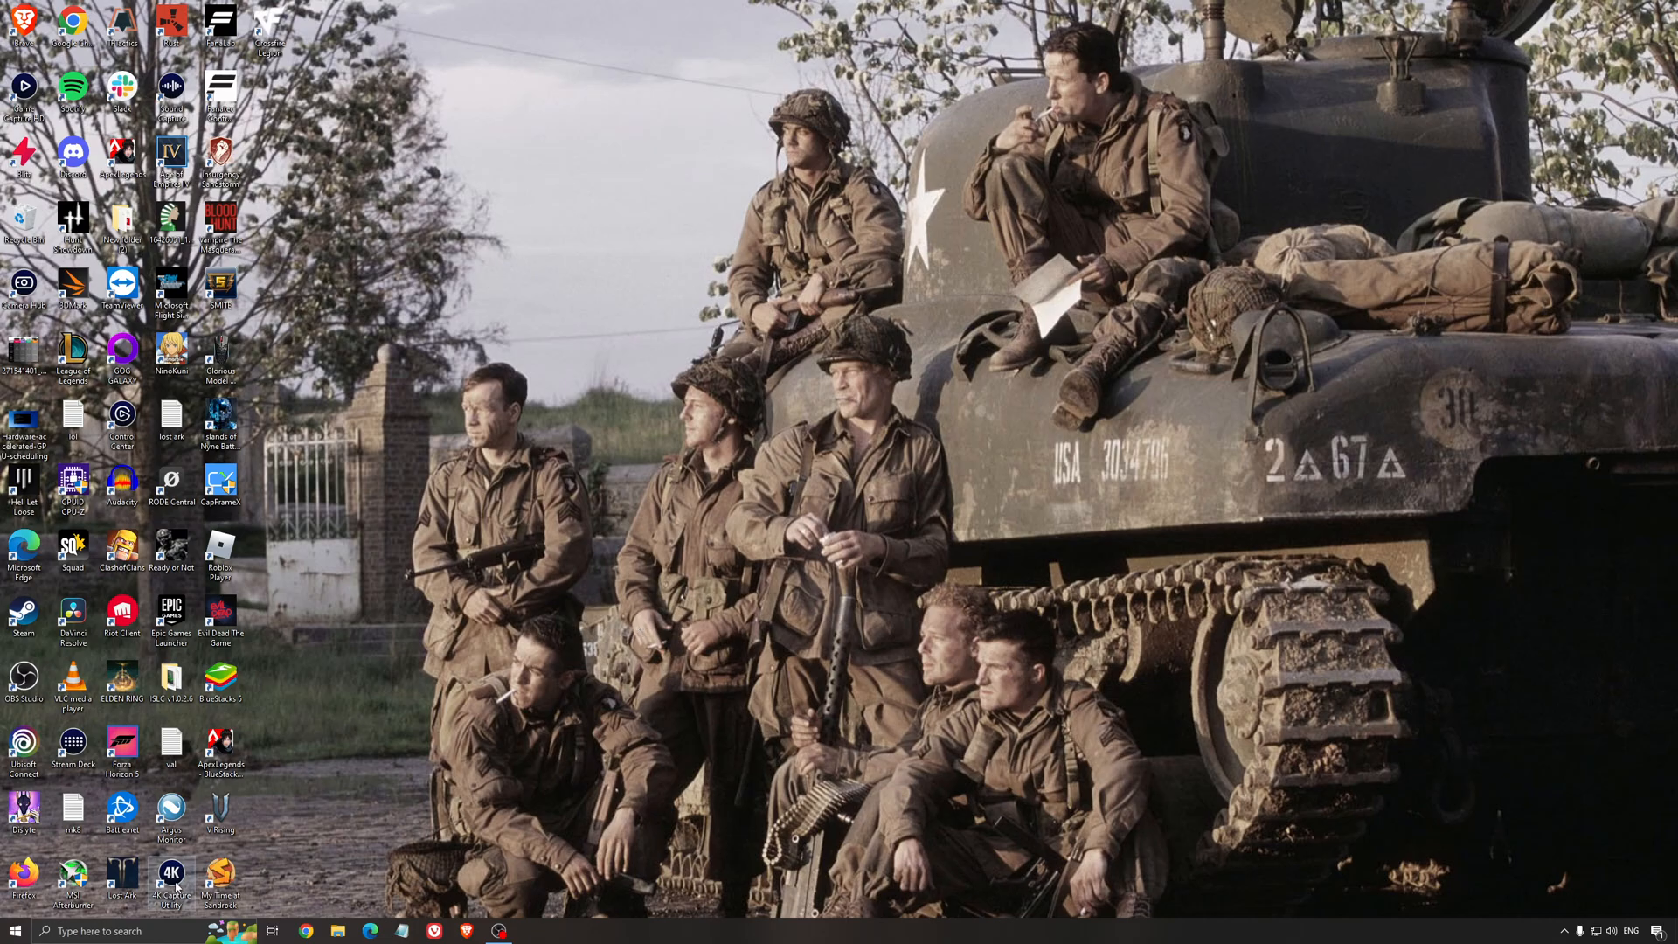
Search 'game mode settings' and confirm Game Mode is switched on
type("game mode settings")
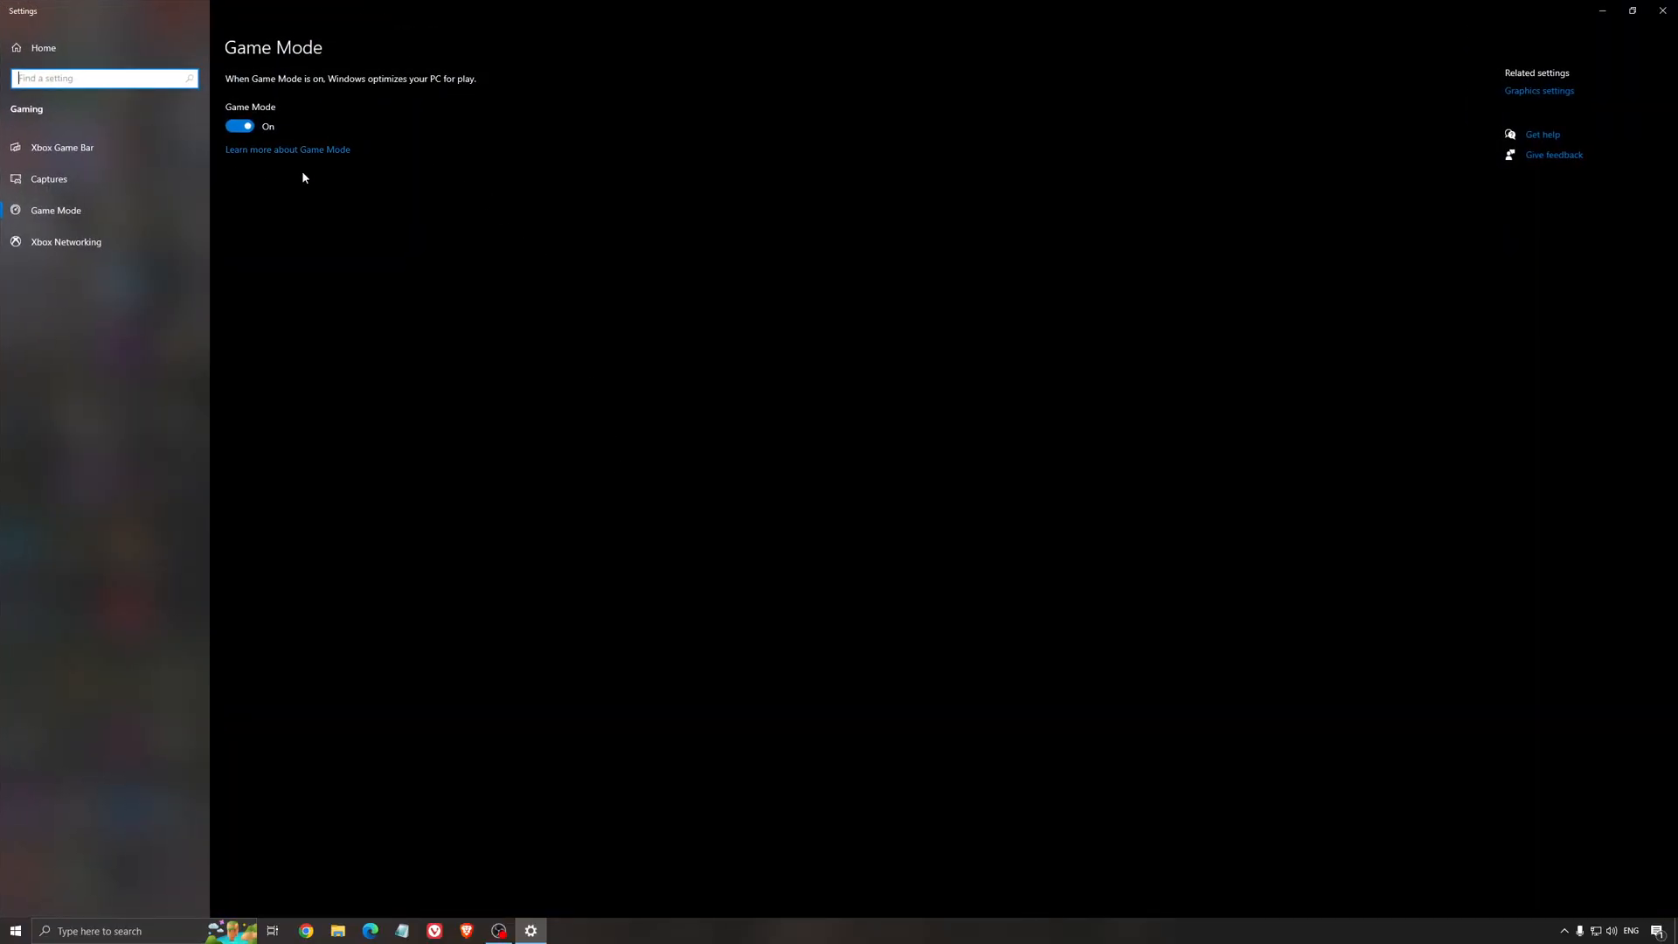
mouse_move(608, 258)
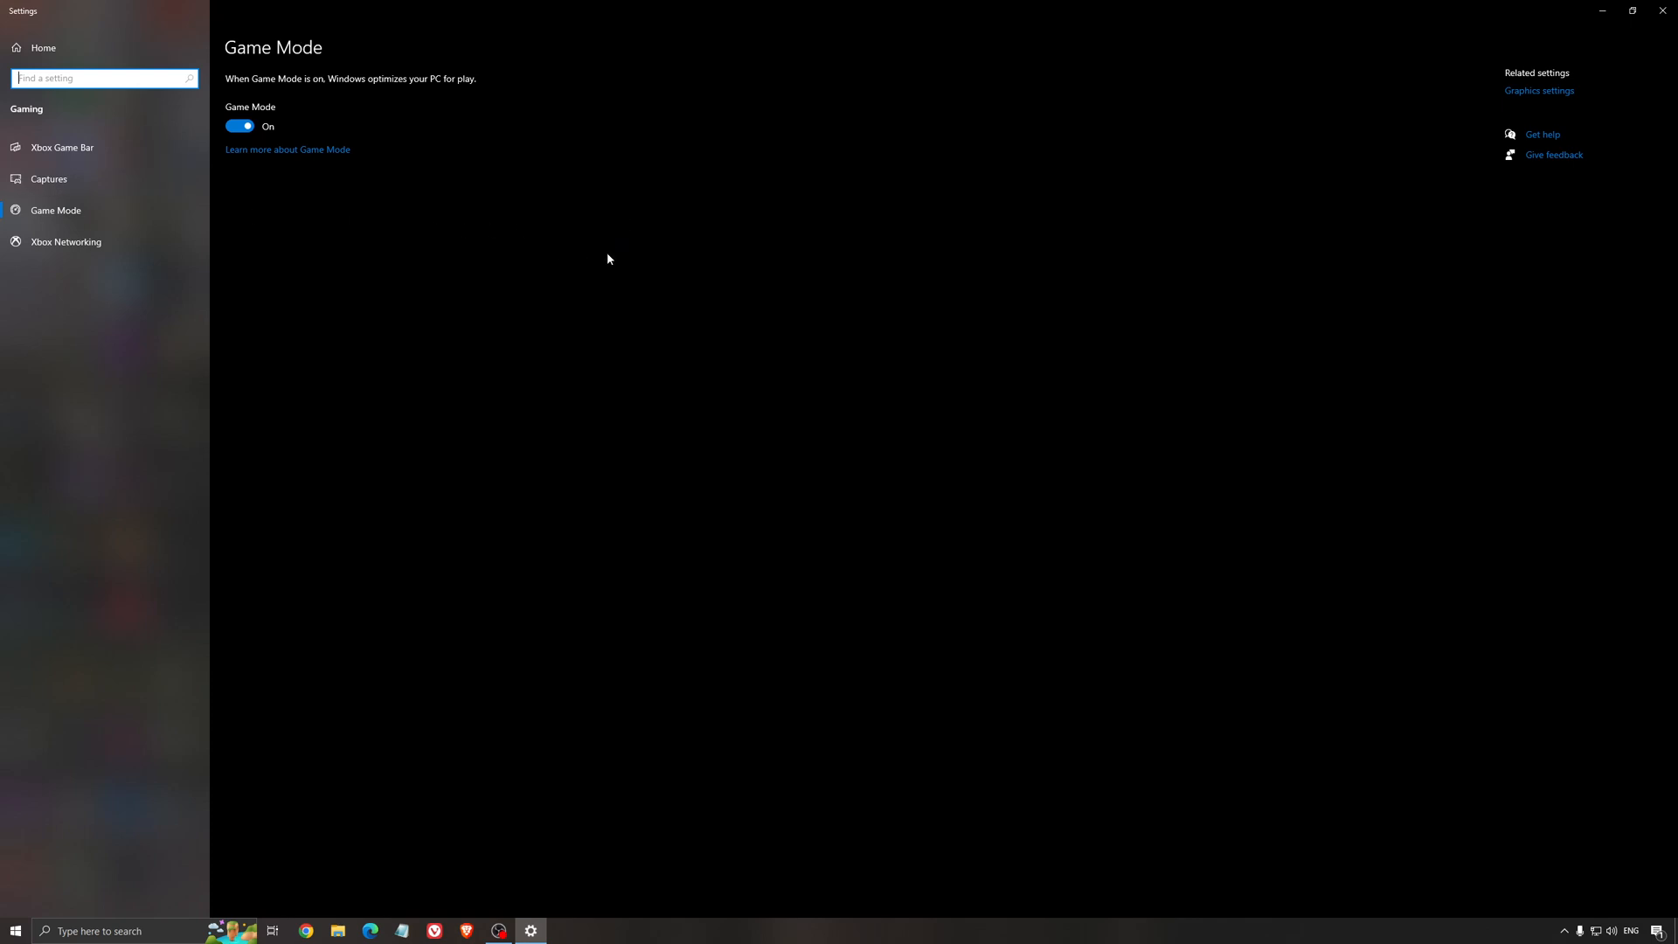
mouse_move(604, 267)
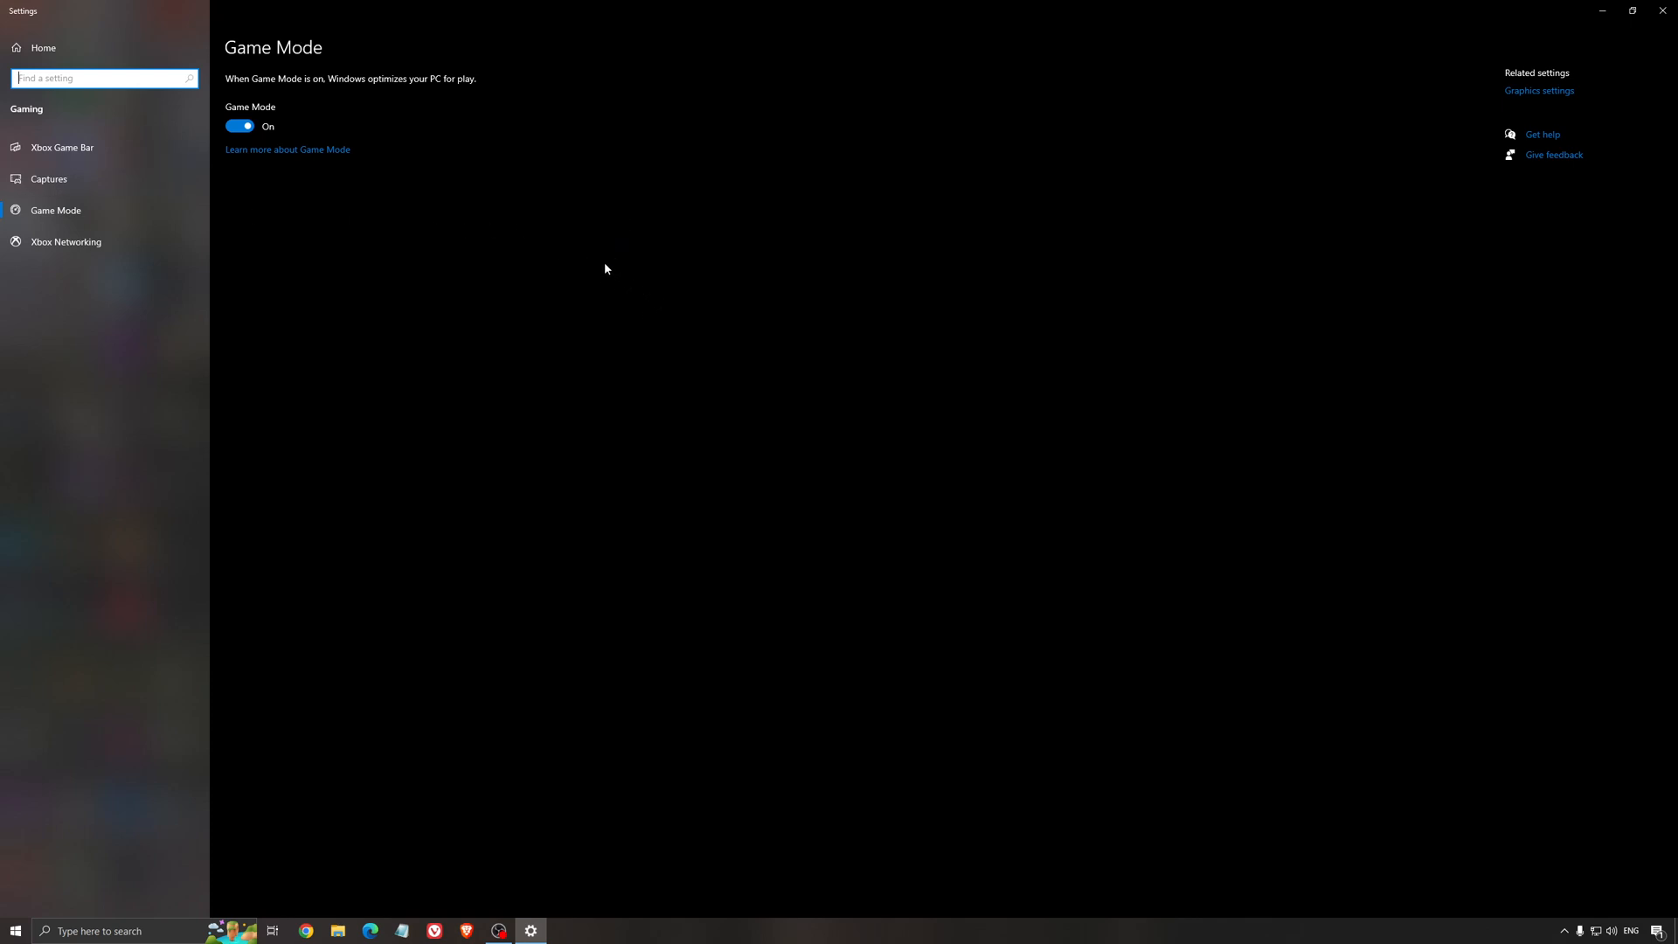
mouse_move(263, 56)
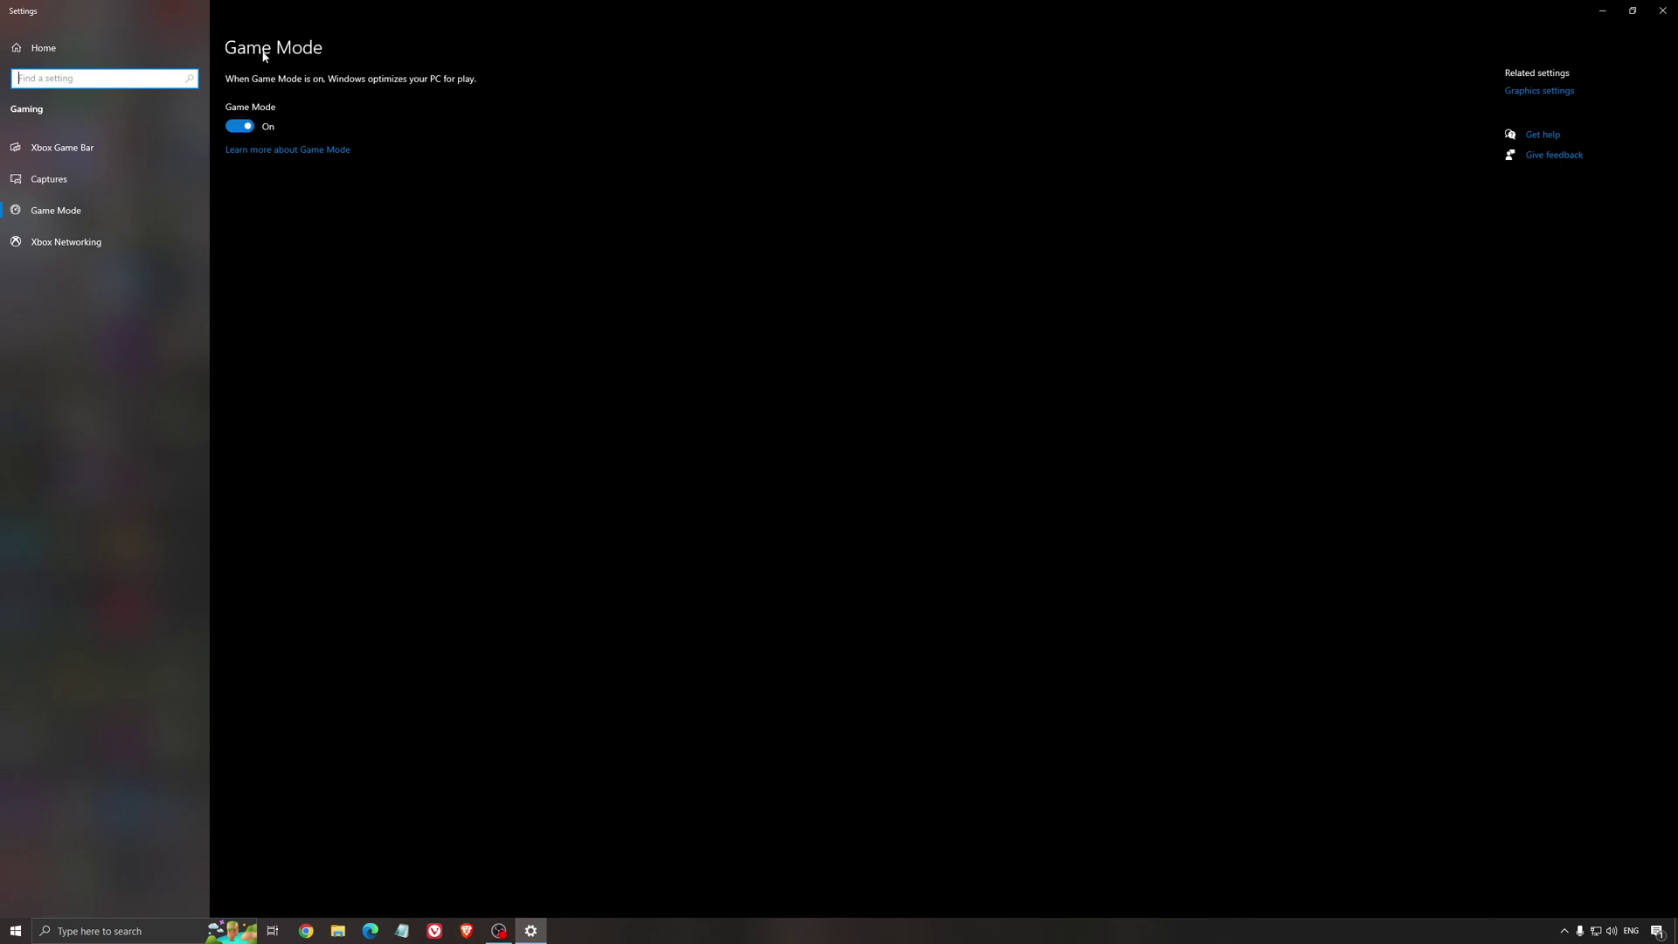
mouse_move(483, 281)
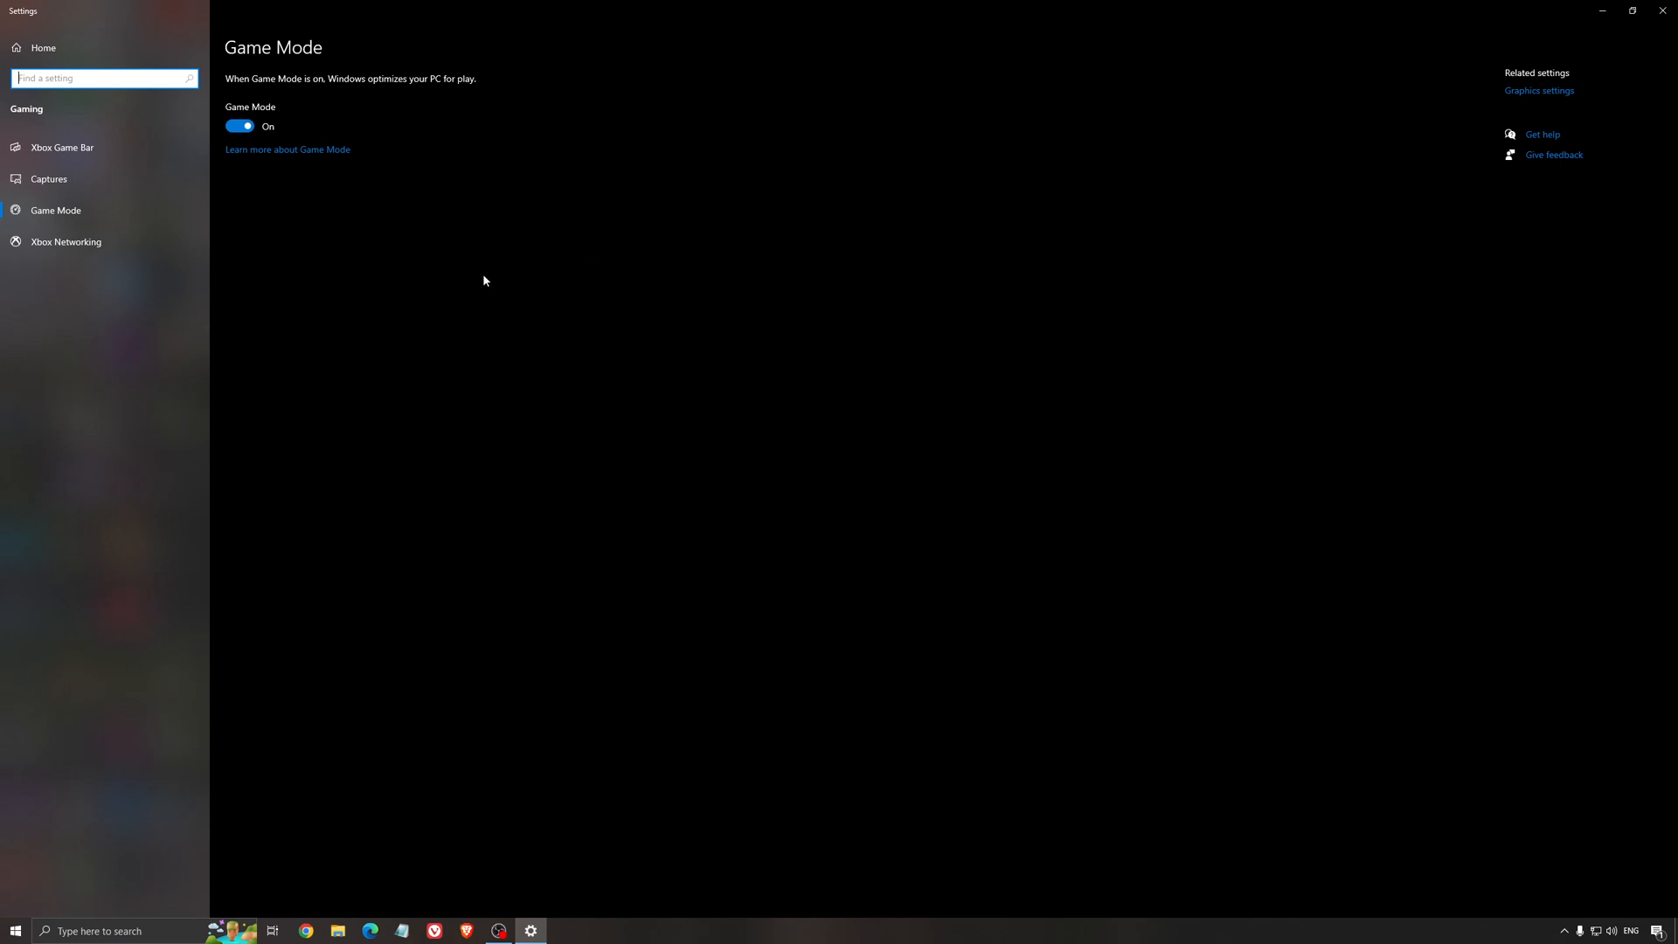
mouse_move(116, 168)
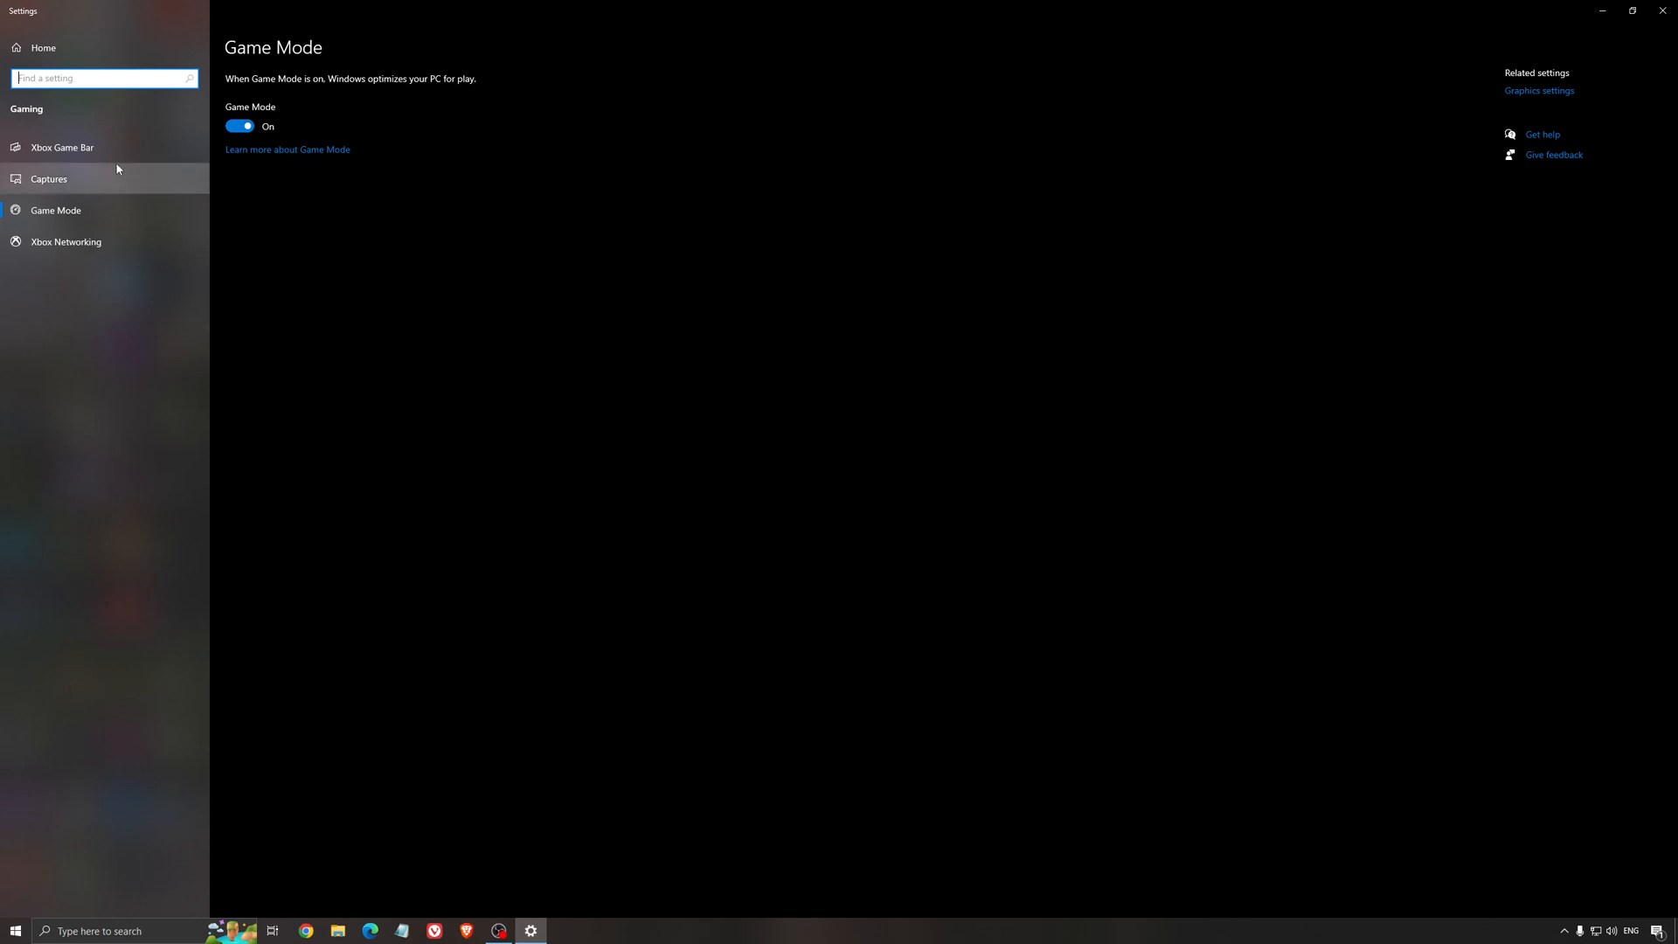
Check Xbox Game Bar and background recording under Captures are both off
left_click(61, 147)
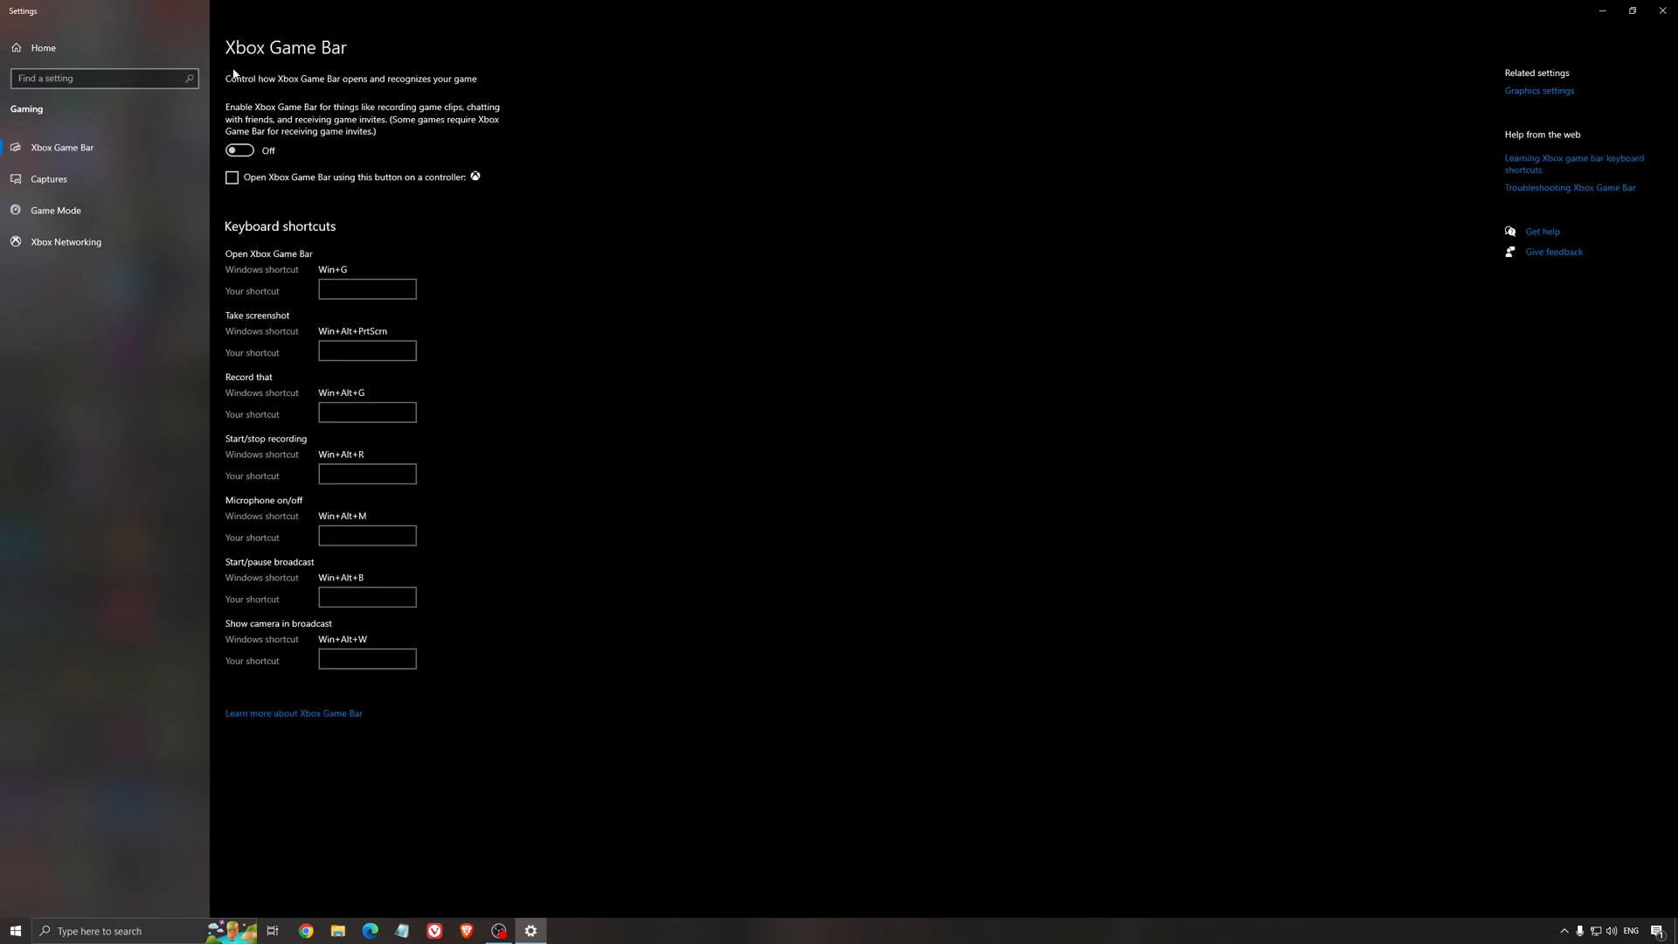
mouse_move(754, 234)
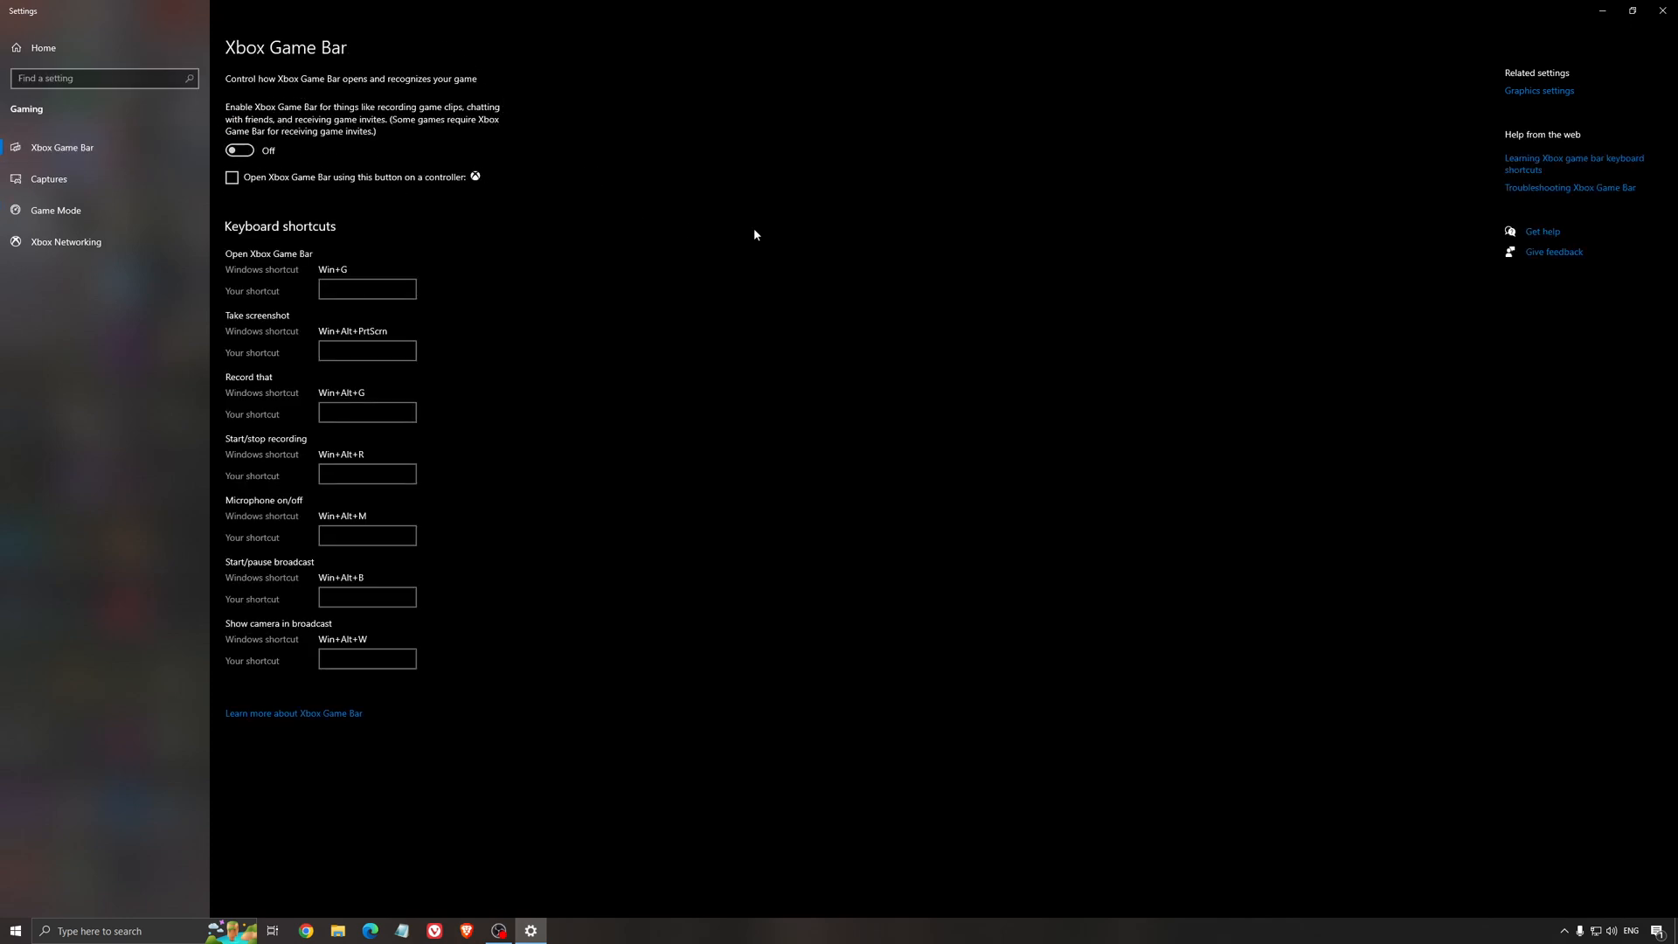
mouse_move(729, 241)
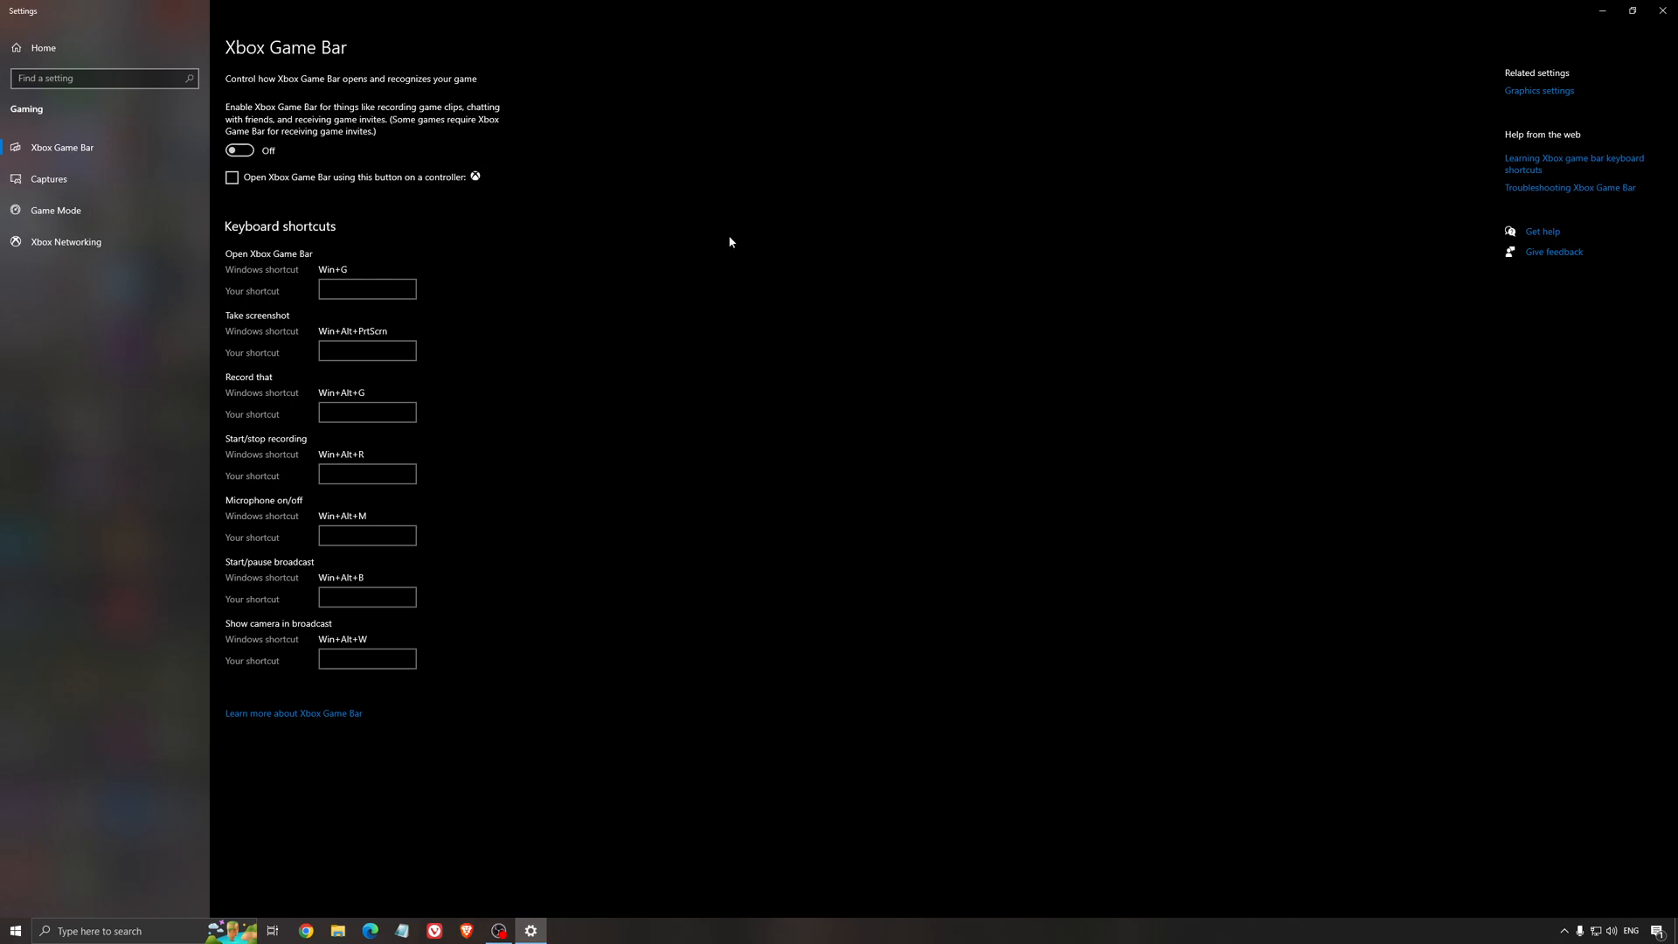
mouse_move(478, 252)
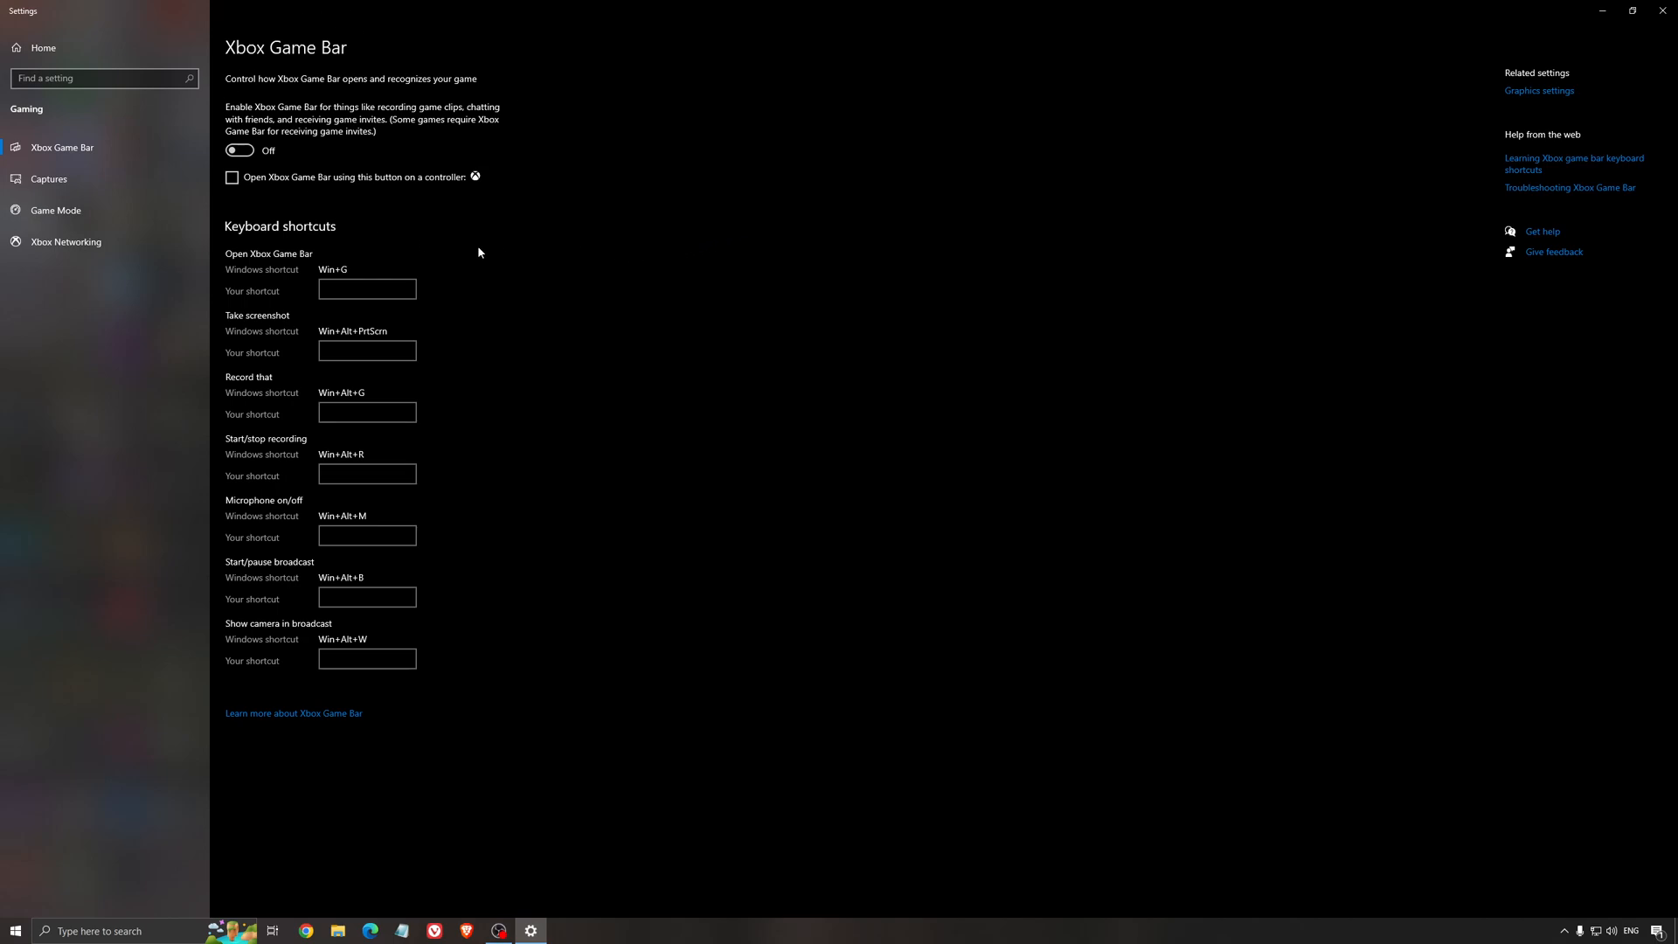
left_click(48, 178)
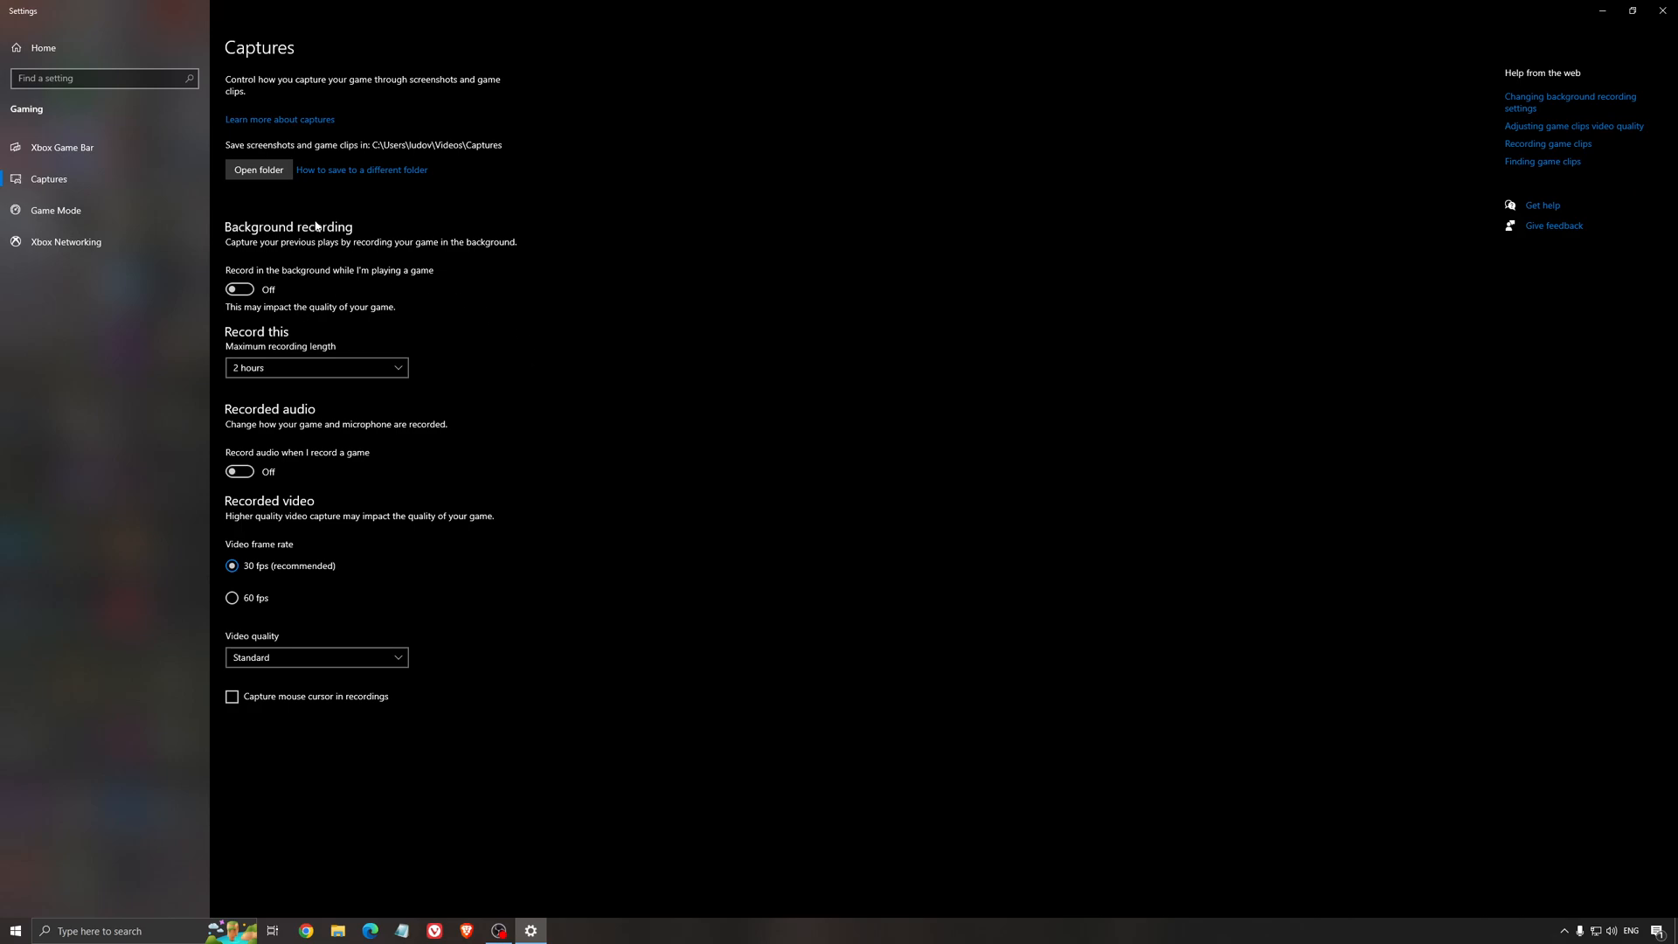
mouse_move(569, 406)
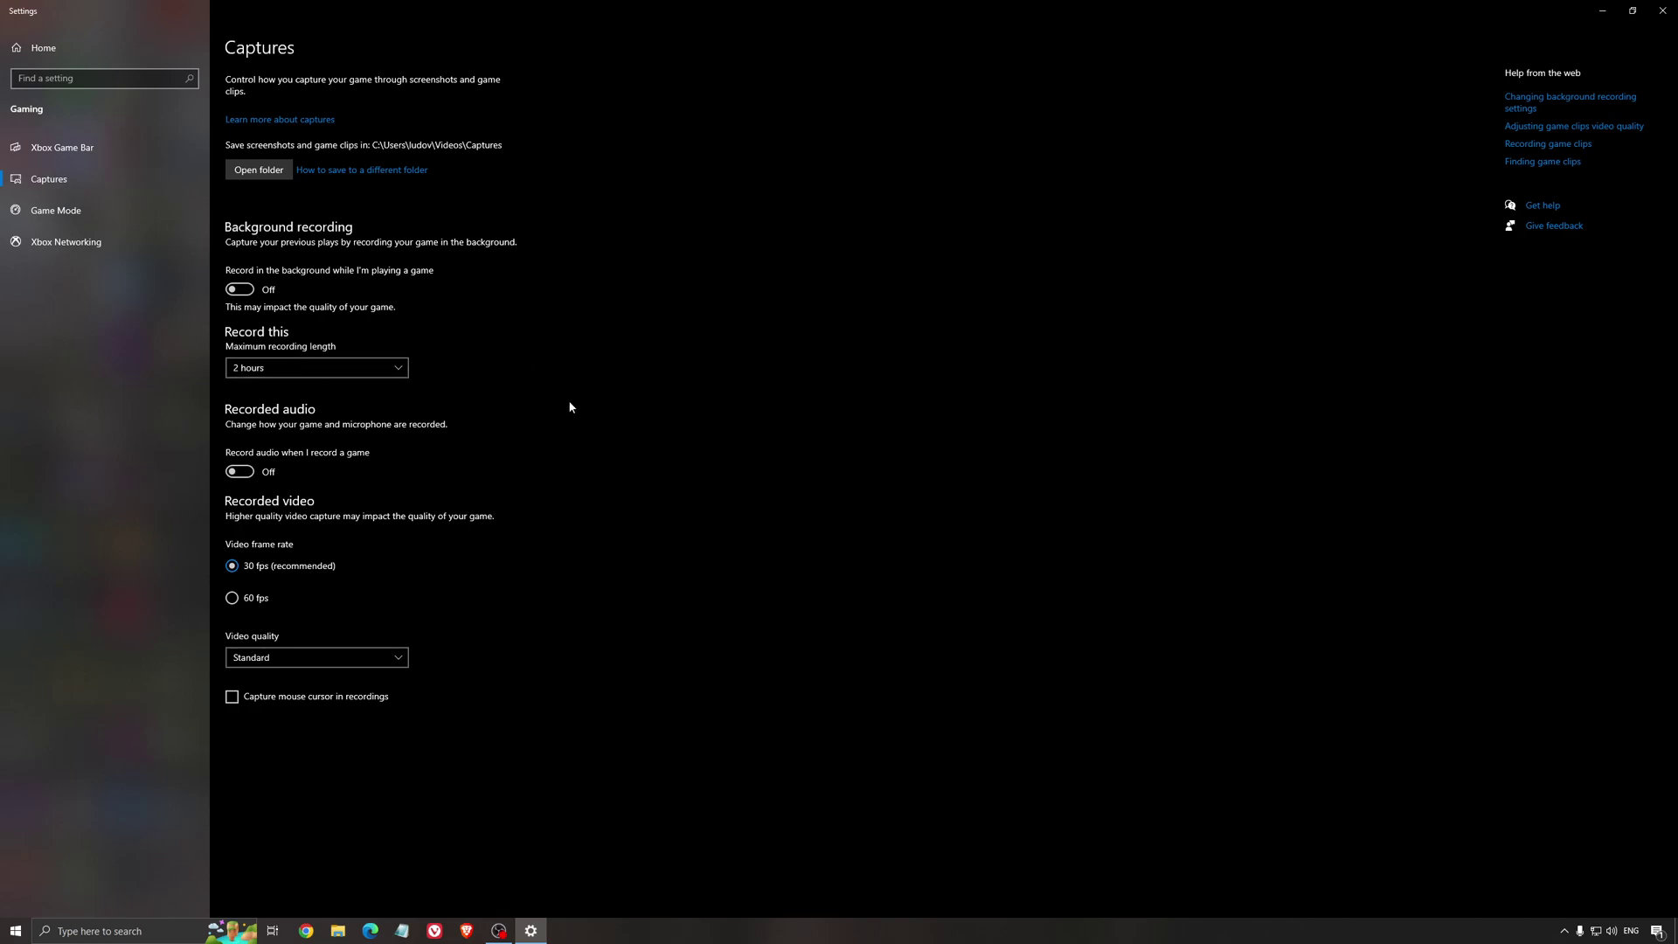
mouse_move(1477, 68)
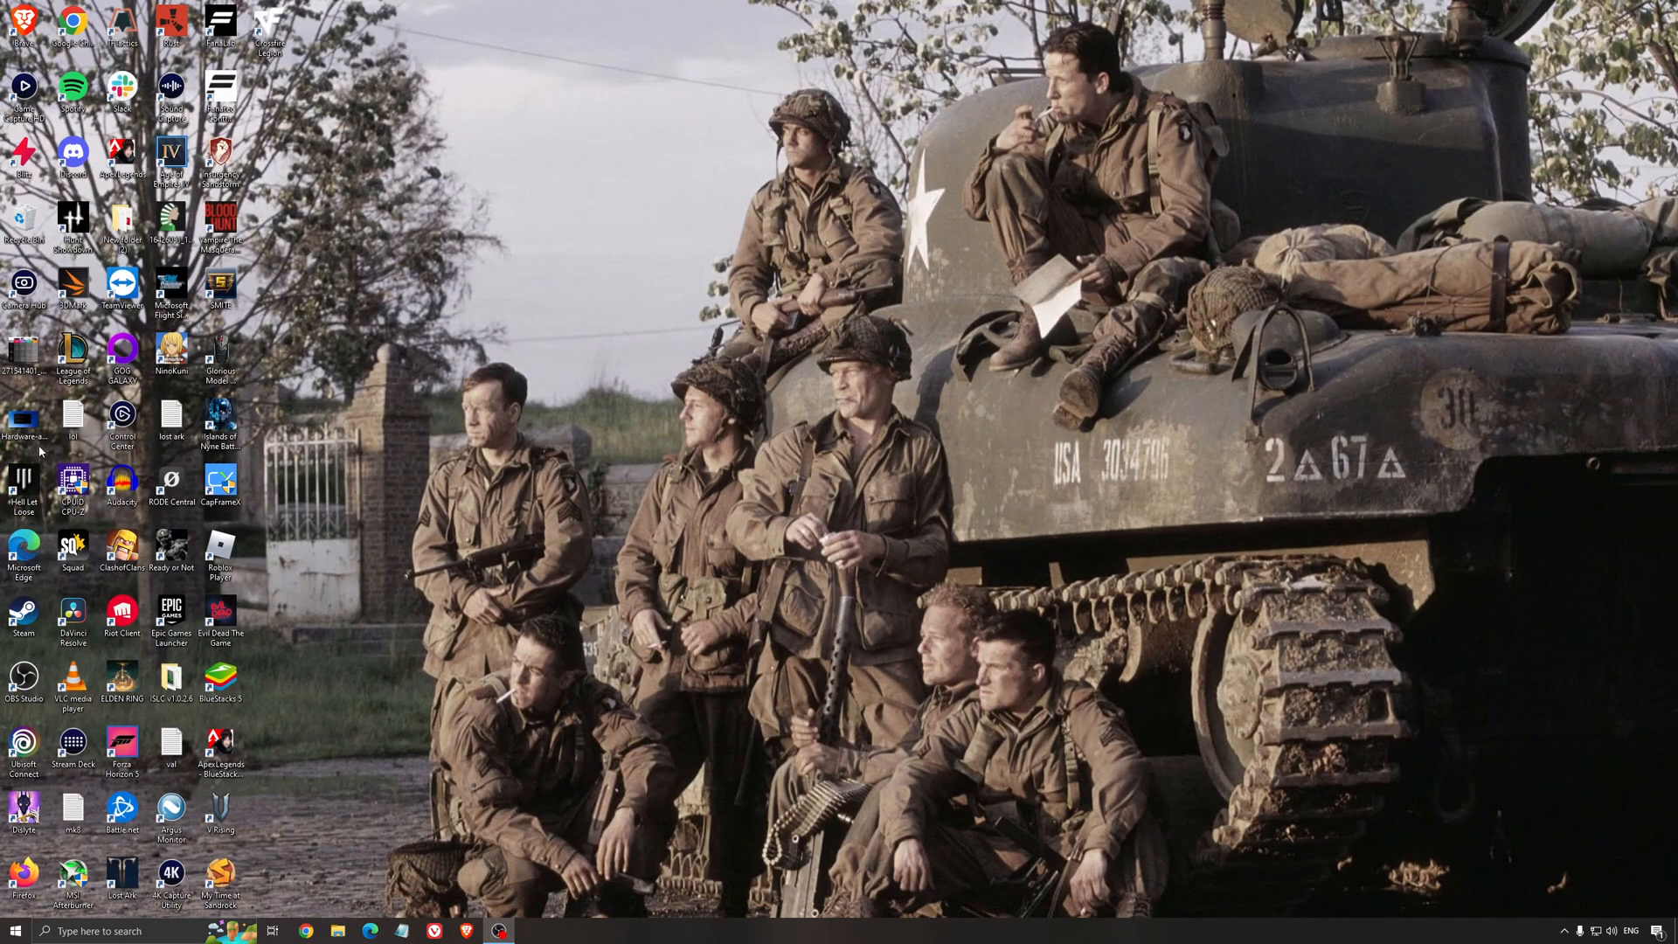
View the Hardware-accelerated-GPU-scheduling.jpg image showing GPU scheduling switched on
double_click(23, 417)
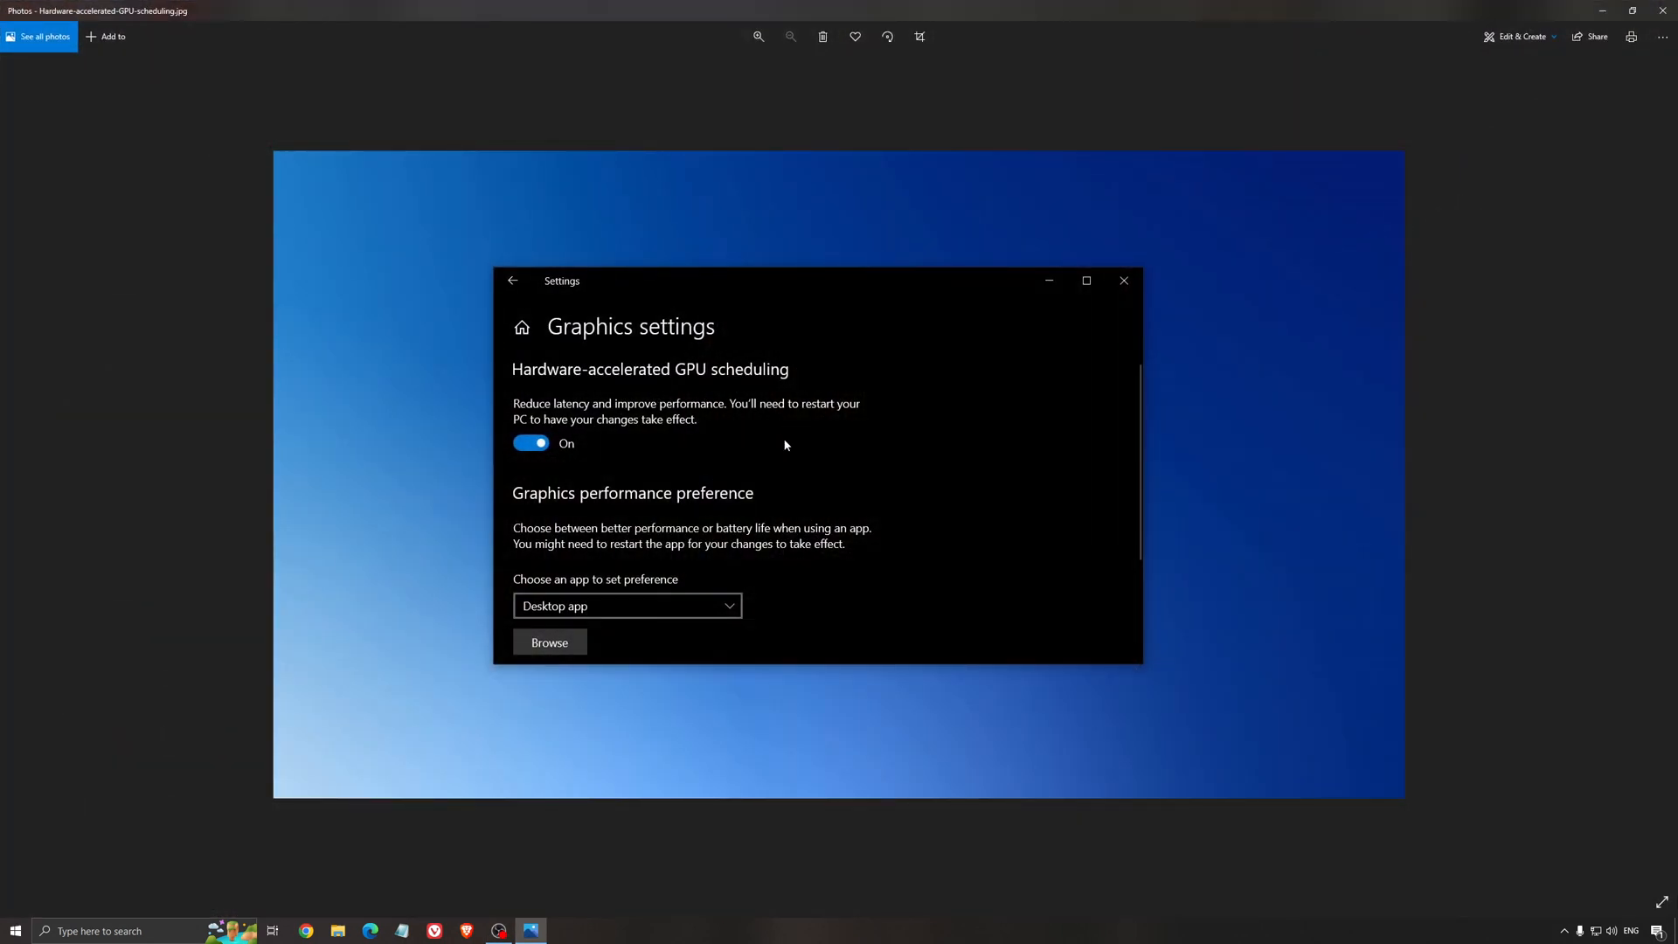
mouse_move(591, 314)
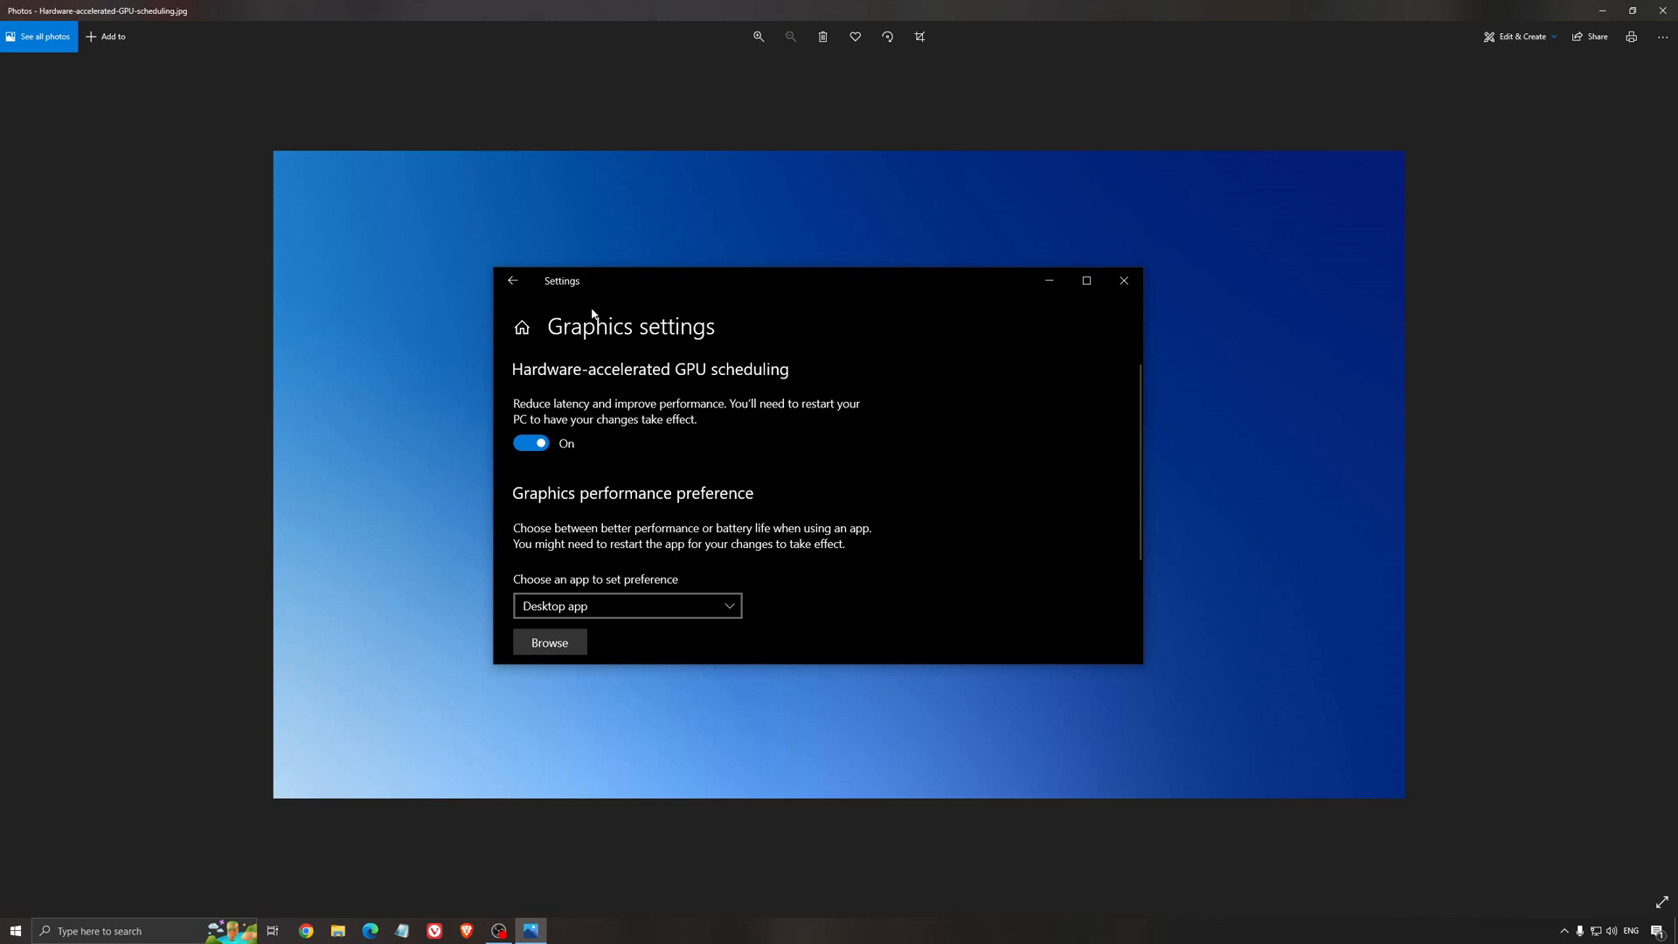
mouse_move(907, 447)
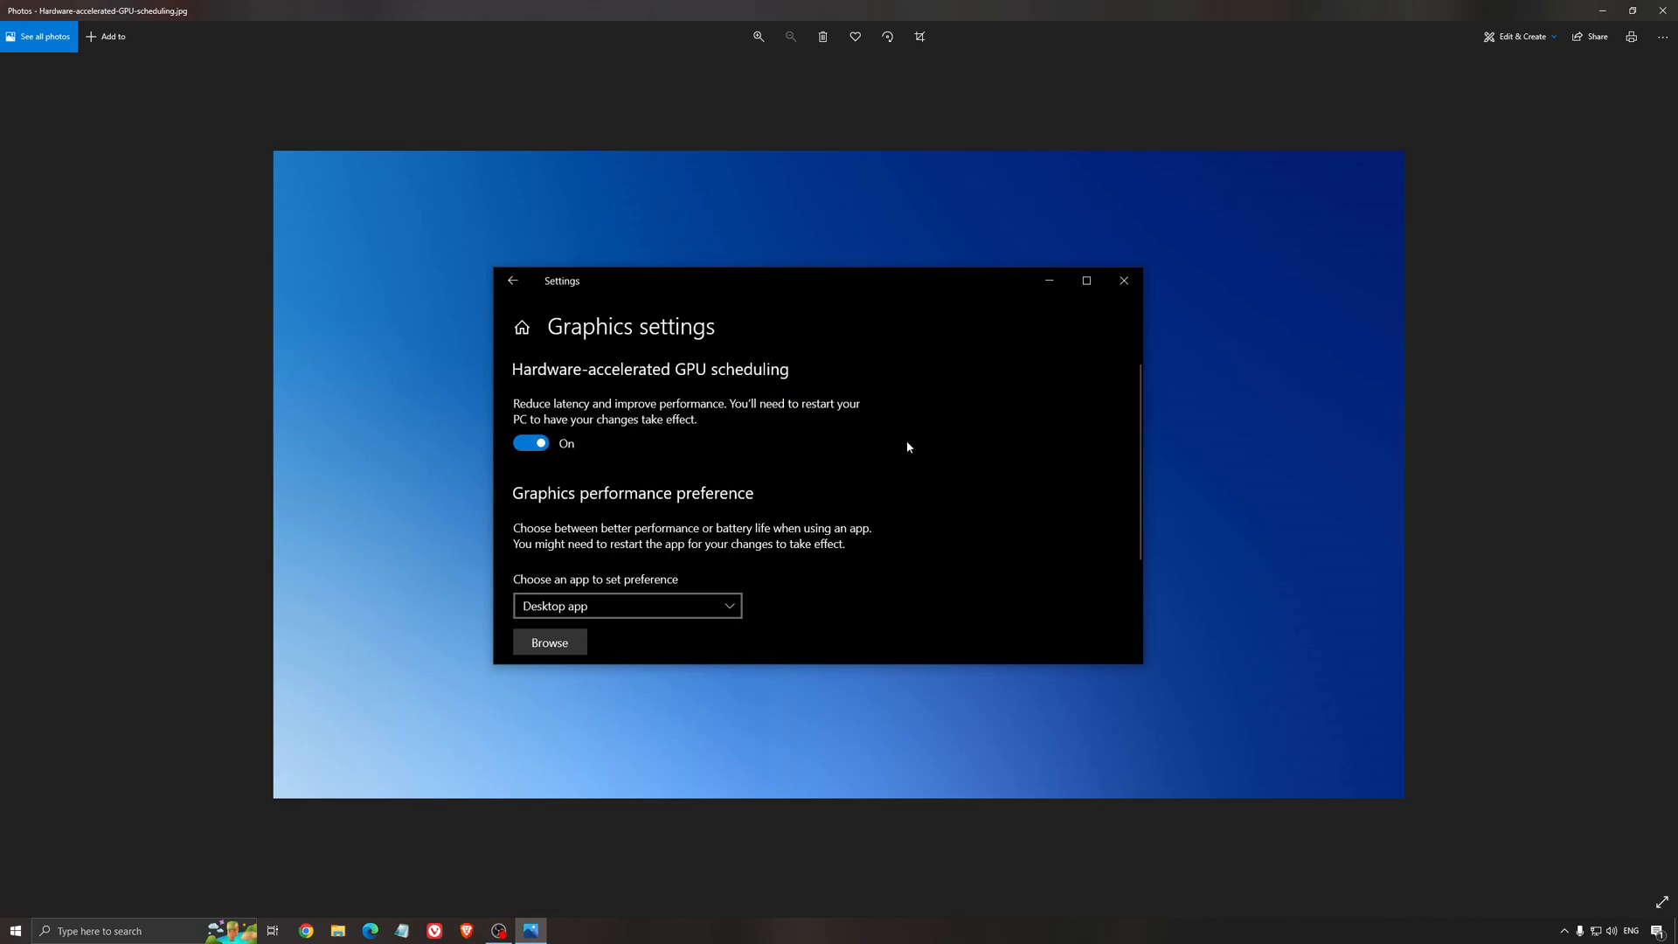
mouse_move(839, 497)
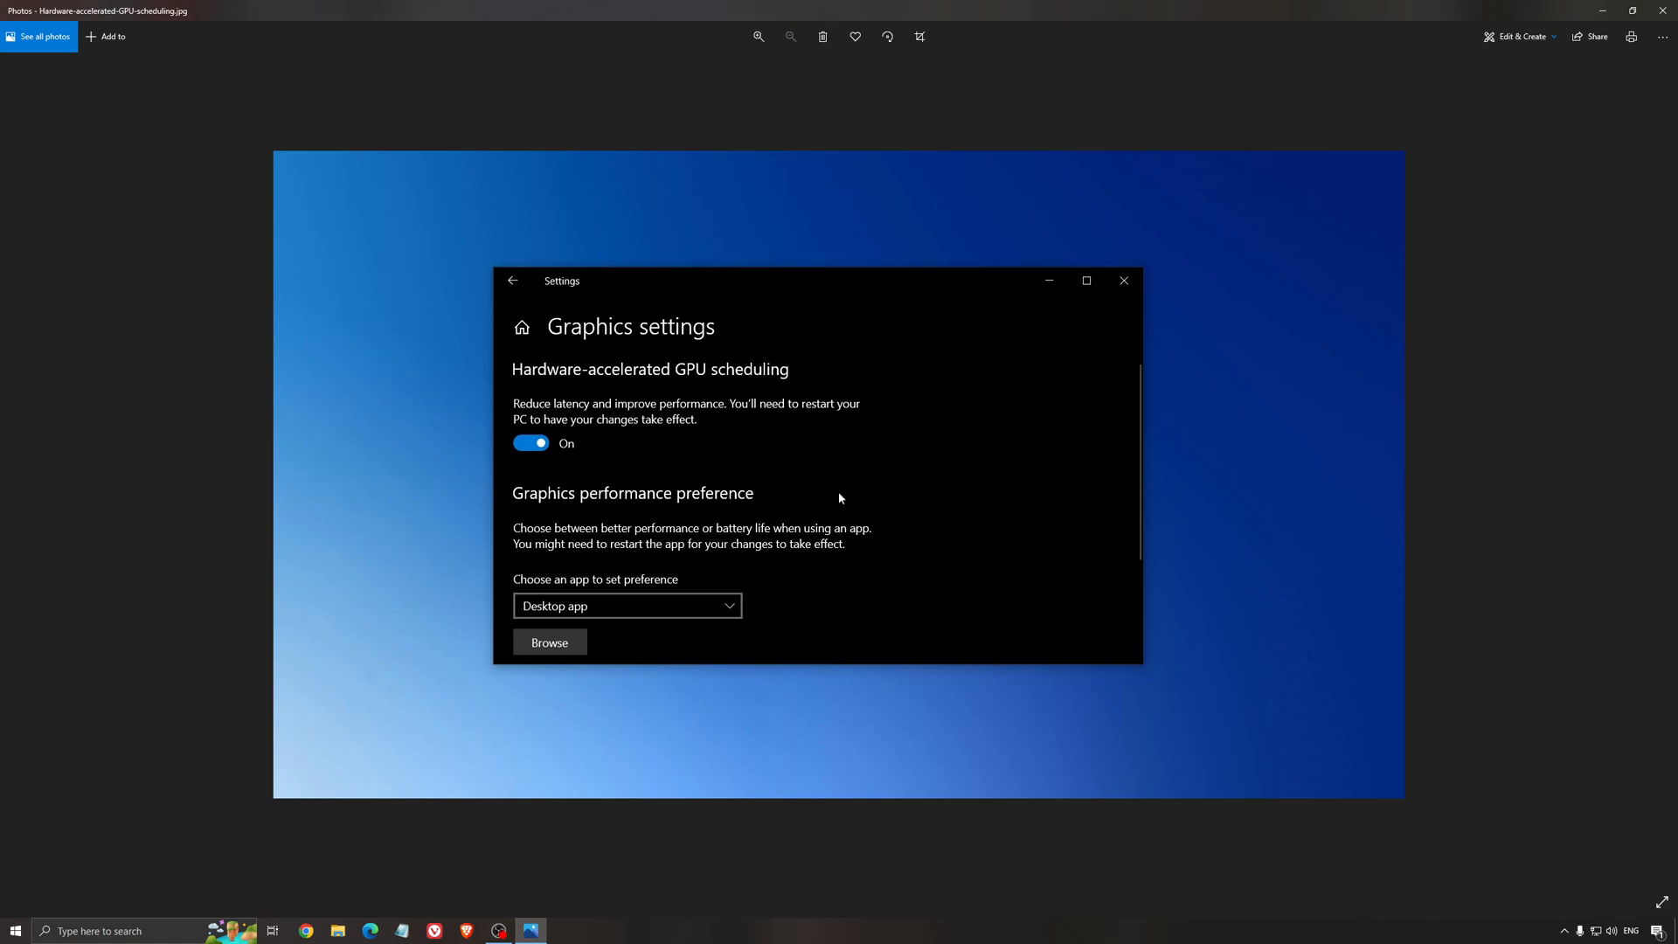
mouse_move(918, 518)
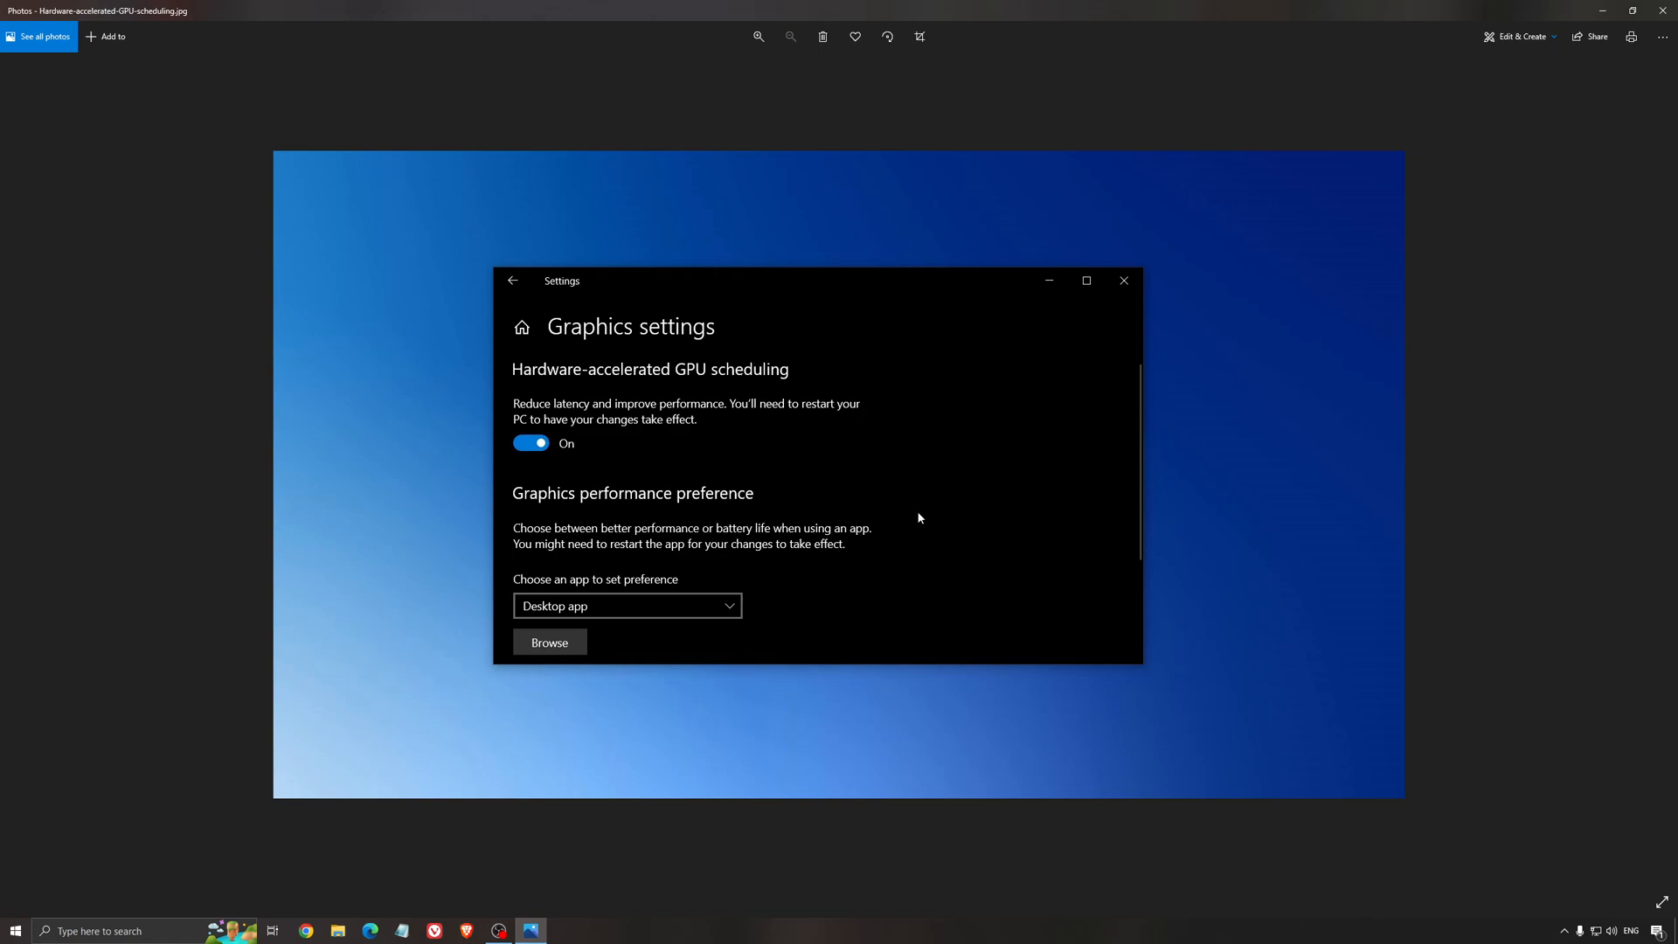
mouse_move(906, 519)
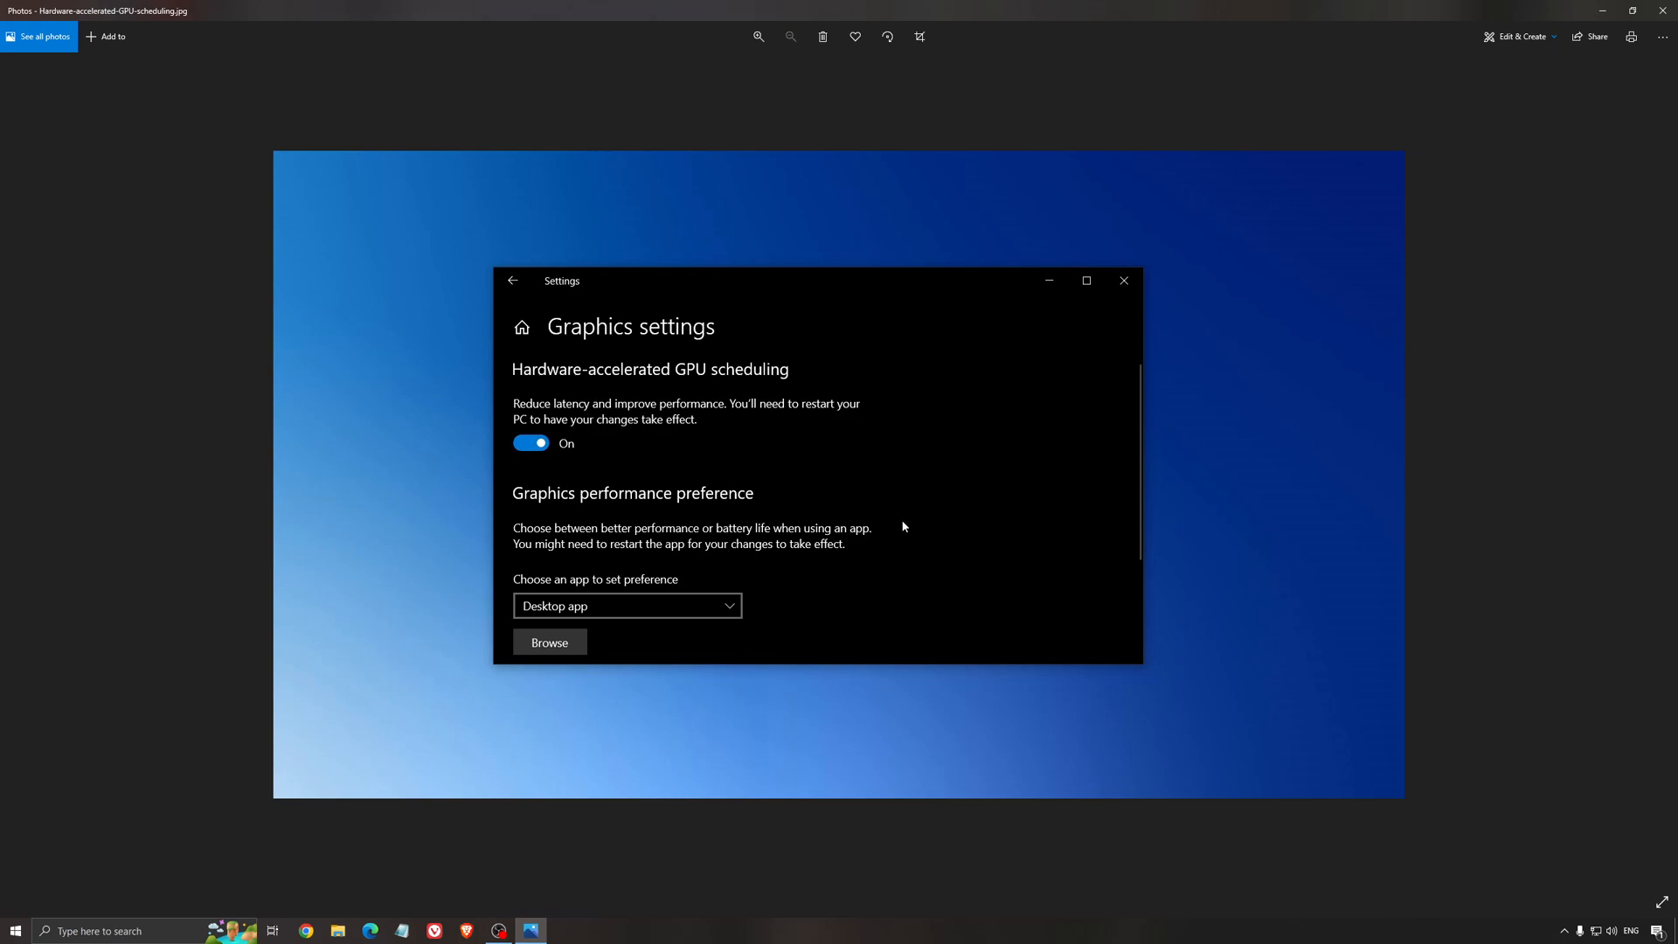
mouse_move(633, 388)
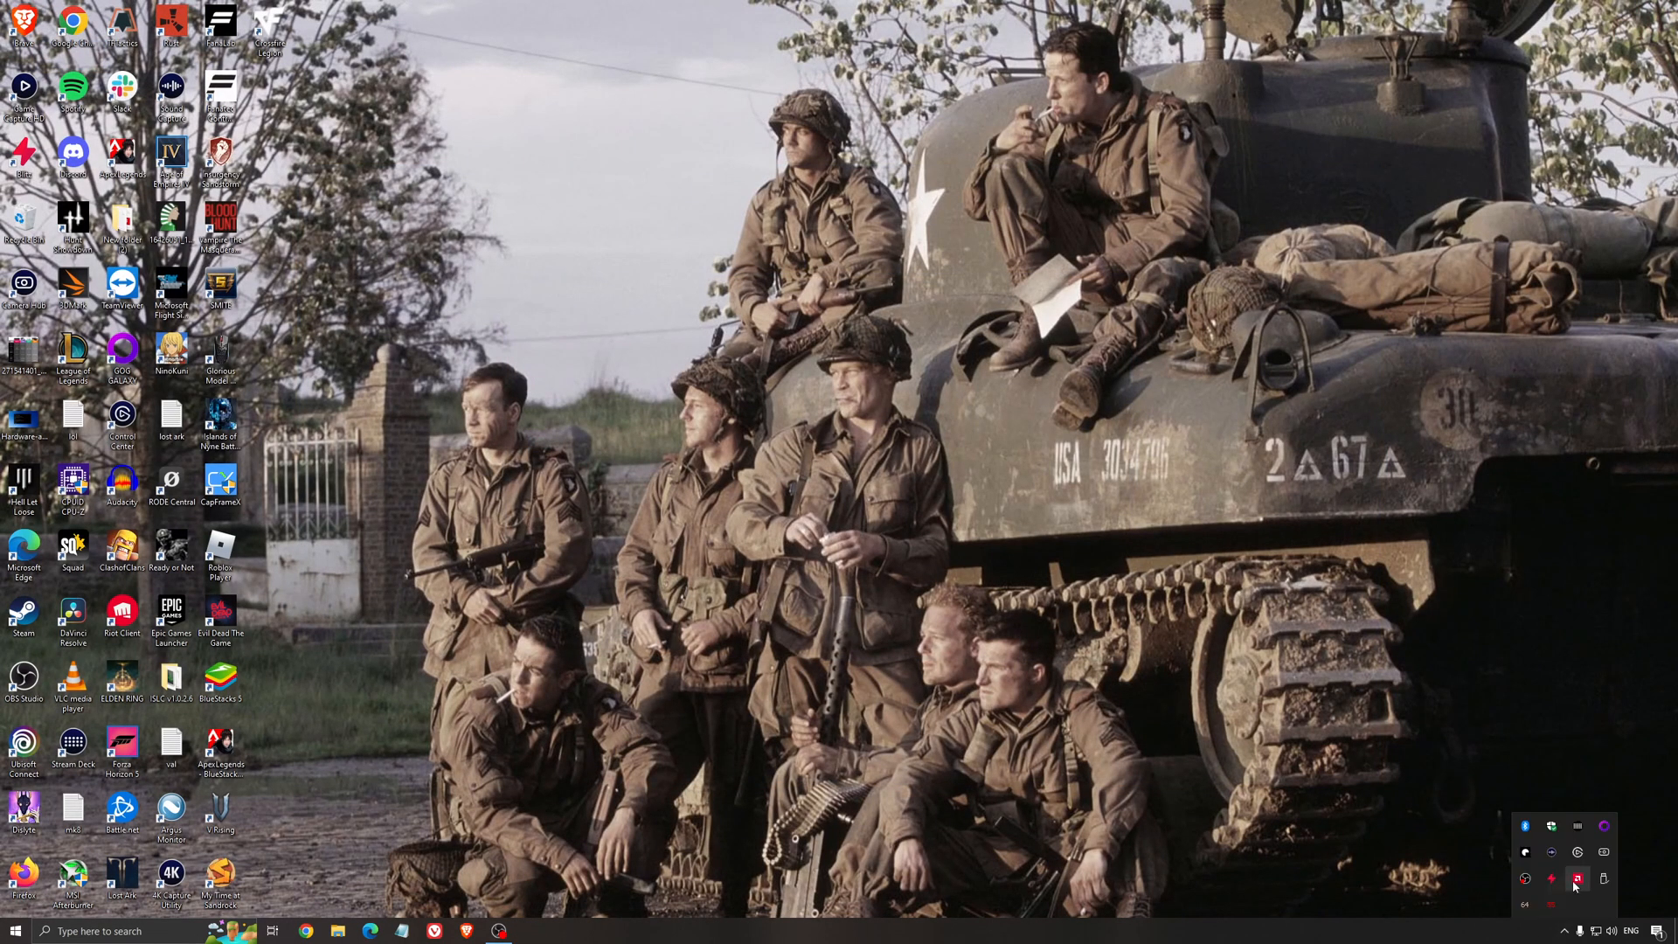
Launch AMD Software from the tray and view its Home page
left_click(1572, 880)
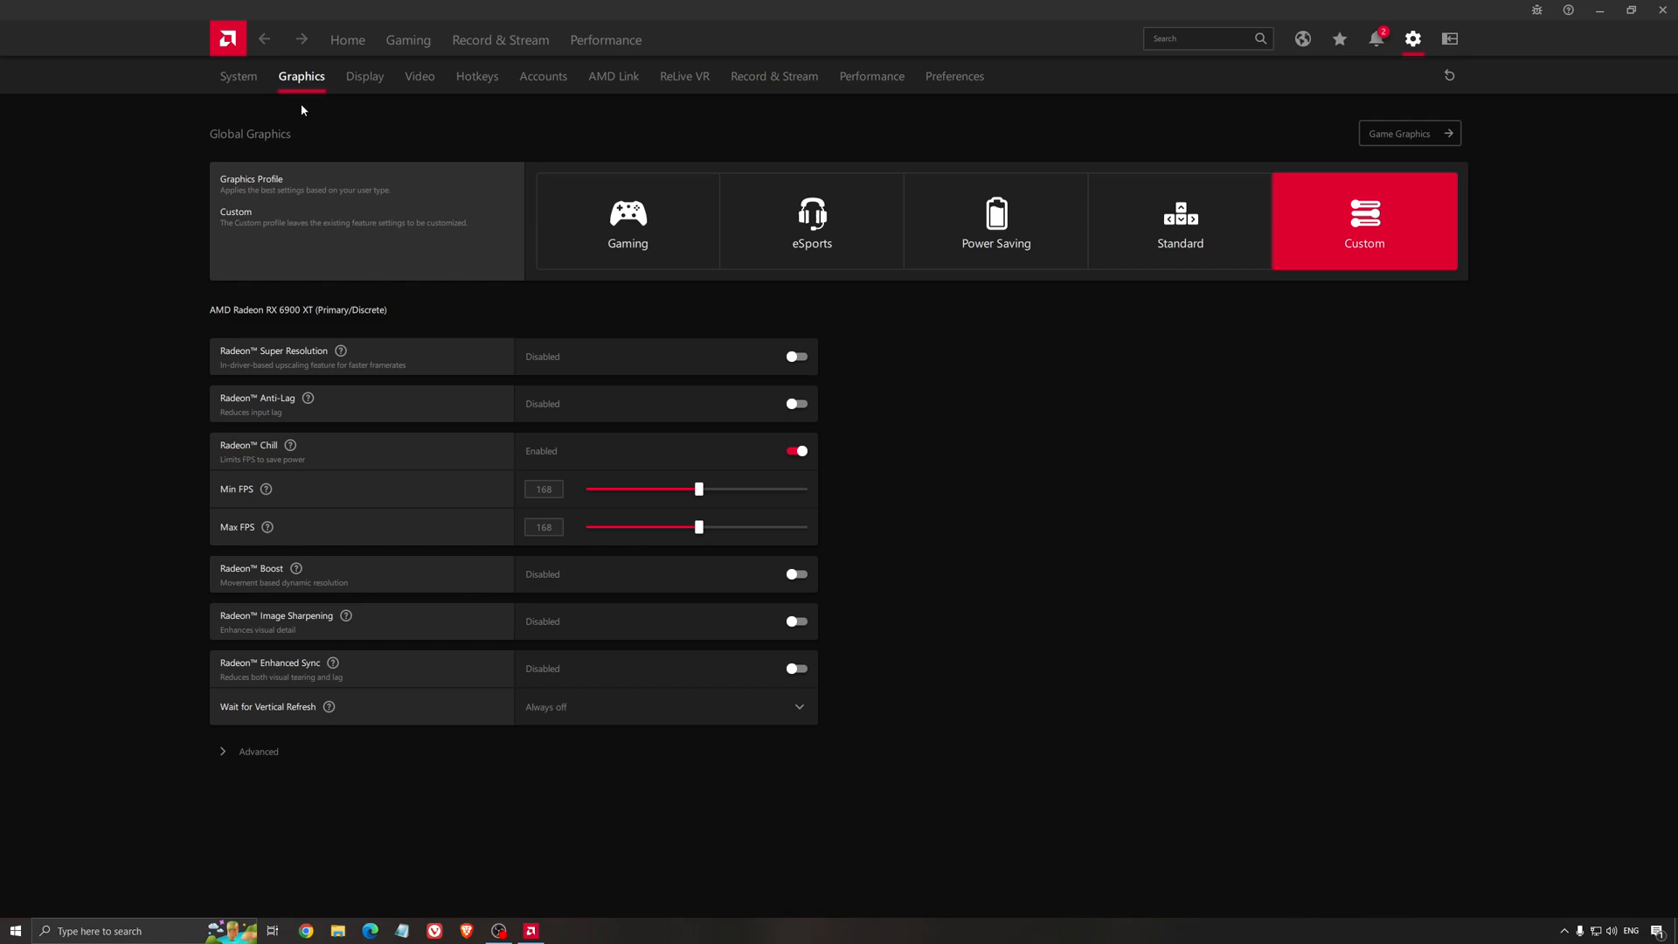
left_click(347, 40)
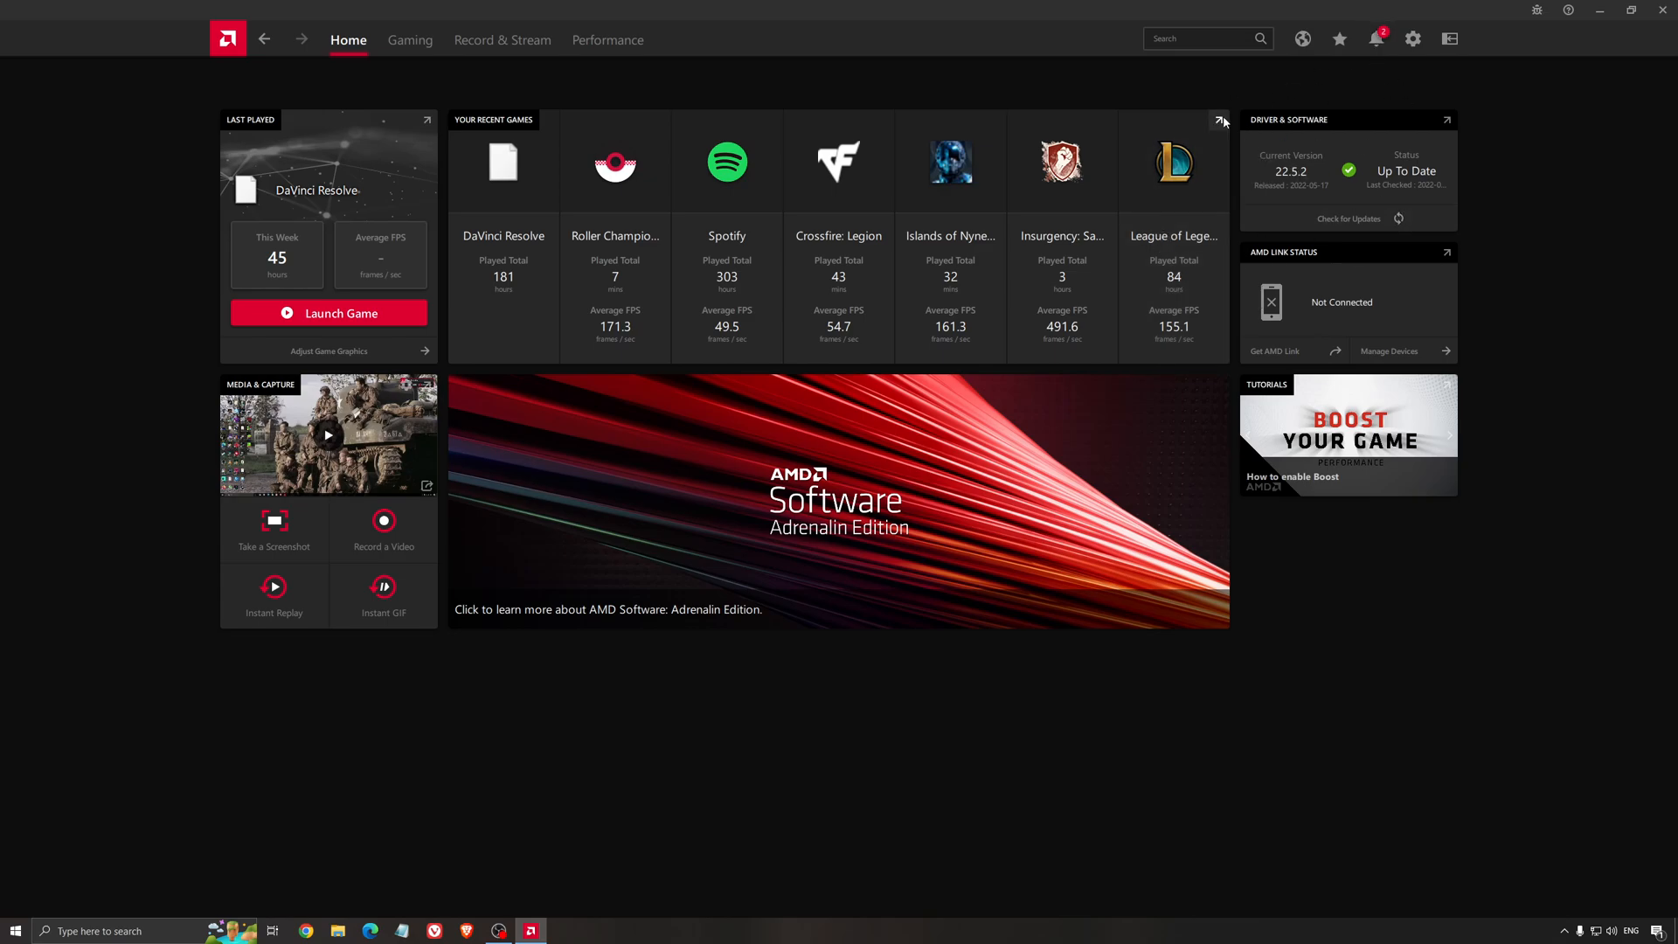
left_click(1348, 218)
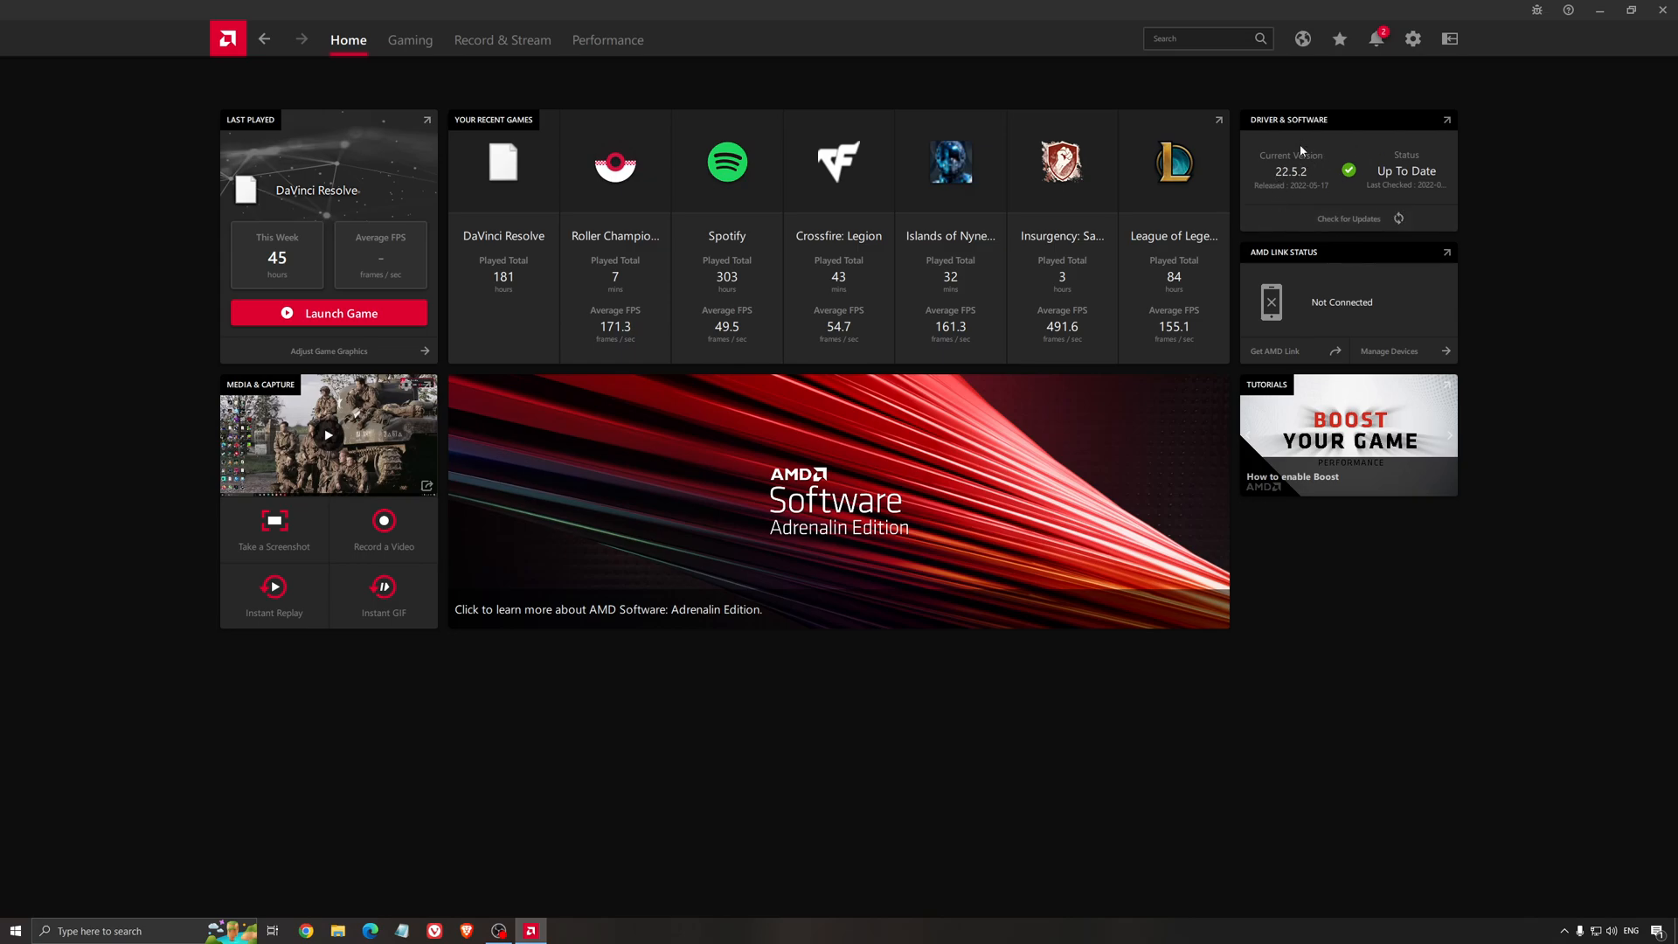
mouse_move(862, 218)
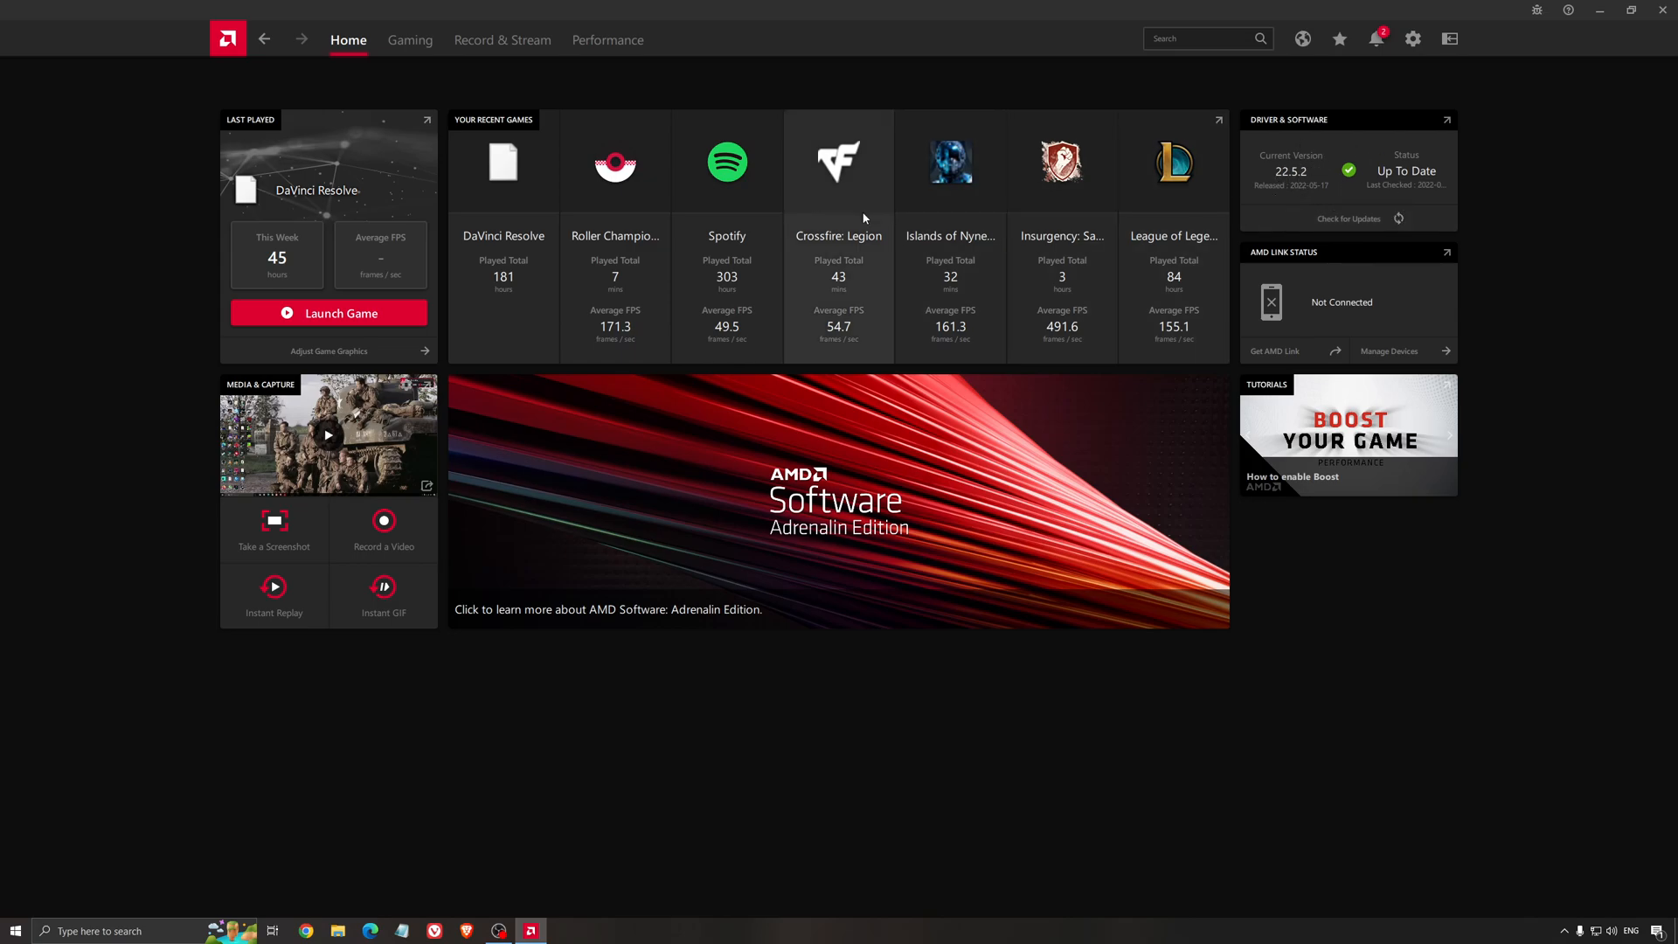
left_click(1412, 38)
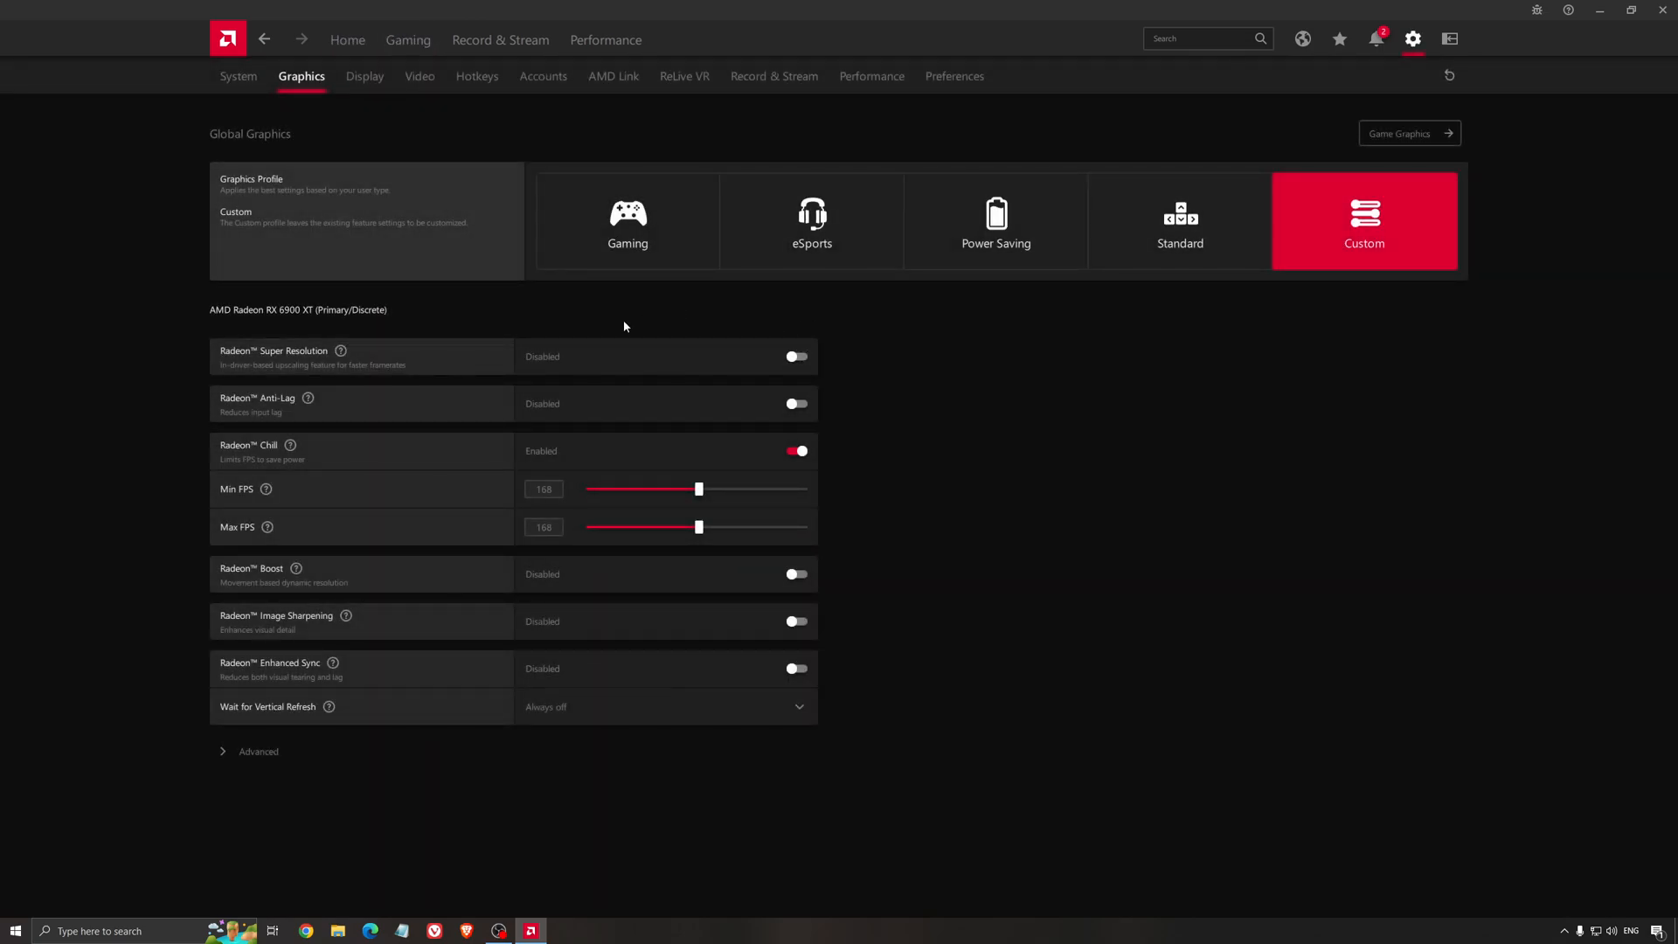
mouse_move(265, 332)
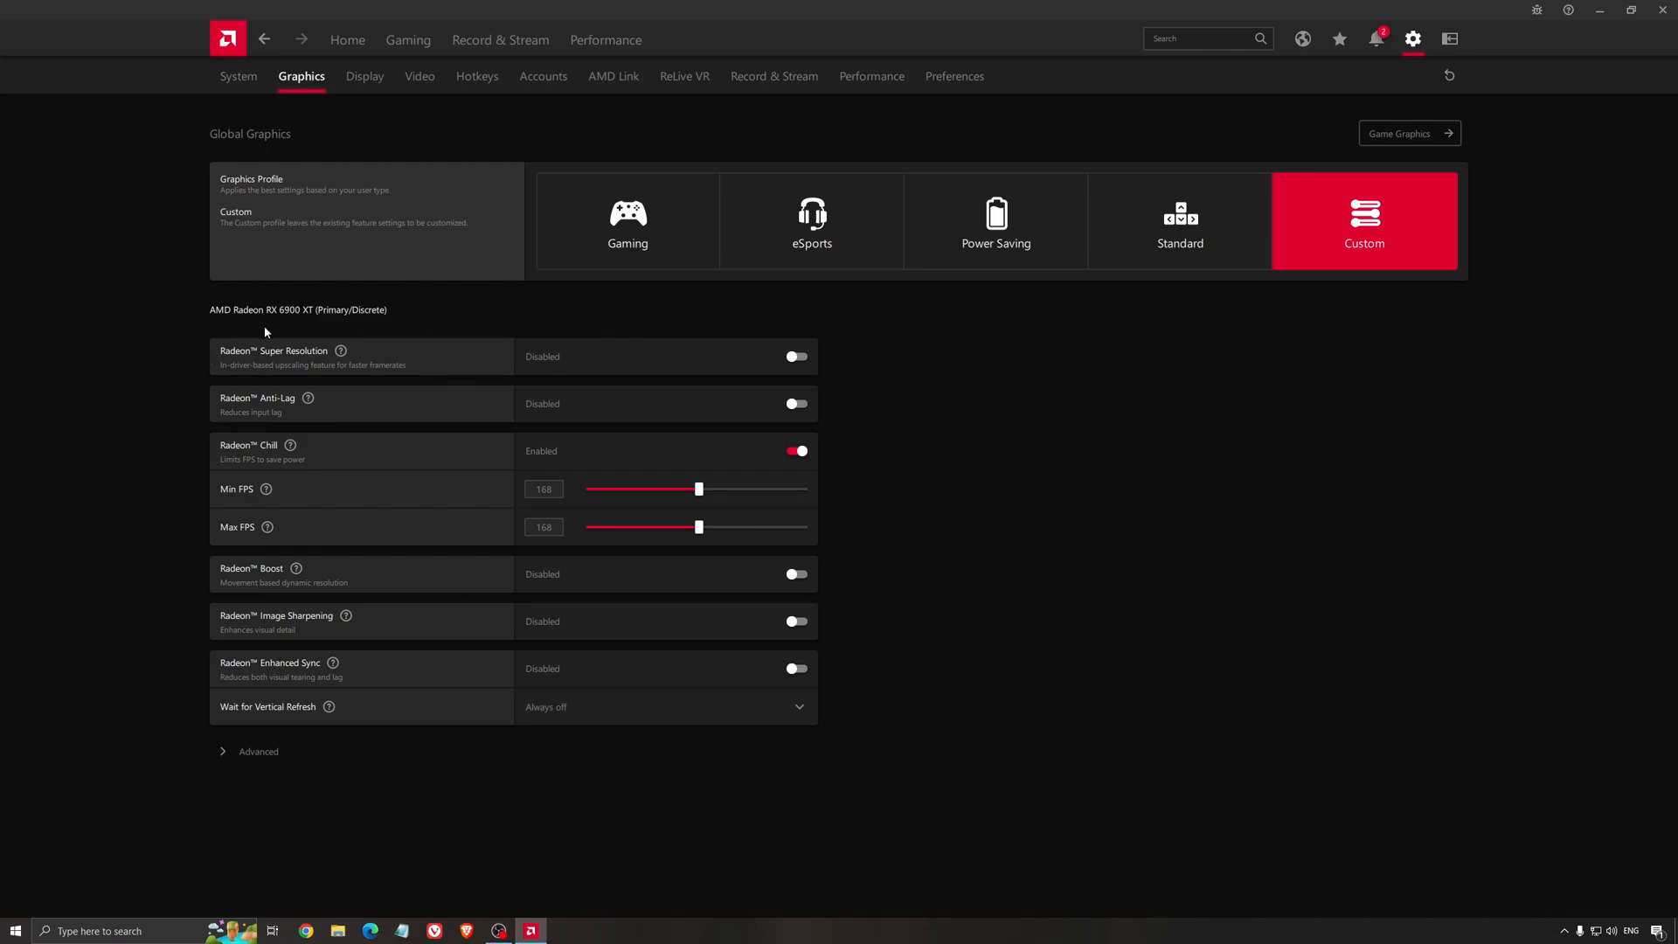
mouse_move(256, 316)
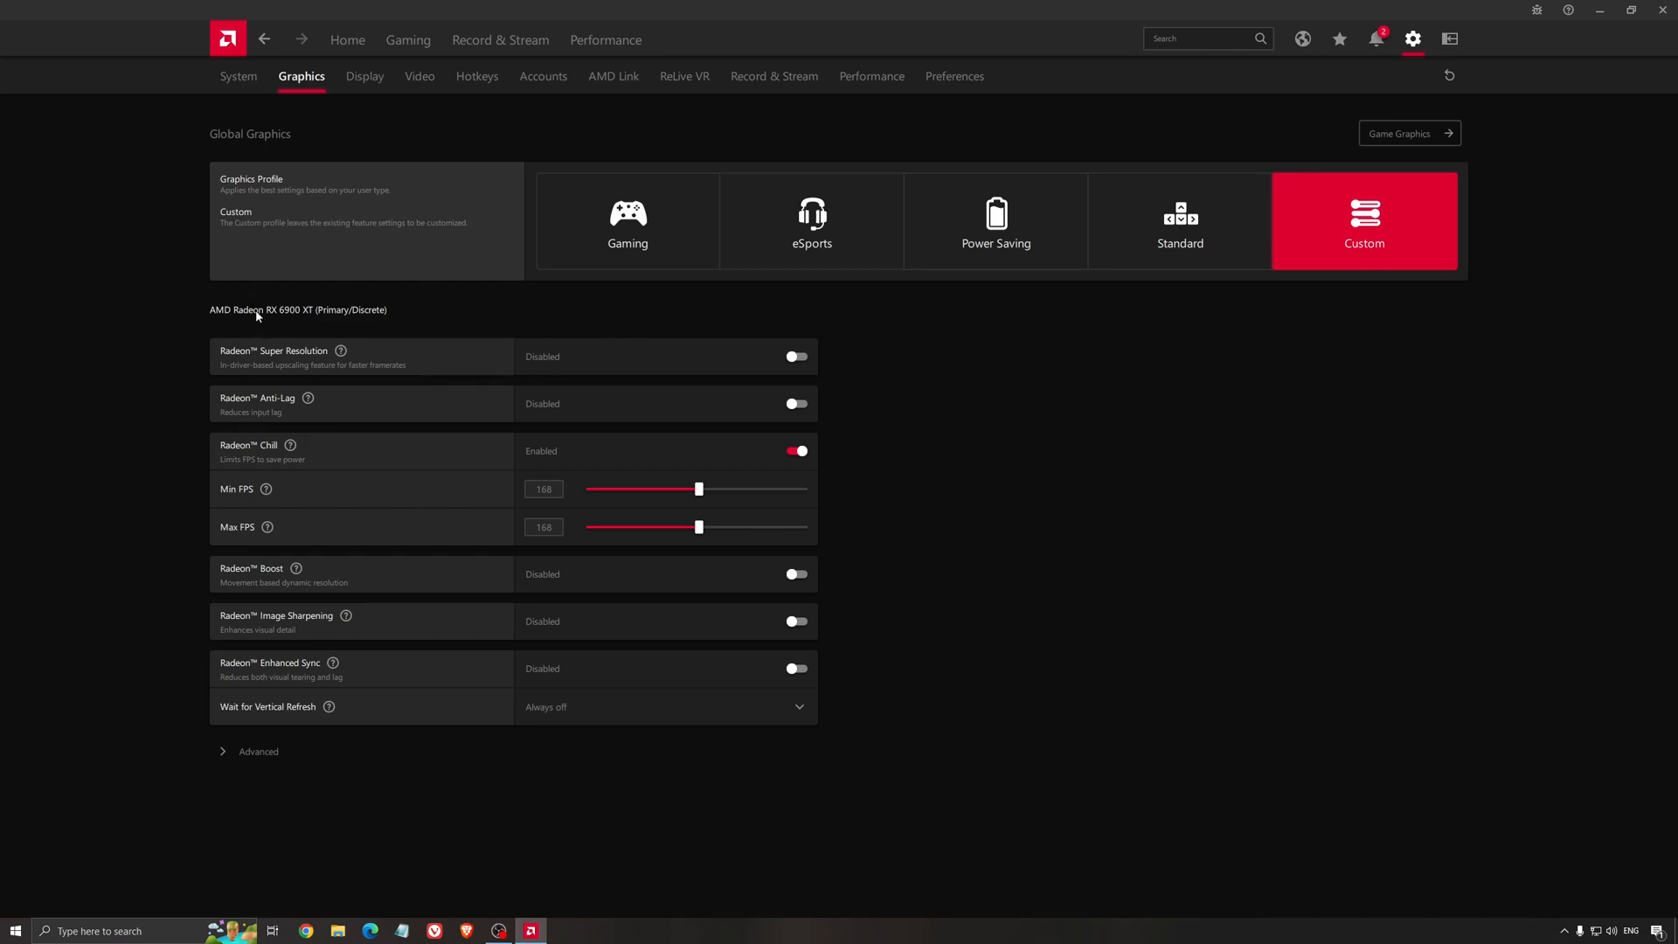
mouse_move(311, 357)
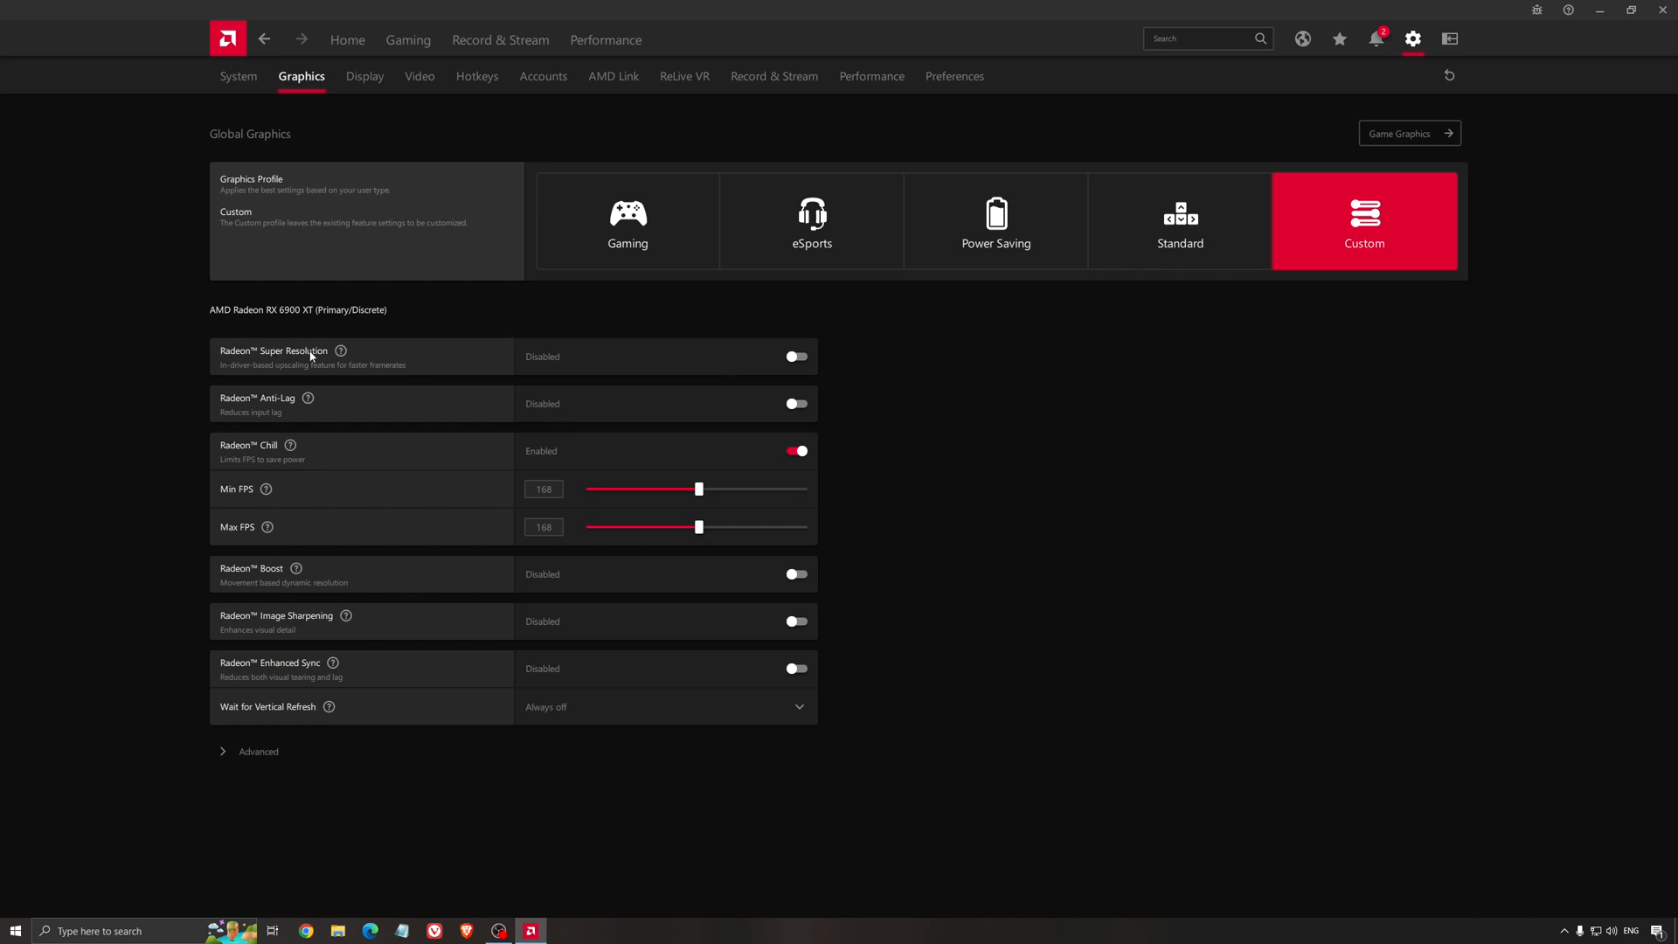
mouse_move(476, 329)
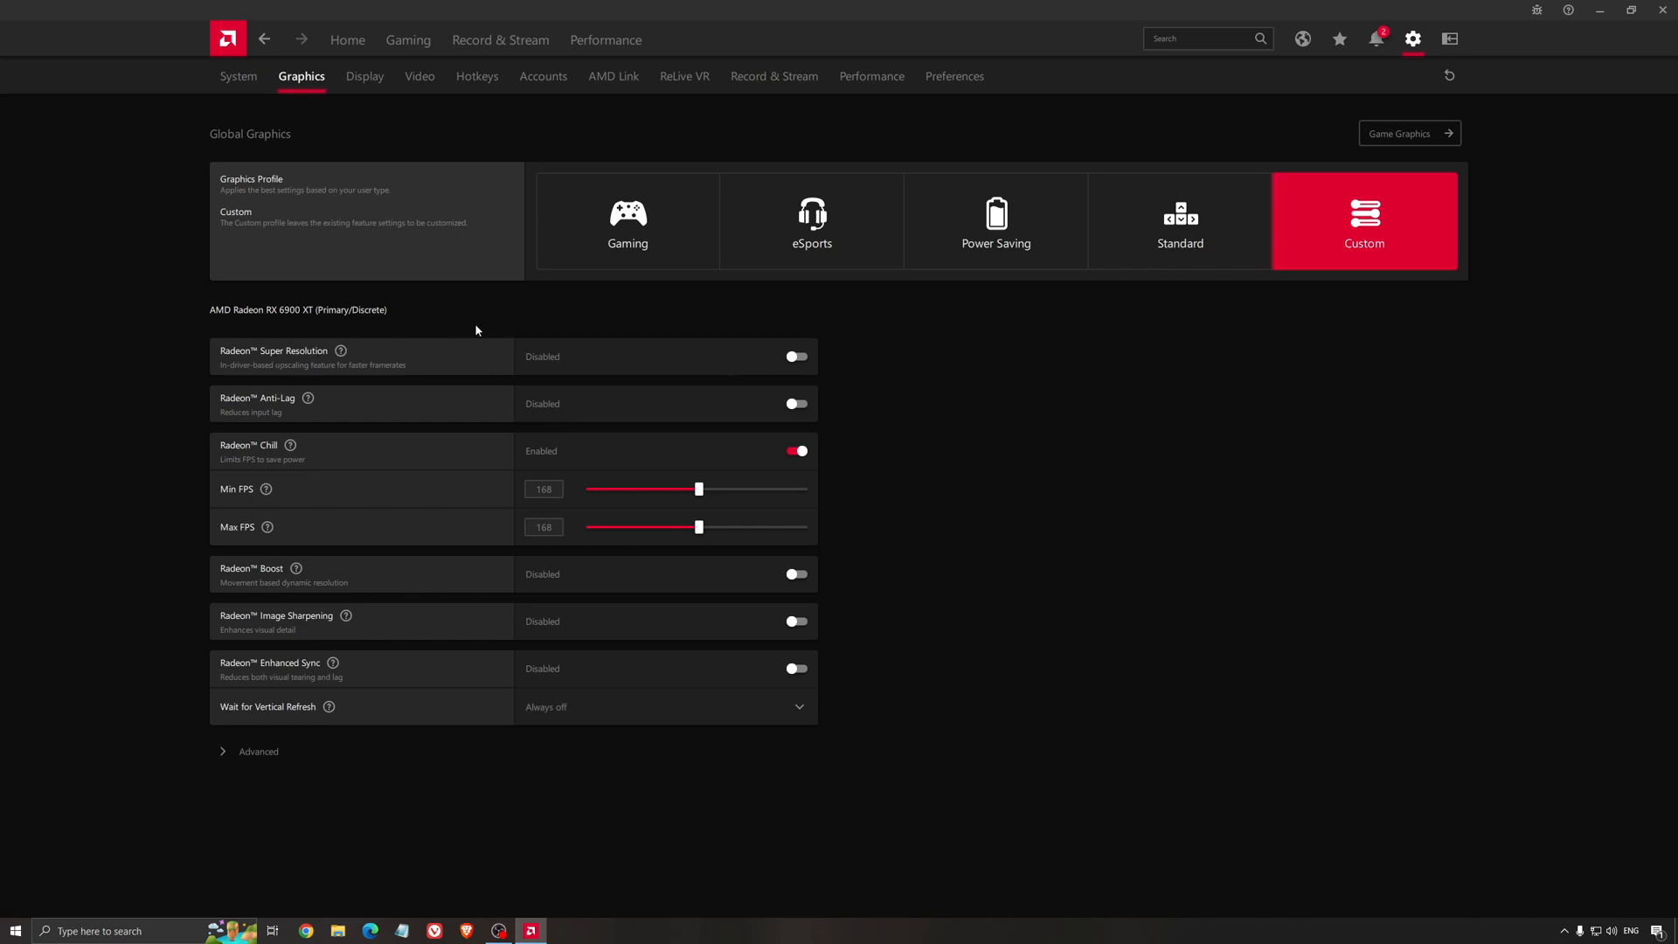
mouse_move(461, 415)
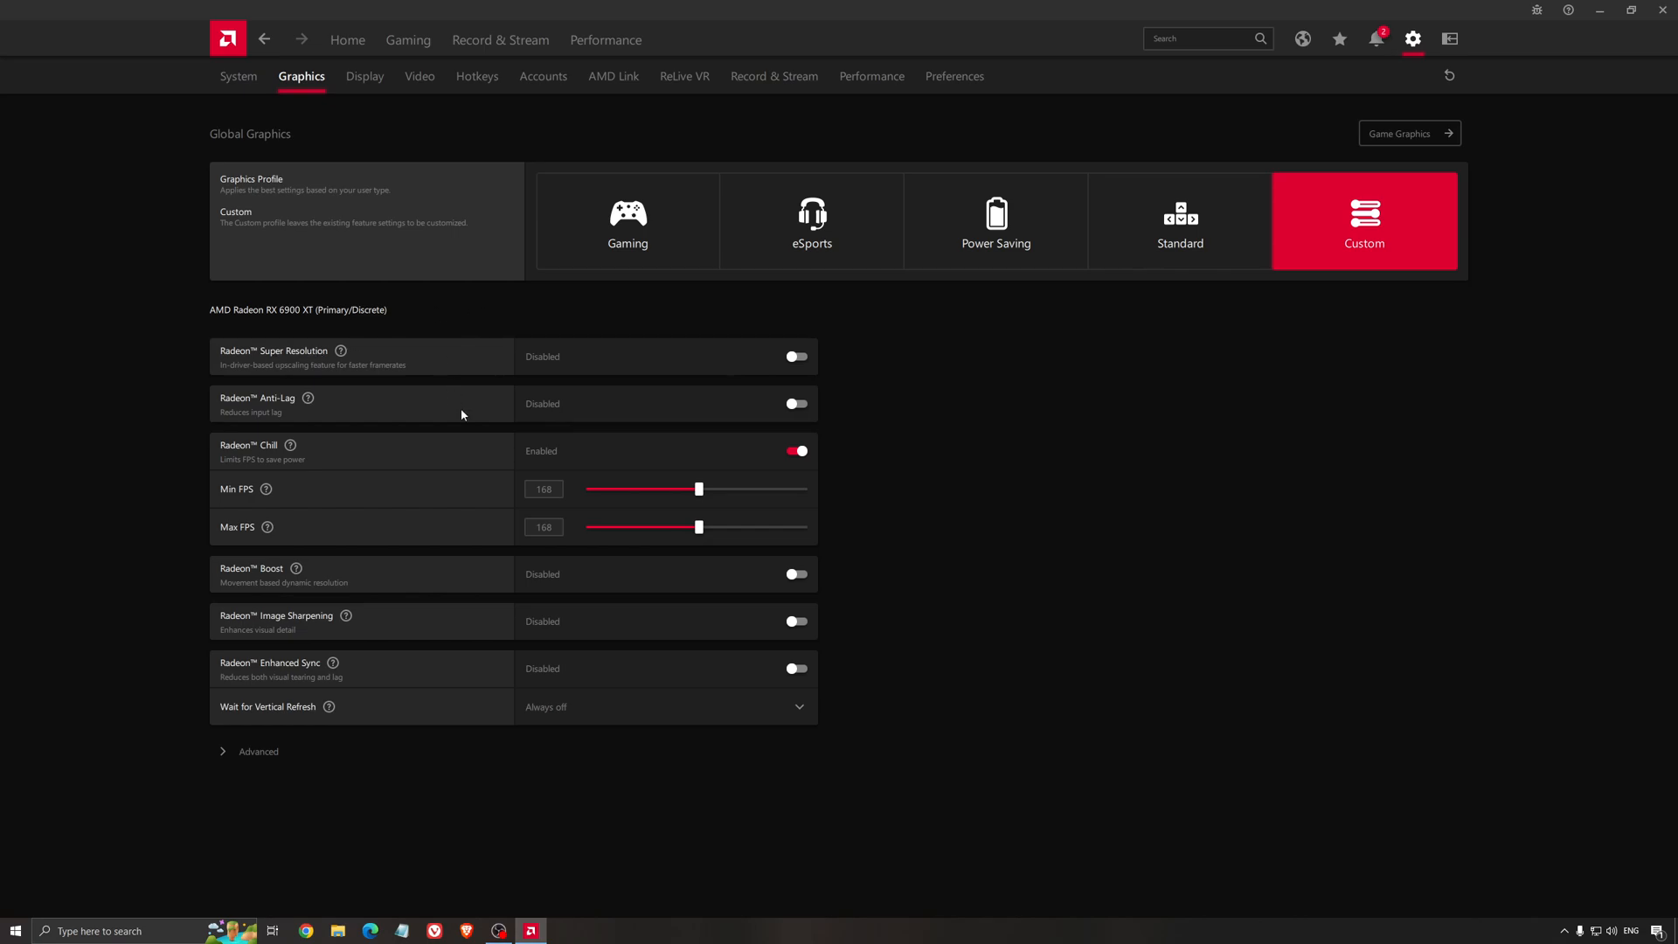
mouse_move(471, 391)
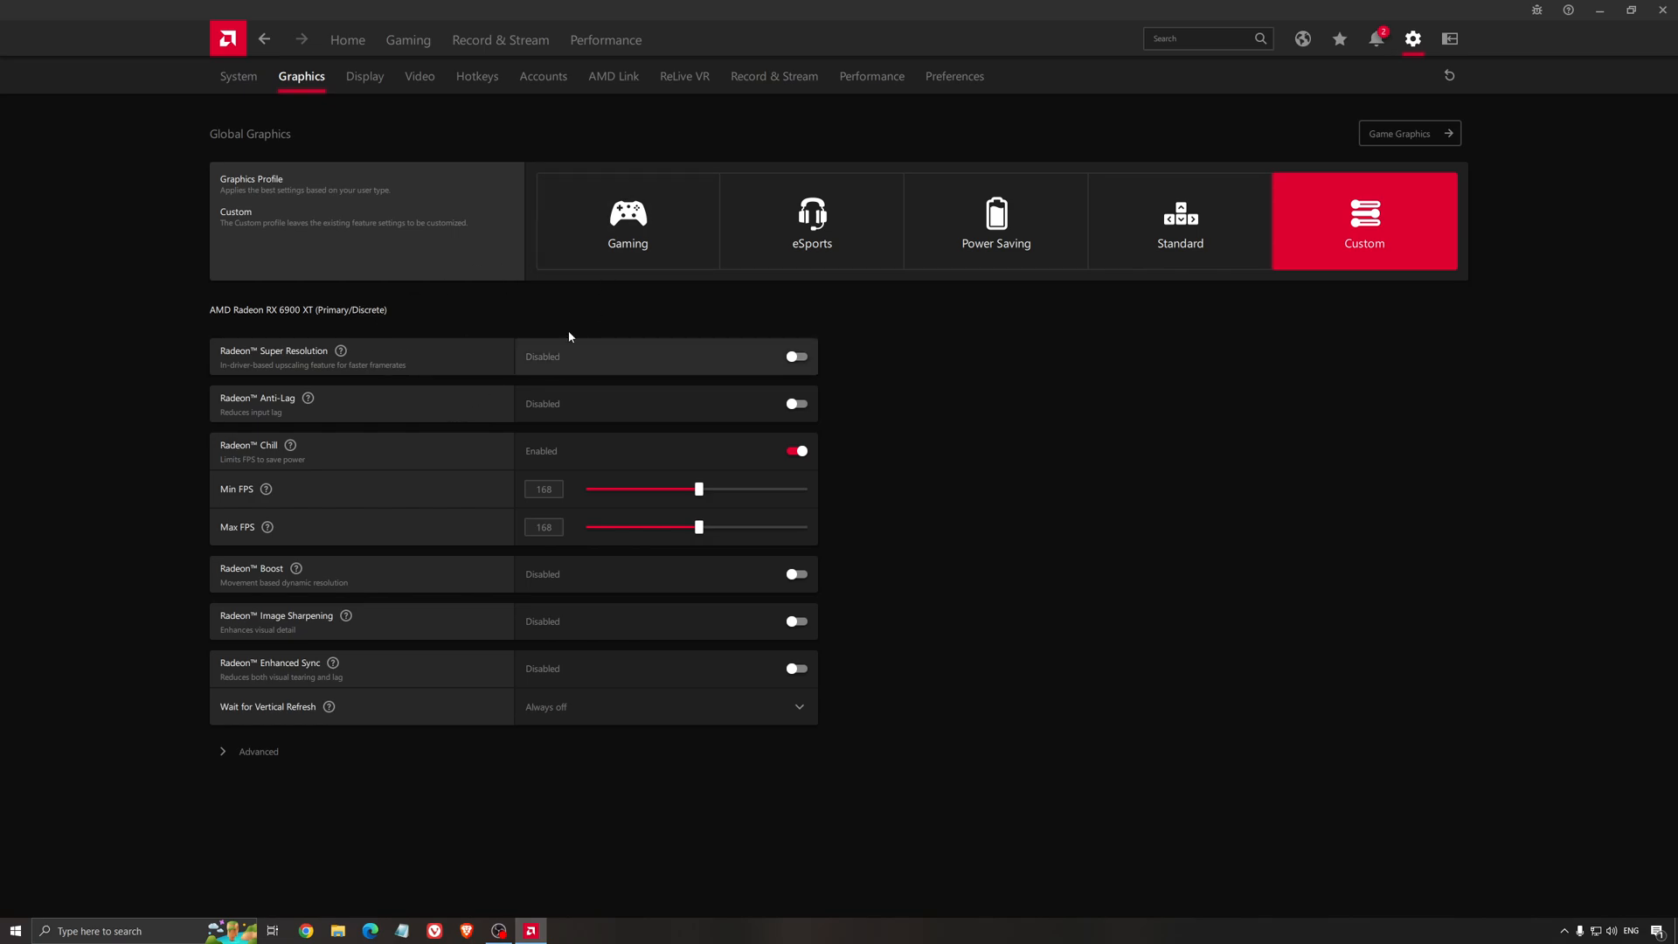
mouse_move(461, 380)
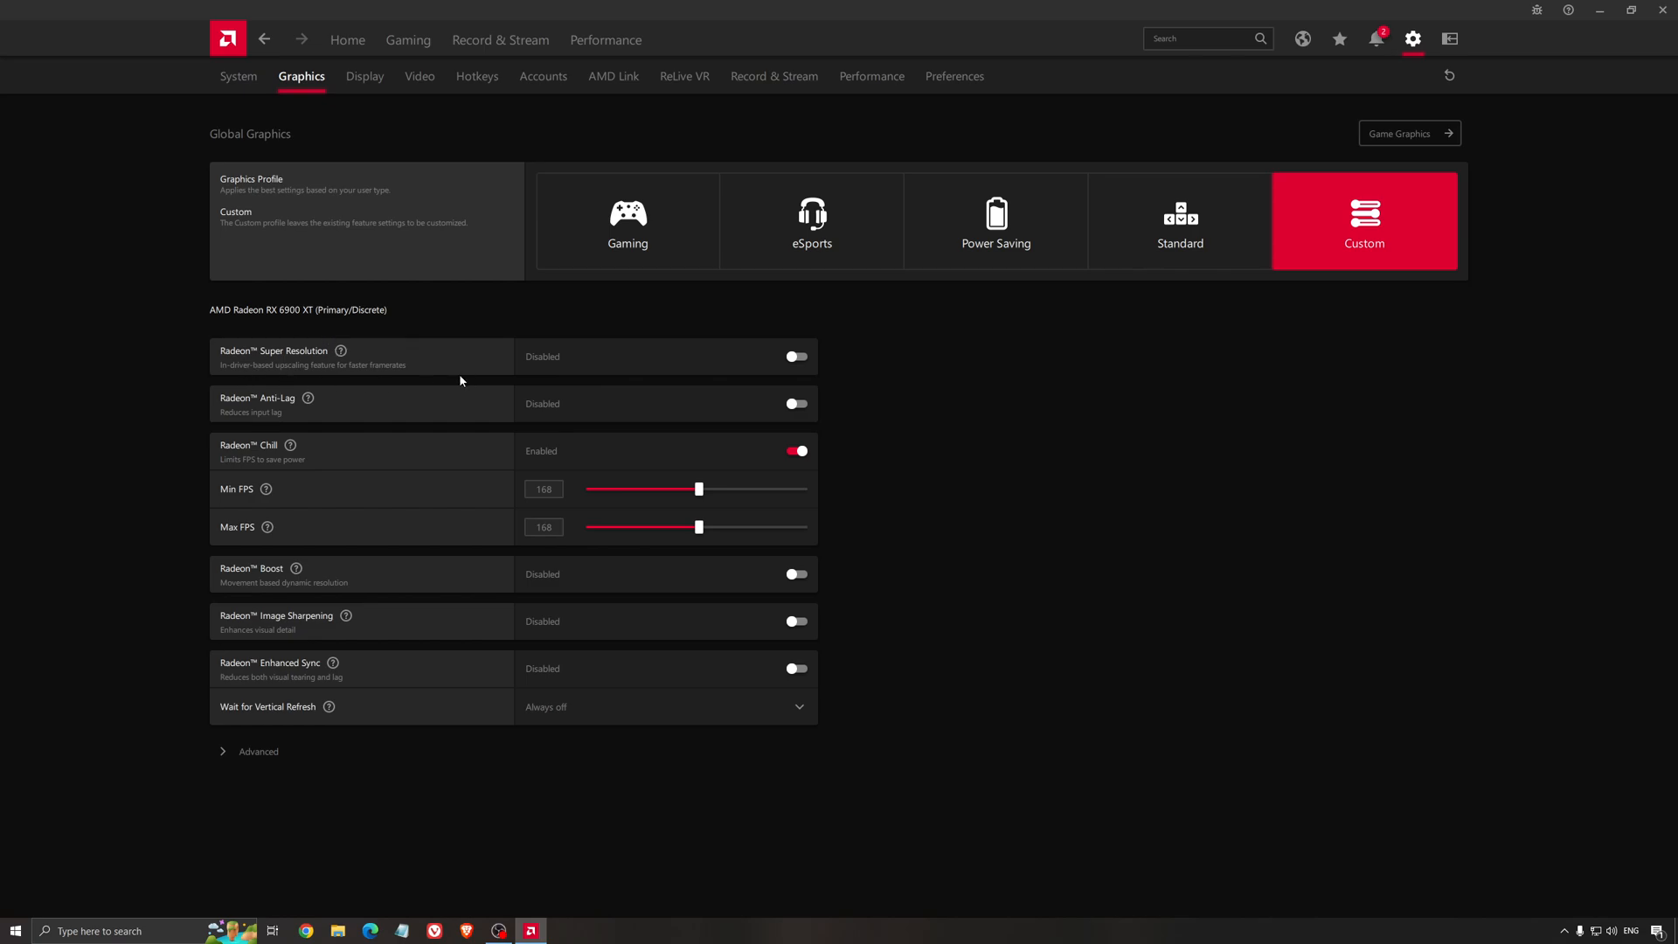
mouse_move(778, 363)
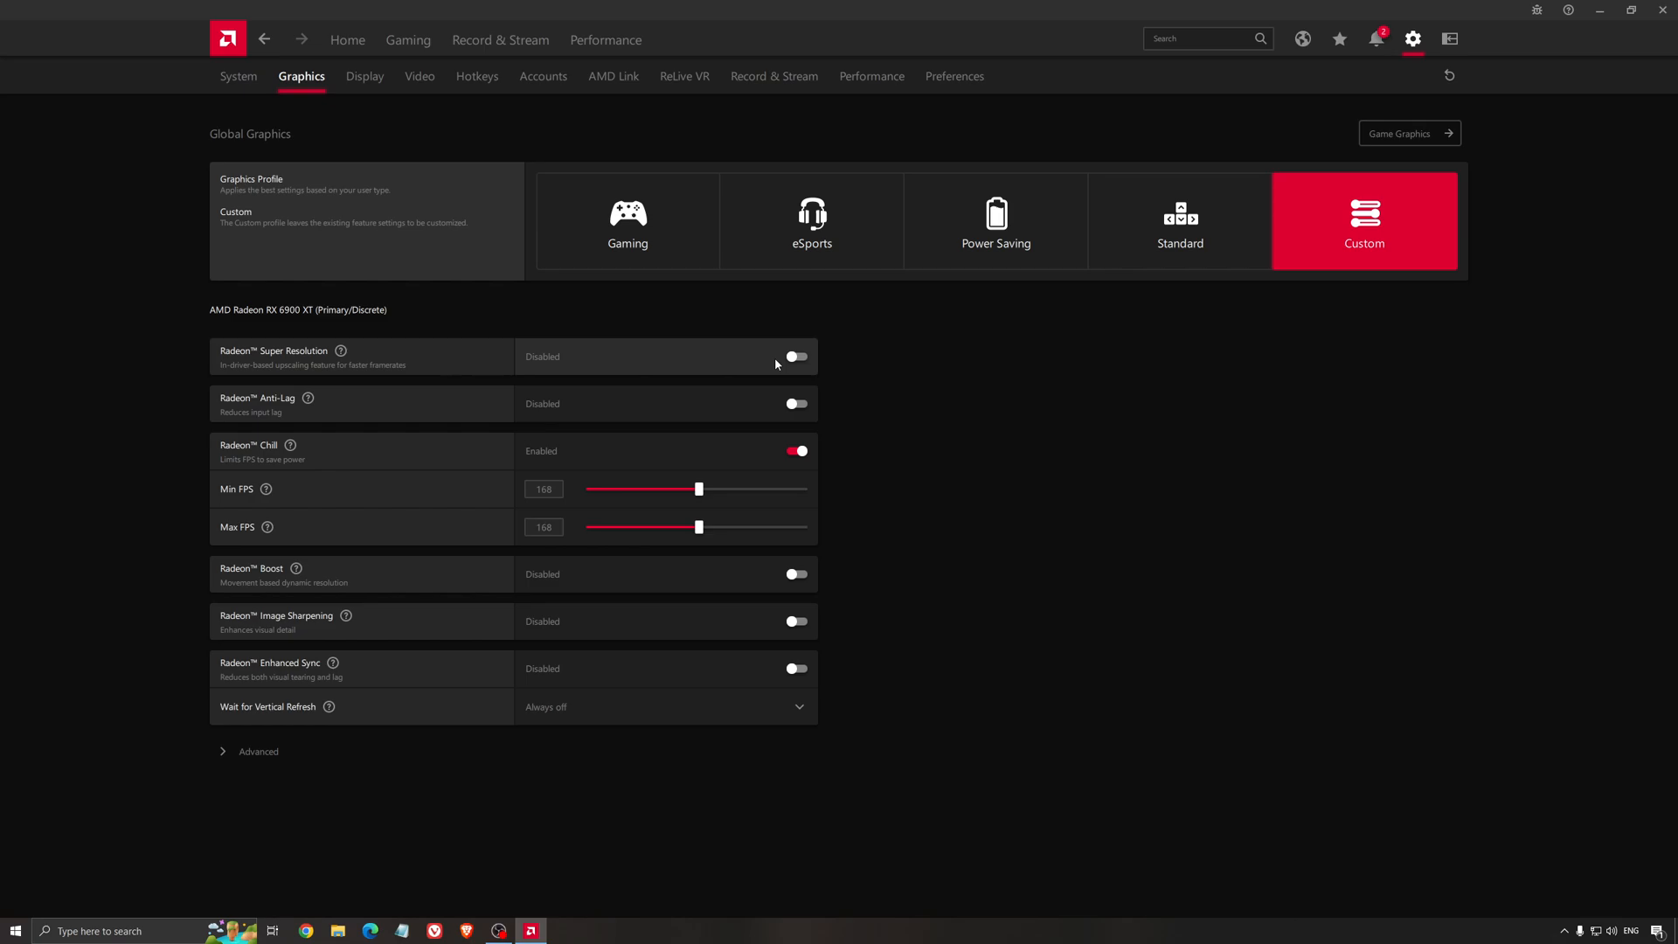
mouse_move(778, 367)
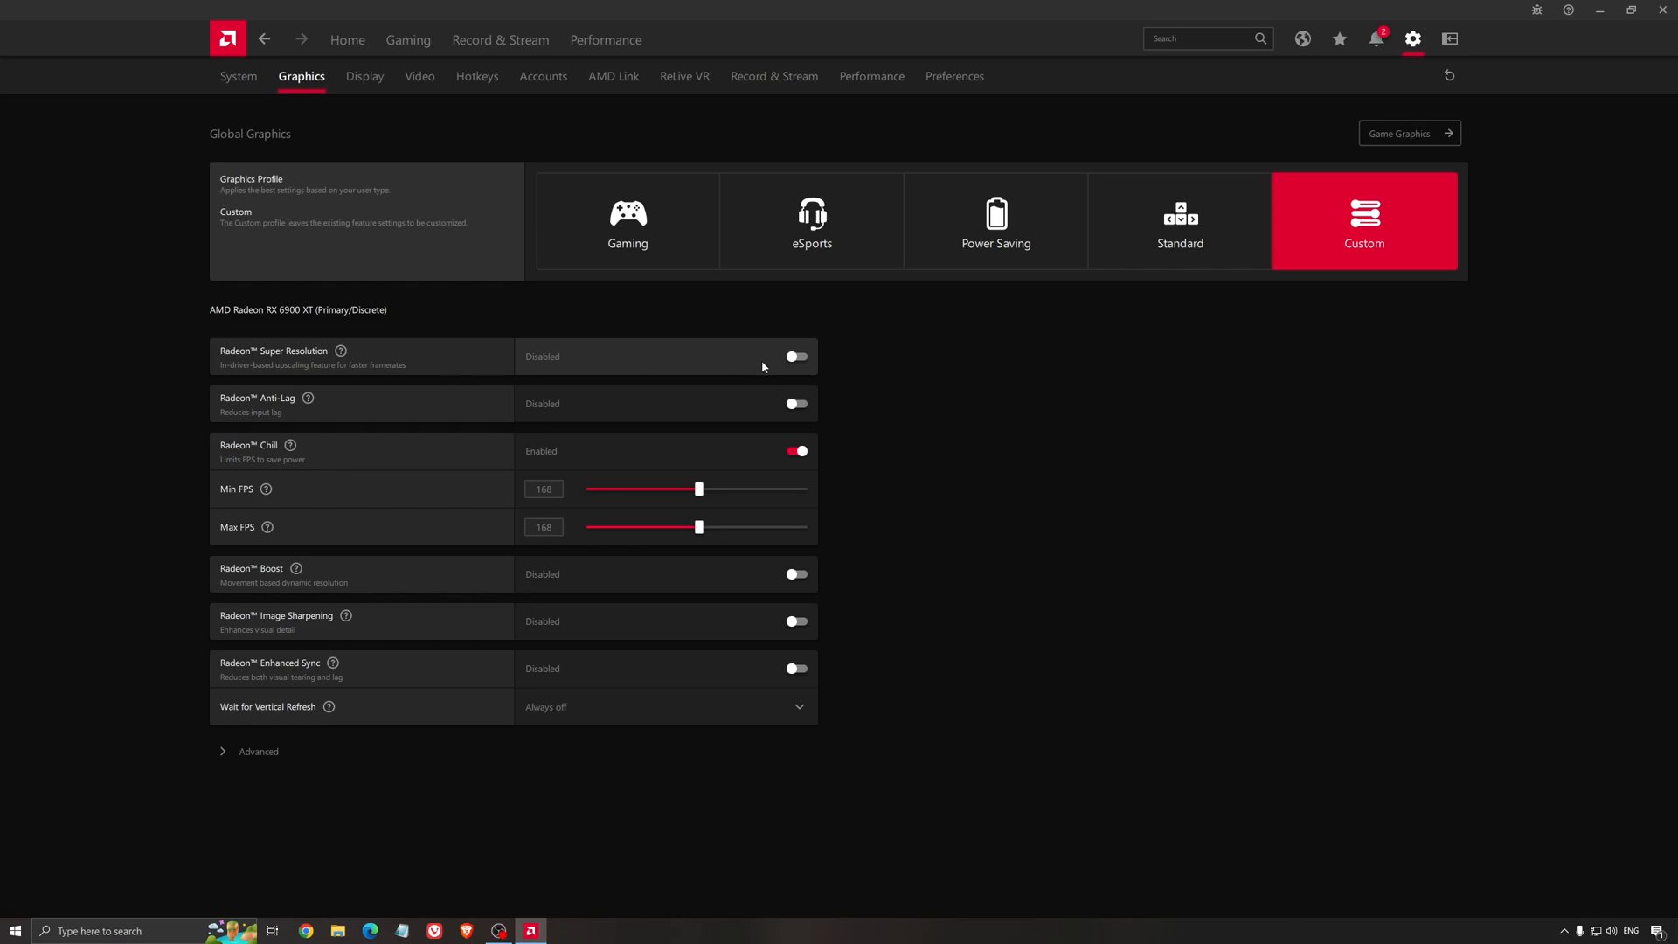
mouse_move(345, 375)
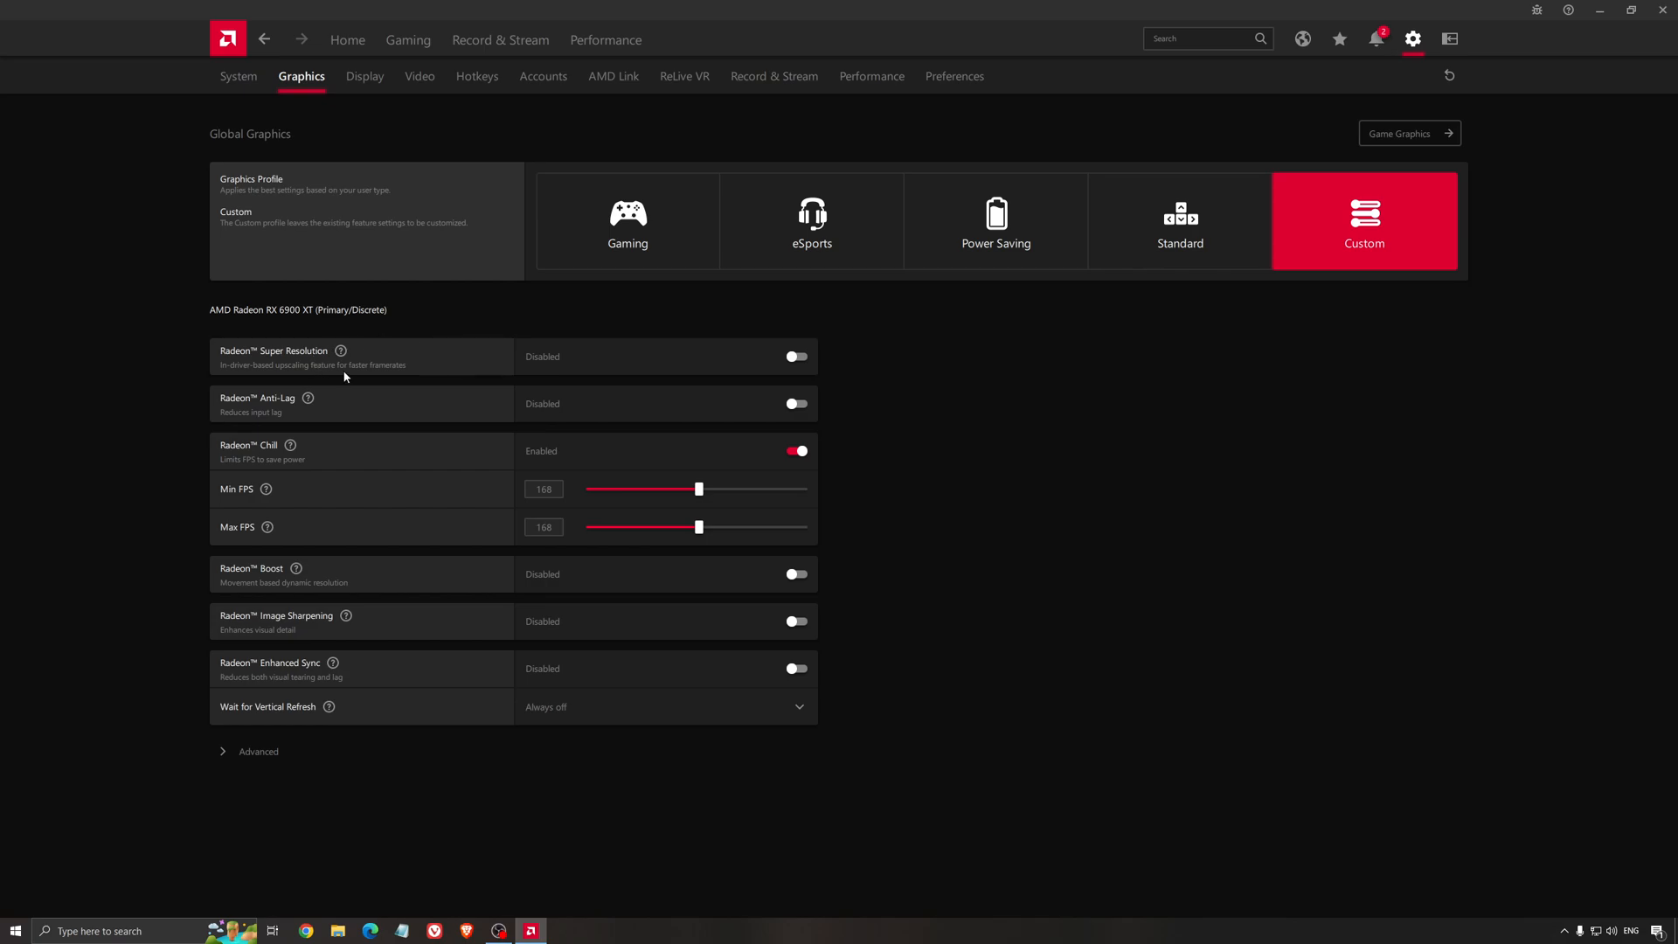
mouse_move(382, 375)
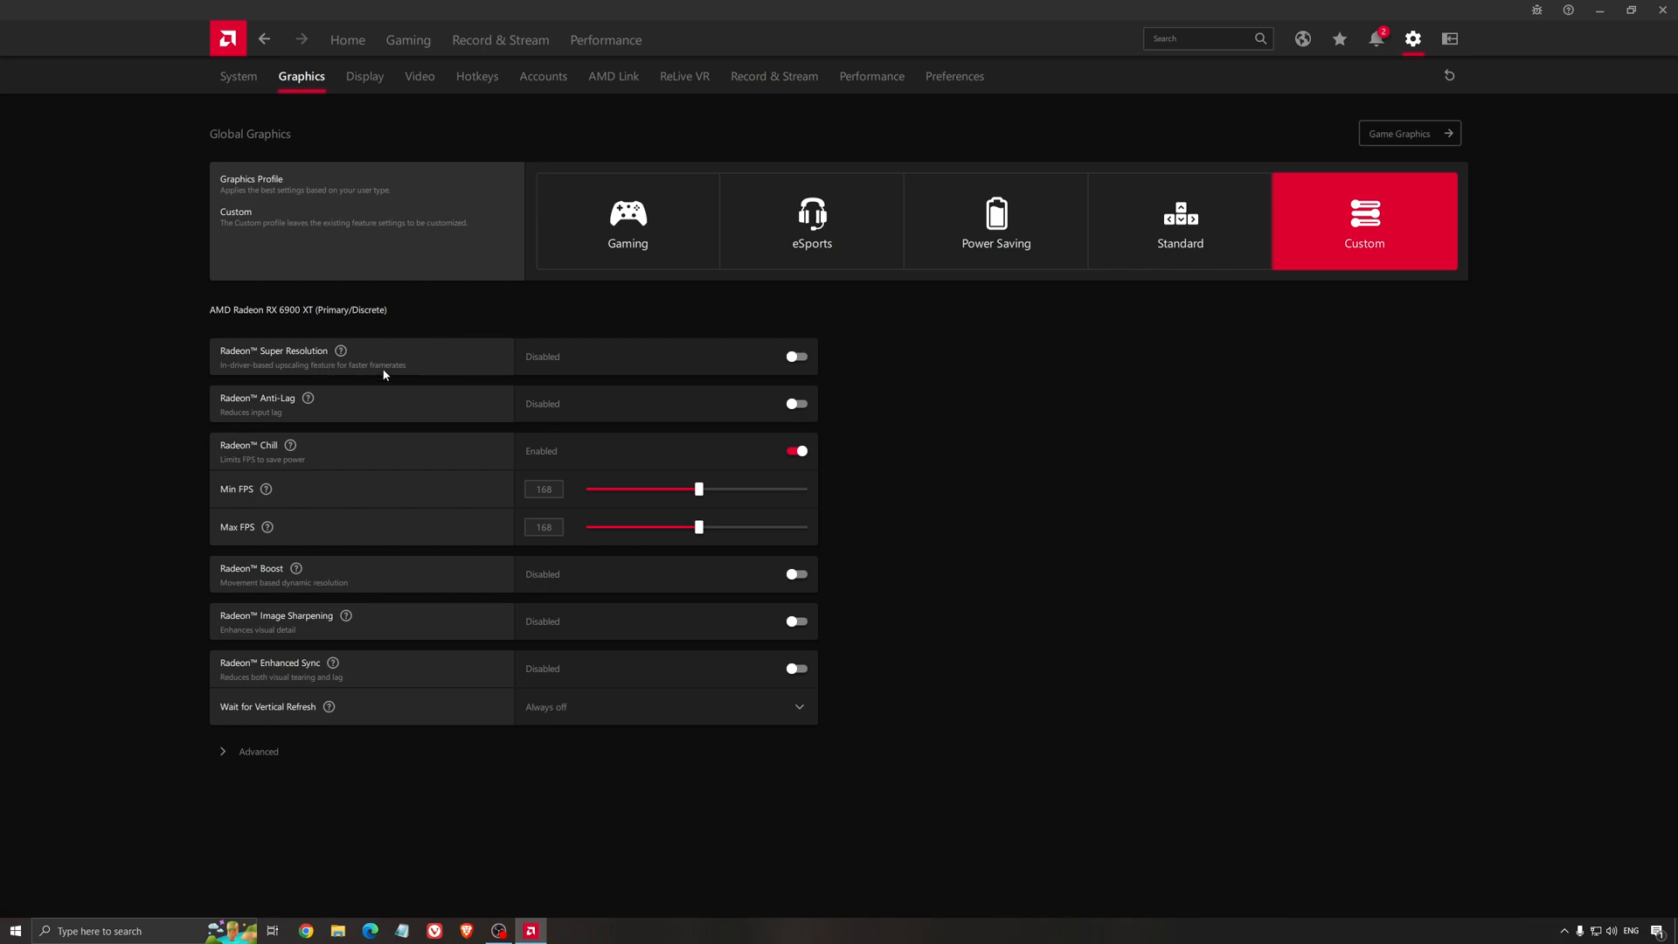
mouse_move(405, 363)
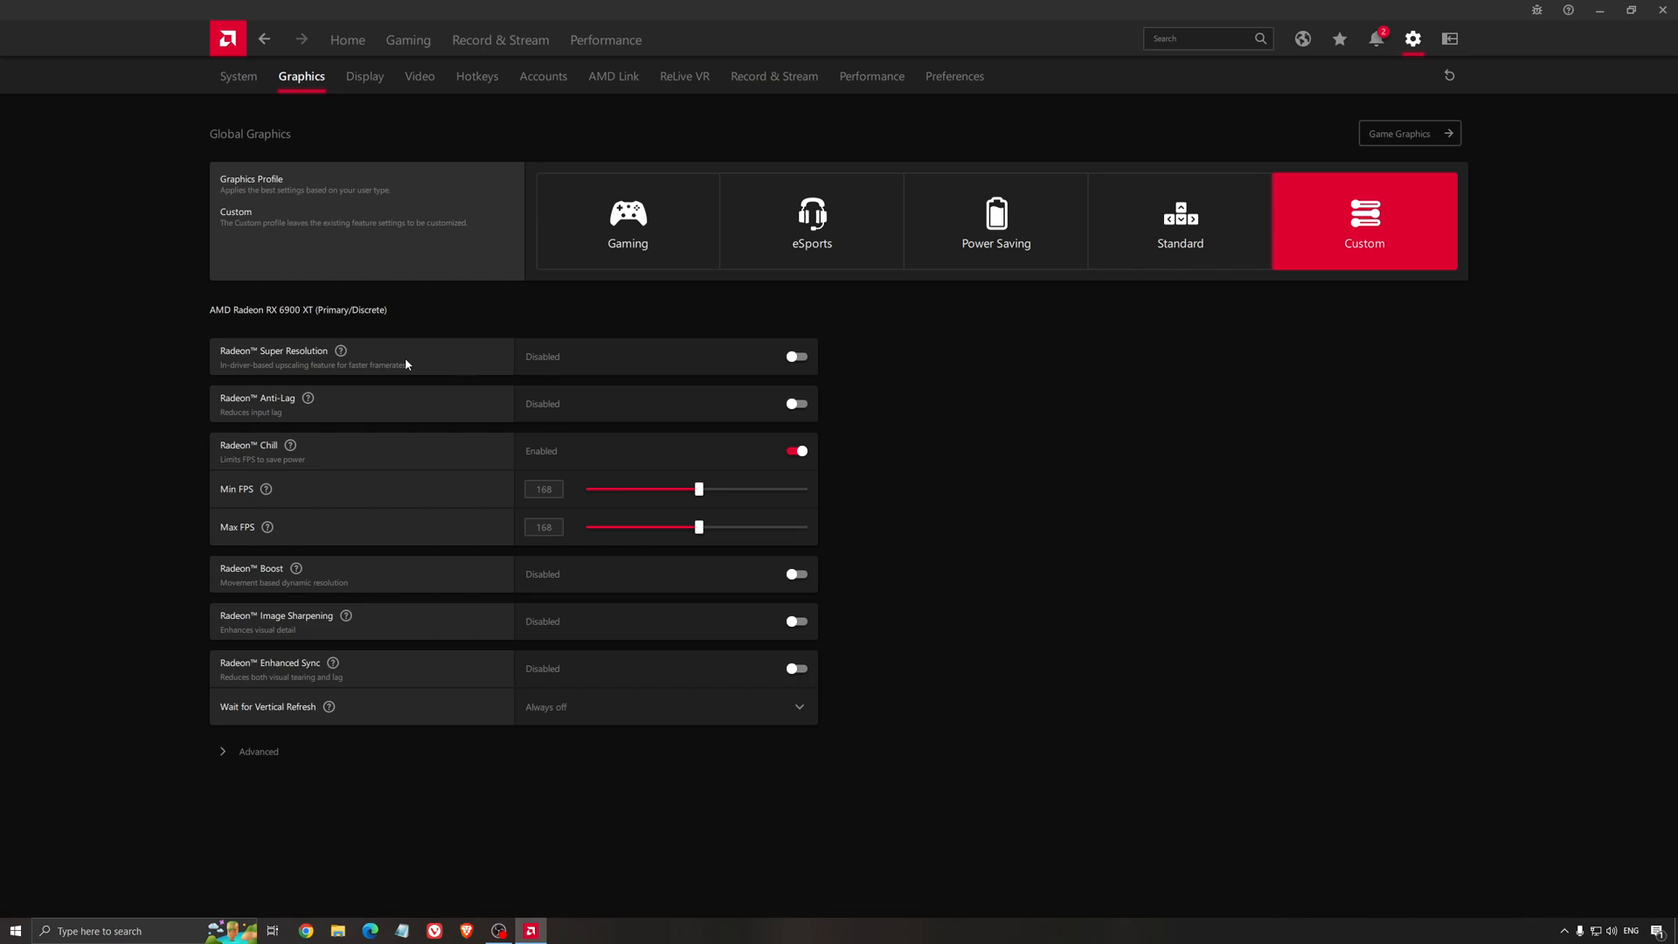
mouse_move(957, 405)
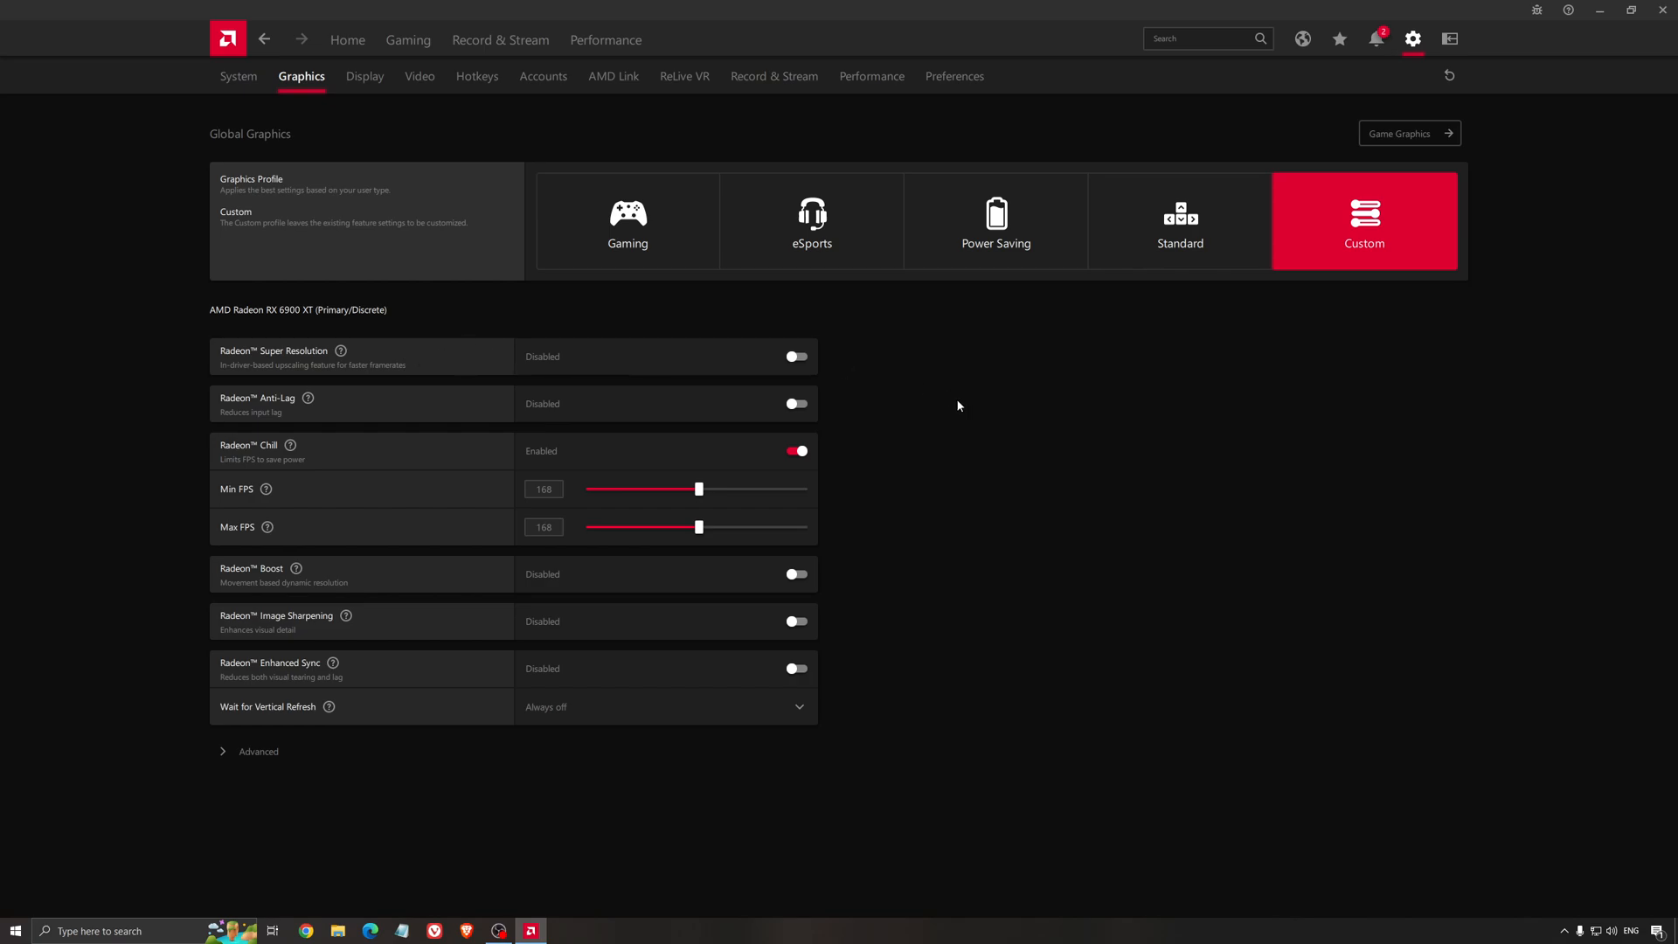
mouse_move(934, 410)
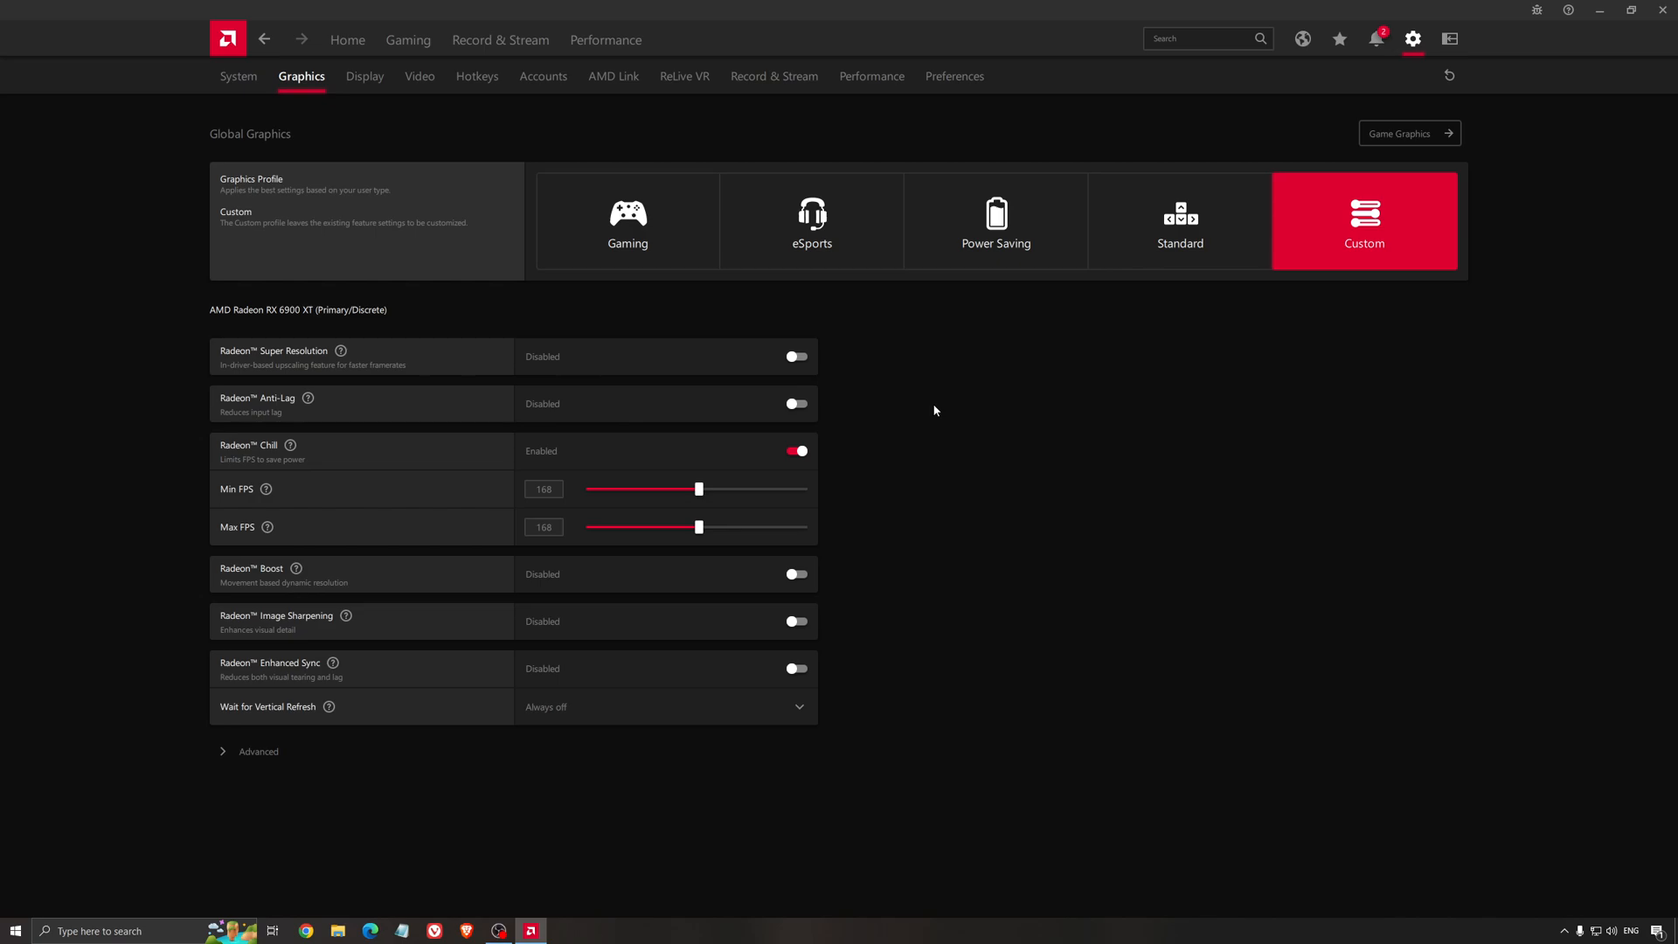
mouse_move(923, 414)
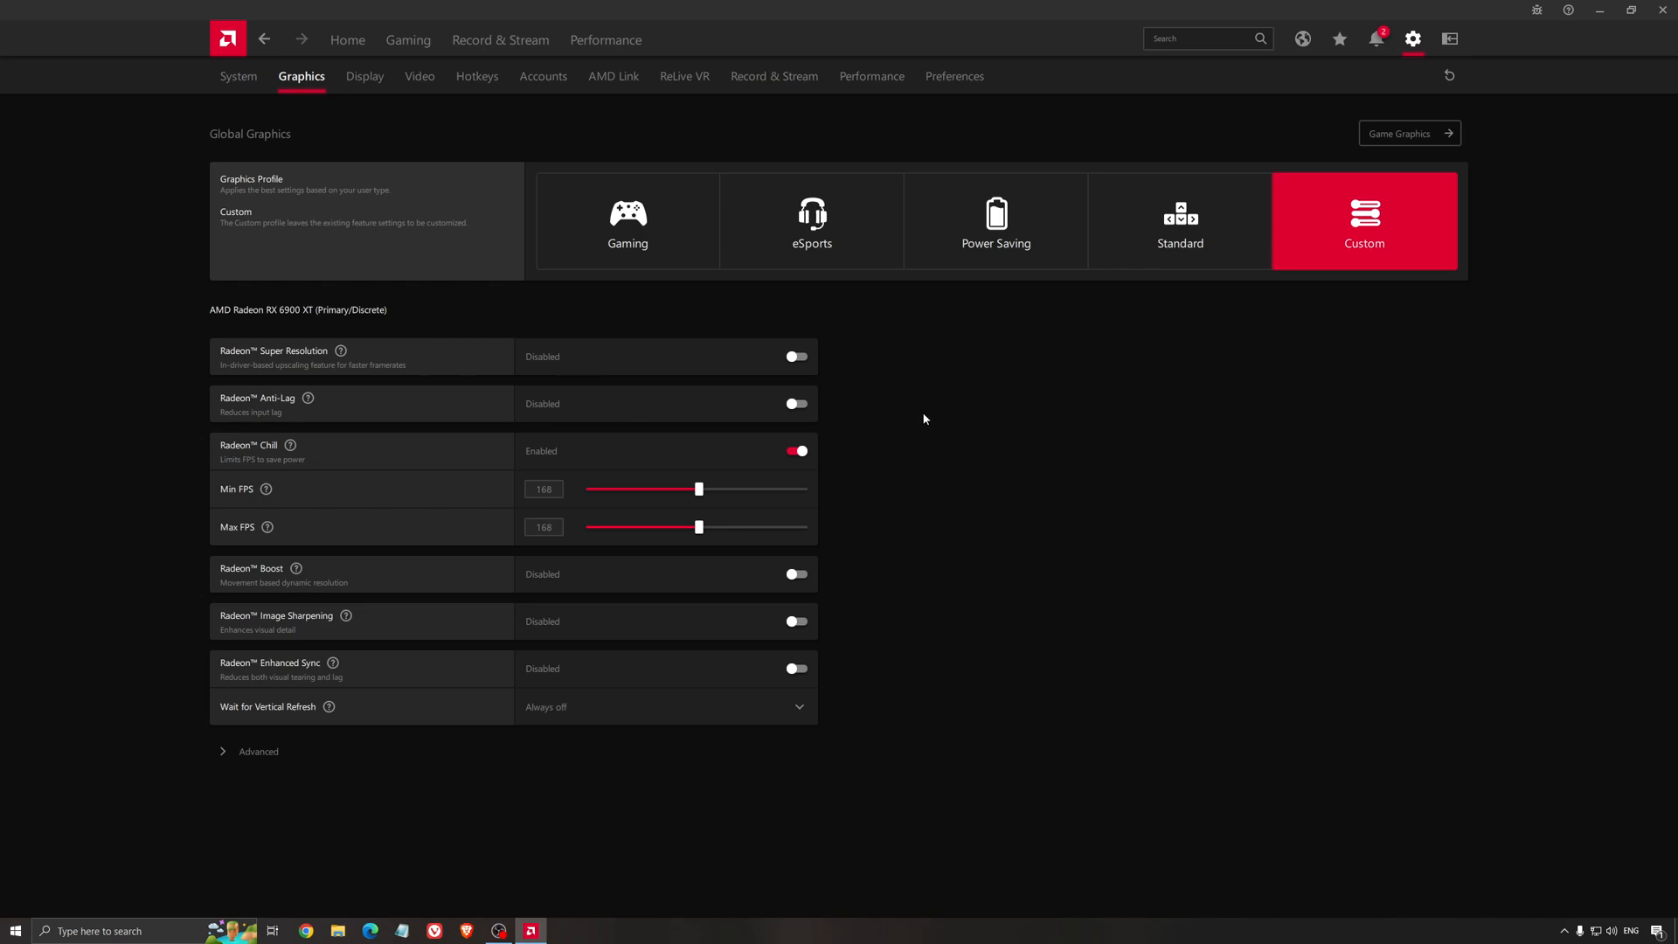
mouse_move(932, 433)
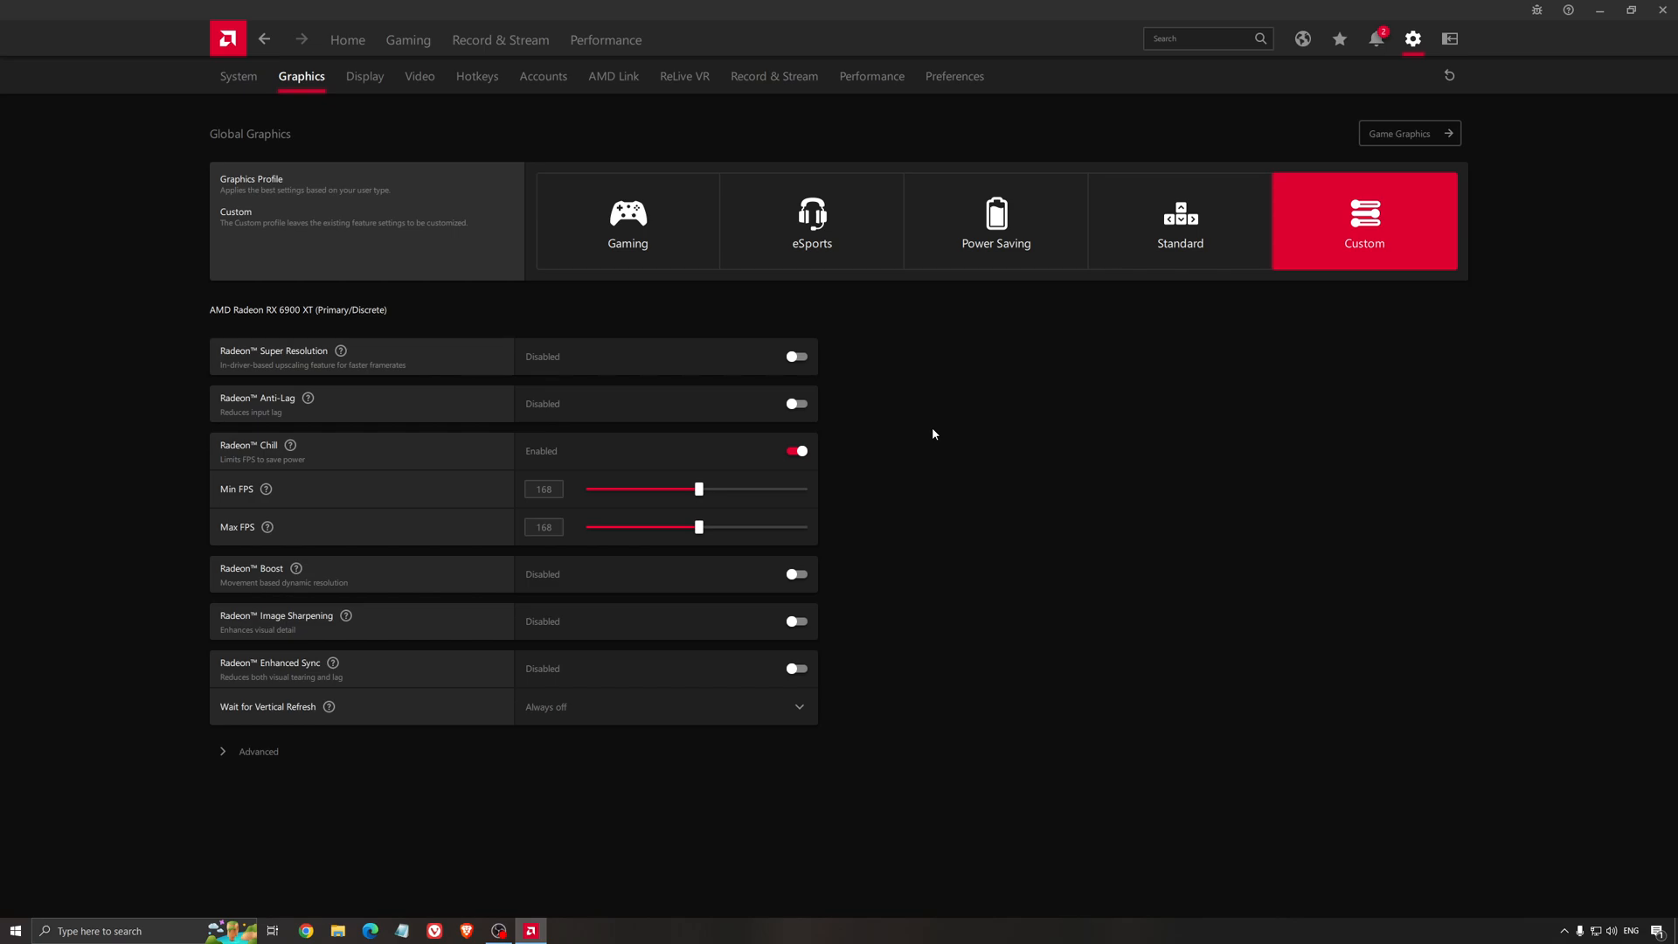
mouse_move(982, 377)
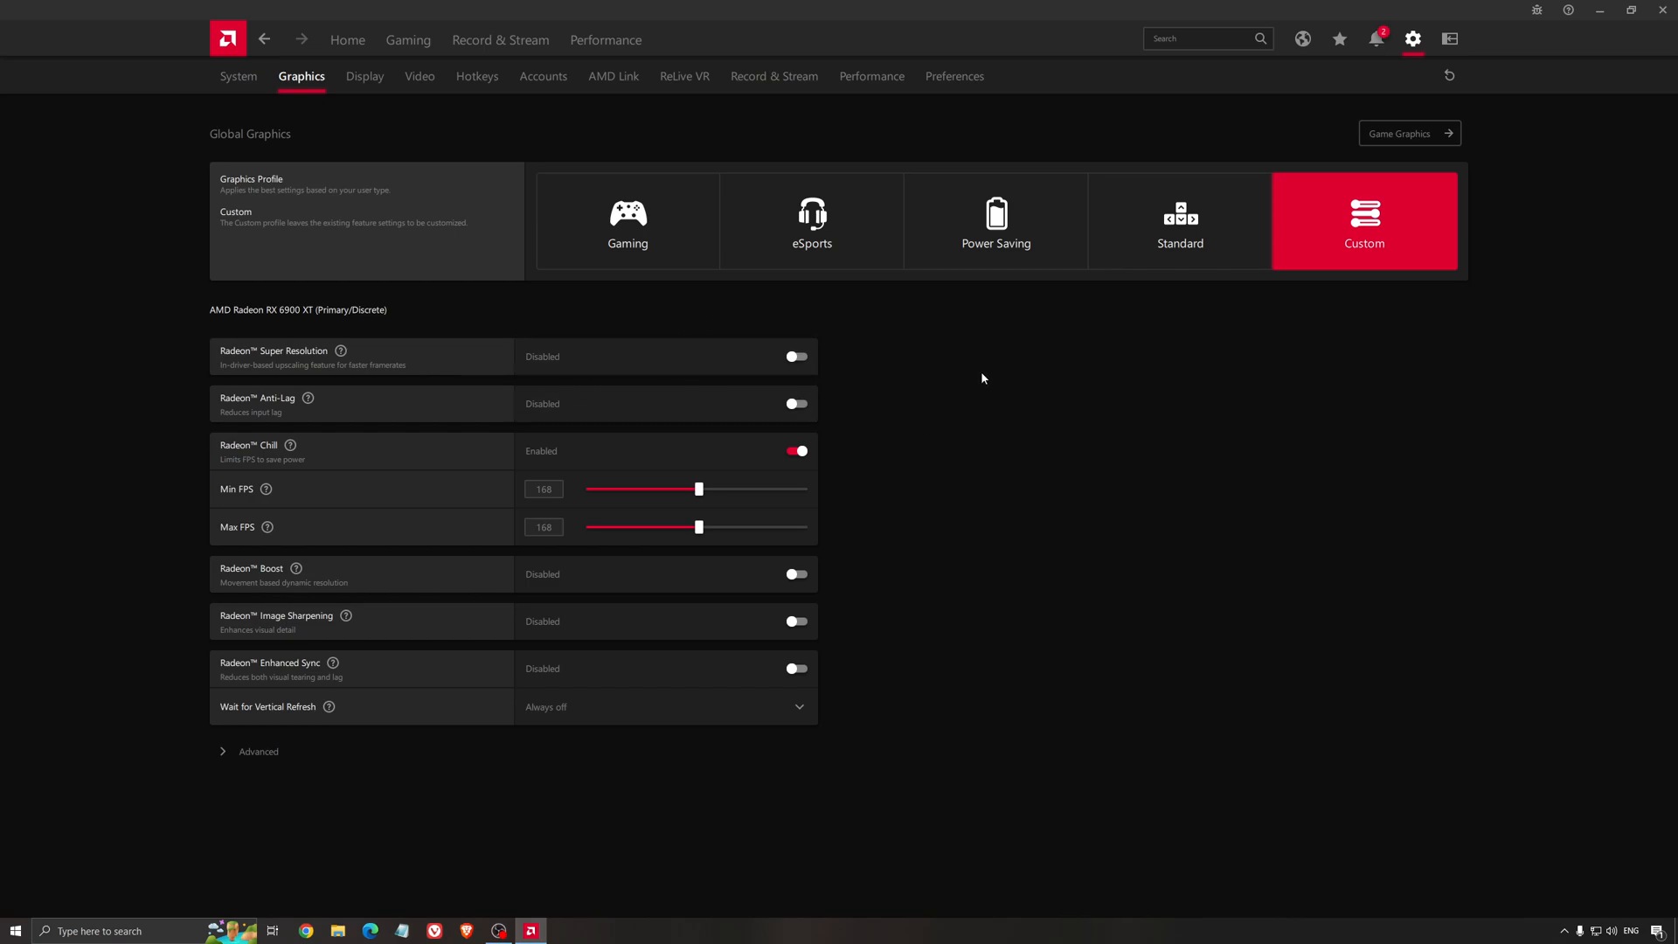
mouse_move(966, 408)
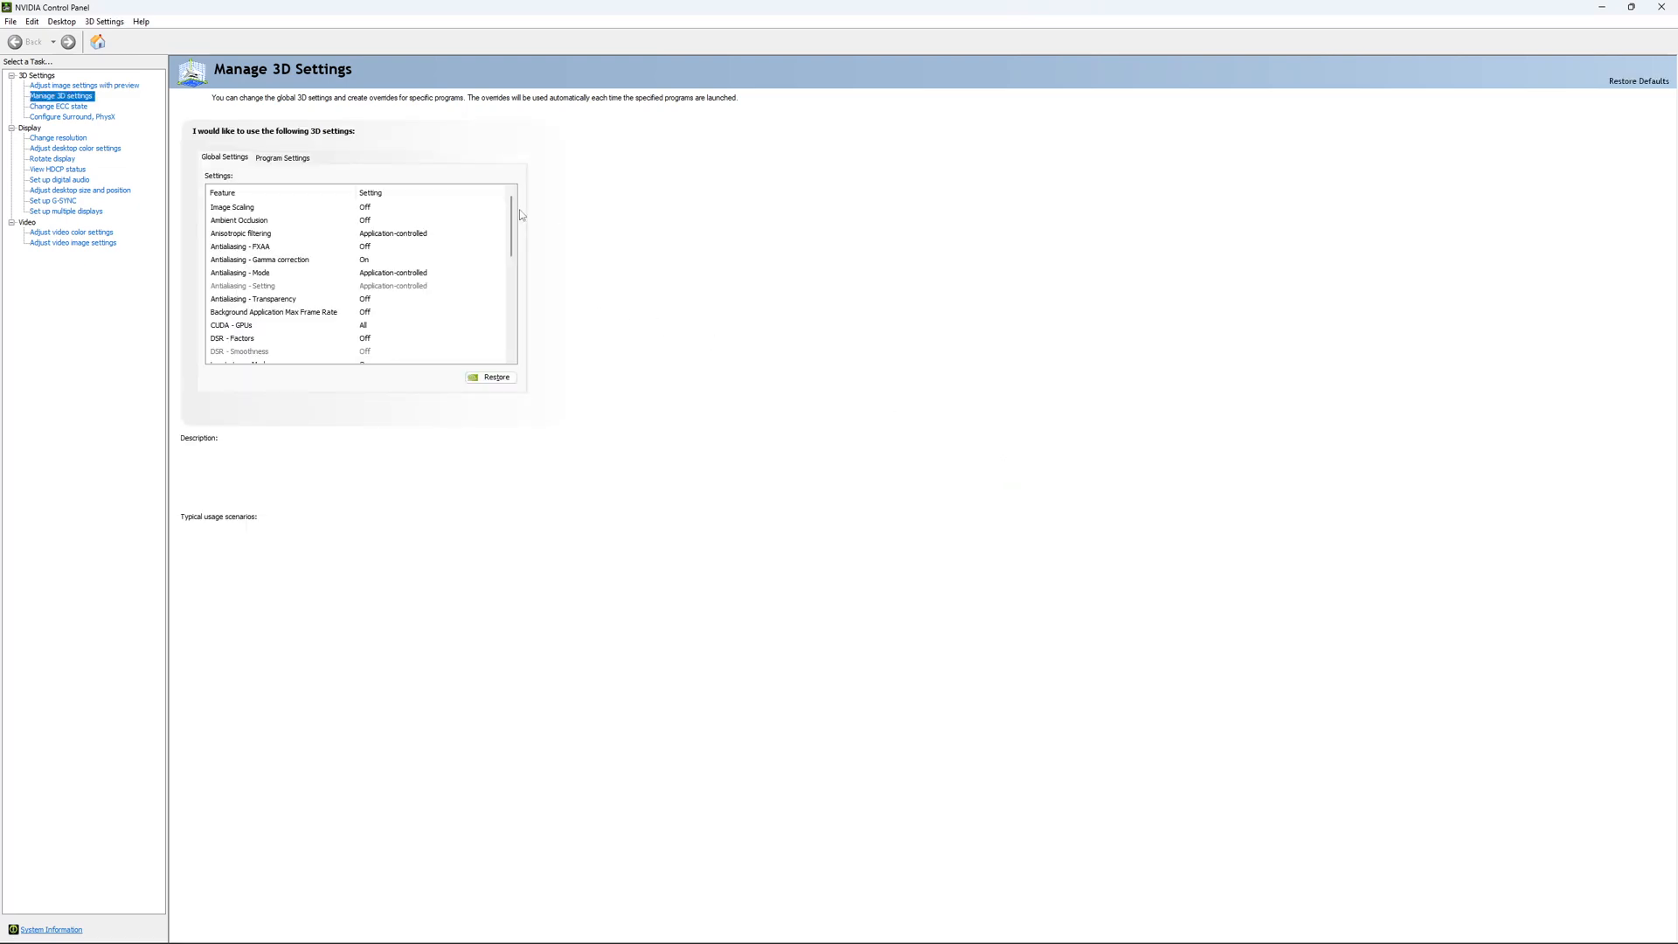
Browse Global Settings in Manage 3D settings, from Image Scaling down to Low Latency Mode
left_click(233, 206)
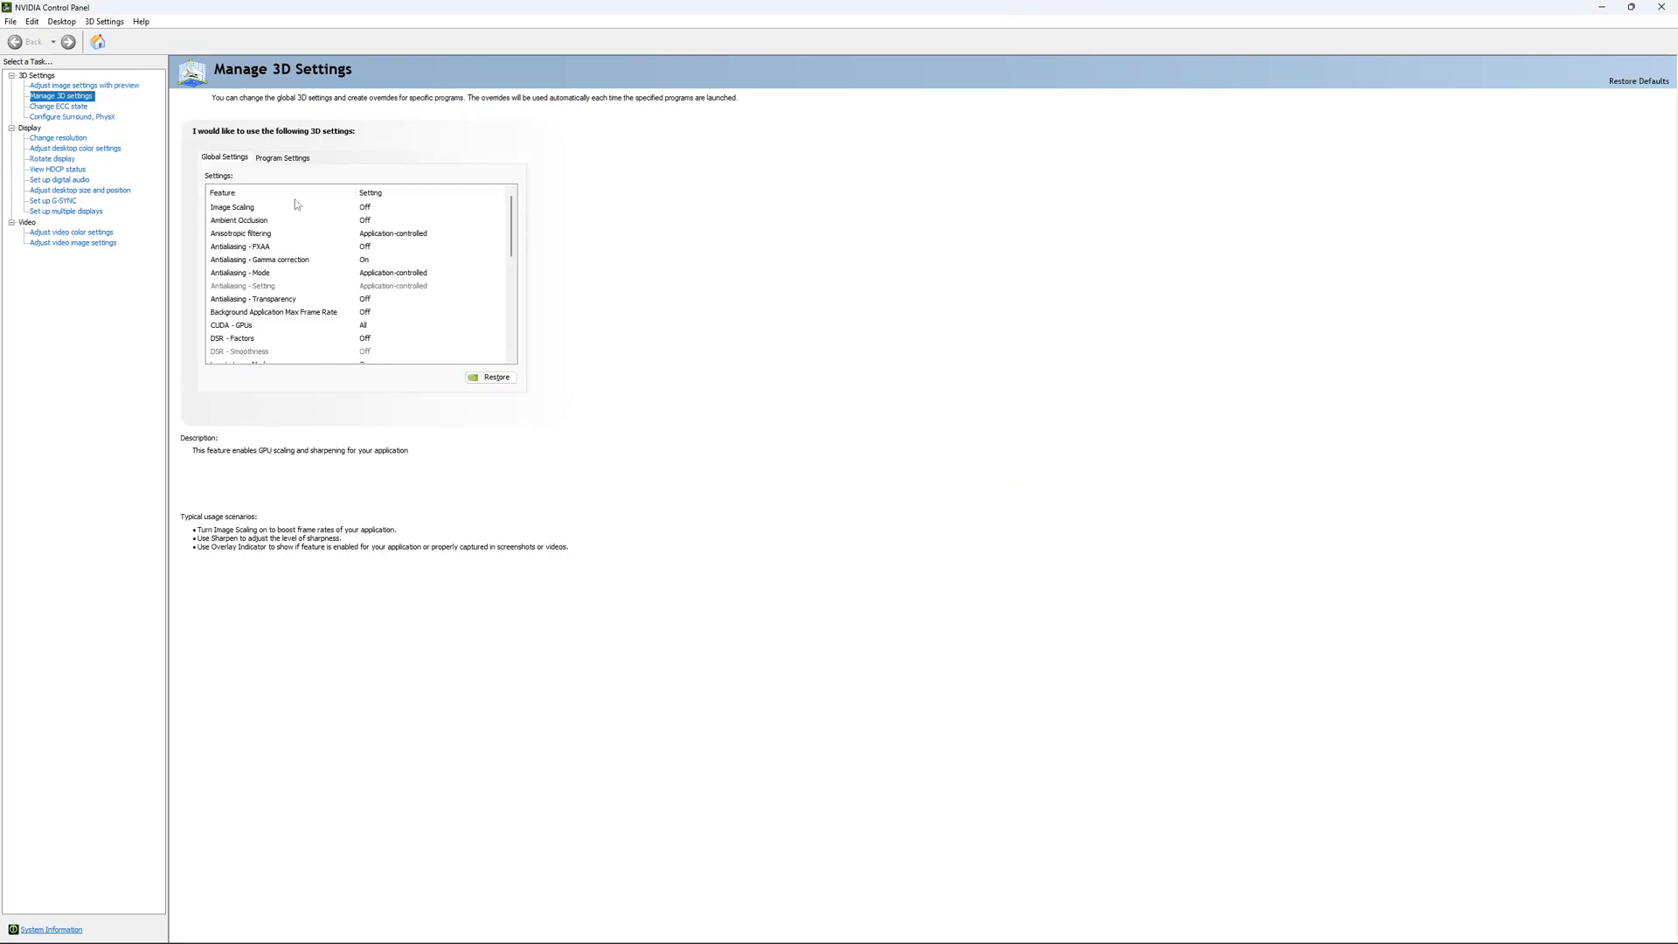
scroll("down", 3)
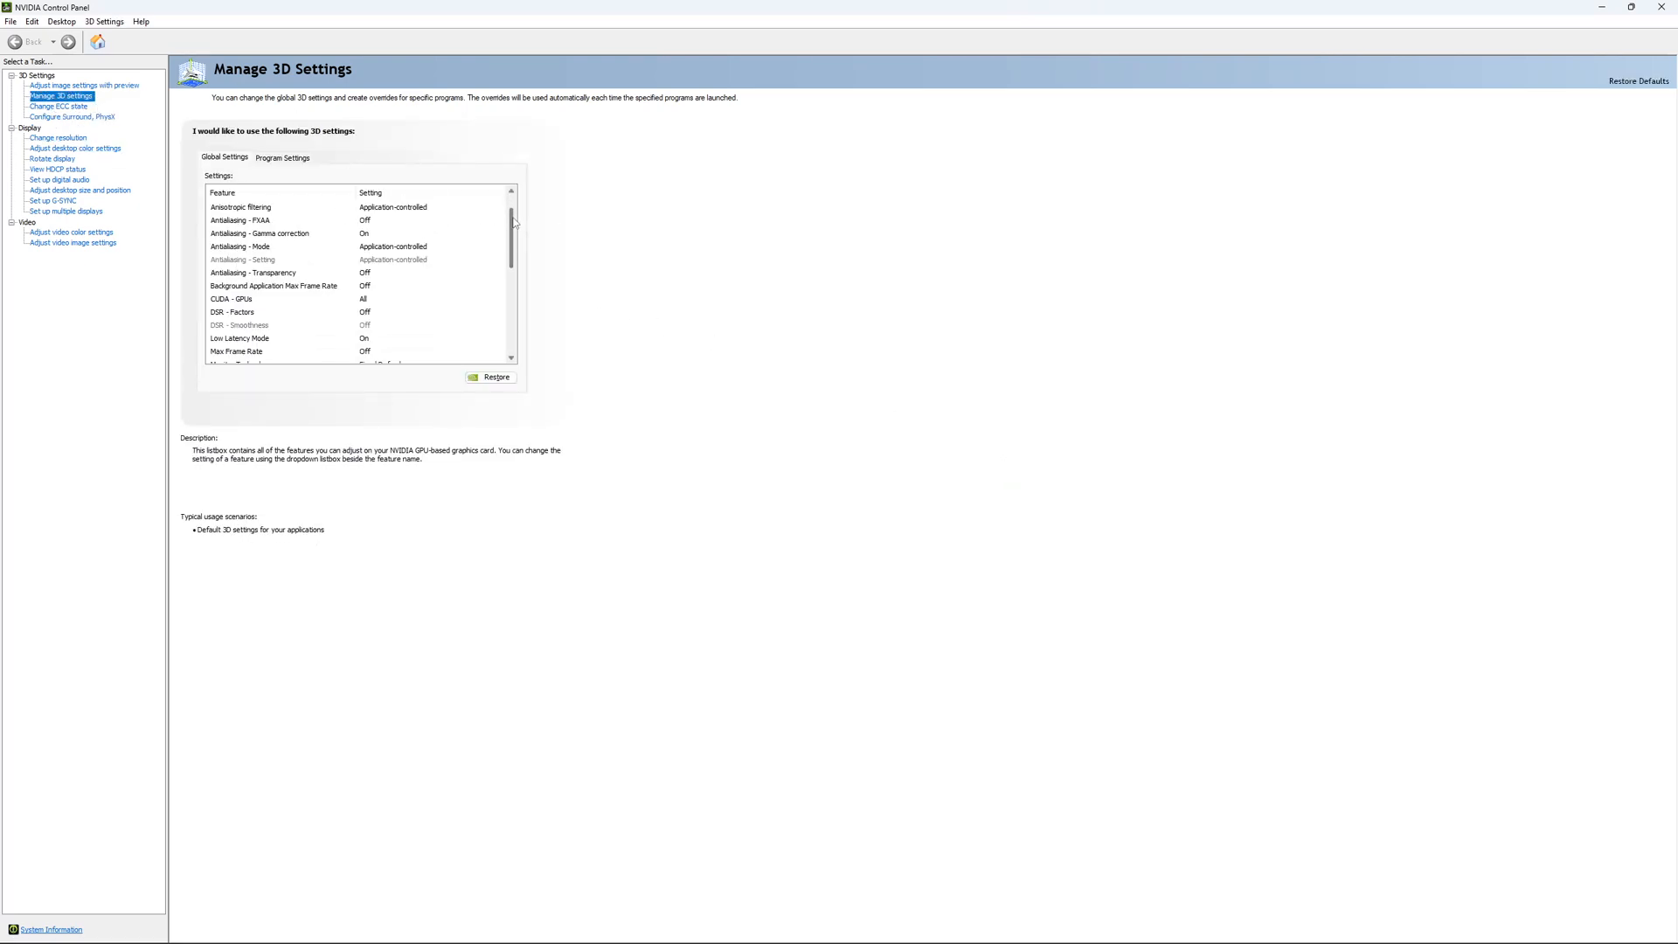
scroll("down", 3)
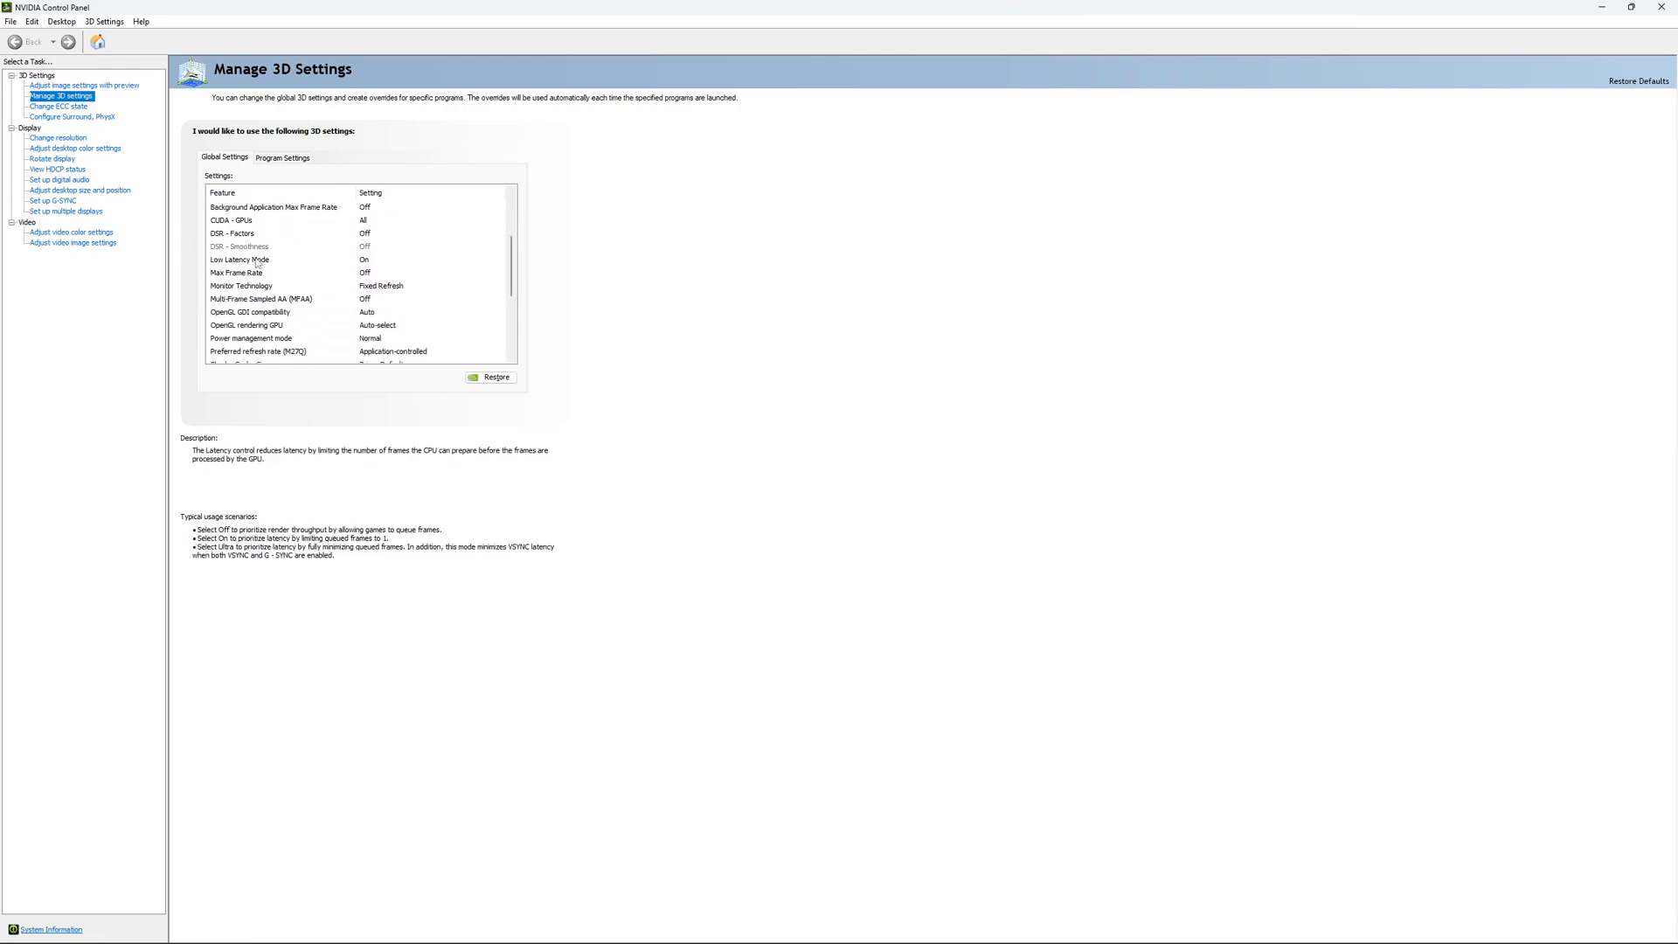
left_click(240, 246)
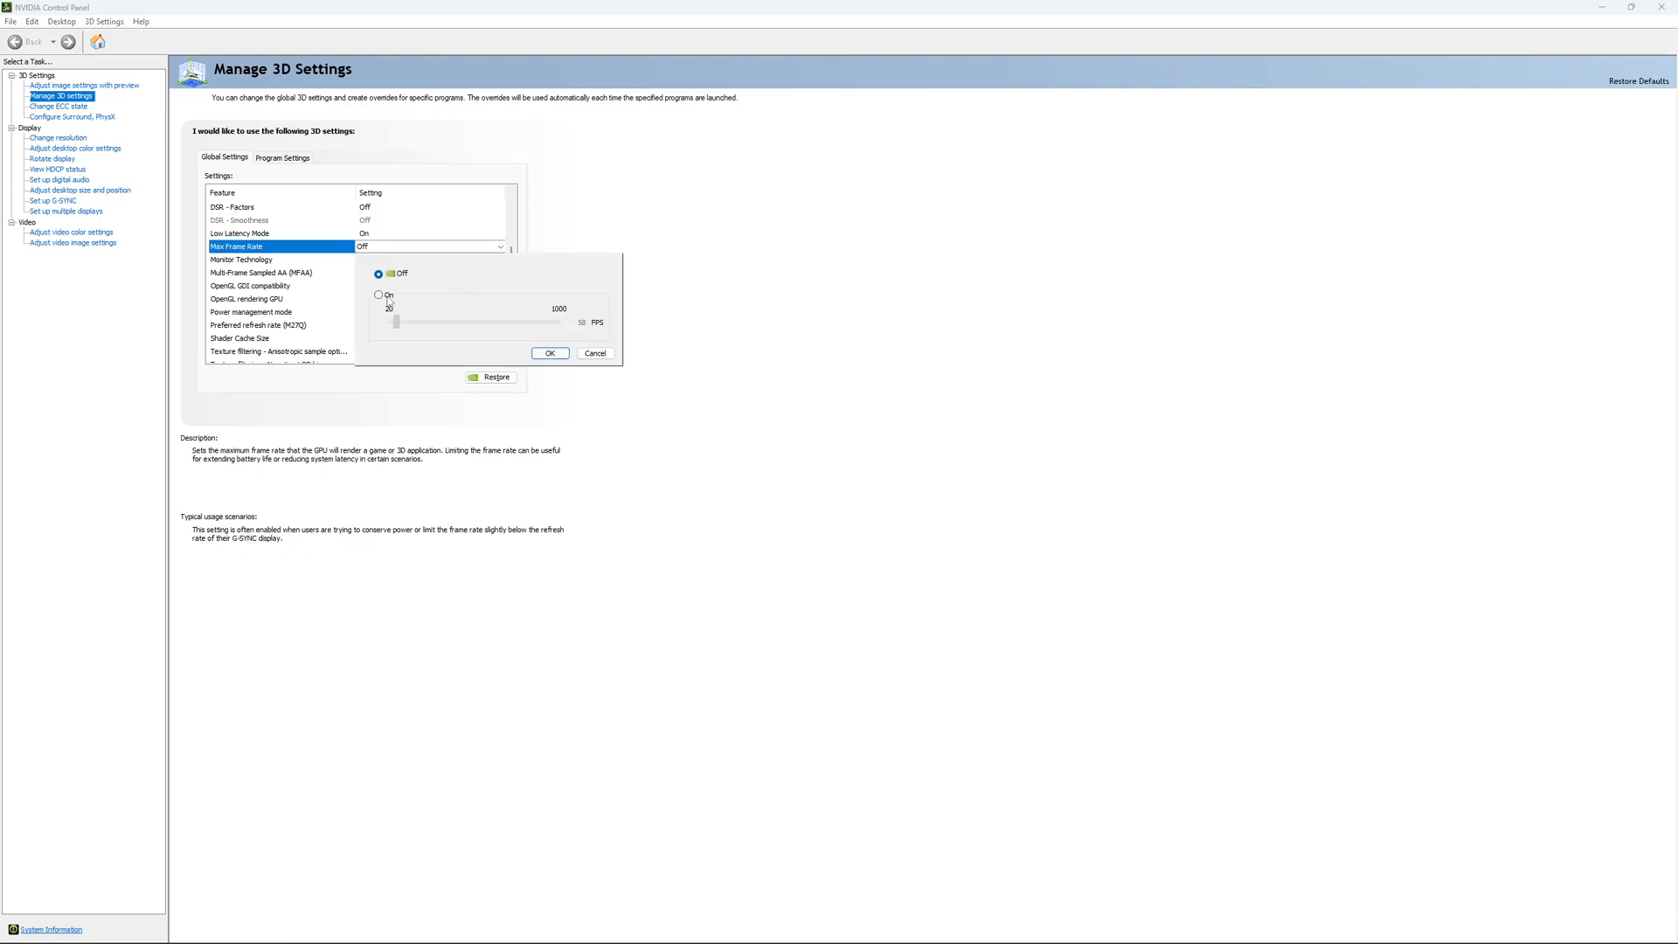
mouse_move(381, 300)
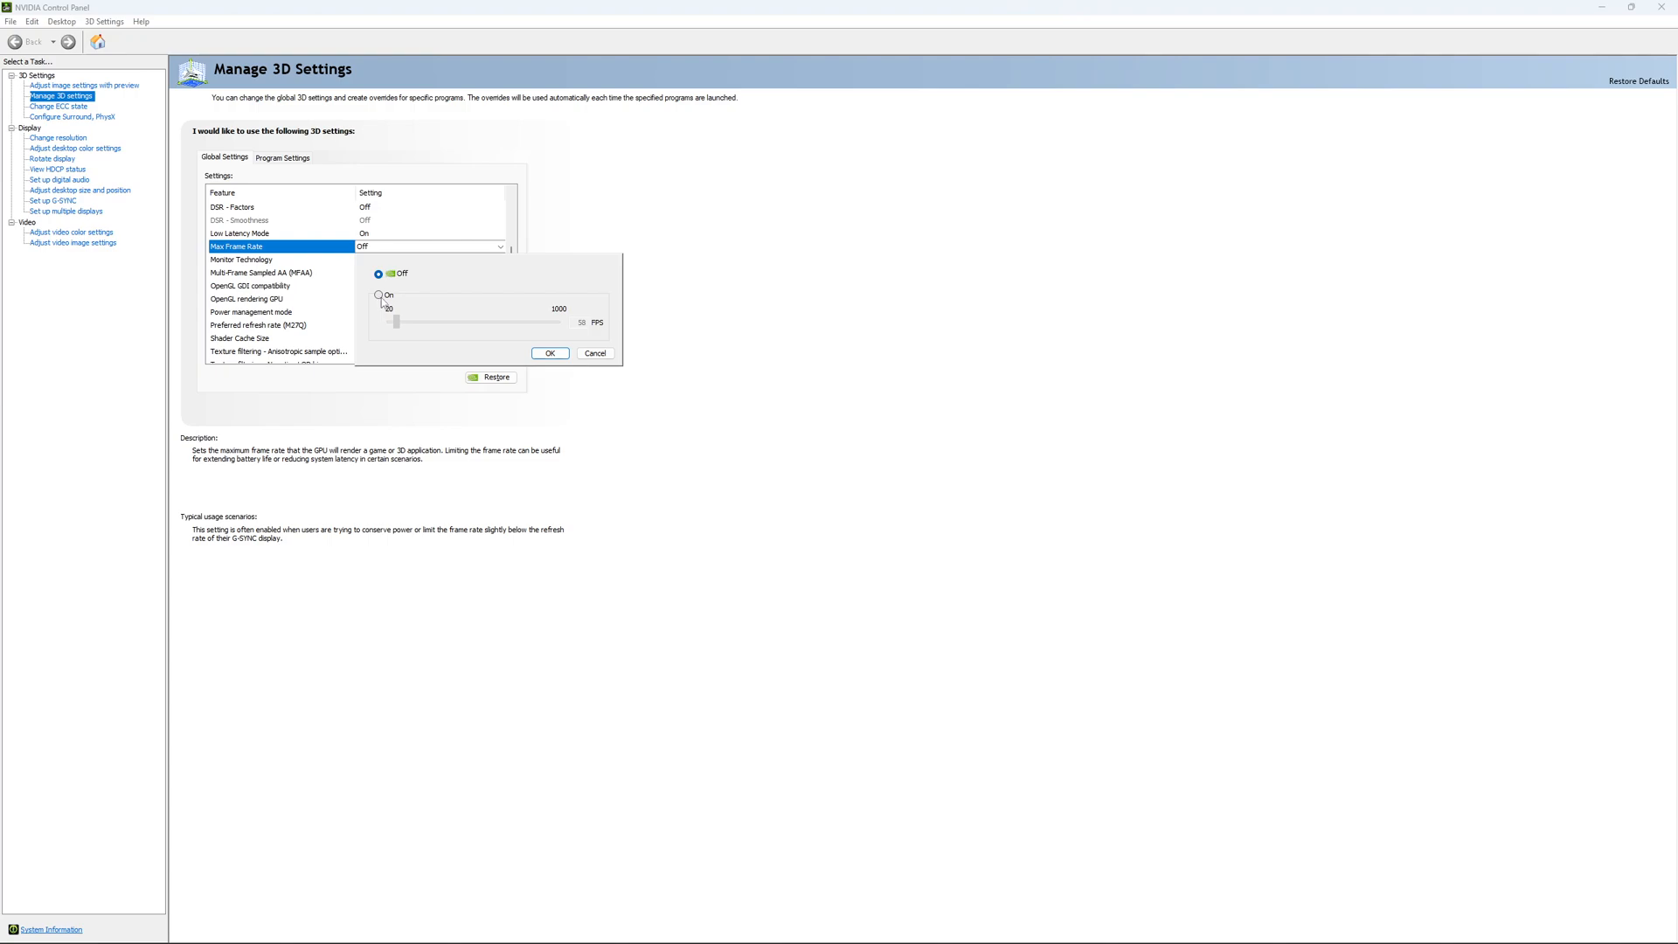
Turn Max Frame Rate on and set the limit to 167 FPS
left_click(378, 294)
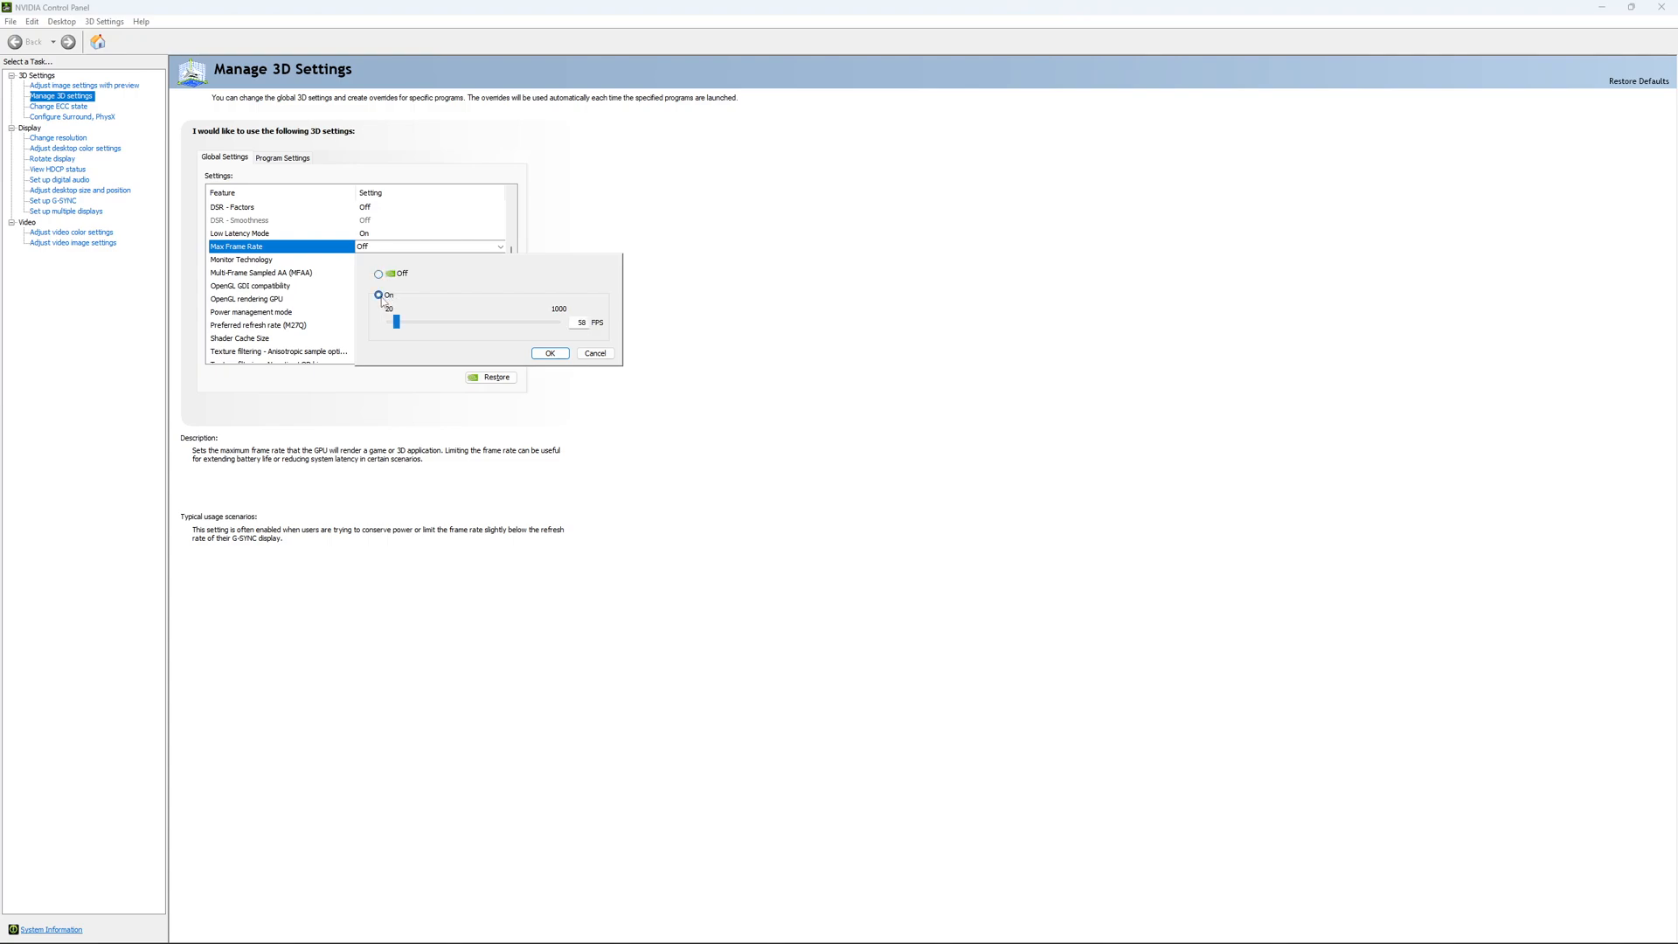
left_click_drag(394, 322, 419, 322)
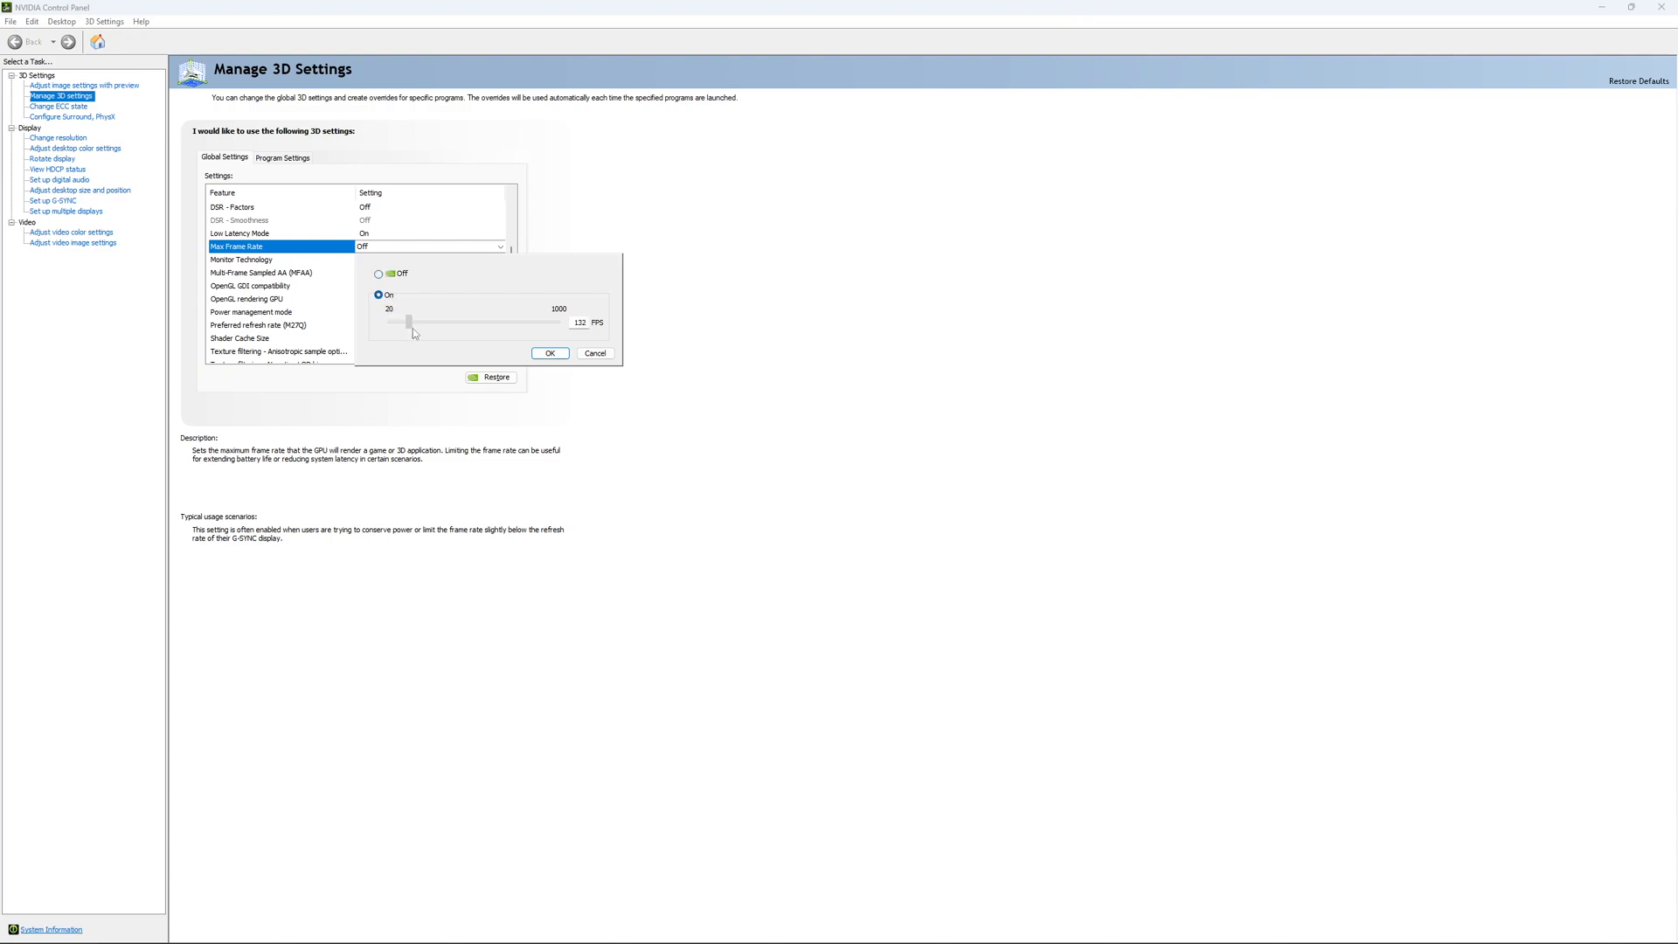
left_click_drag(404, 321, 418, 321)
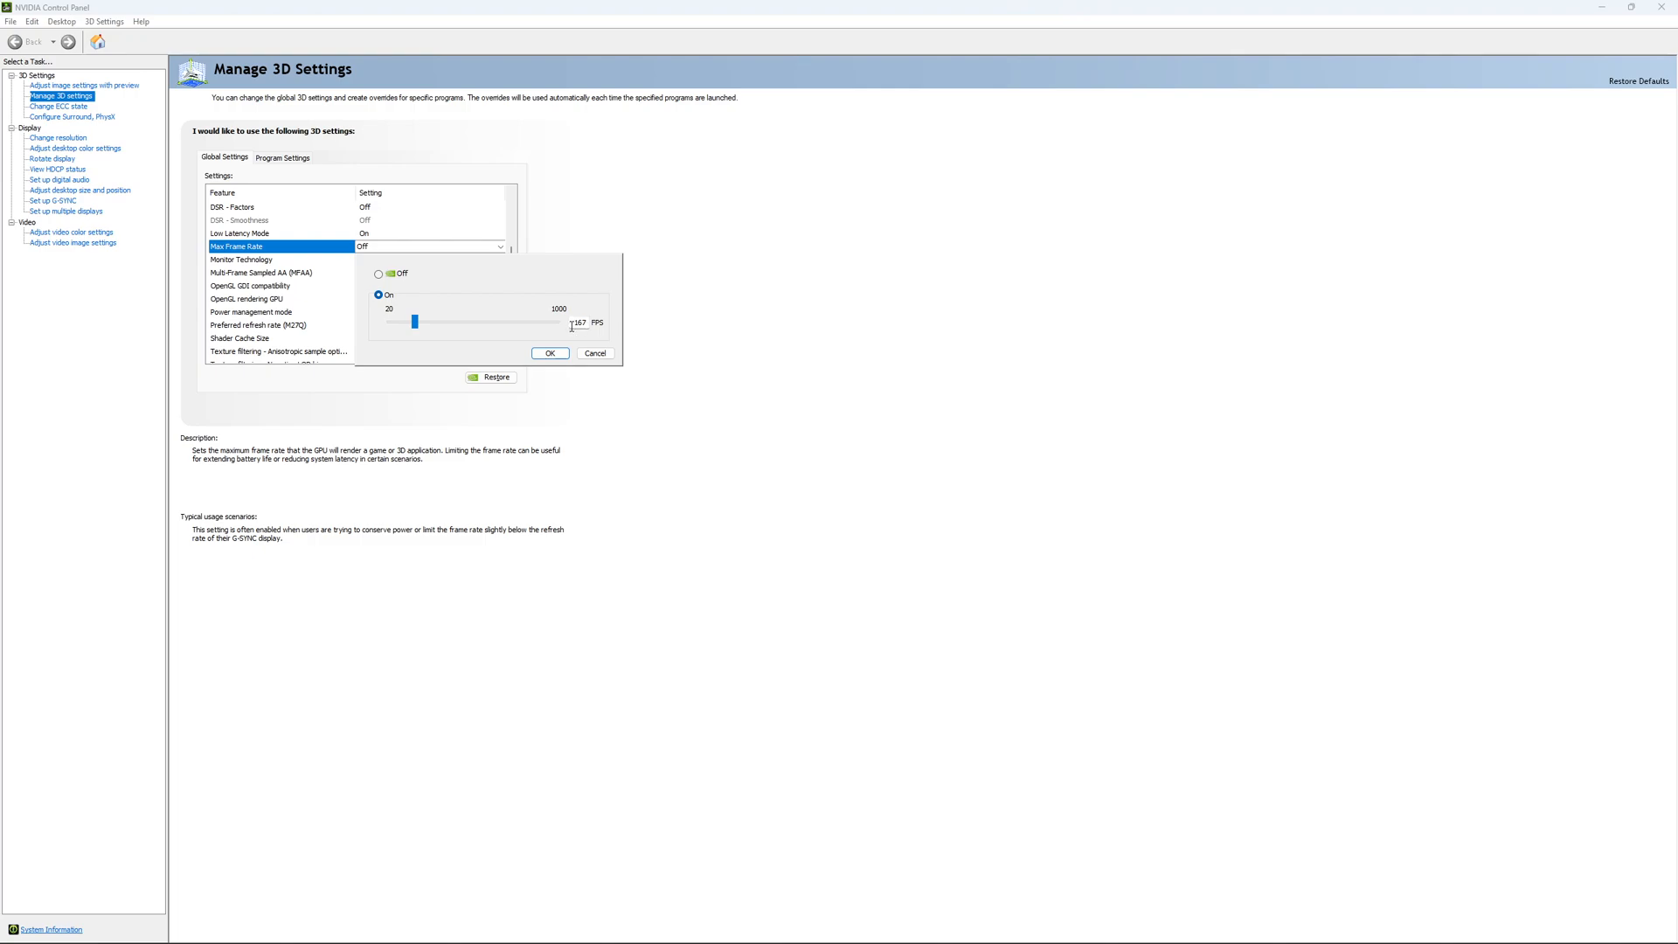
mouse_move(563, 328)
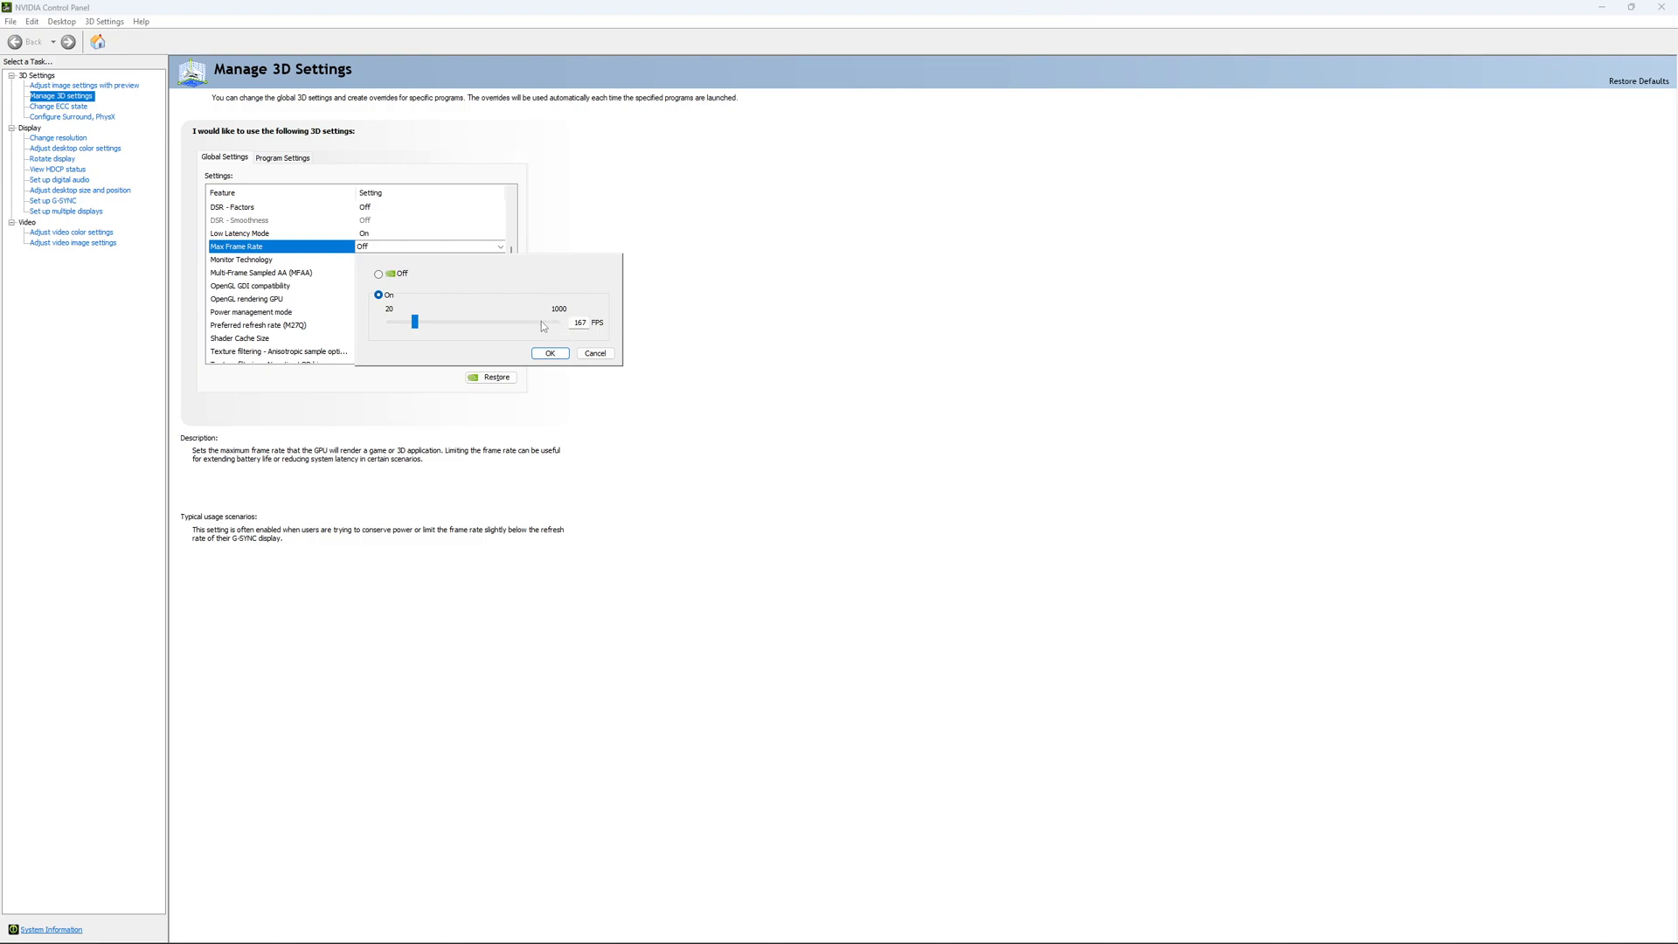
mouse_move(435, 291)
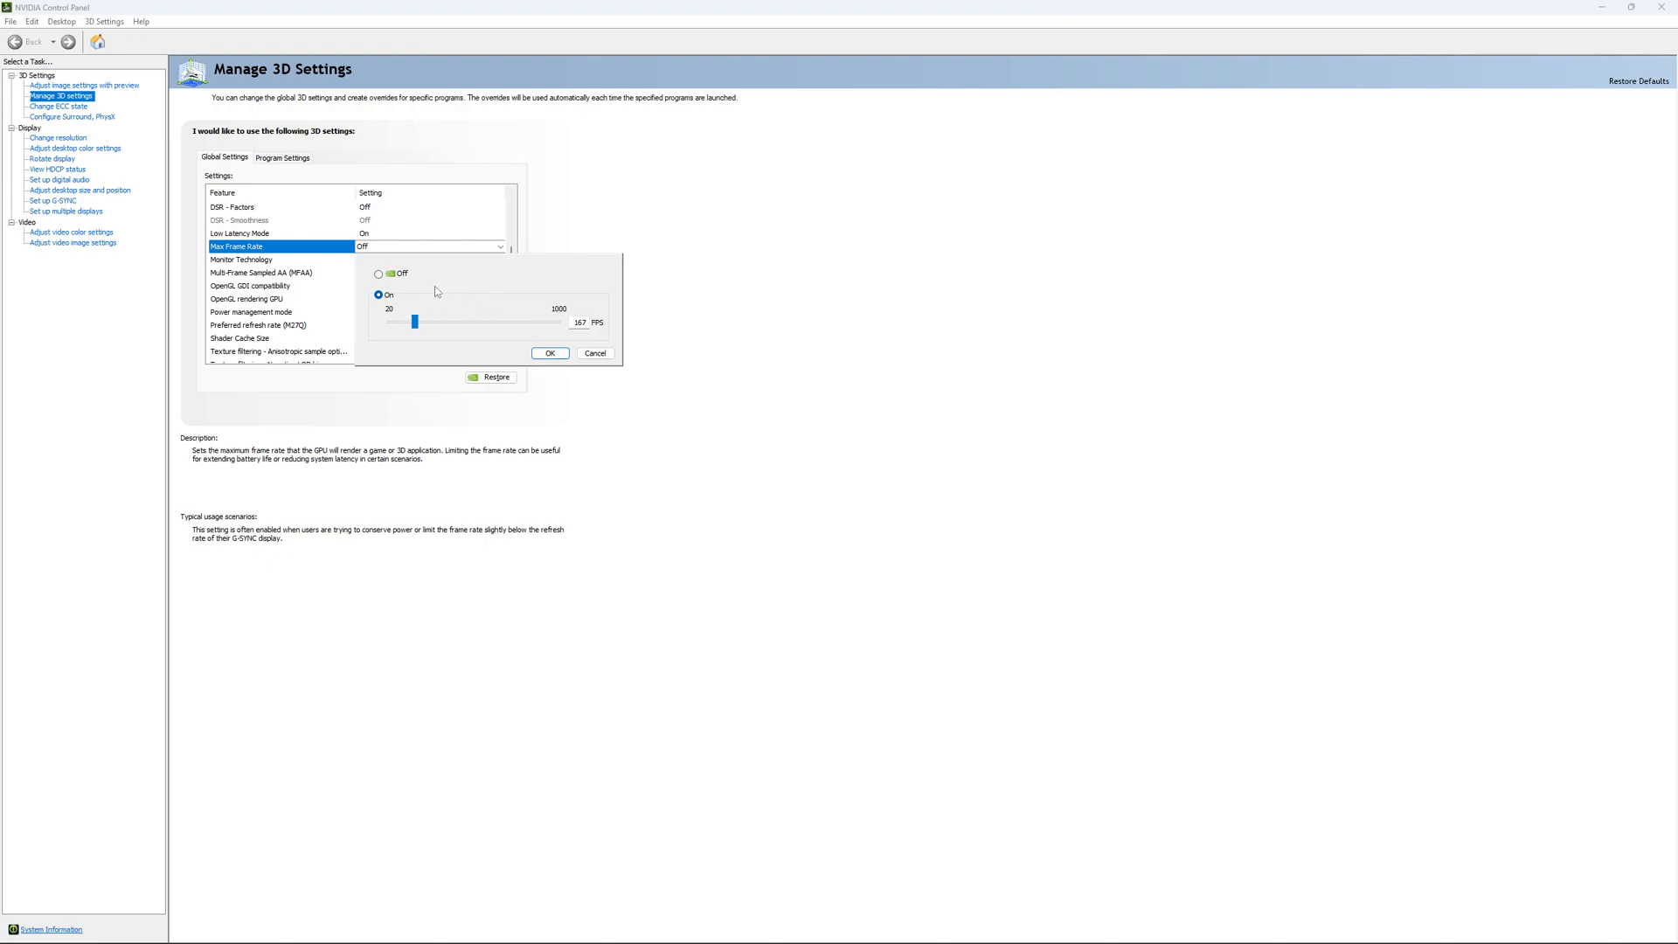
mouse_move(439, 326)
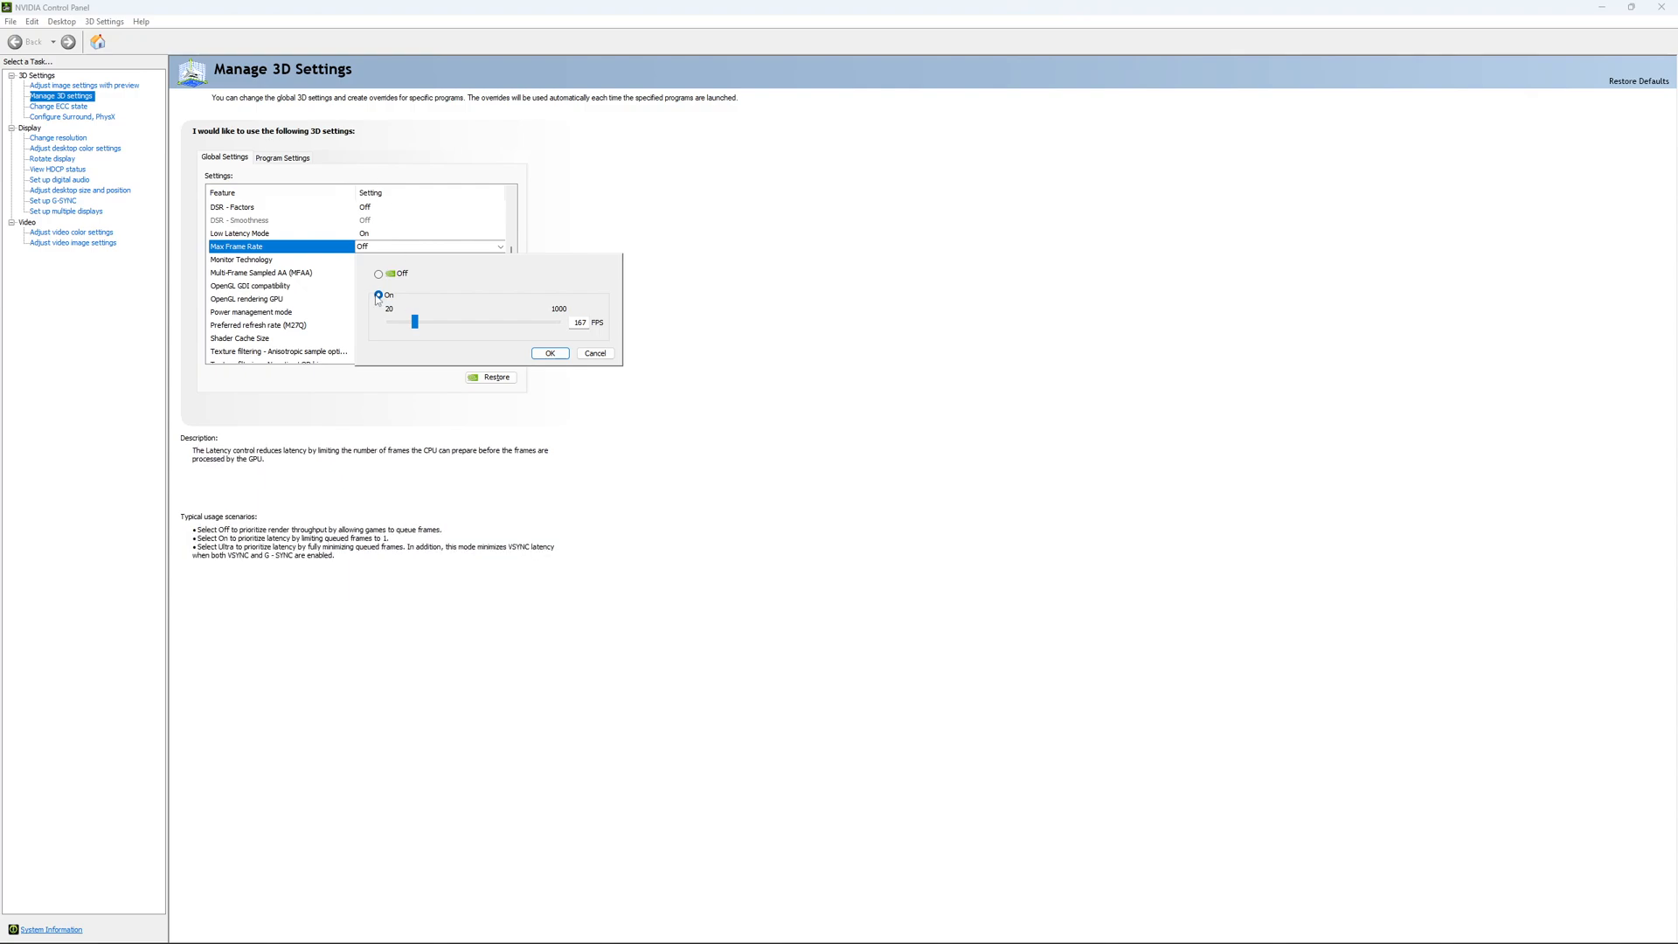
left_click(595, 353)
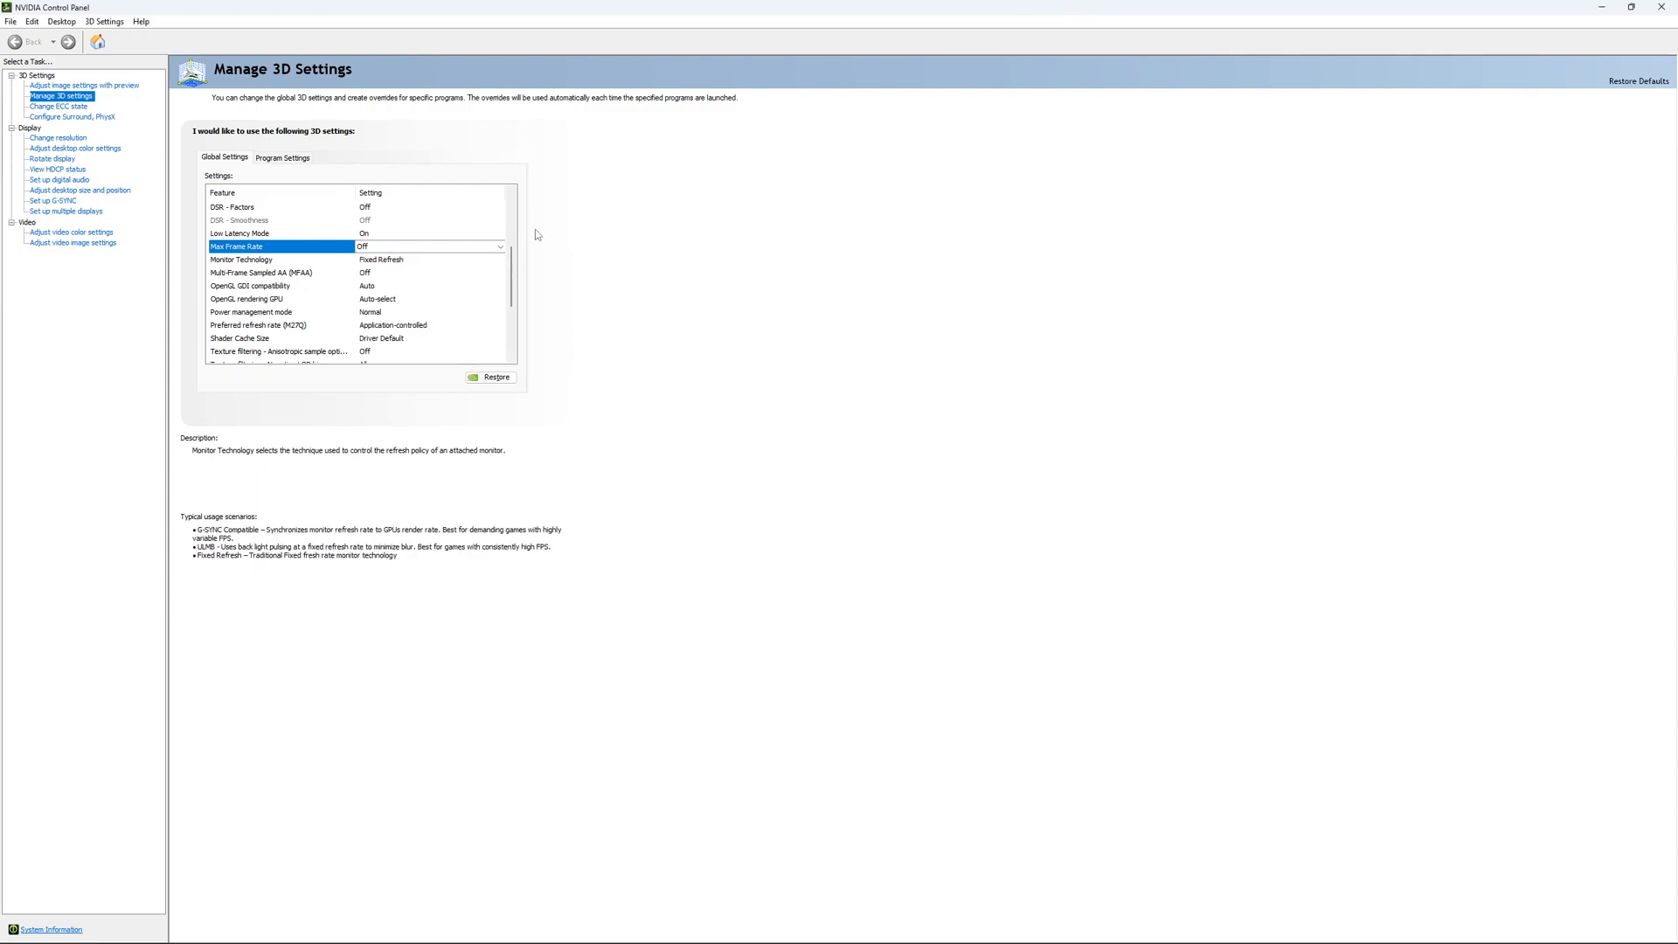
Go to the Change ECC State page for the GeForce RTX 4090
left_click(58, 104)
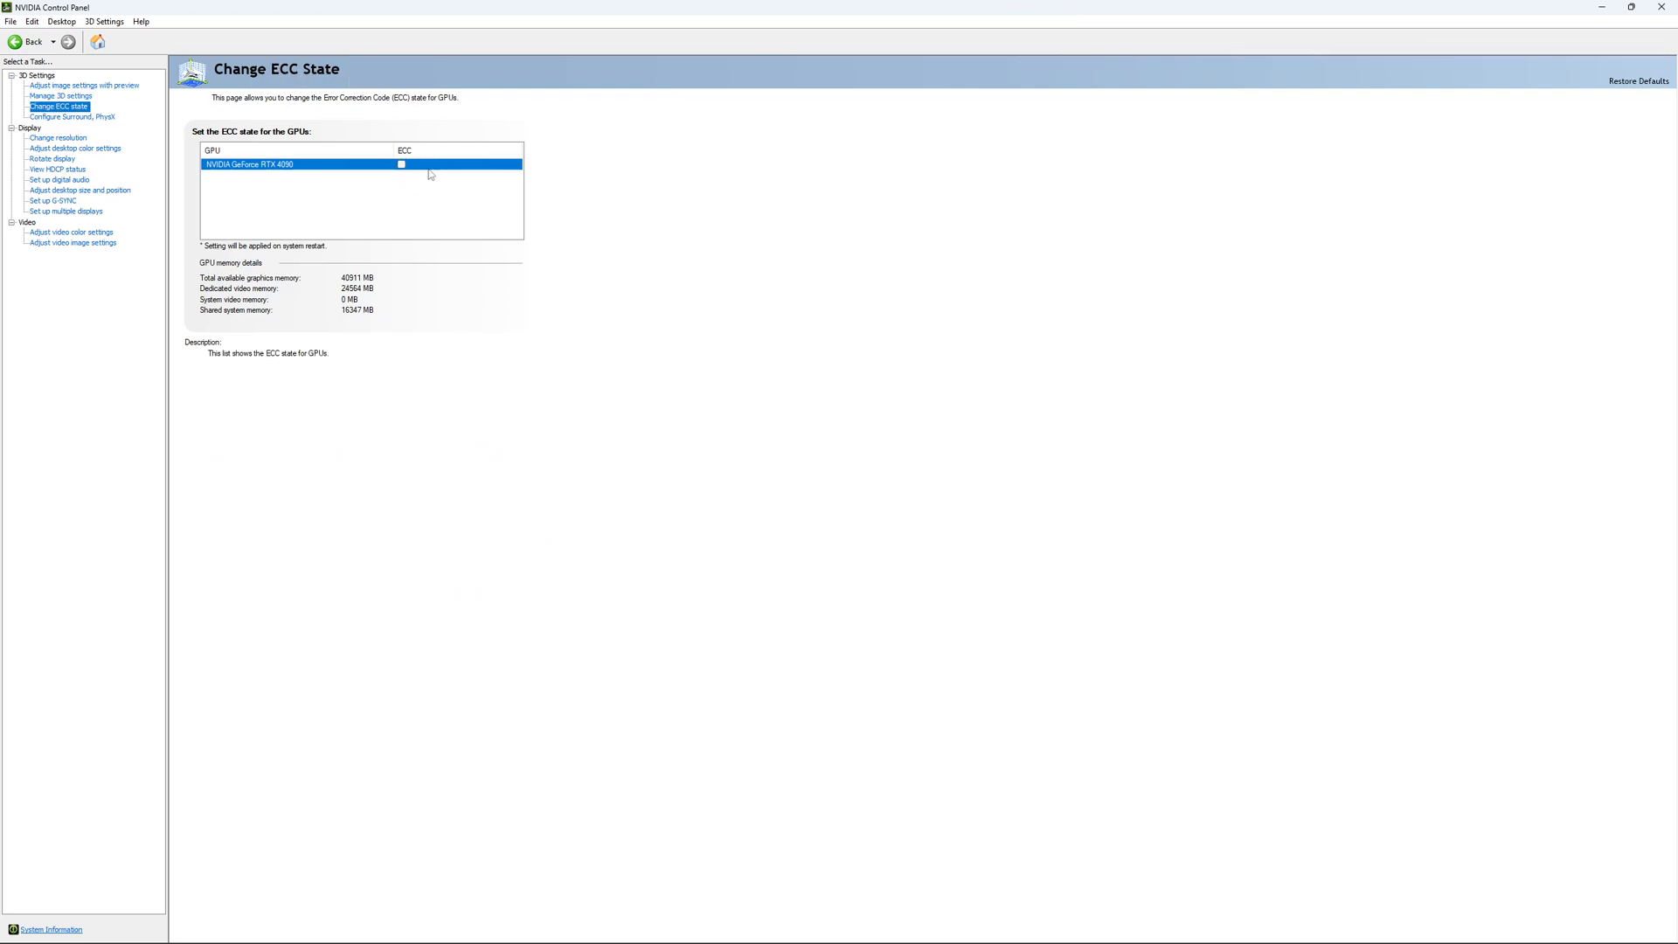
mouse_move(287, 192)
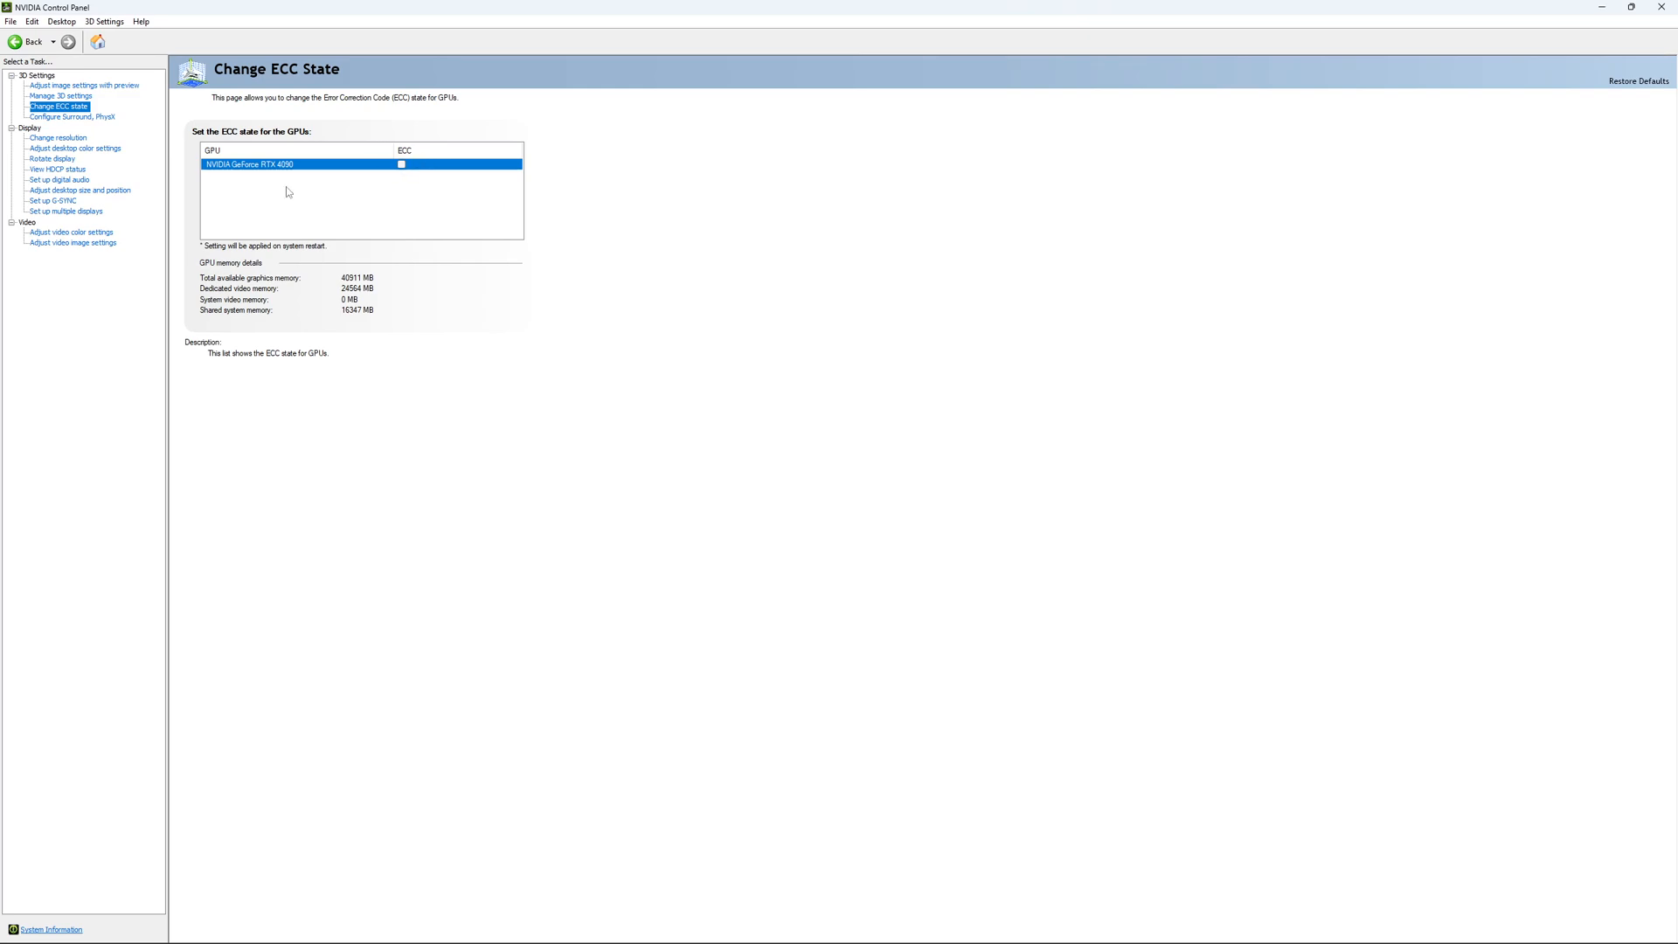
left_click(57, 137)
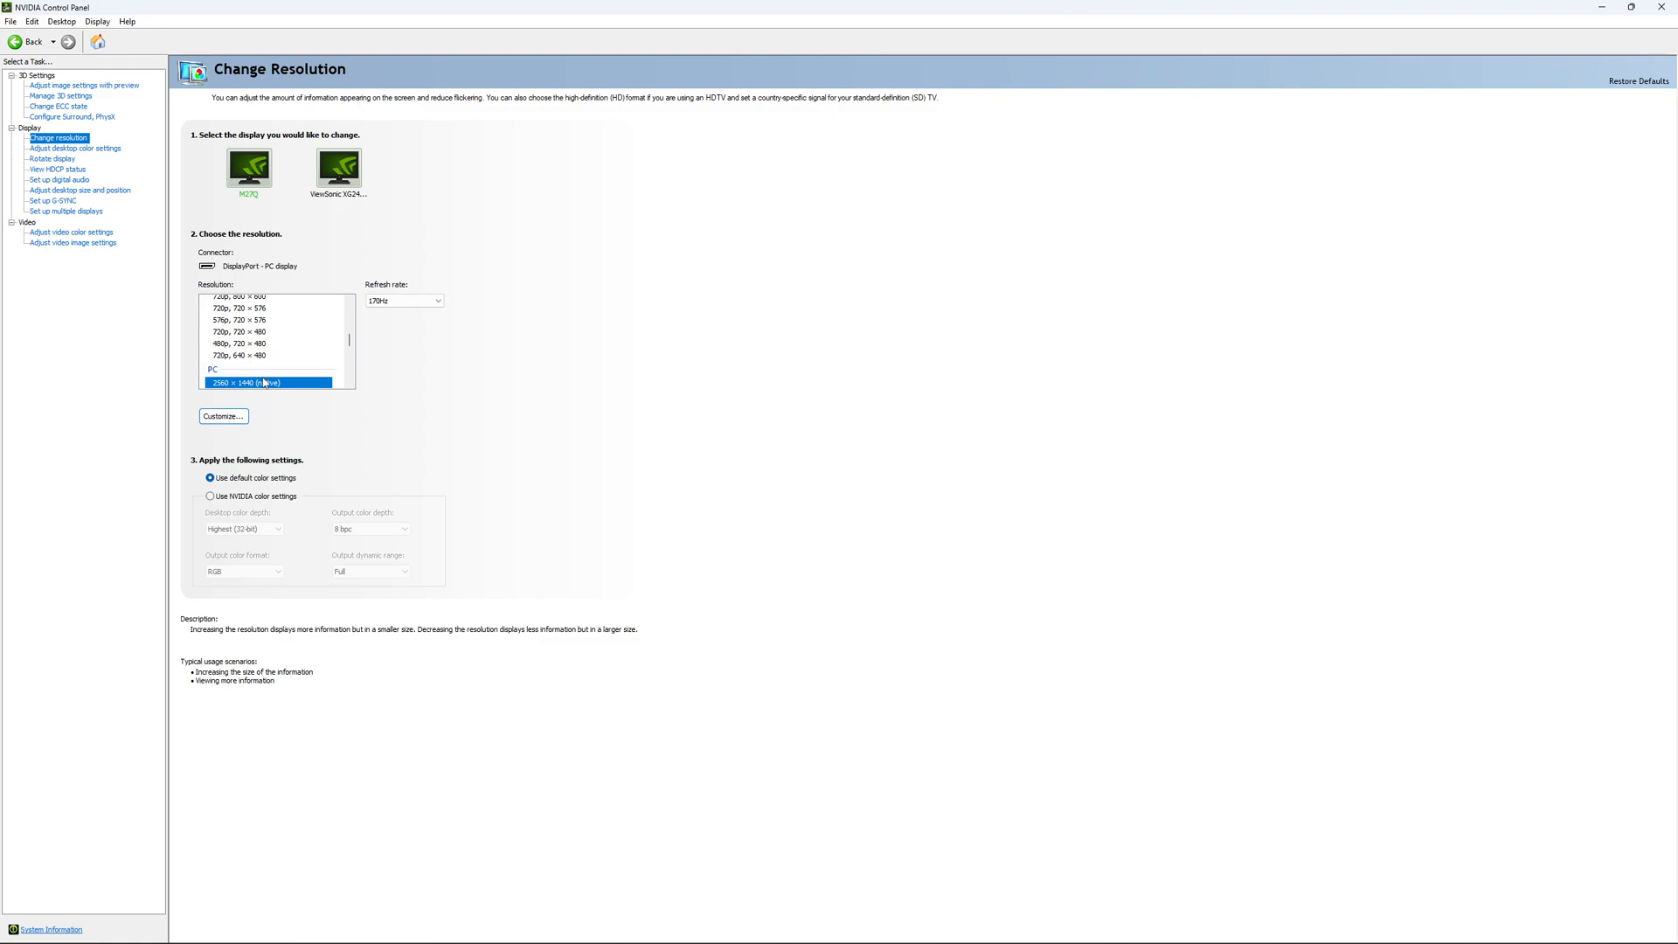
mouse_move(257, 392)
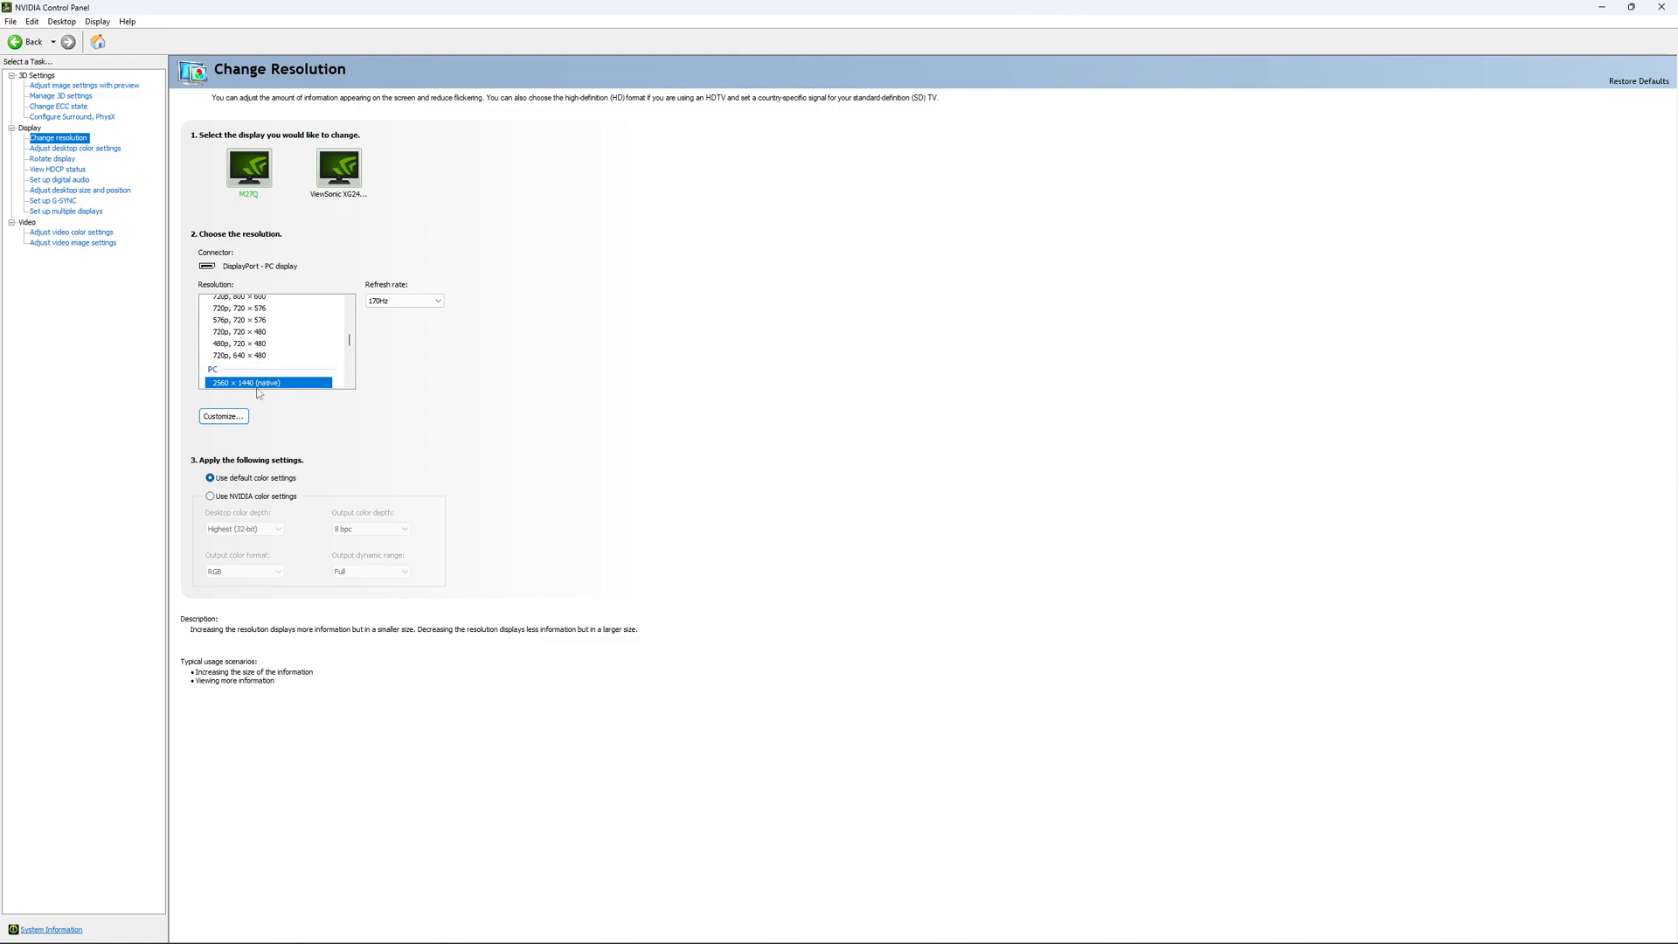
mouse_move(353, 268)
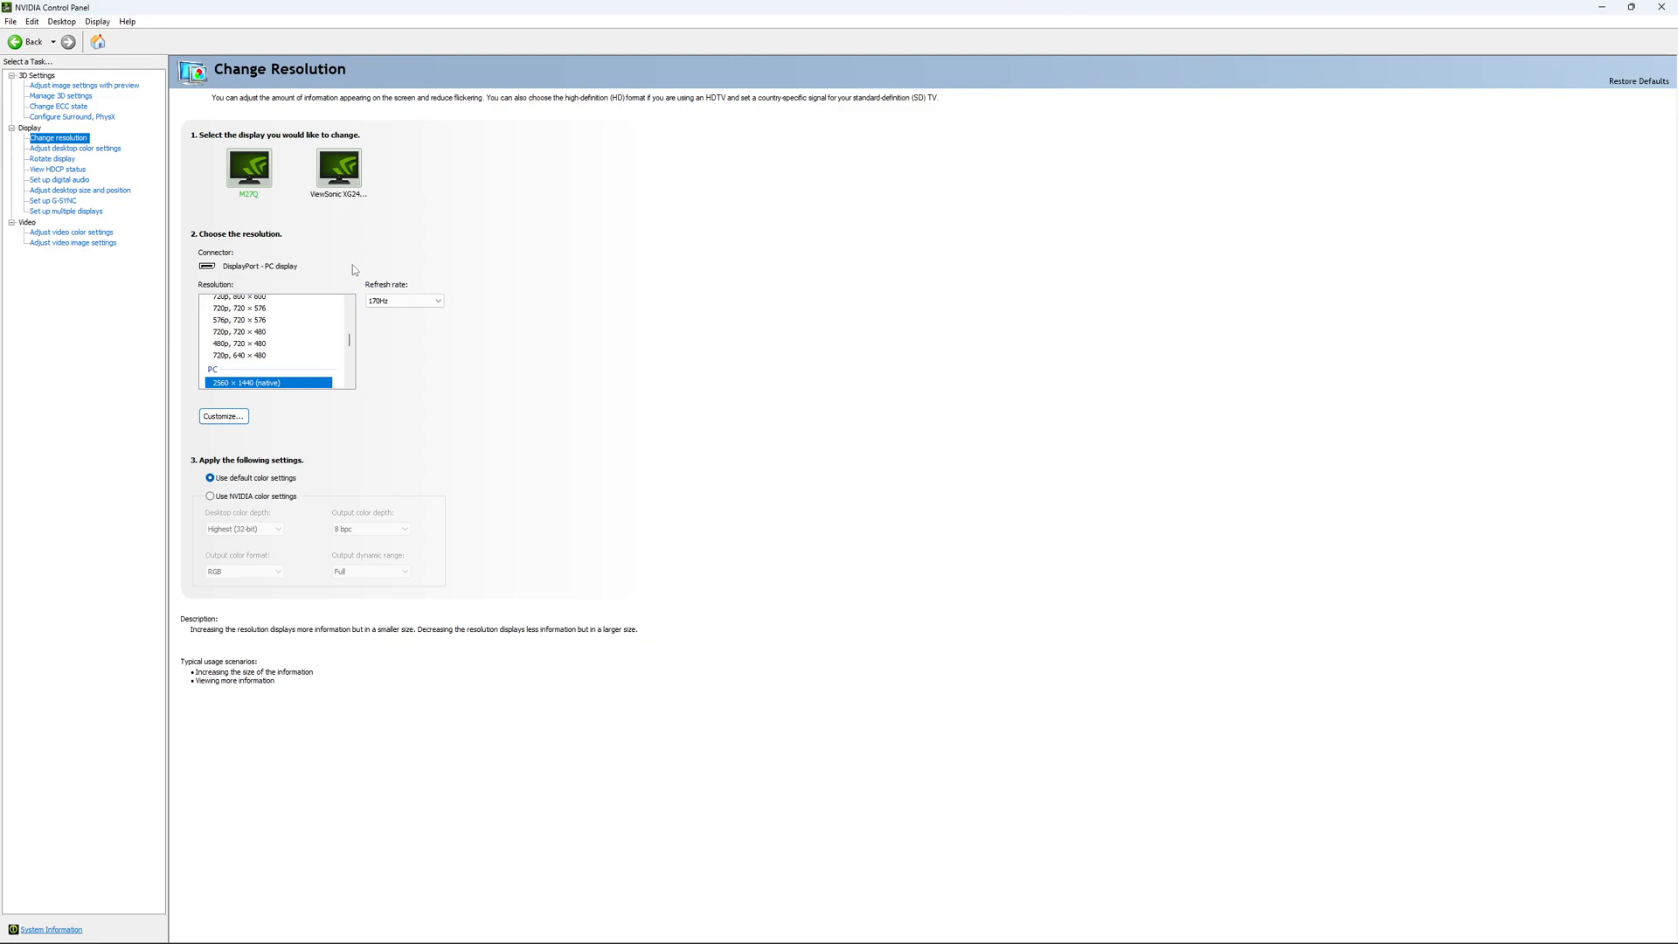
mouse_move(454, 348)
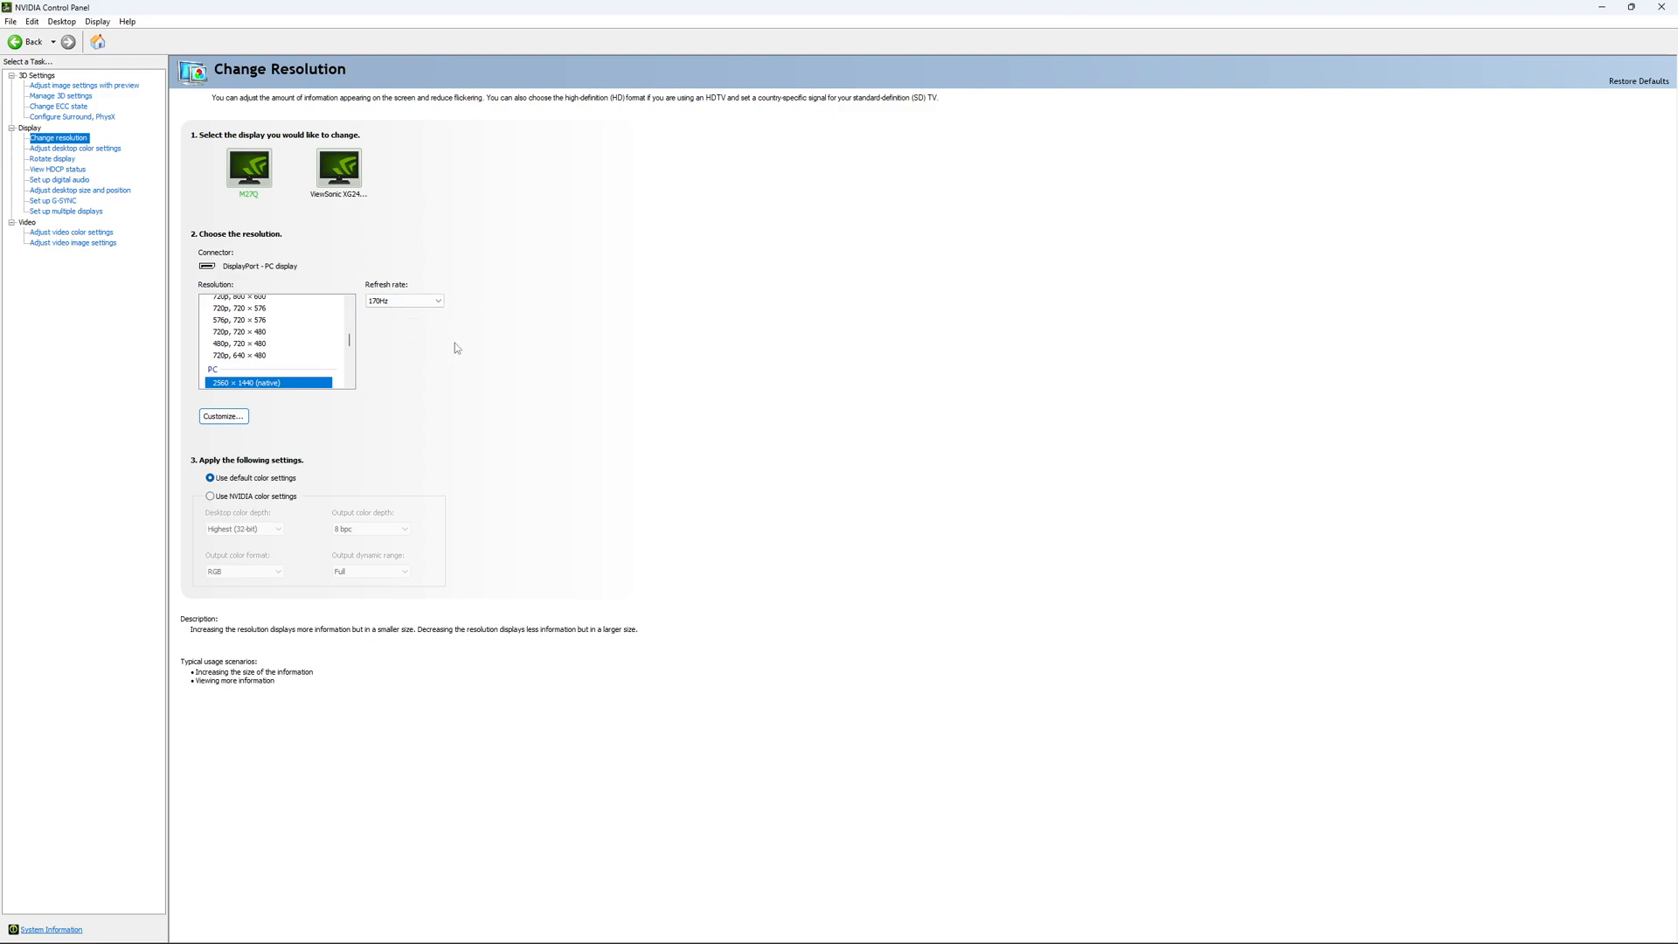
mouse_move(419, 328)
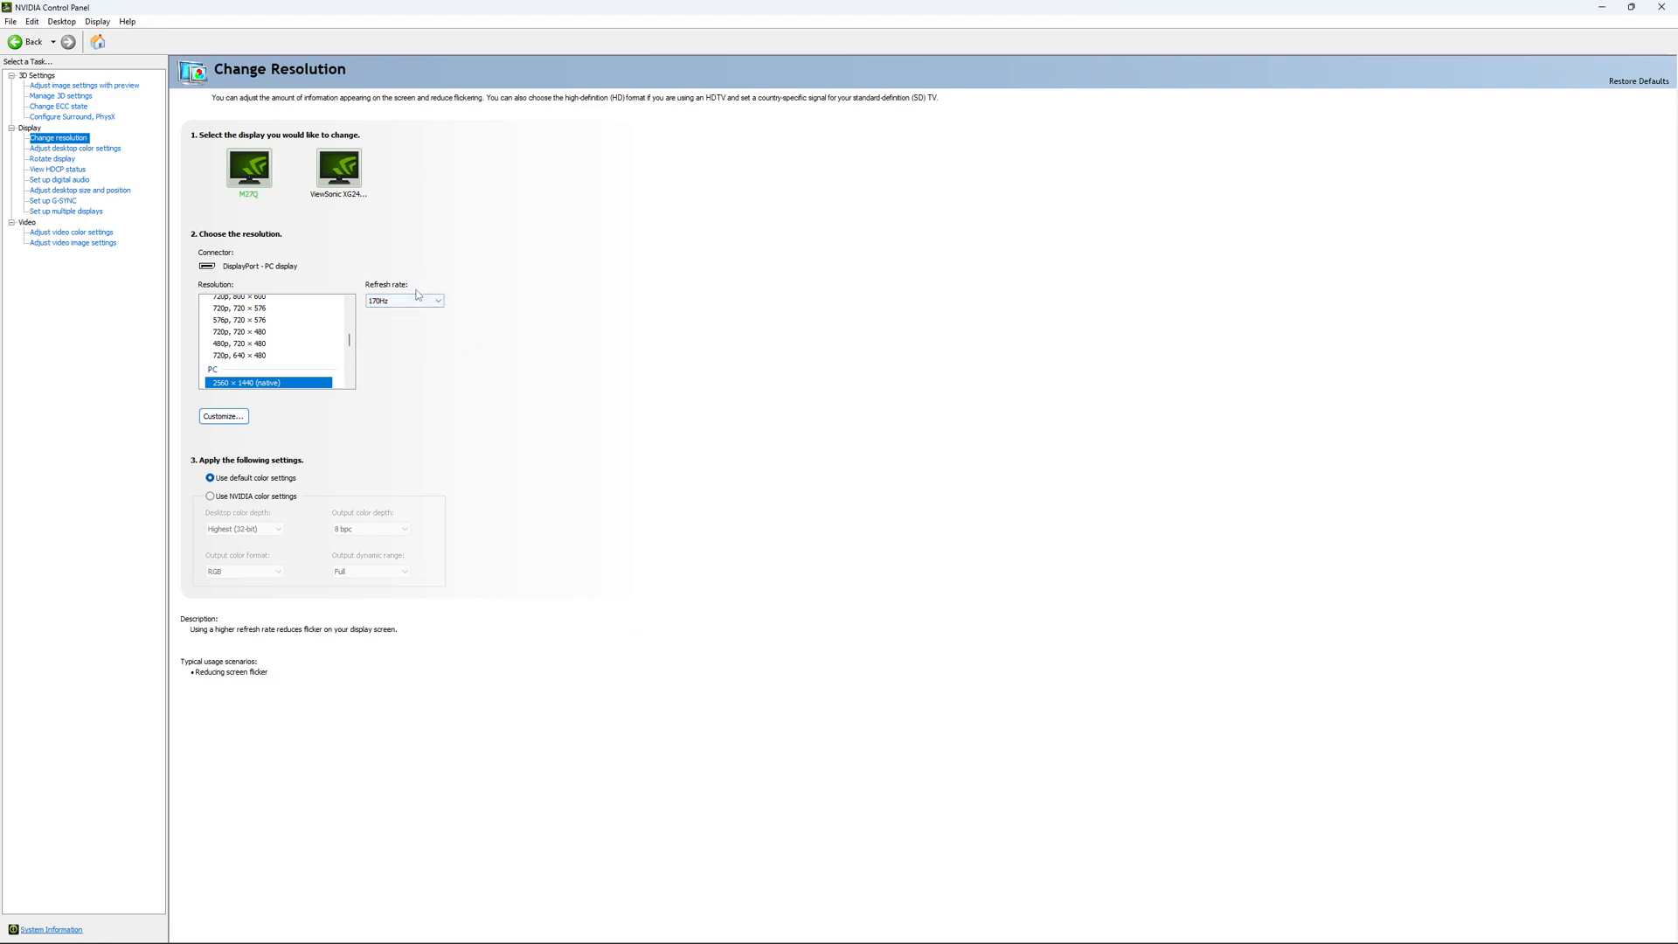
mouse_move(555, 291)
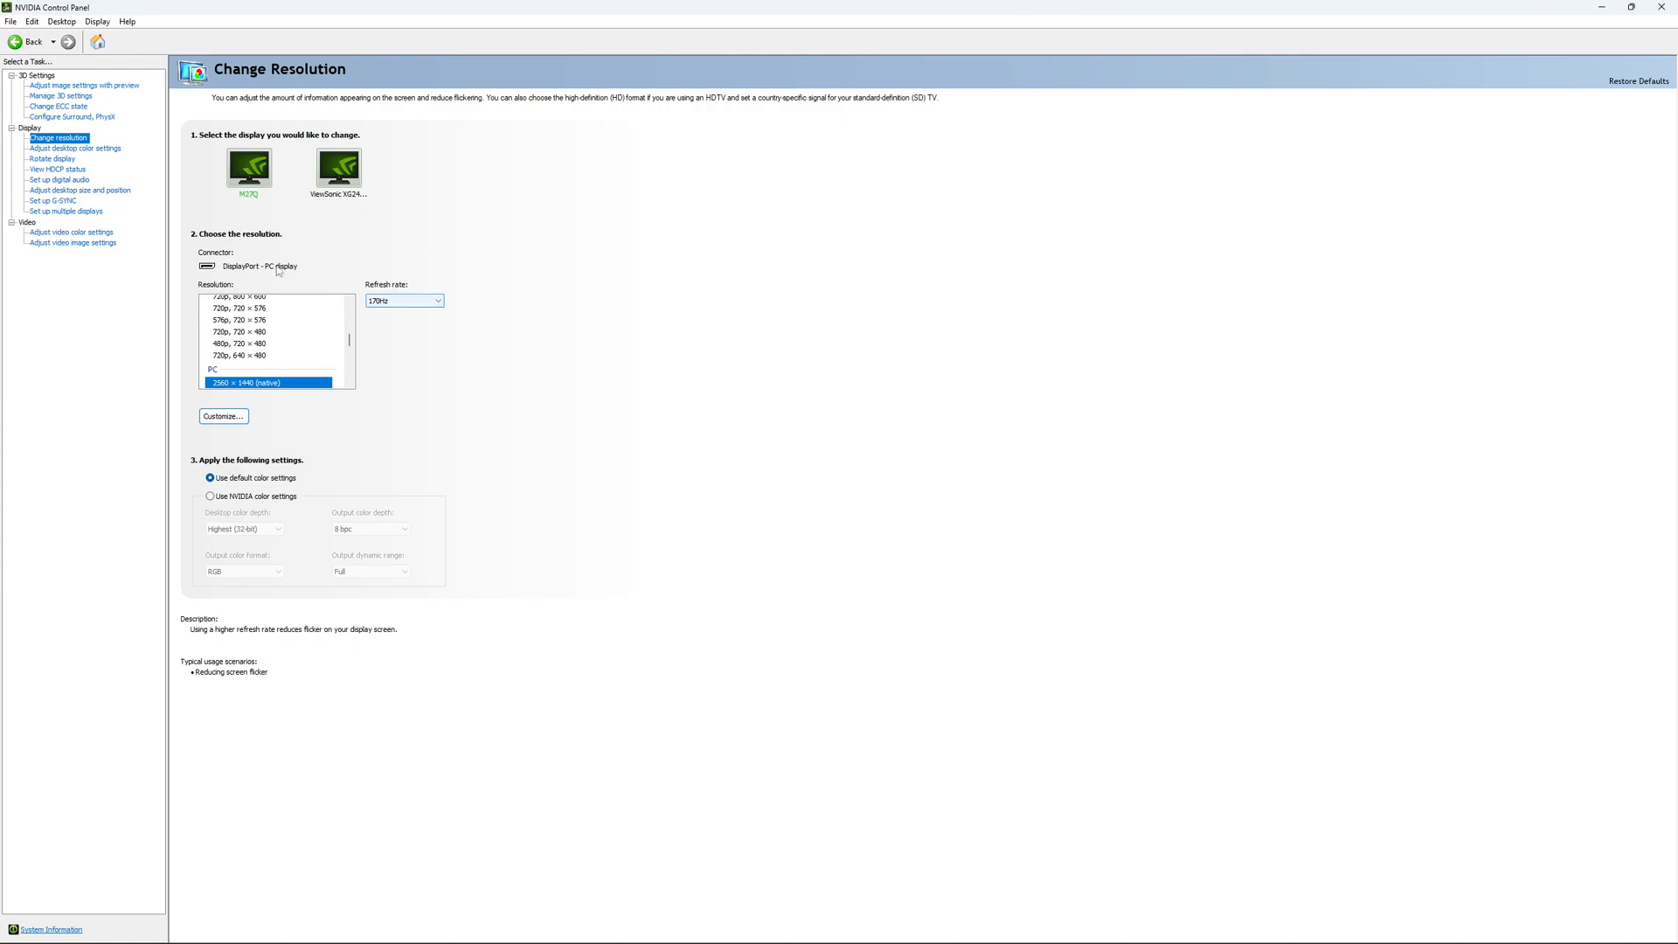
mouse_move(59, 210)
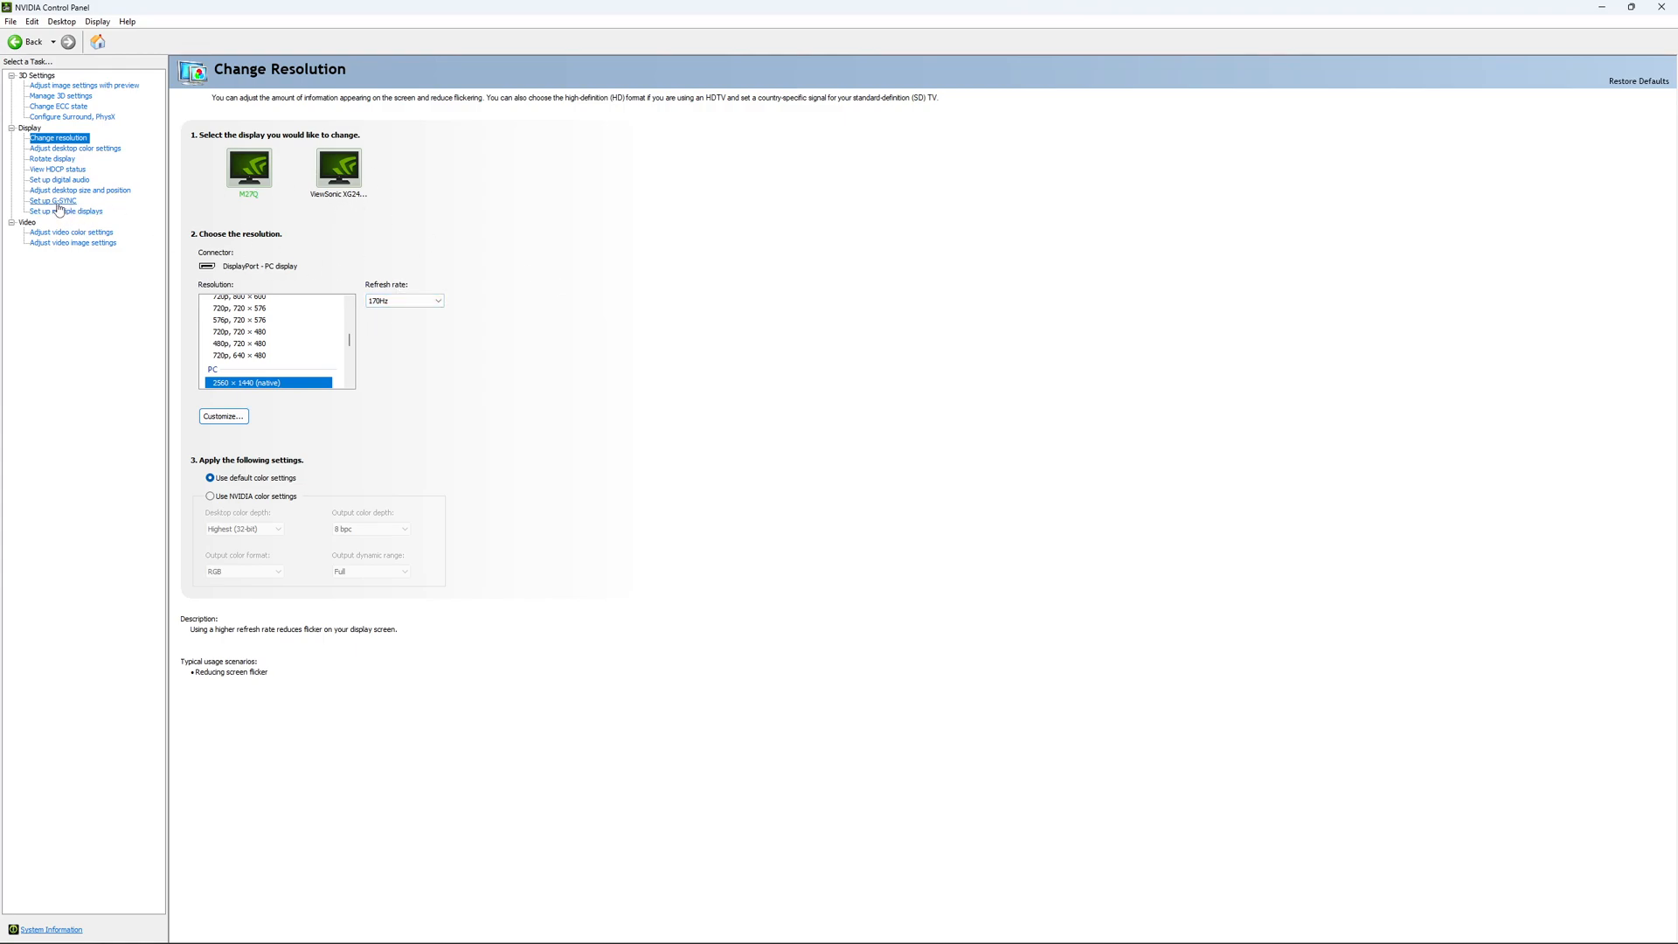
Go to Set up G-SYNC and keep G-SYNC Compatible unchecked
left_click(51, 200)
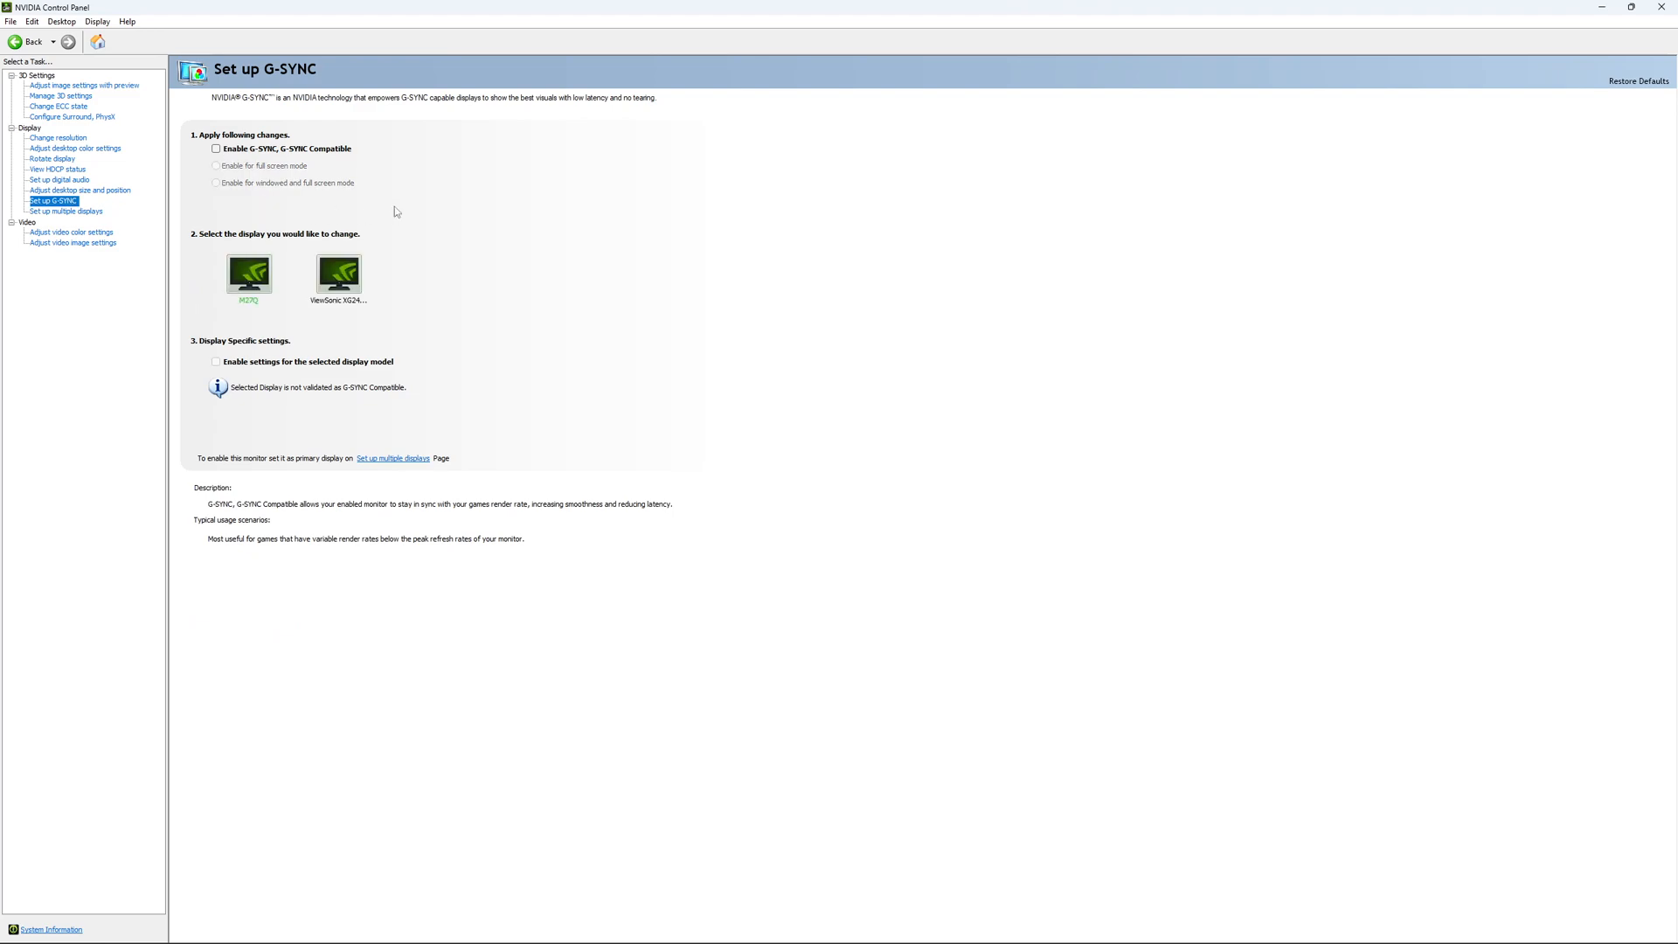
mouse_move(266, 134)
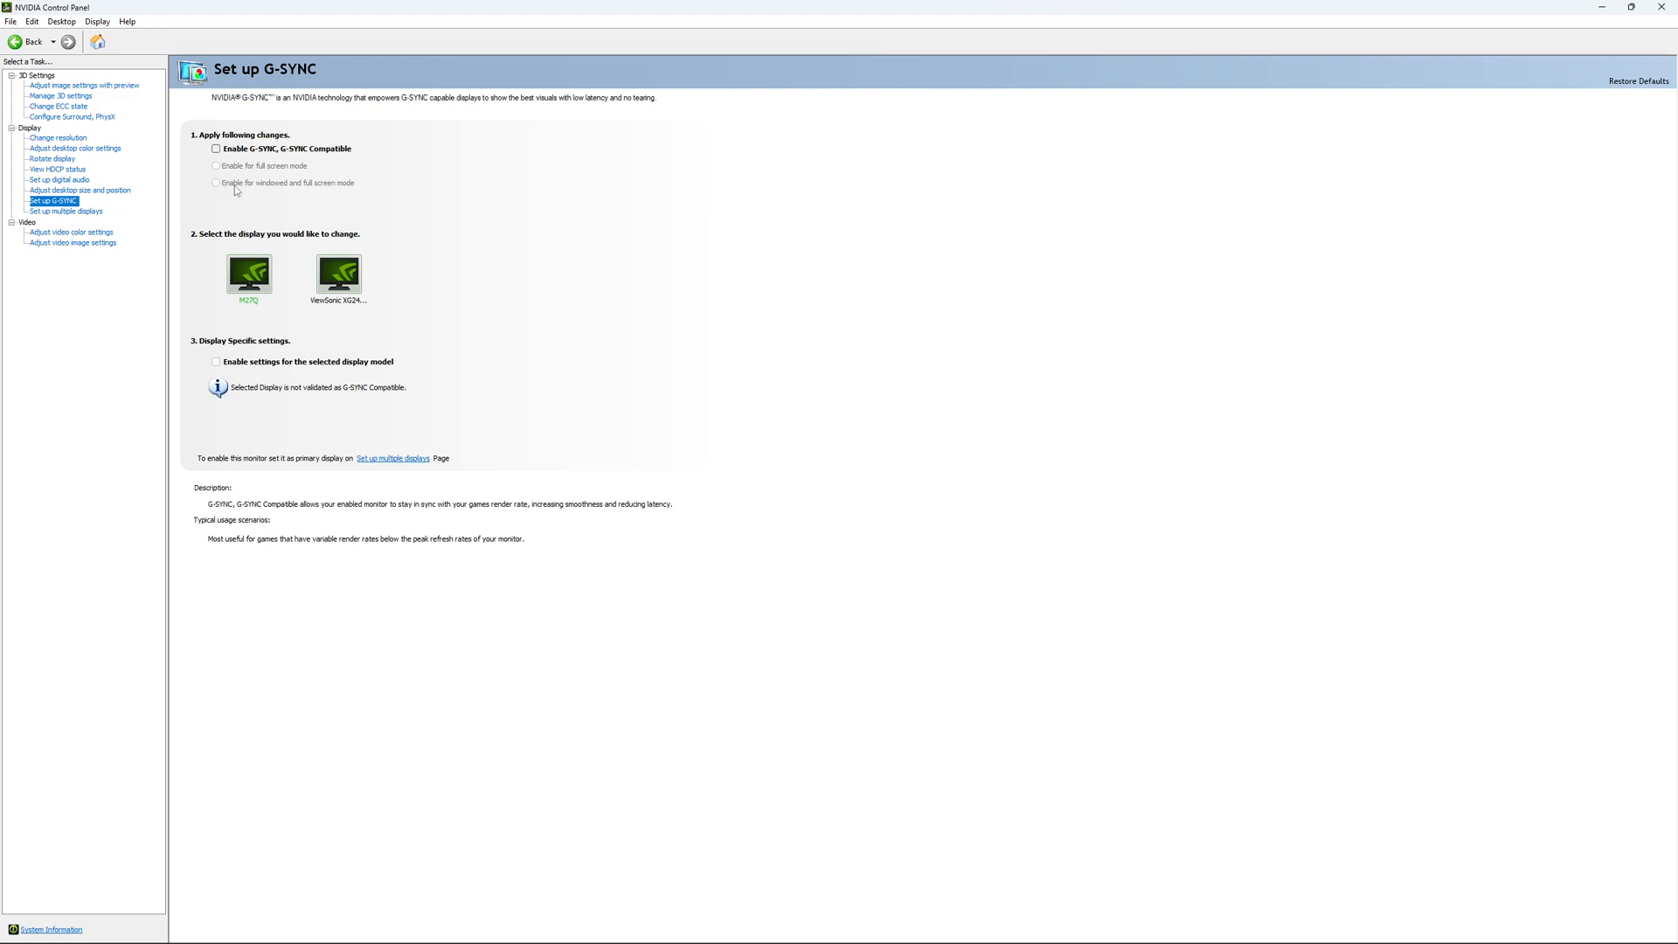
mouse_move(280, 195)
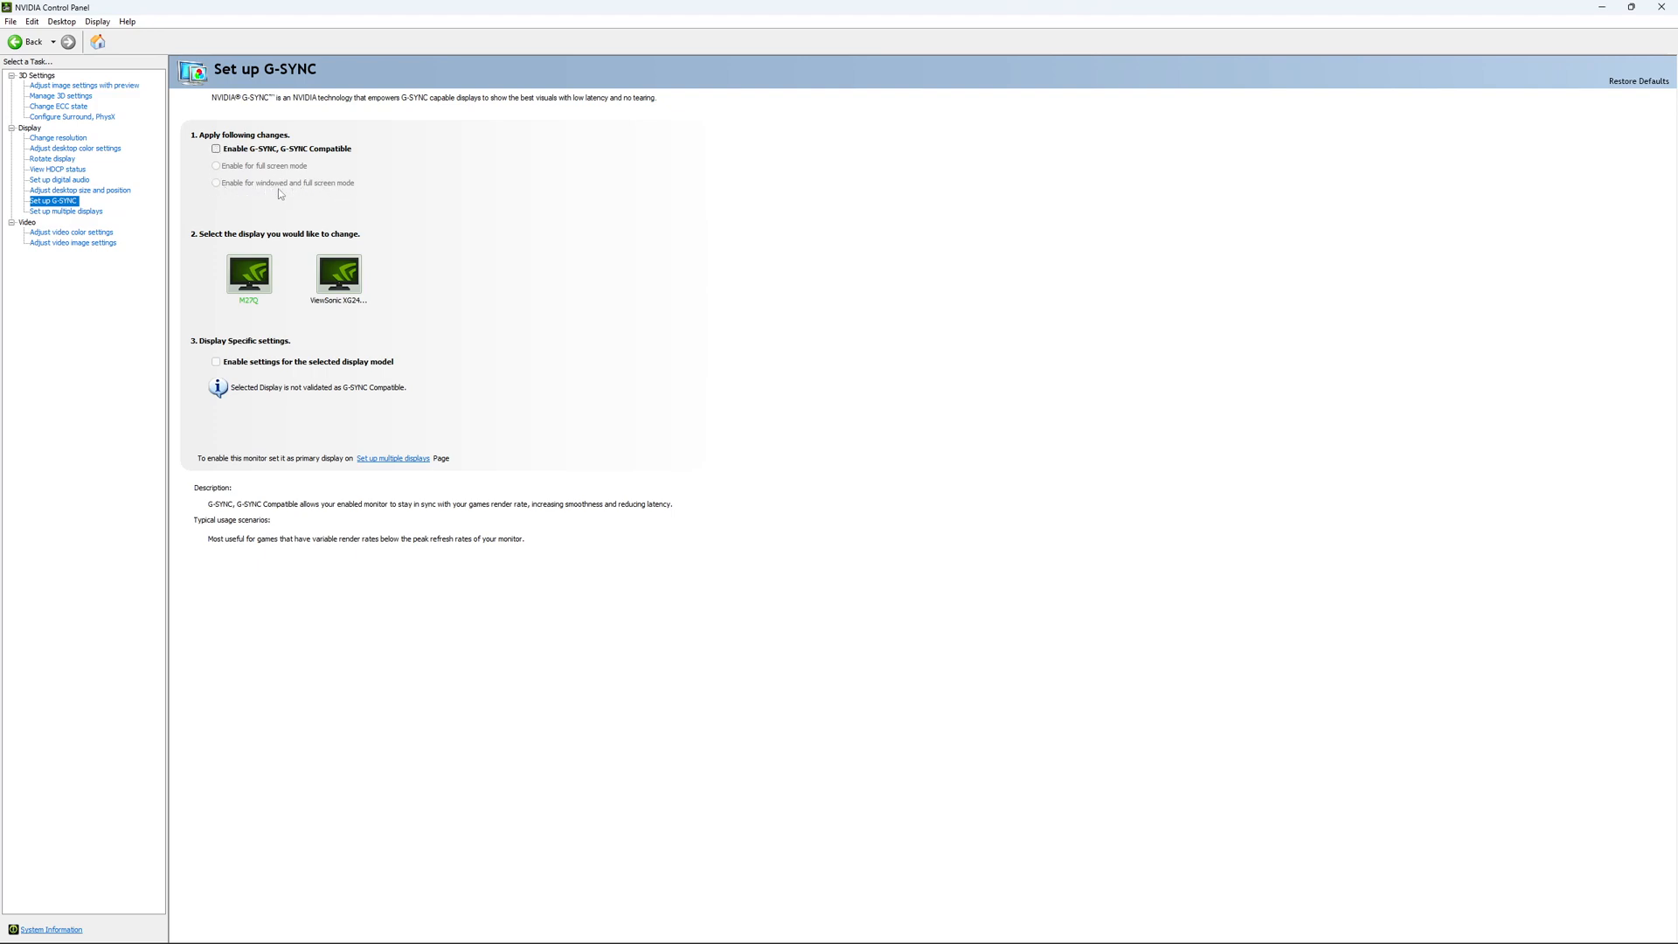
mouse_move(258, 185)
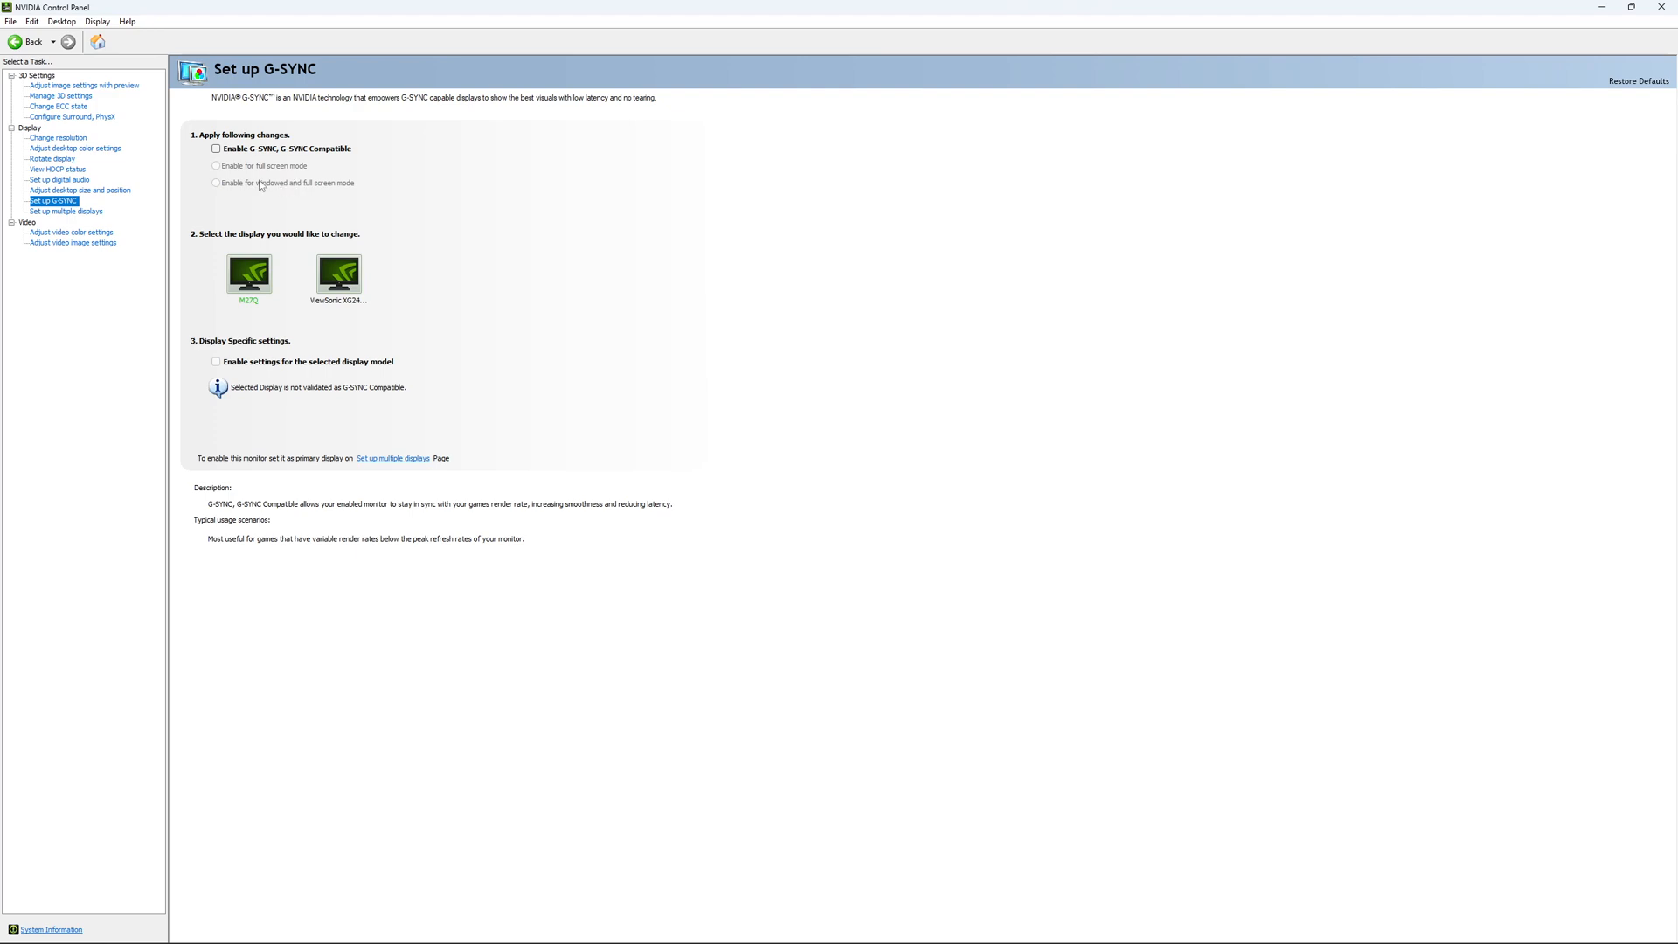
mouse_move(256, 376)
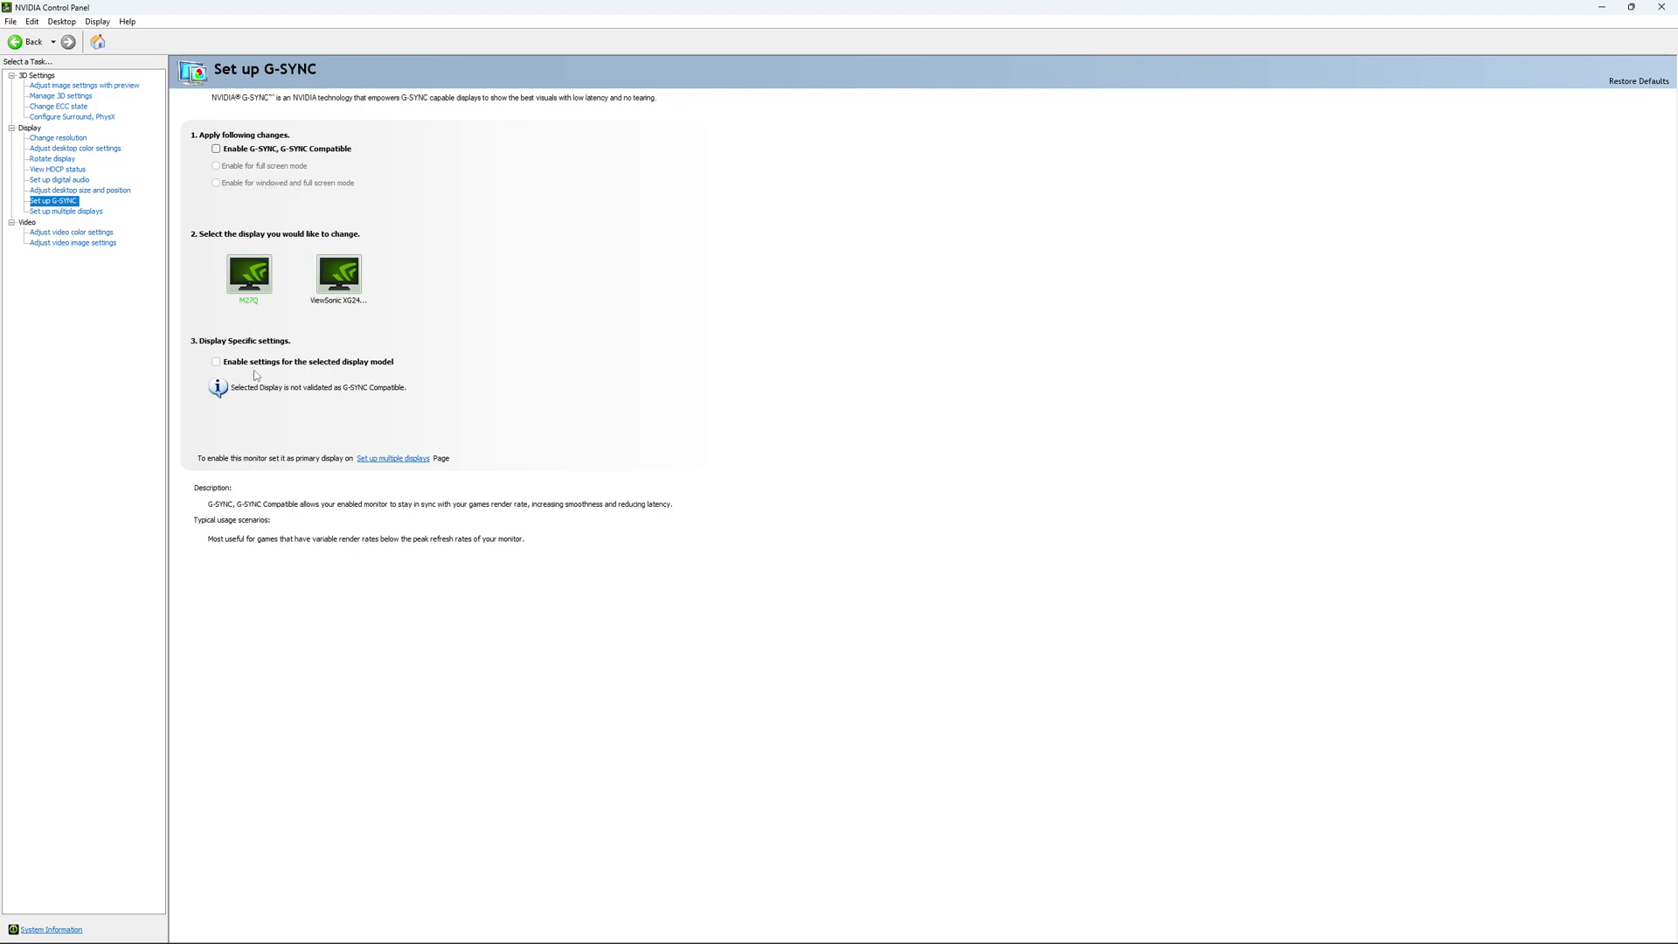
mouse_move(259, 308)
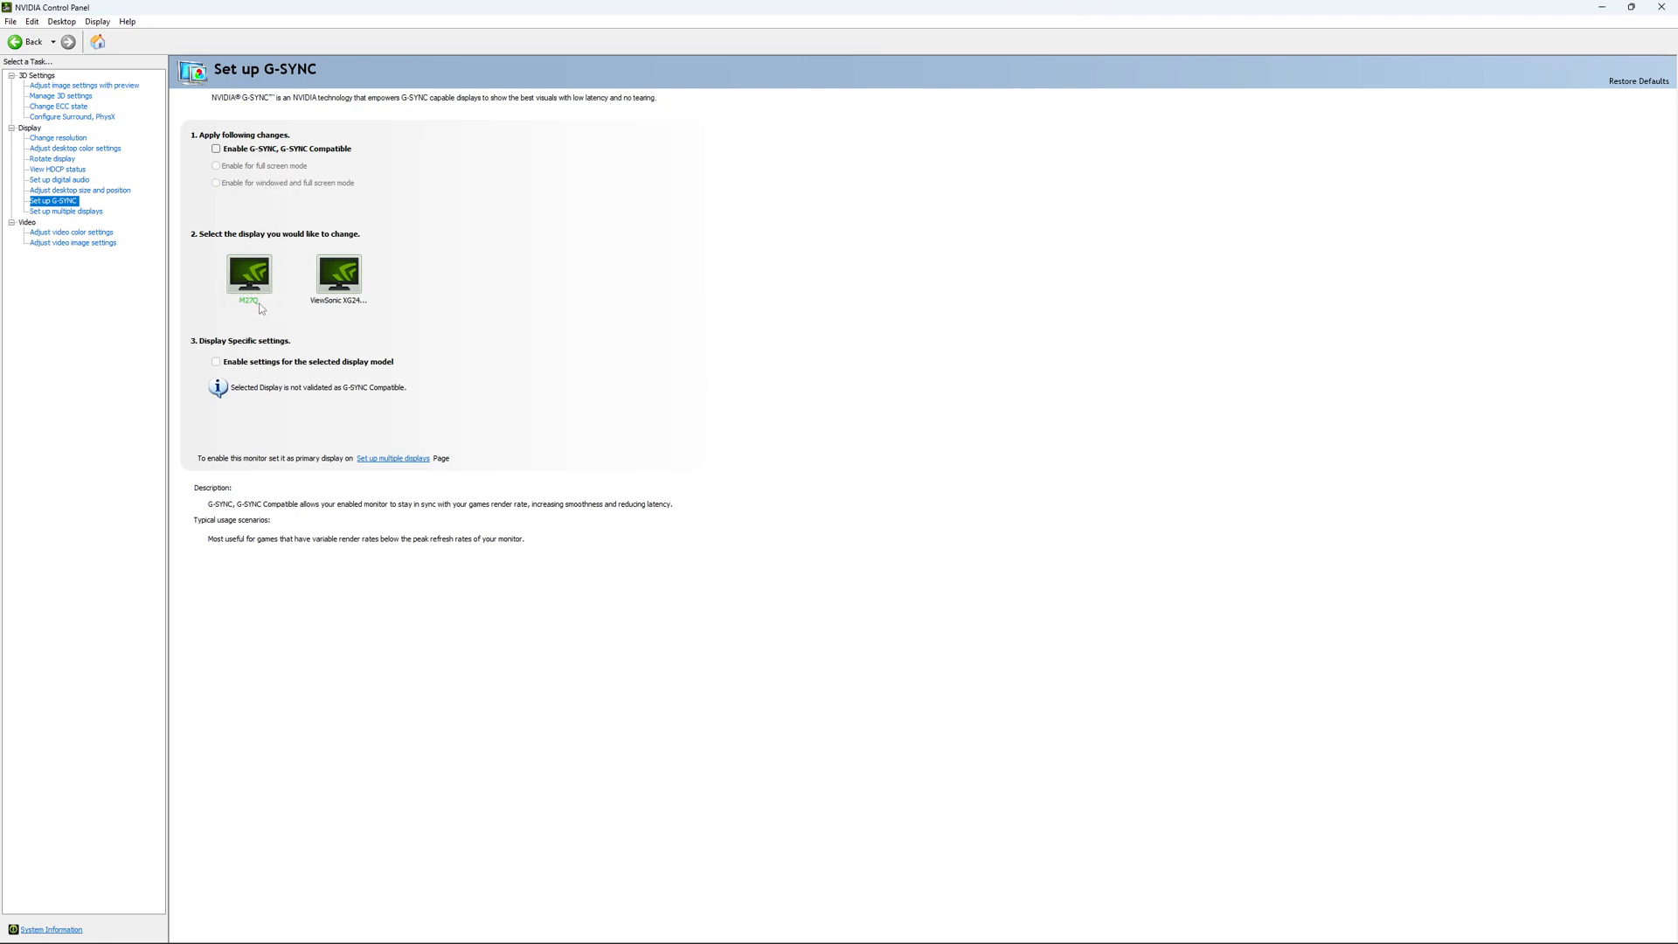
mouse_move(394, 309)
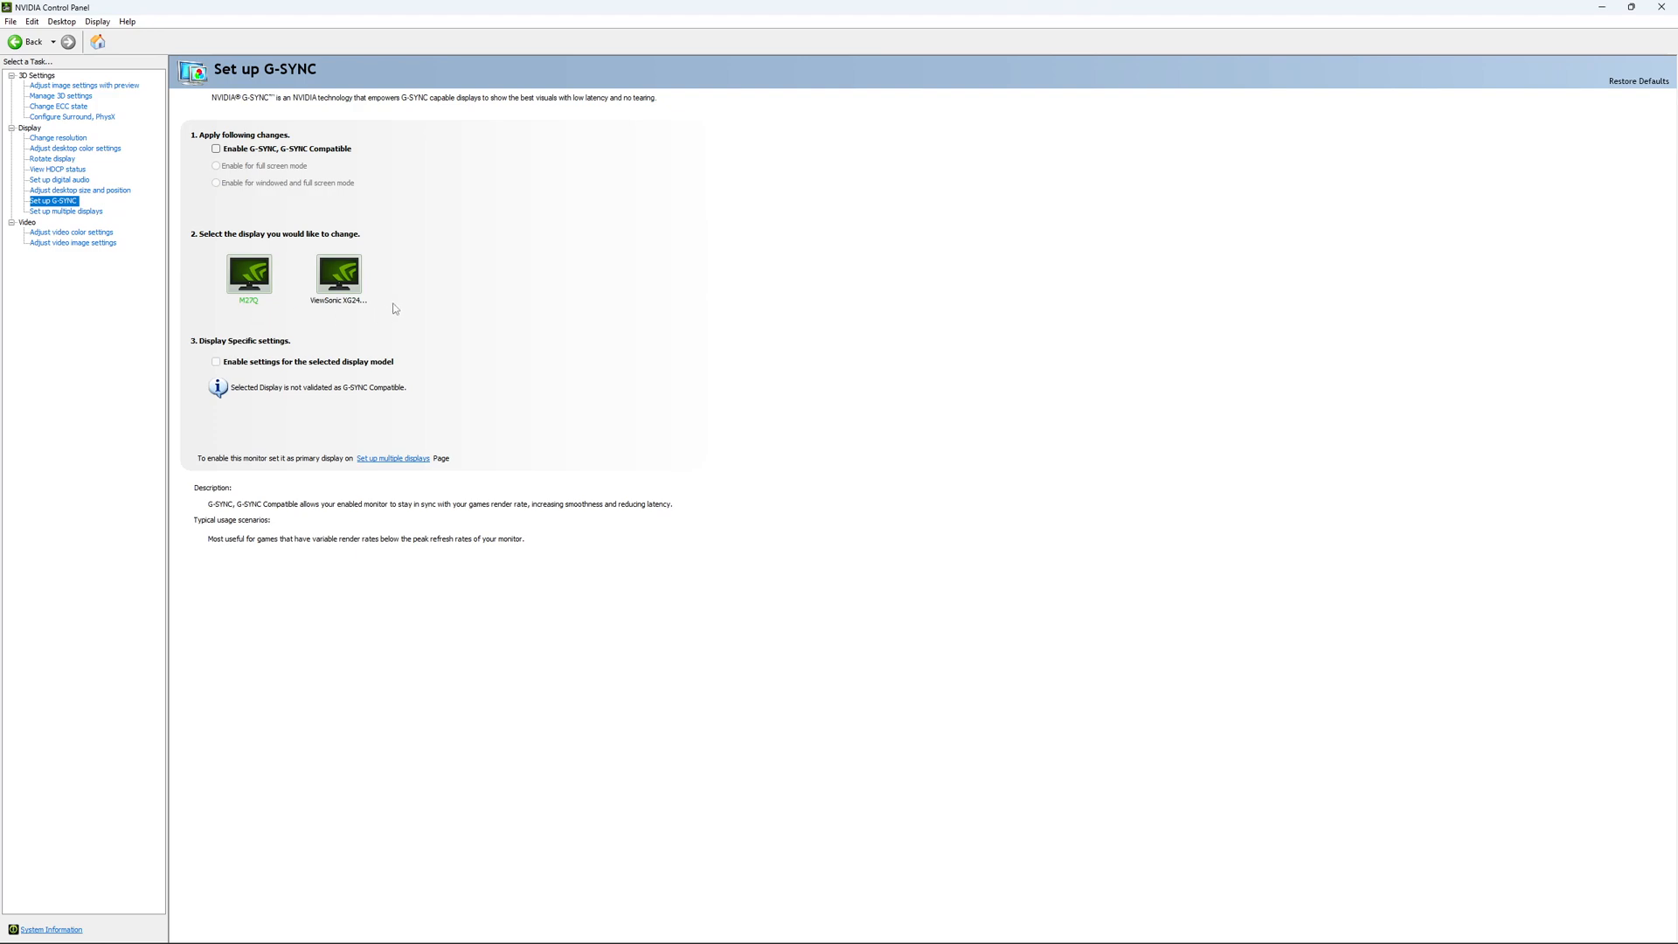
mouse_move(418, 295)
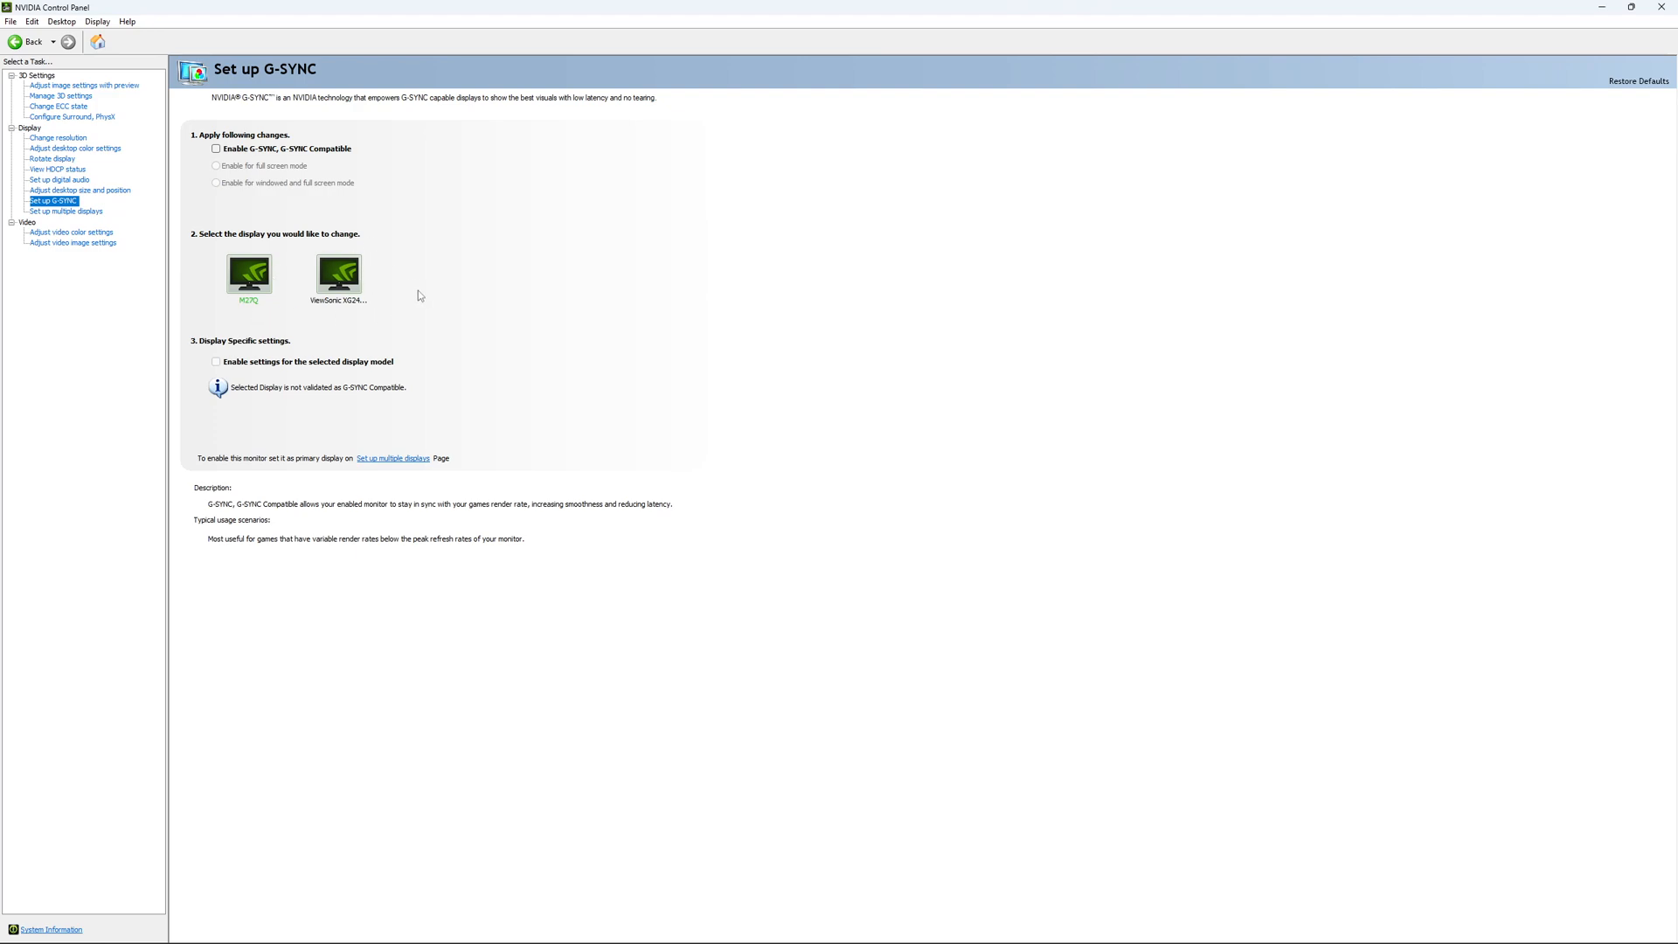
mouse_move(394, 383)
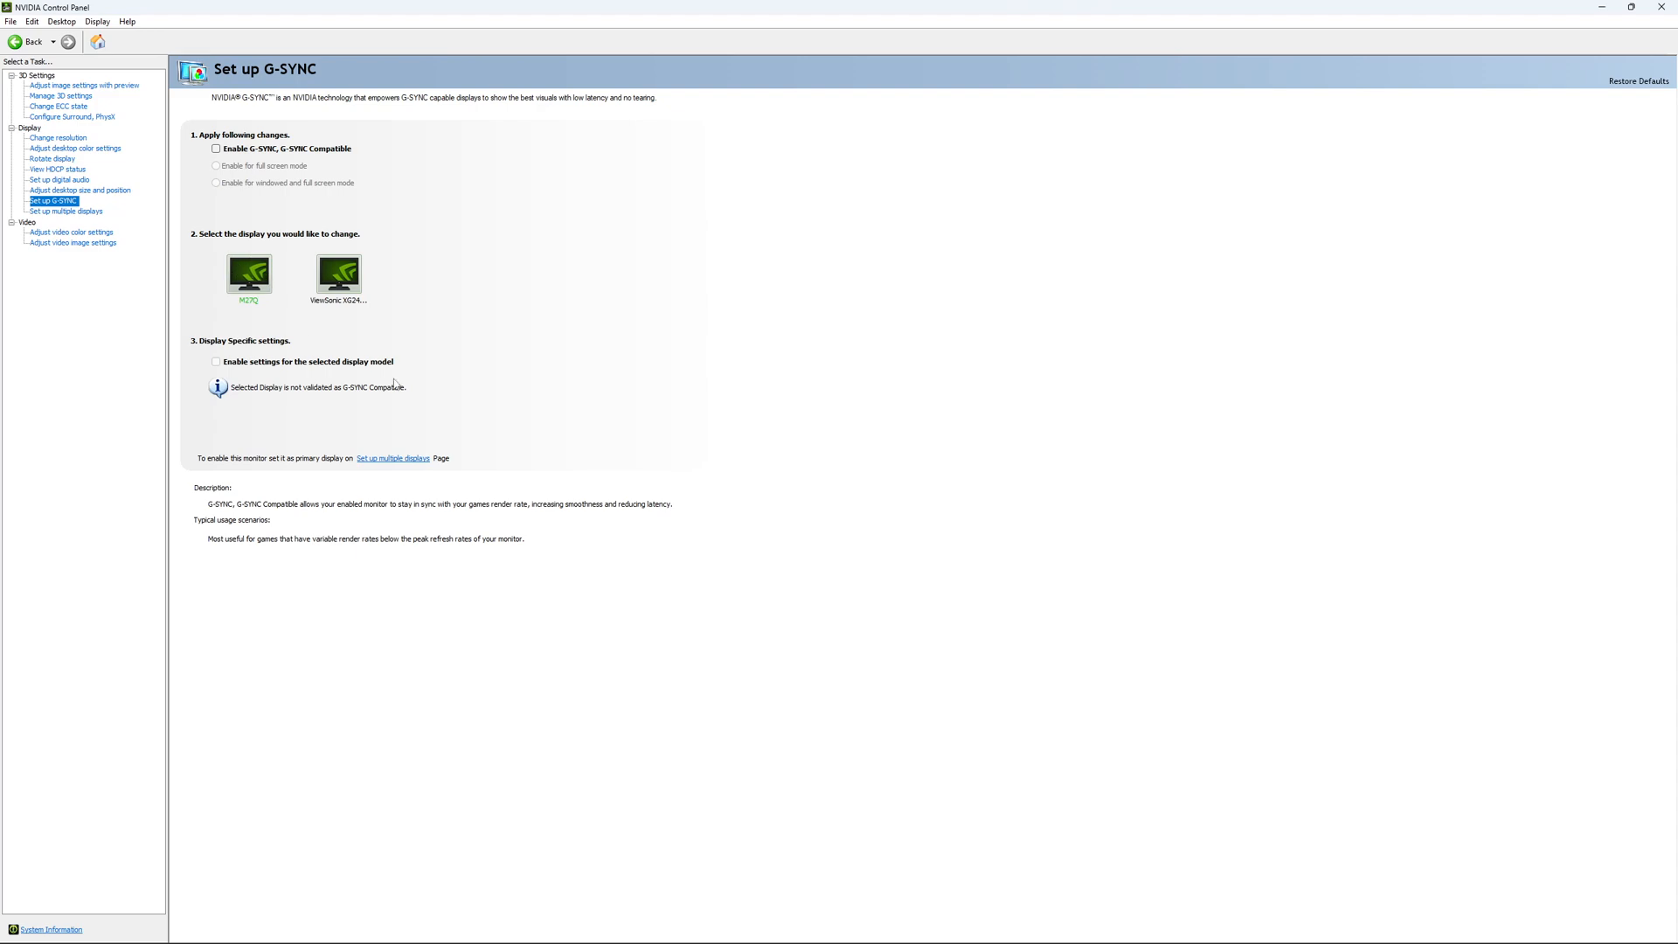
mouse_move(523, 357)
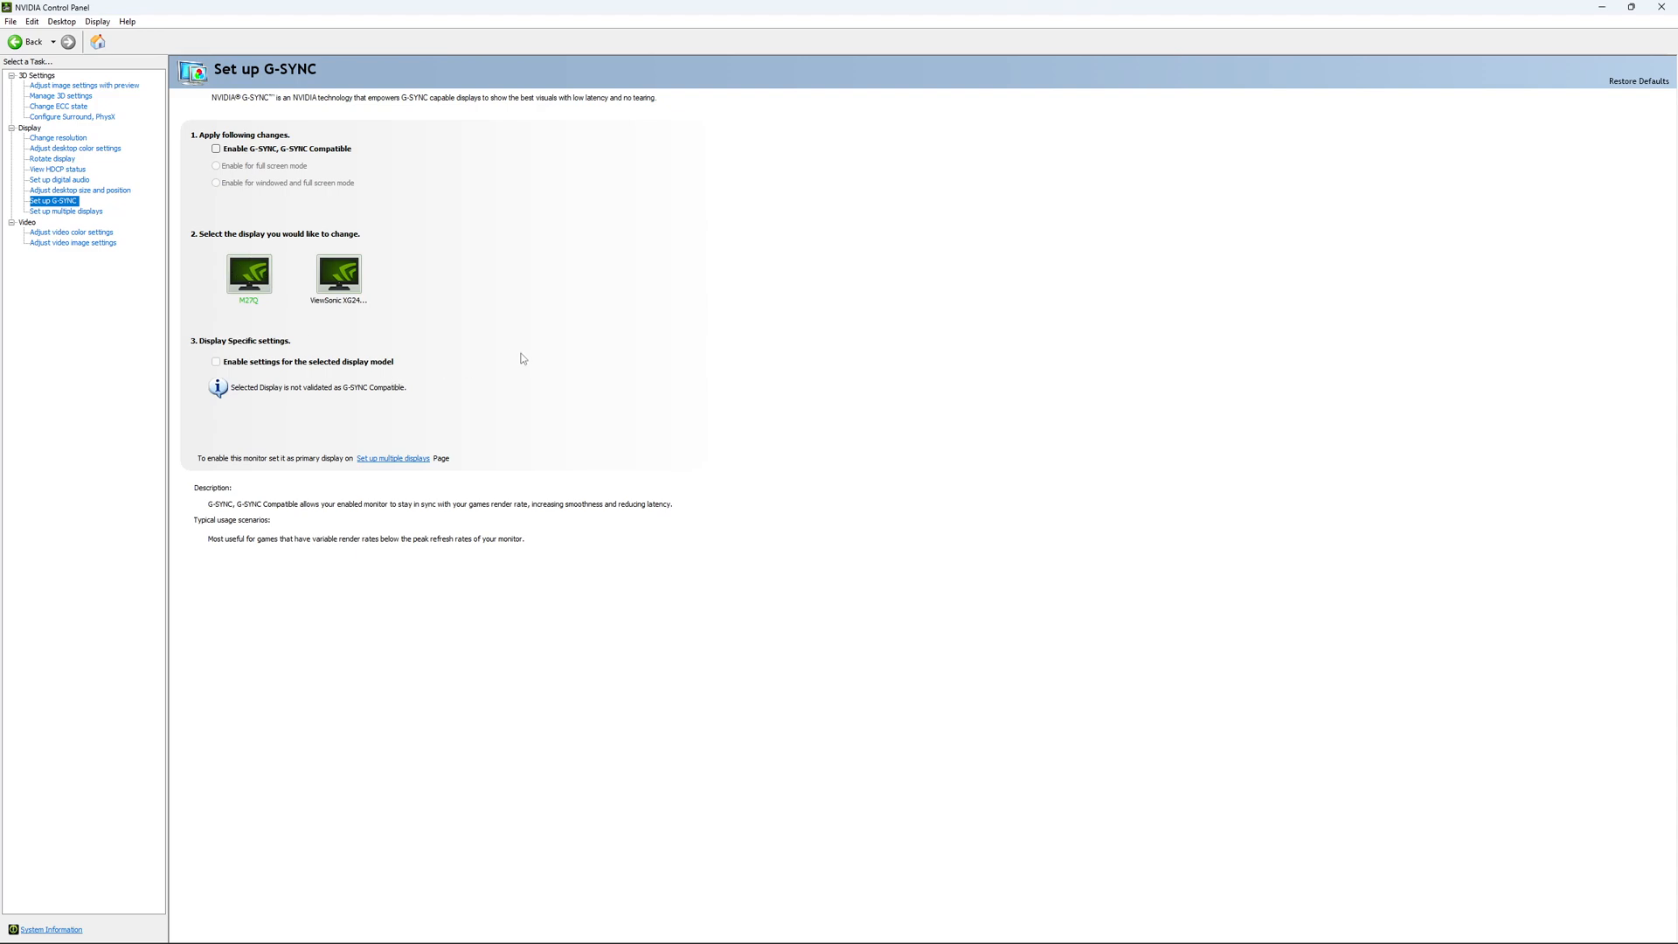
mouse_move(491, 359)
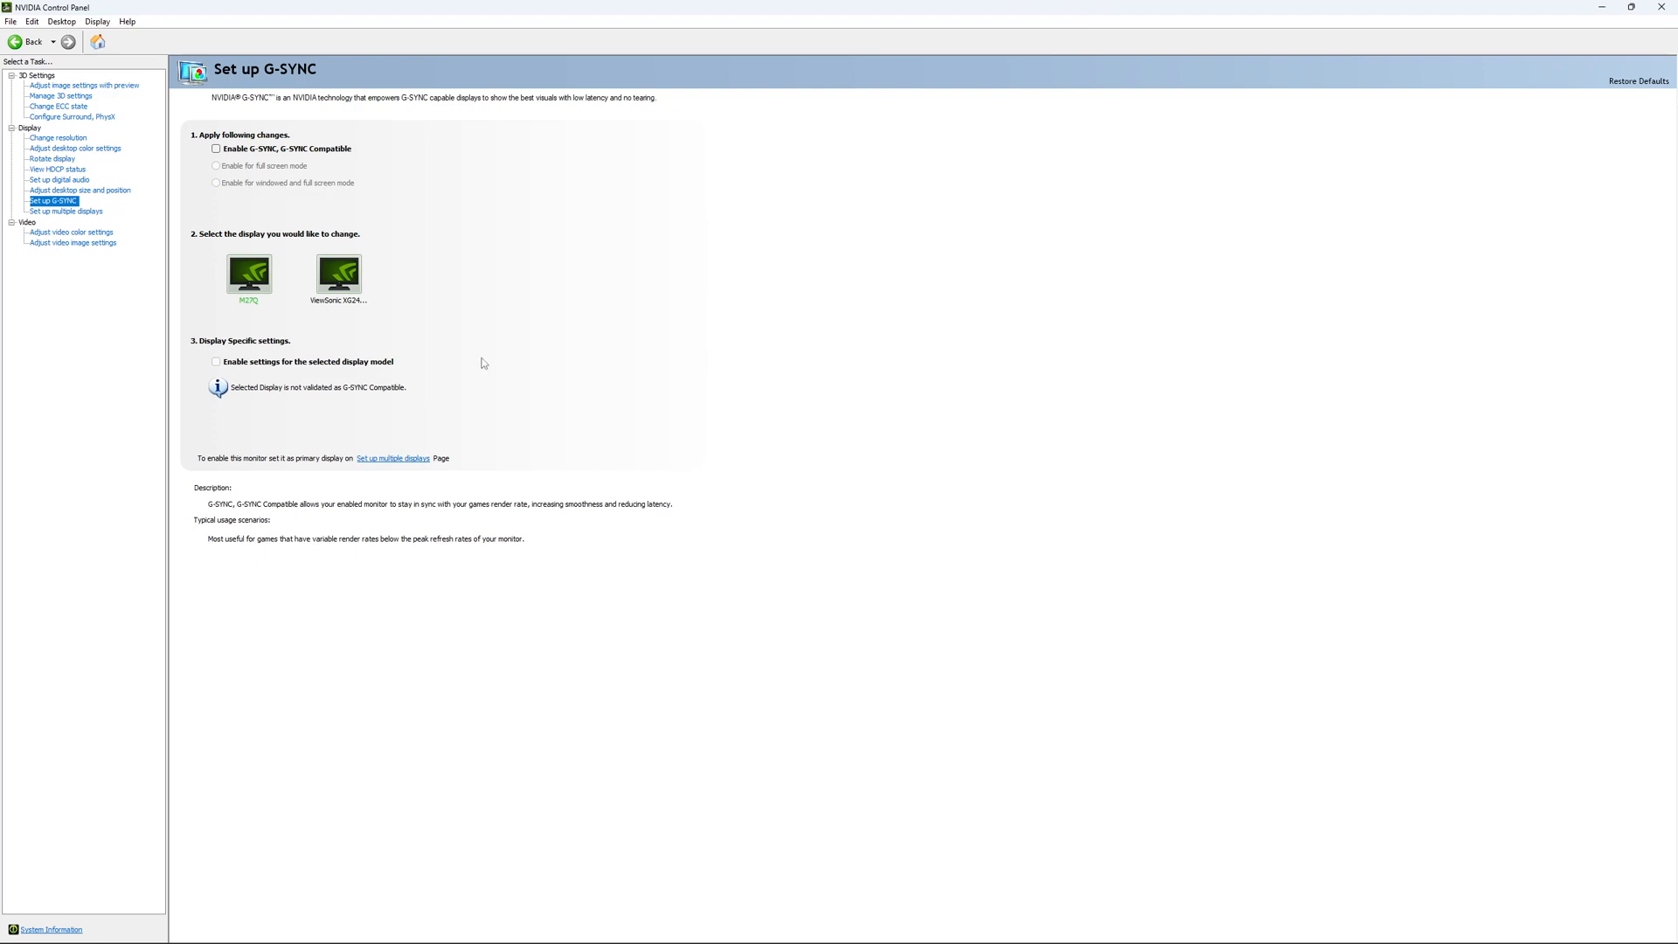
mouse_move(471, 319)
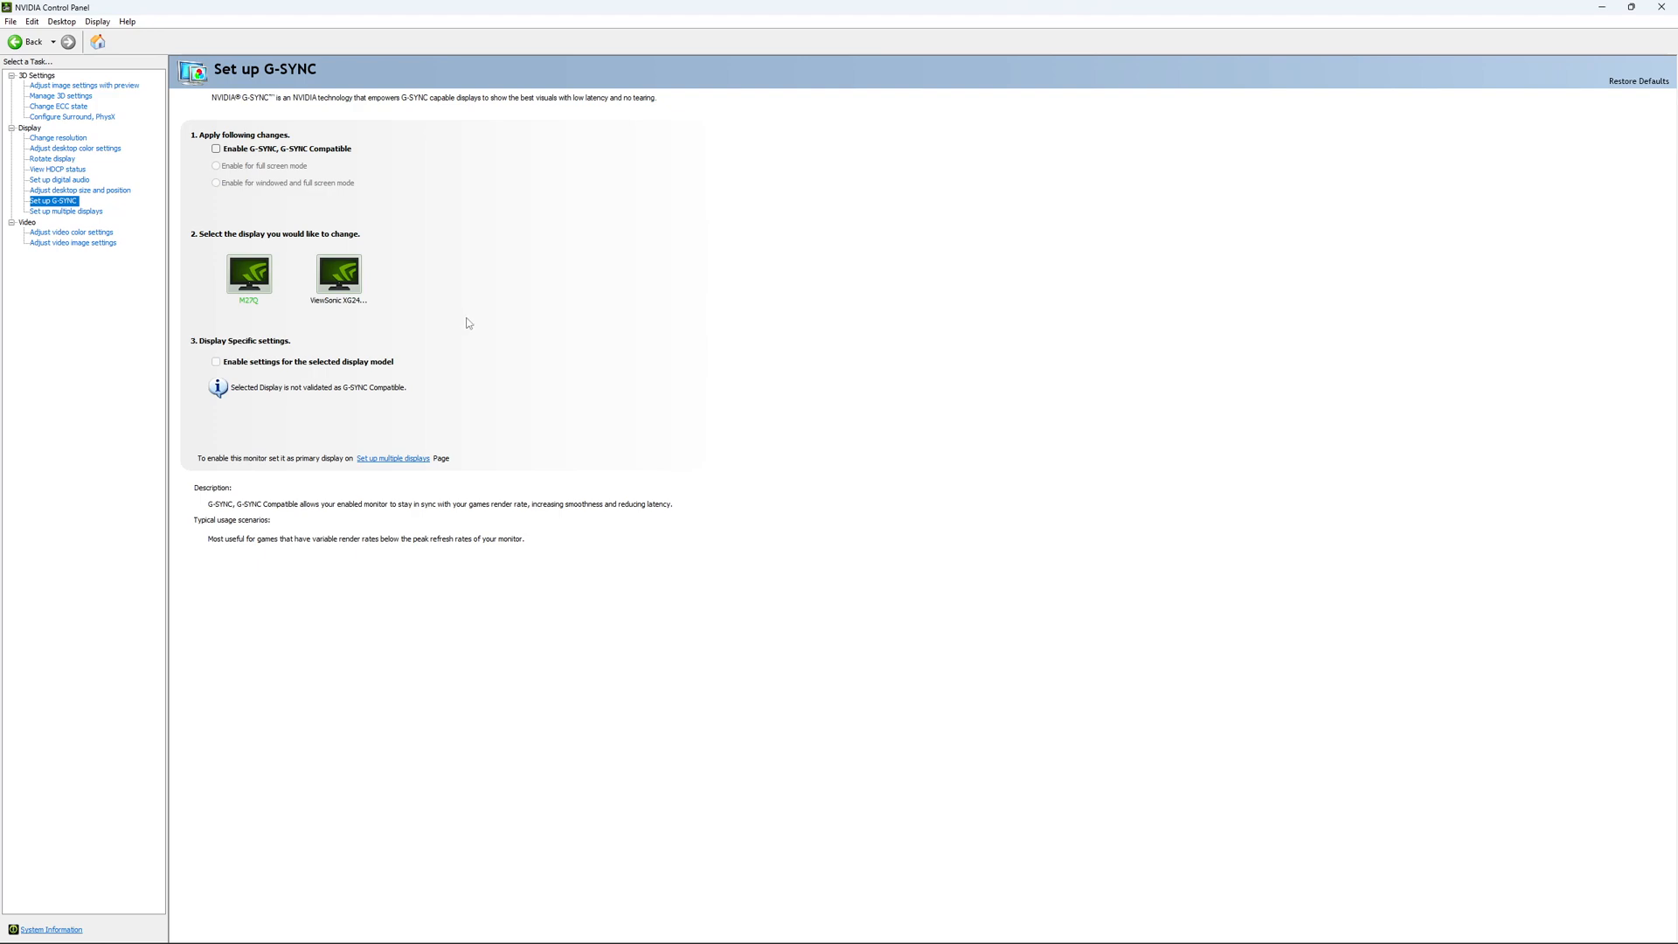
mouse_move(477, 309)
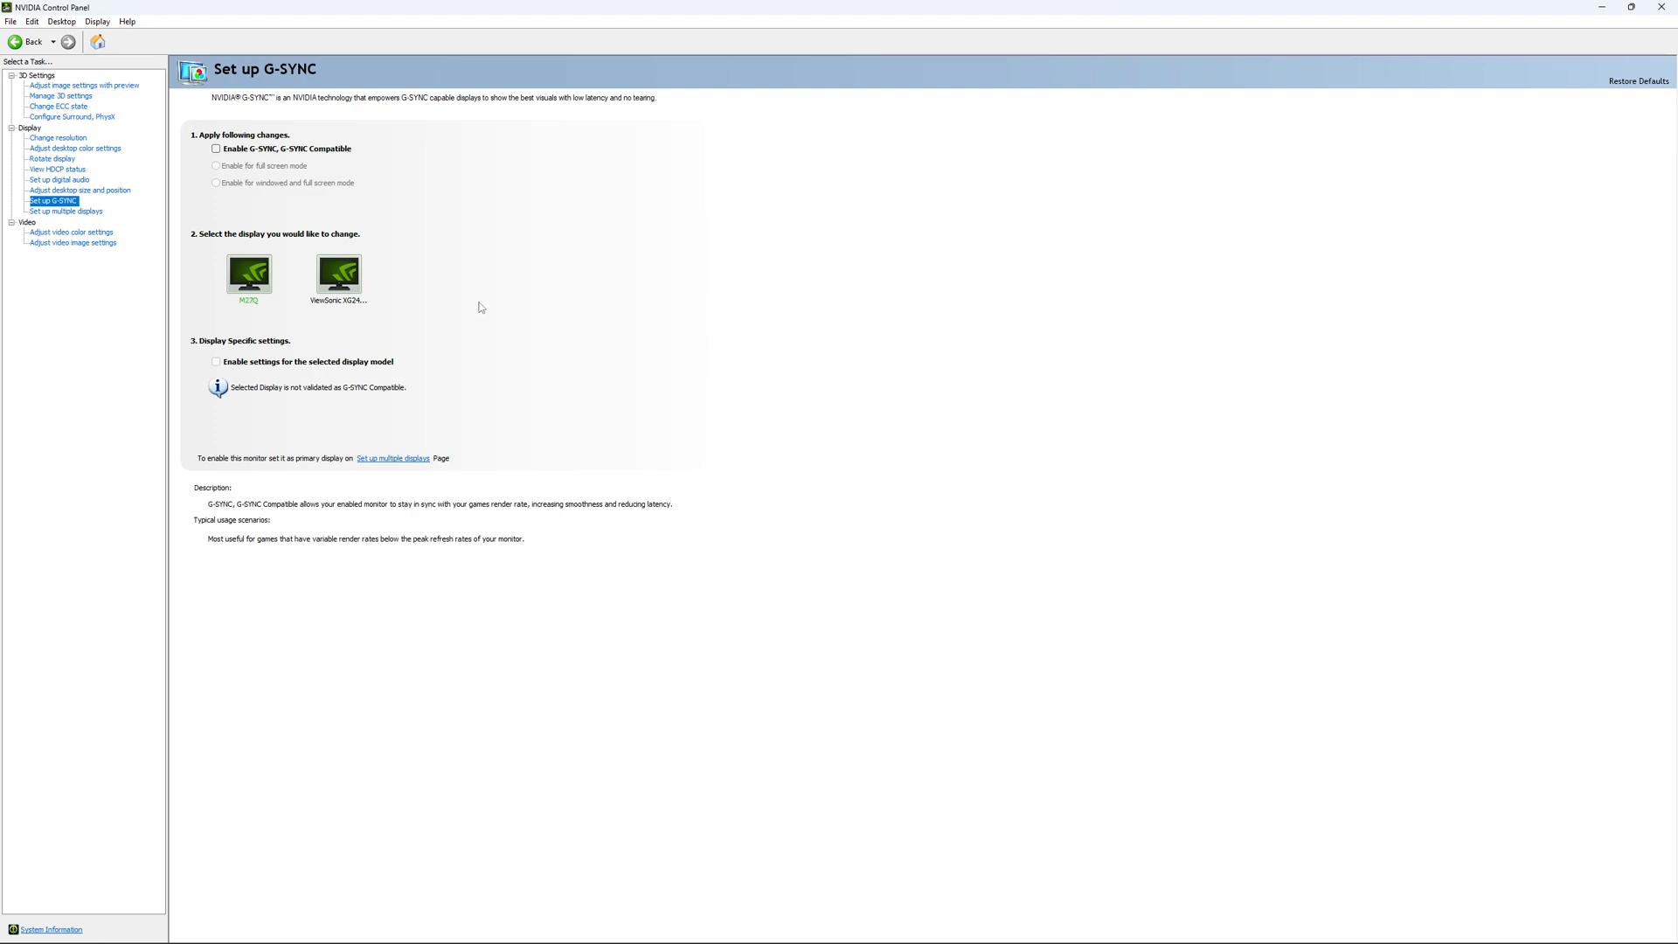
mouse_move(486, 314)
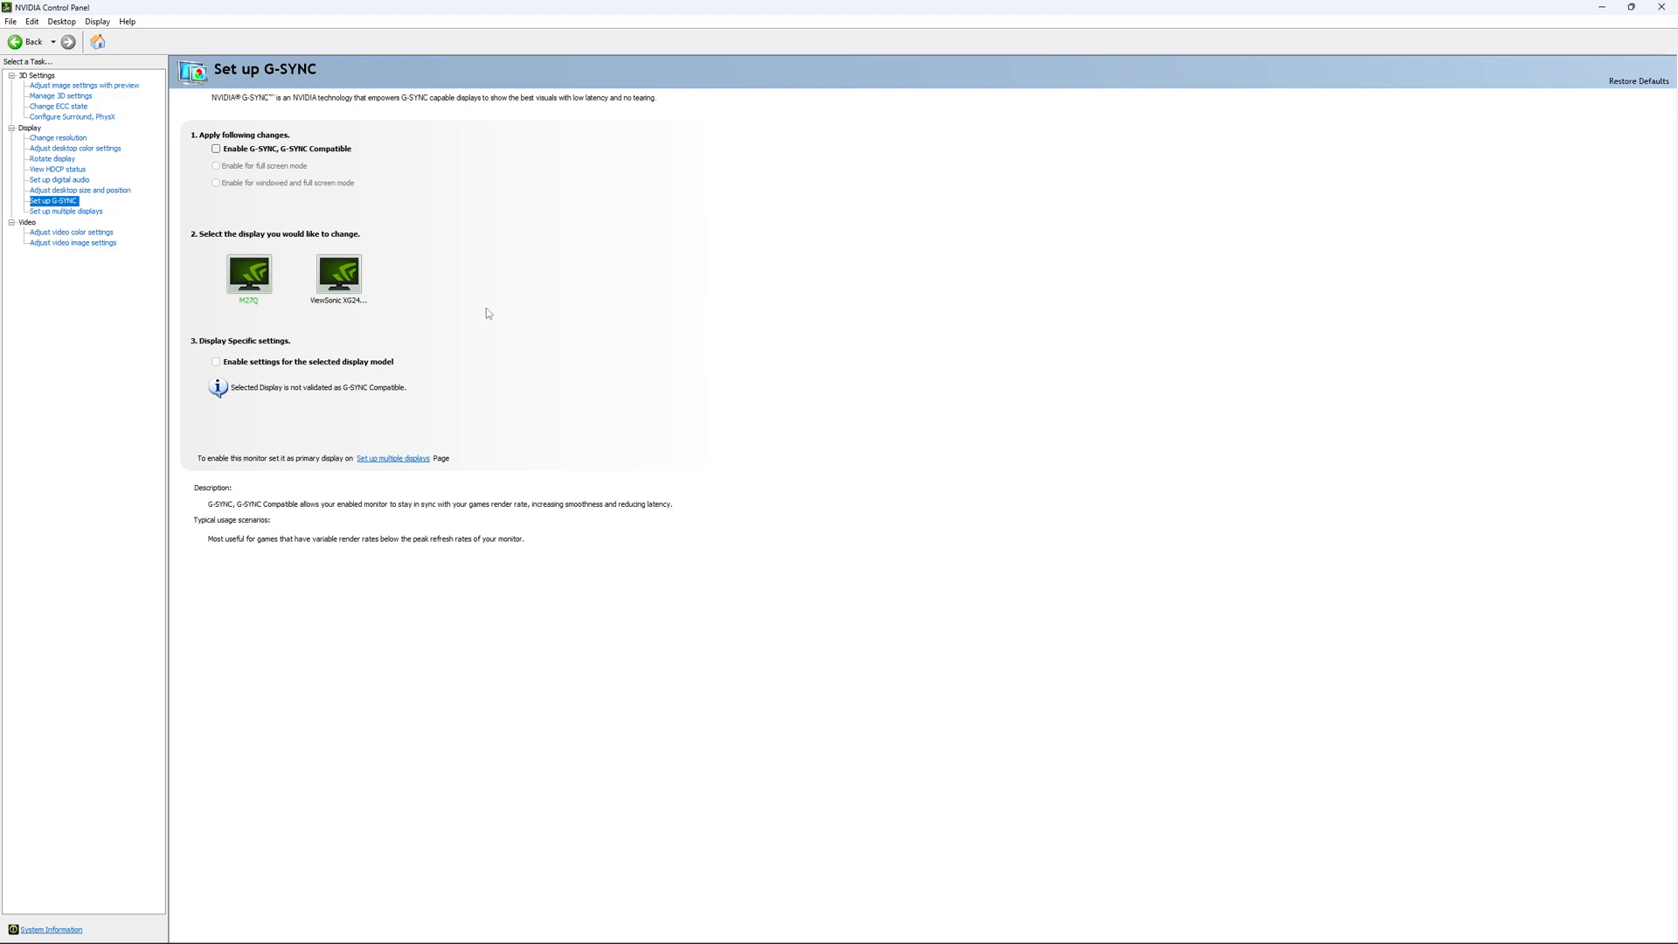
mouse_move(496, 315)
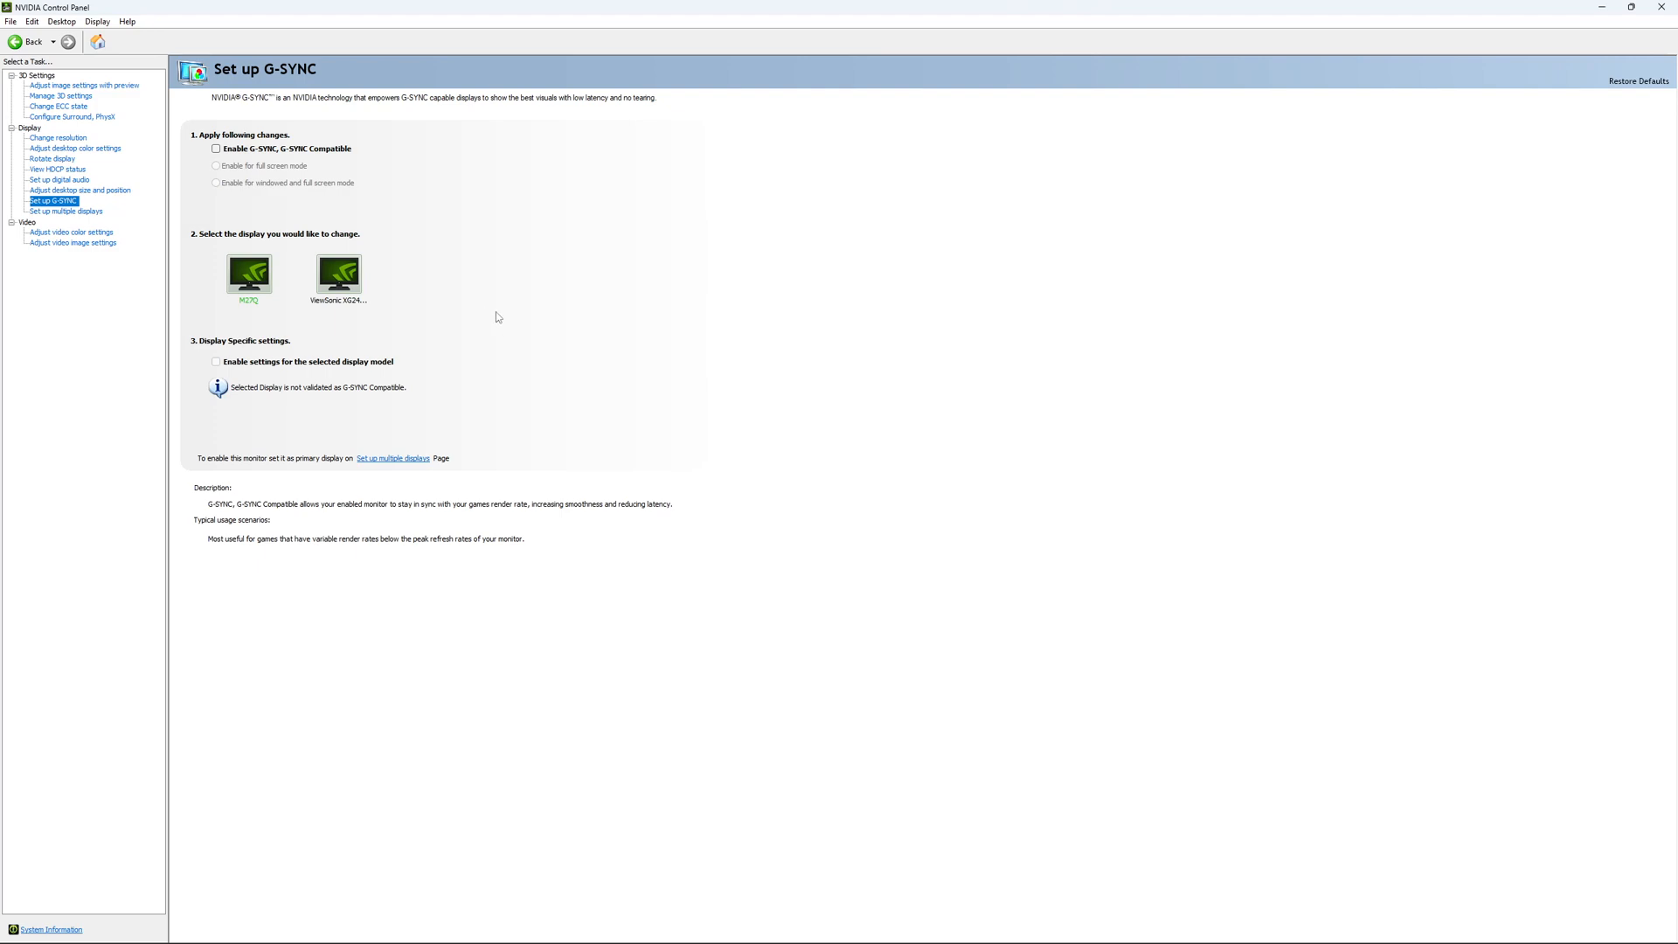
mouse_move(492, 335)
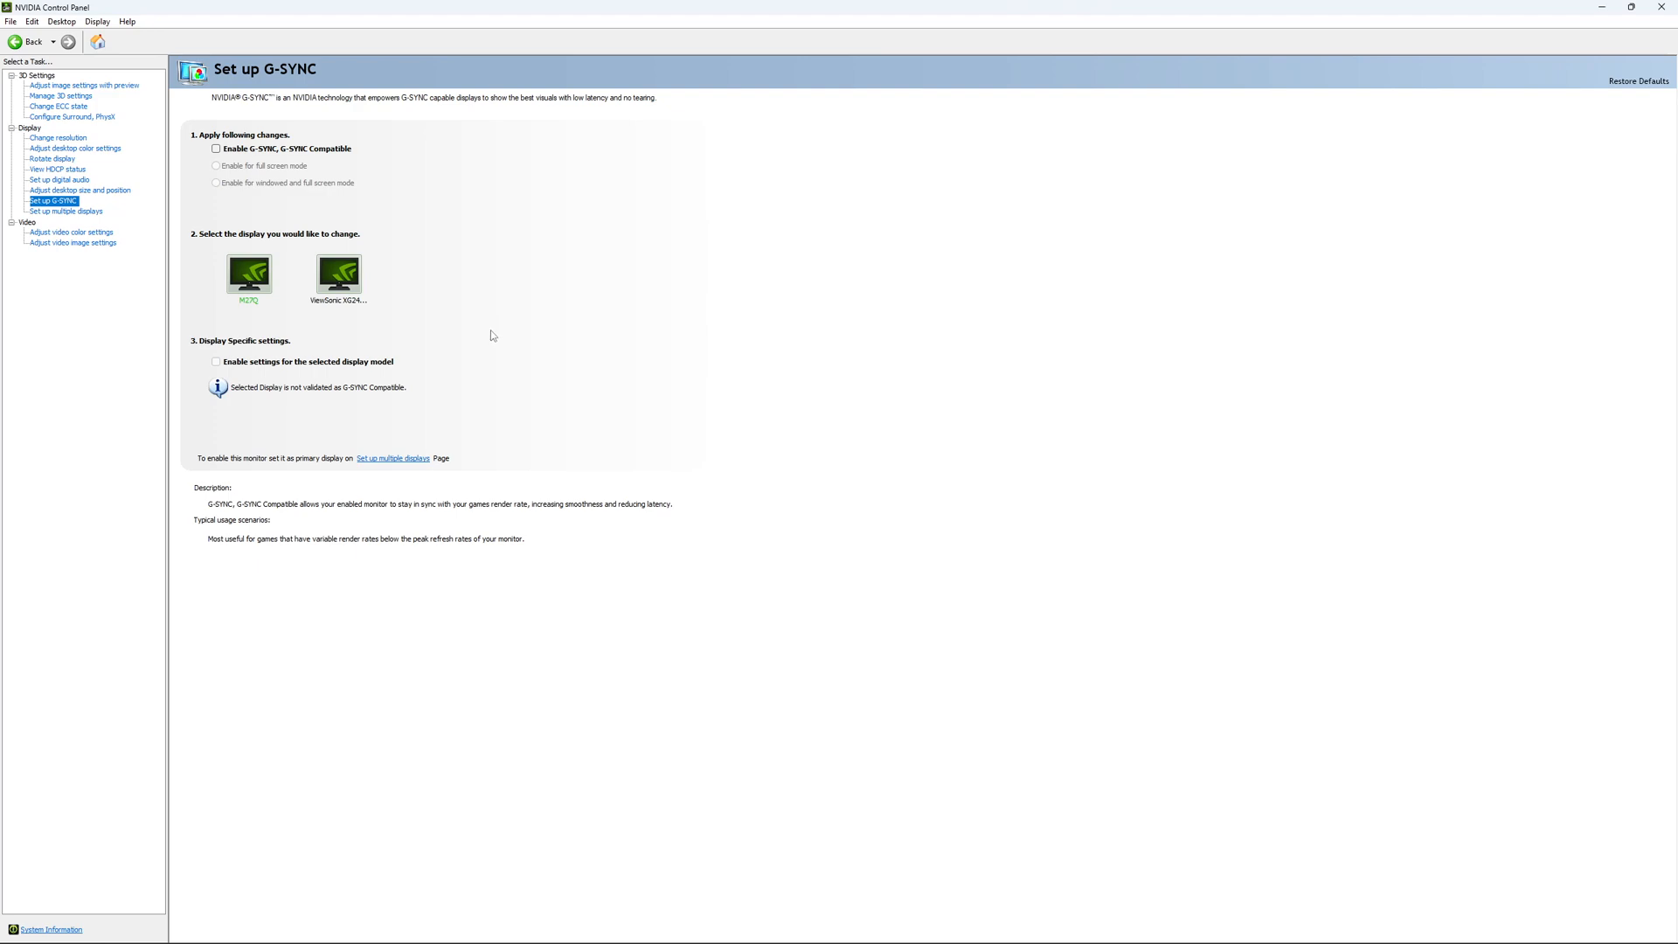
mouse_move(497, 333)
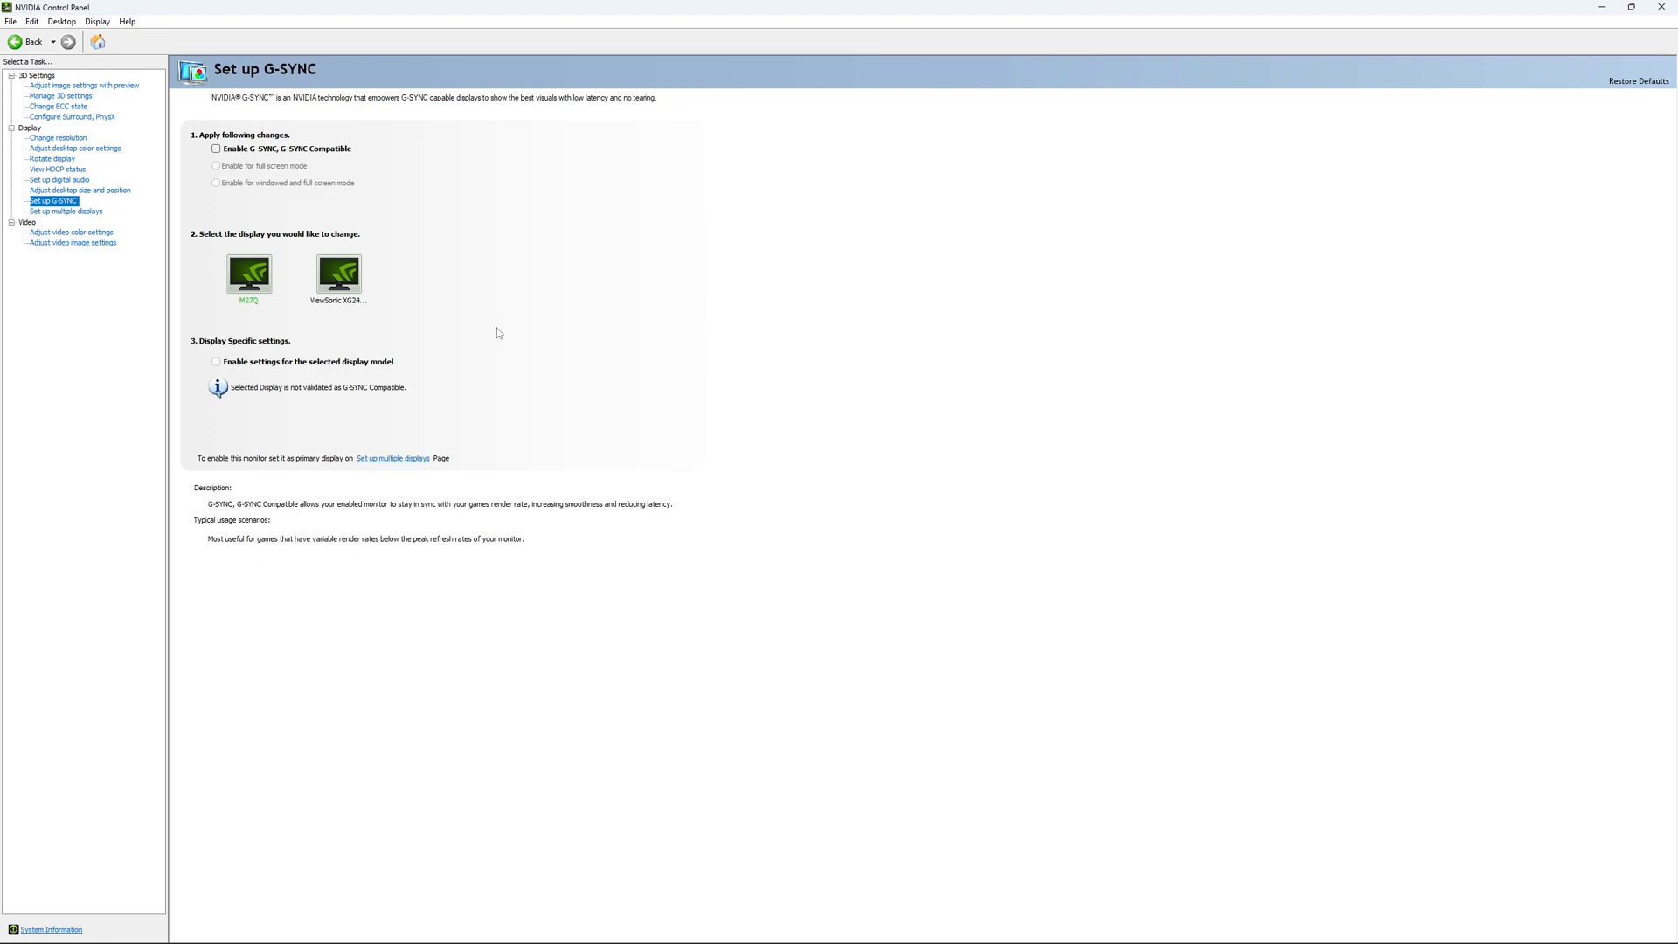
mouse_move(573, 505)
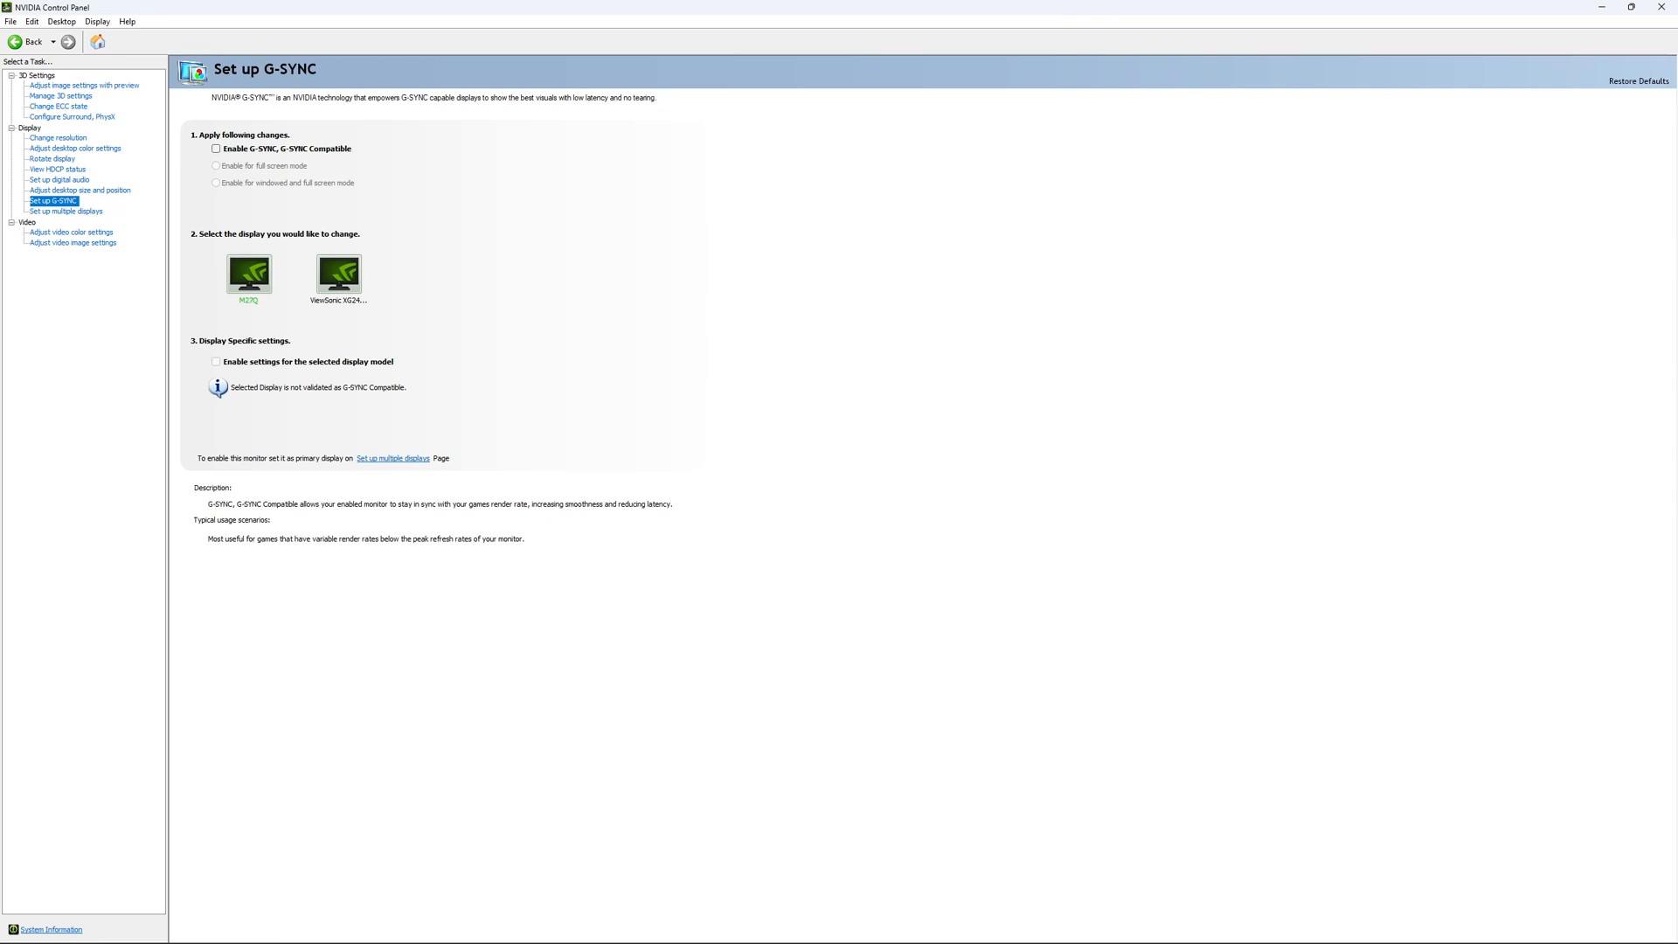
Open Power Options from Windows search and select the High performance plan
left_click(38, 929)
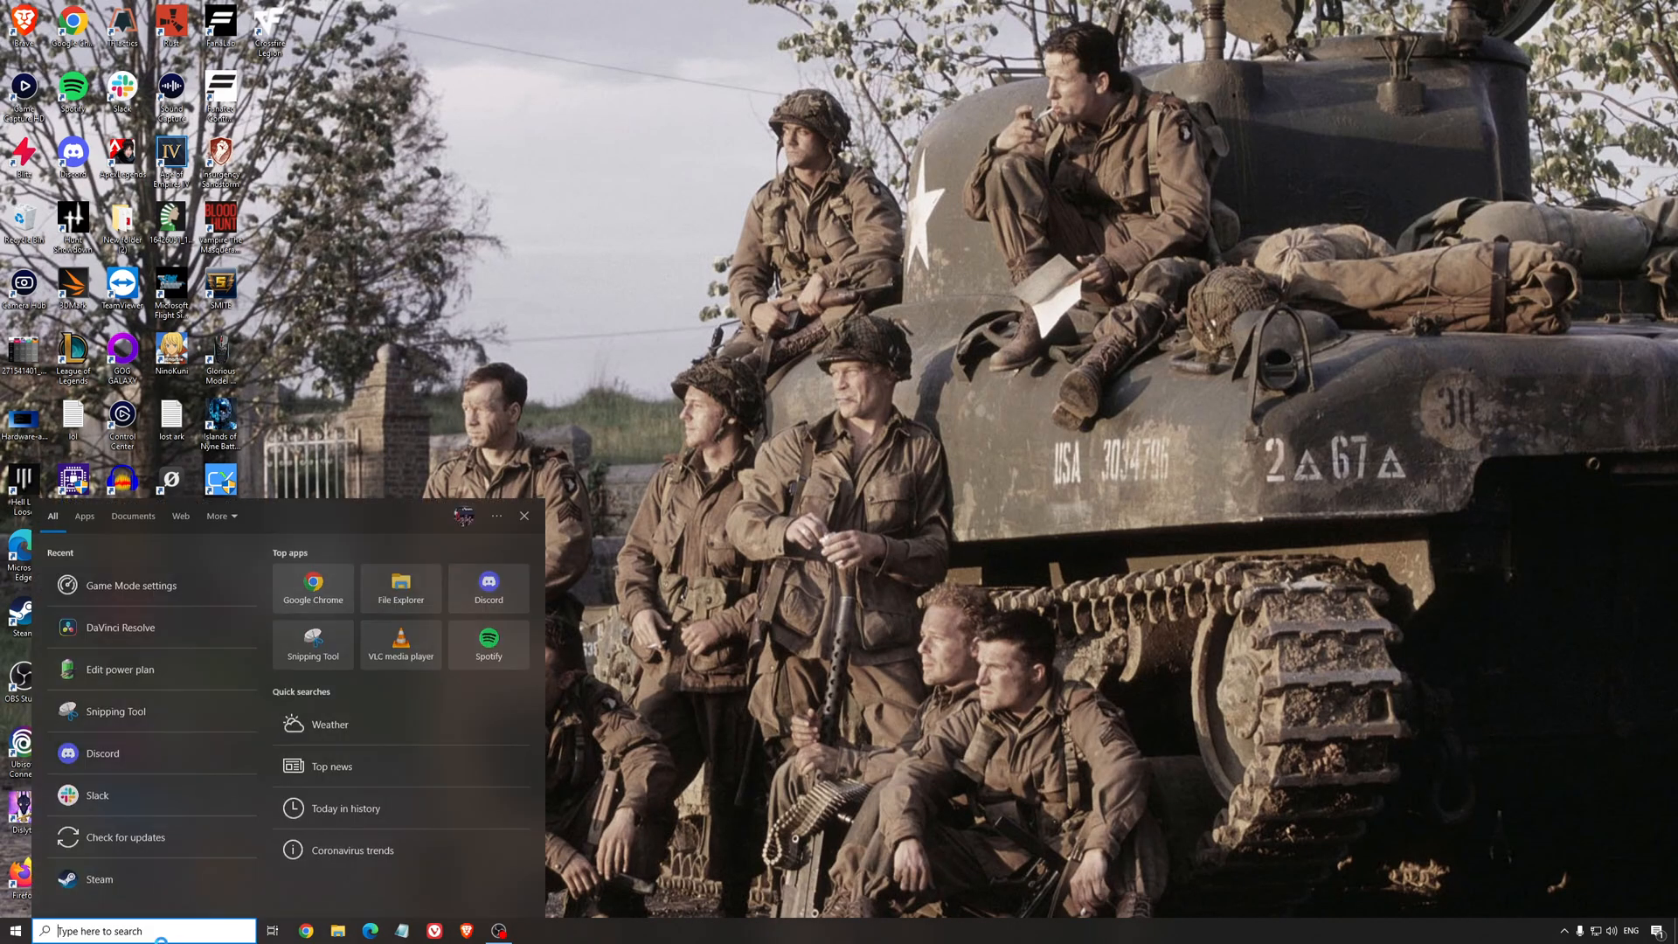
left_click(119, 669)
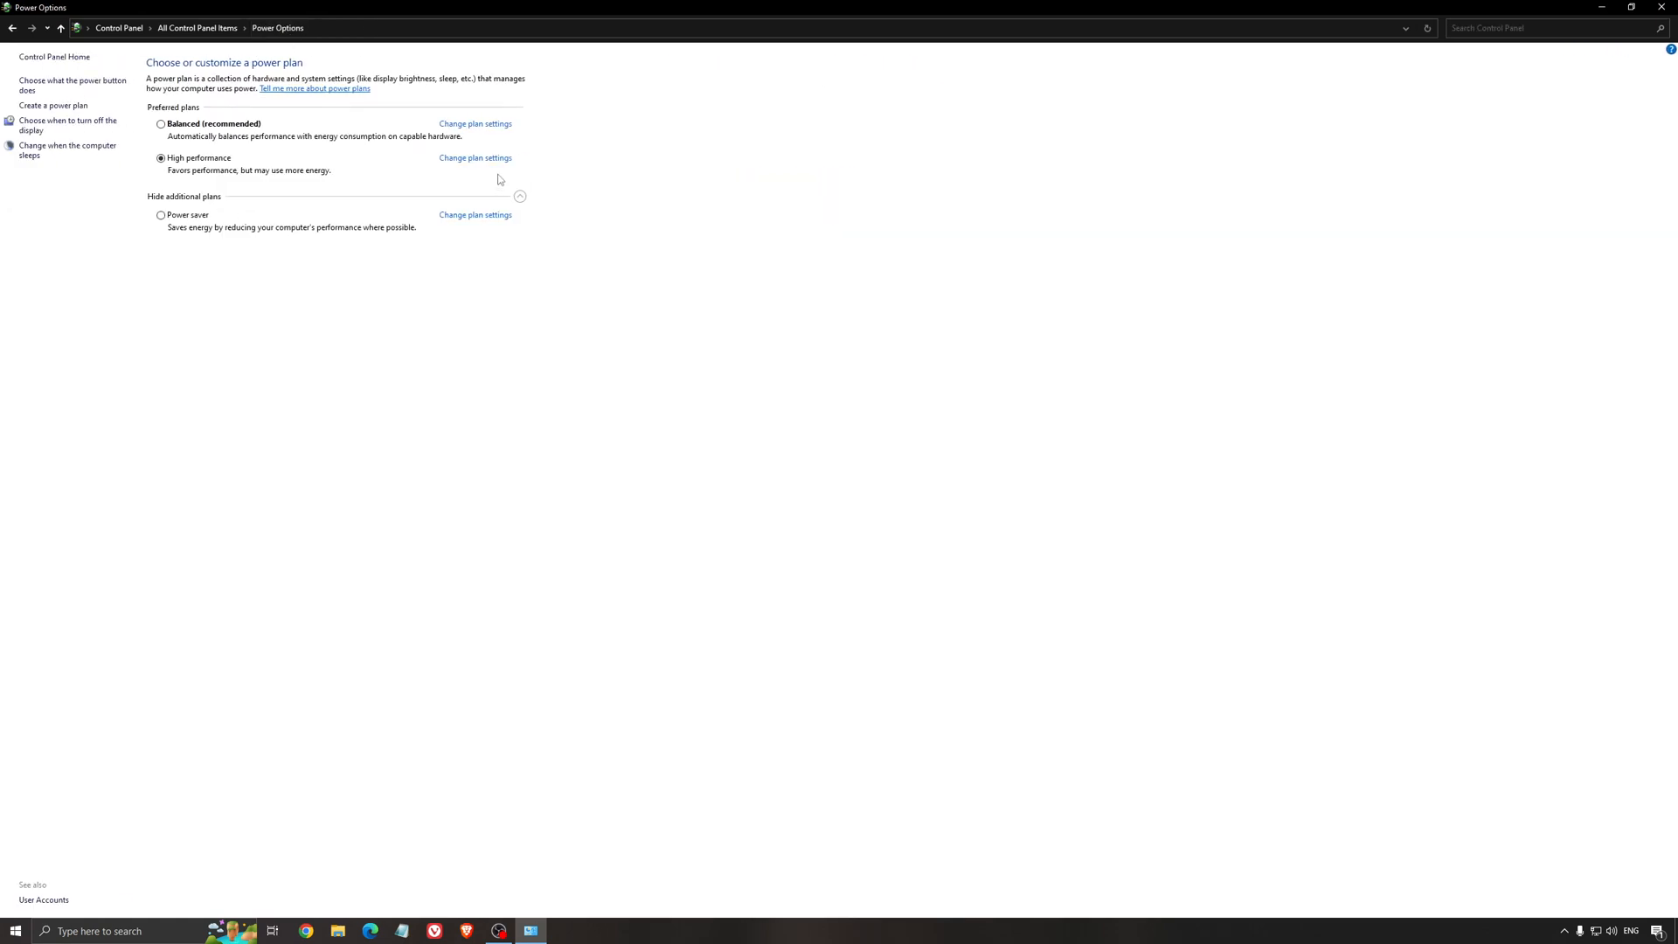
mouse_move(181, 118)
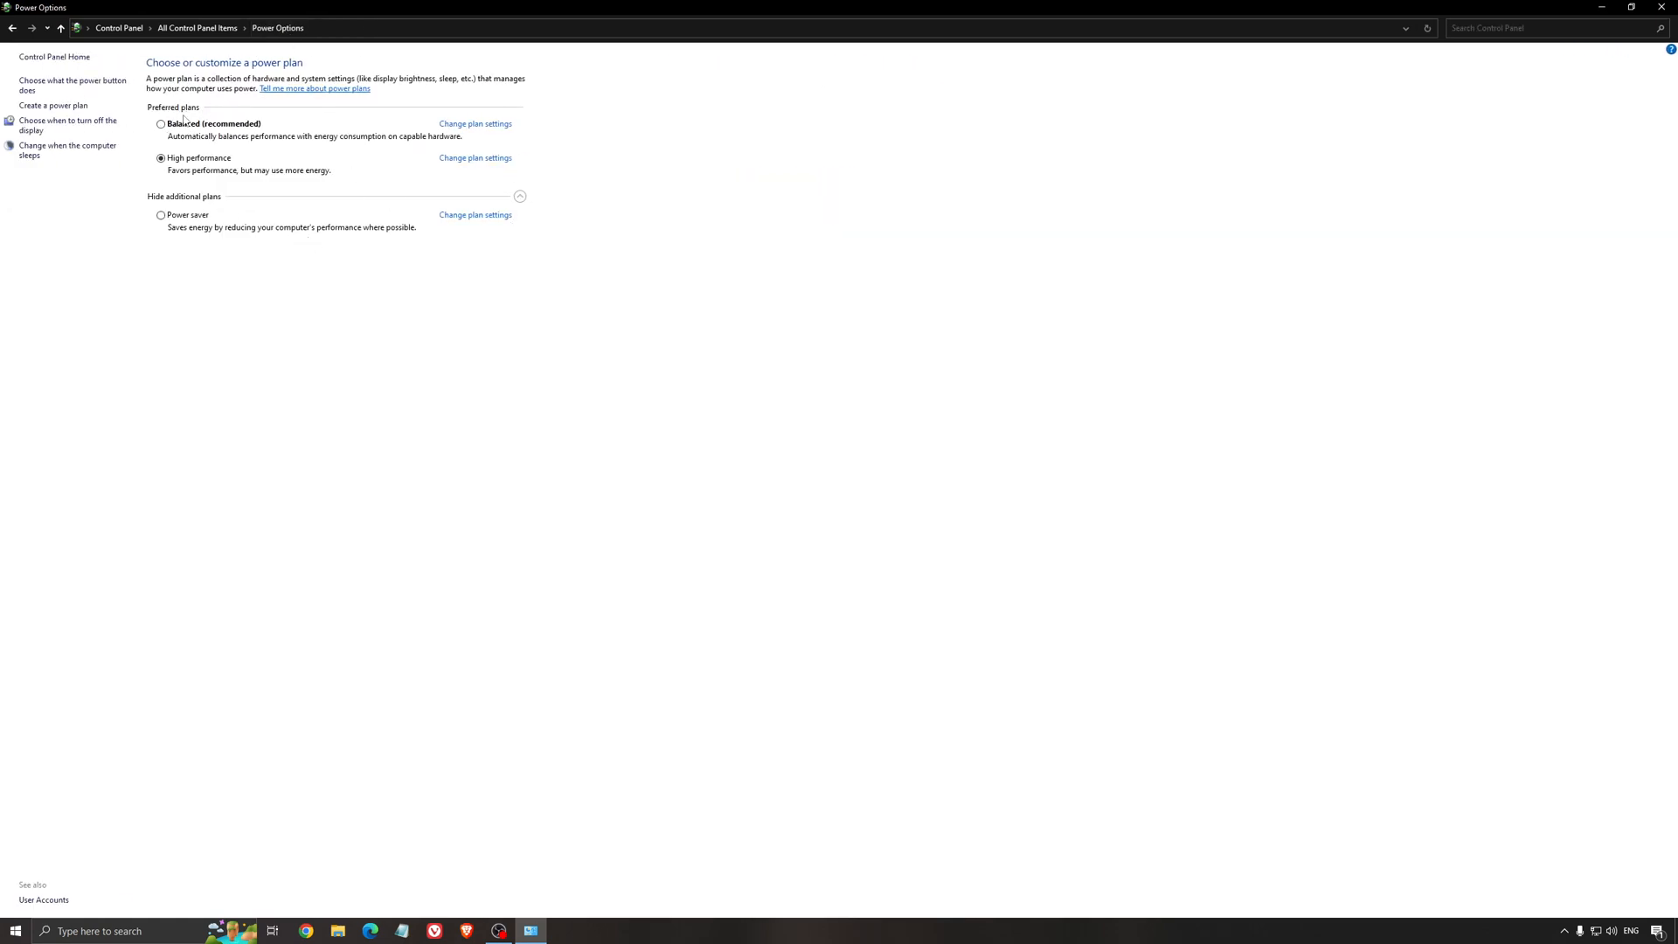
mouse_move(227, 237)
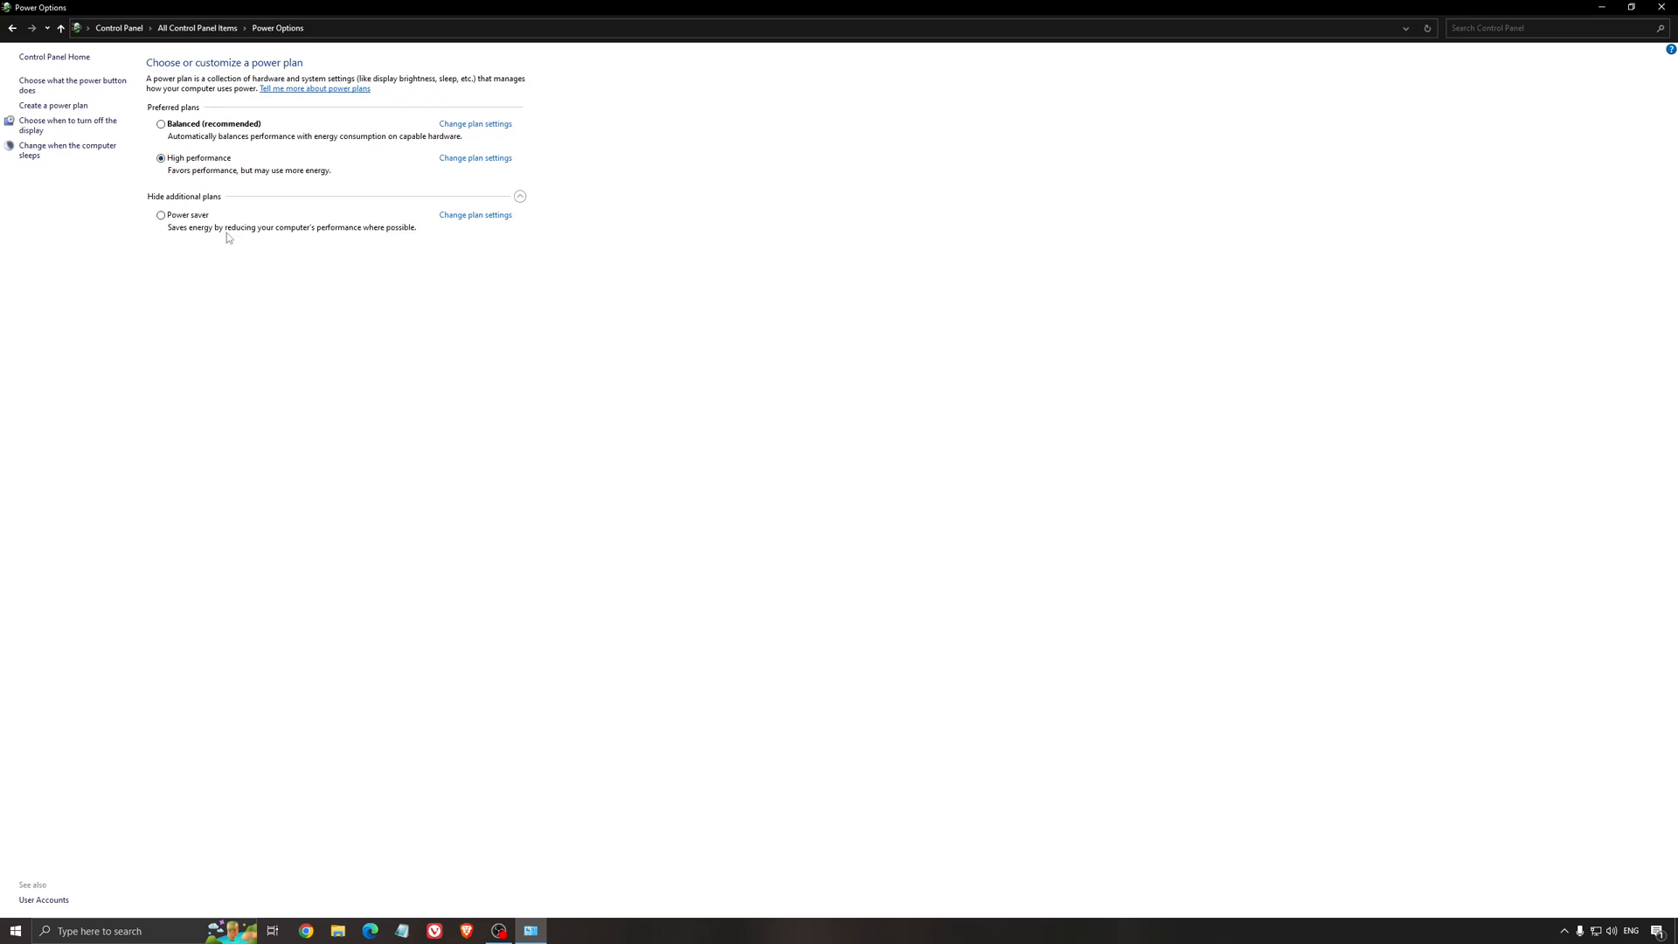
mouse_move(544, 370)
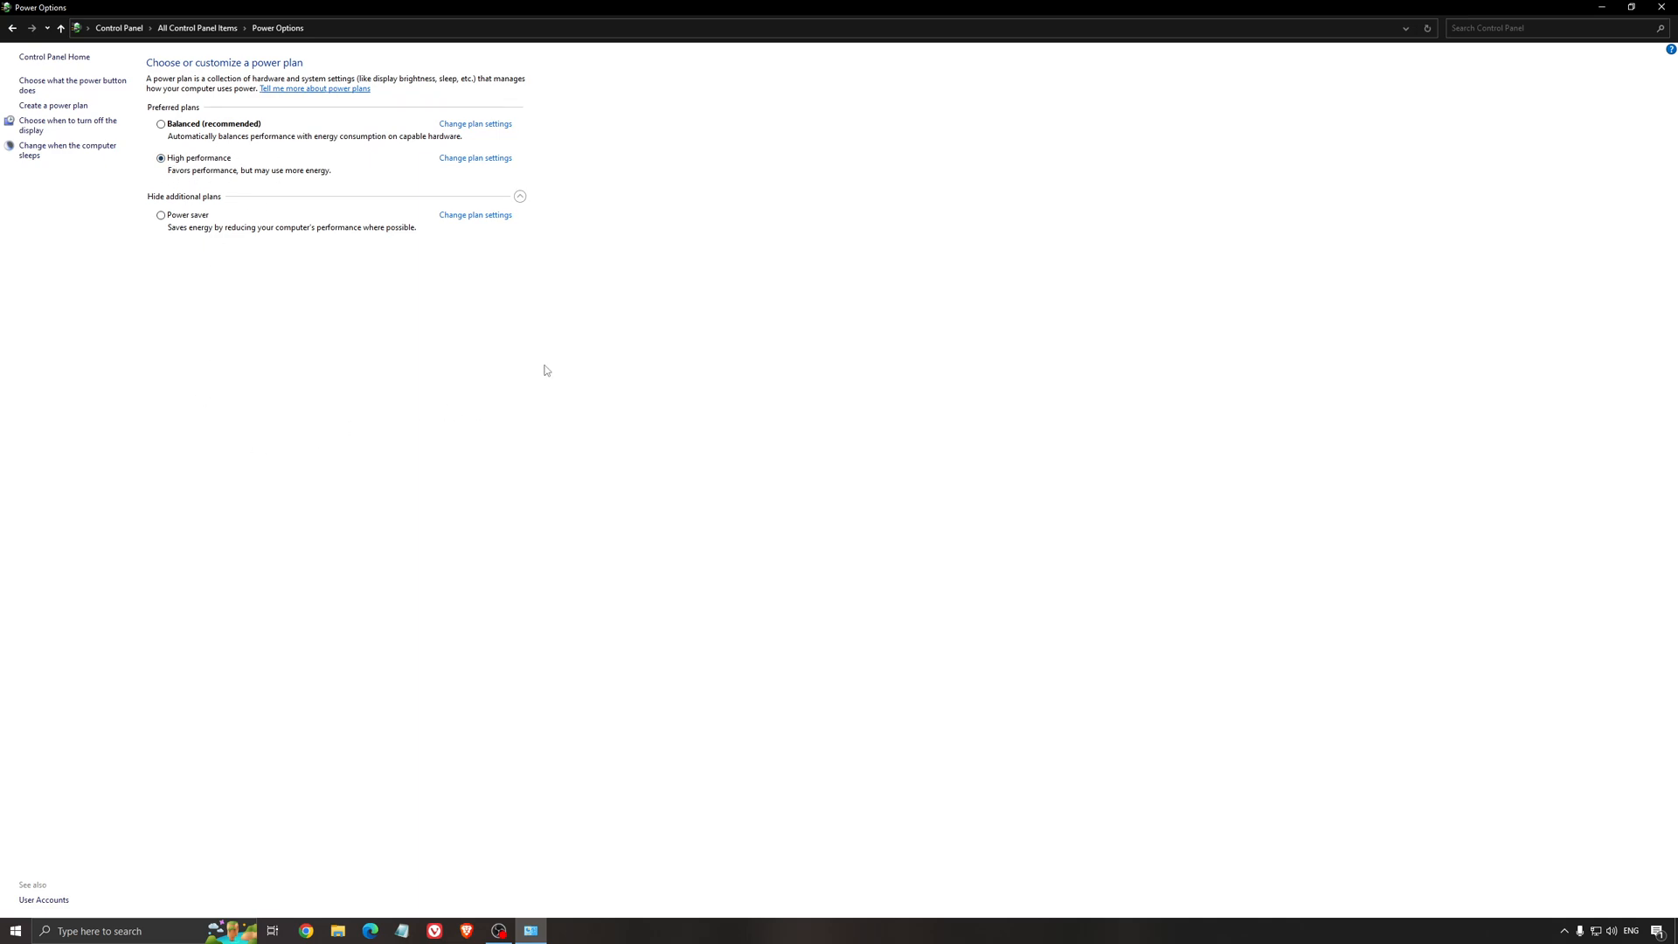
mouse_move(254, 158)
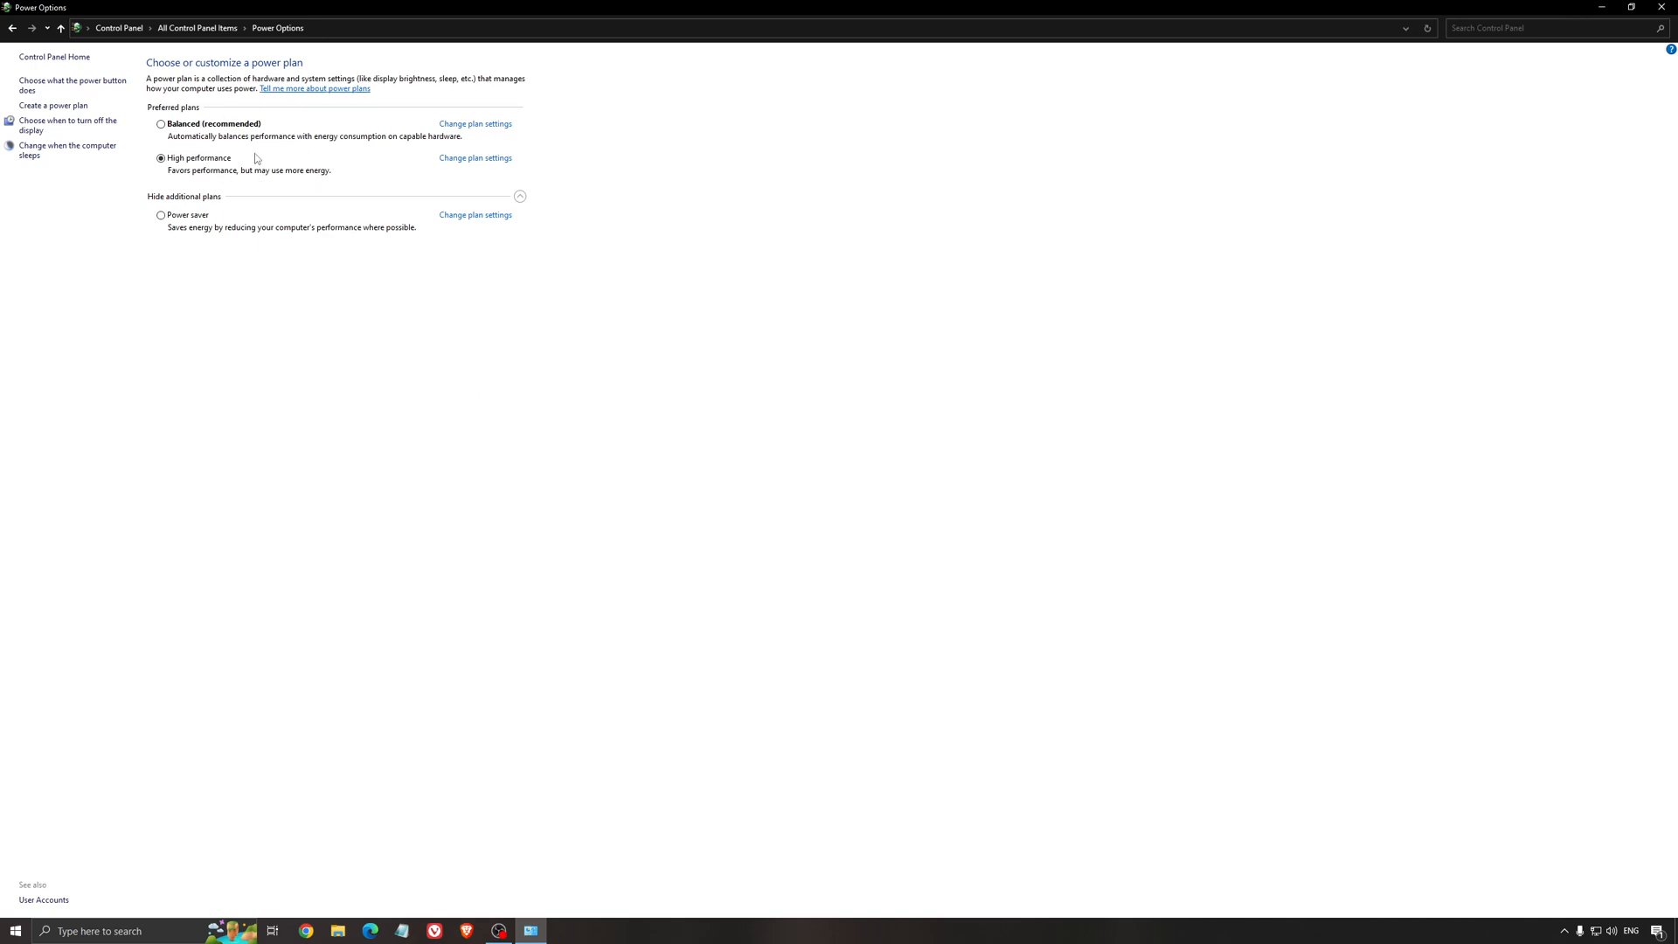
mouse_move(206, 115)
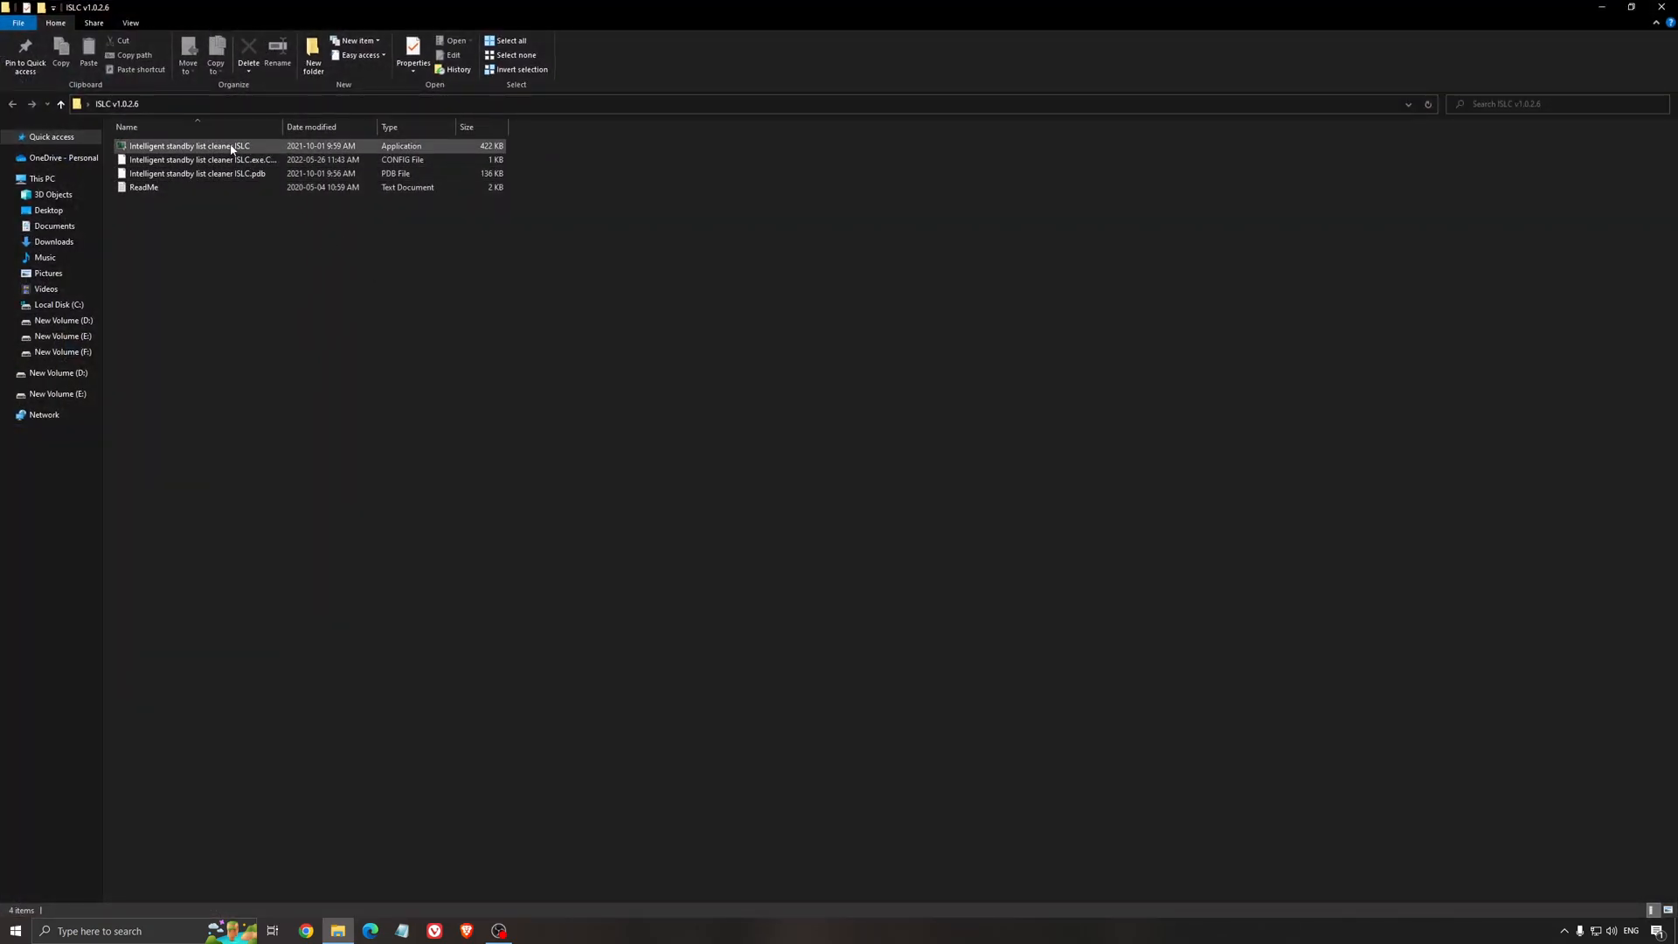
Run ISLC, start monitoring, and check the 1024 MB and 16000 MB thresholds
double_click(189, 146)
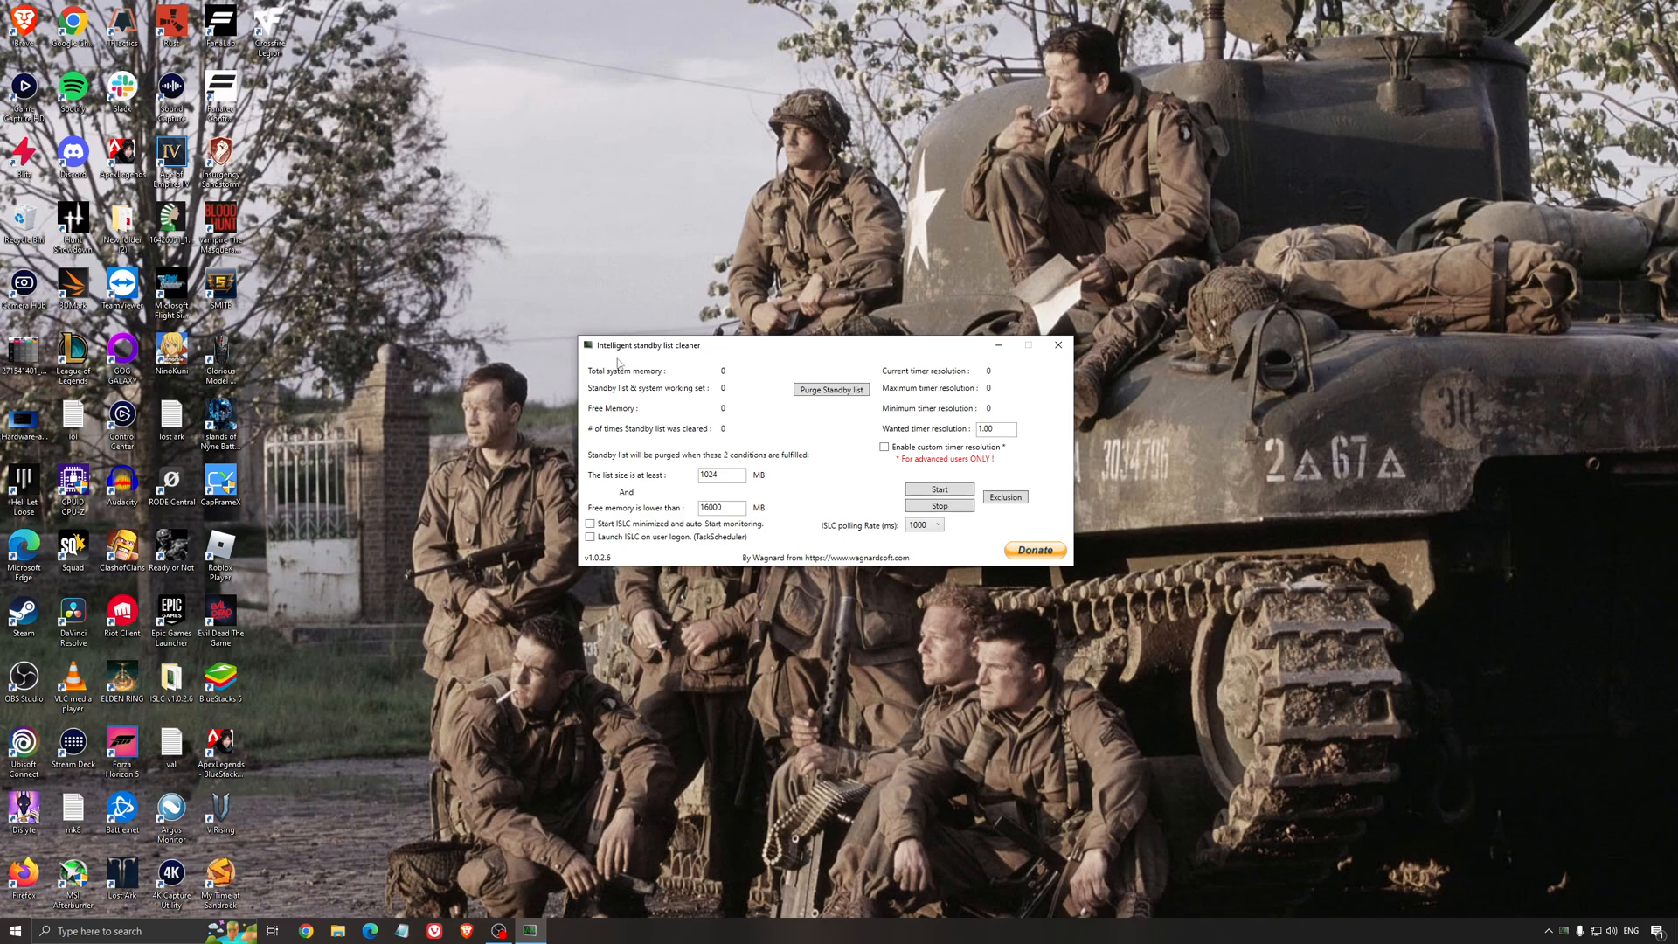
left_click(939, 487)
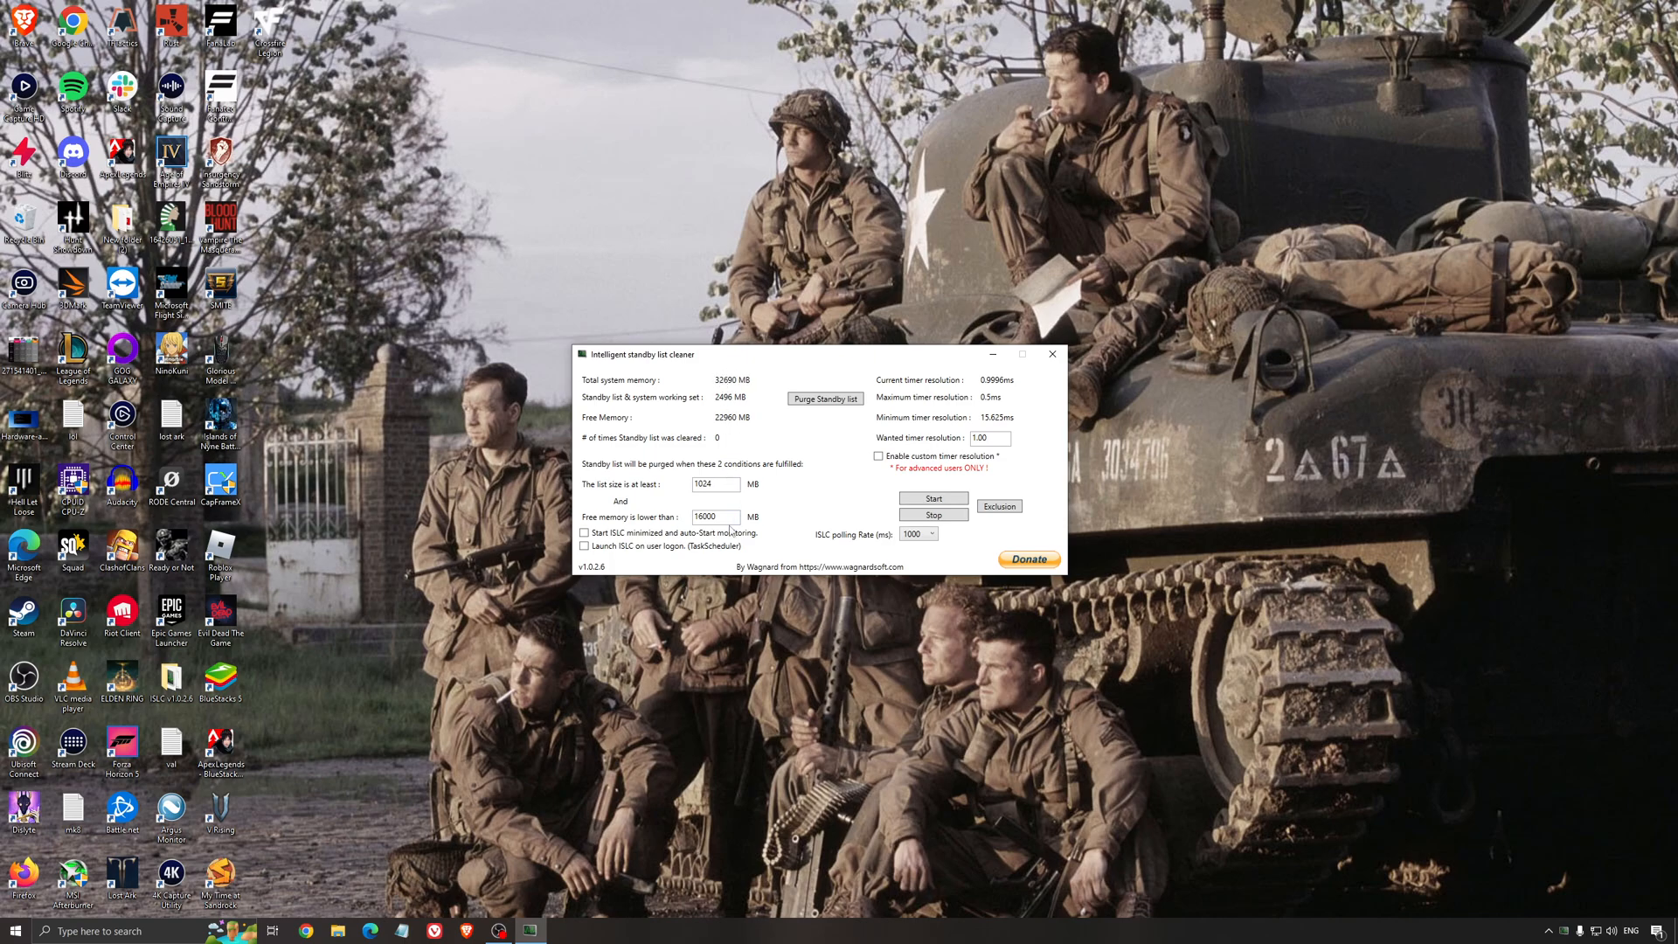
triple_click(714, 516)
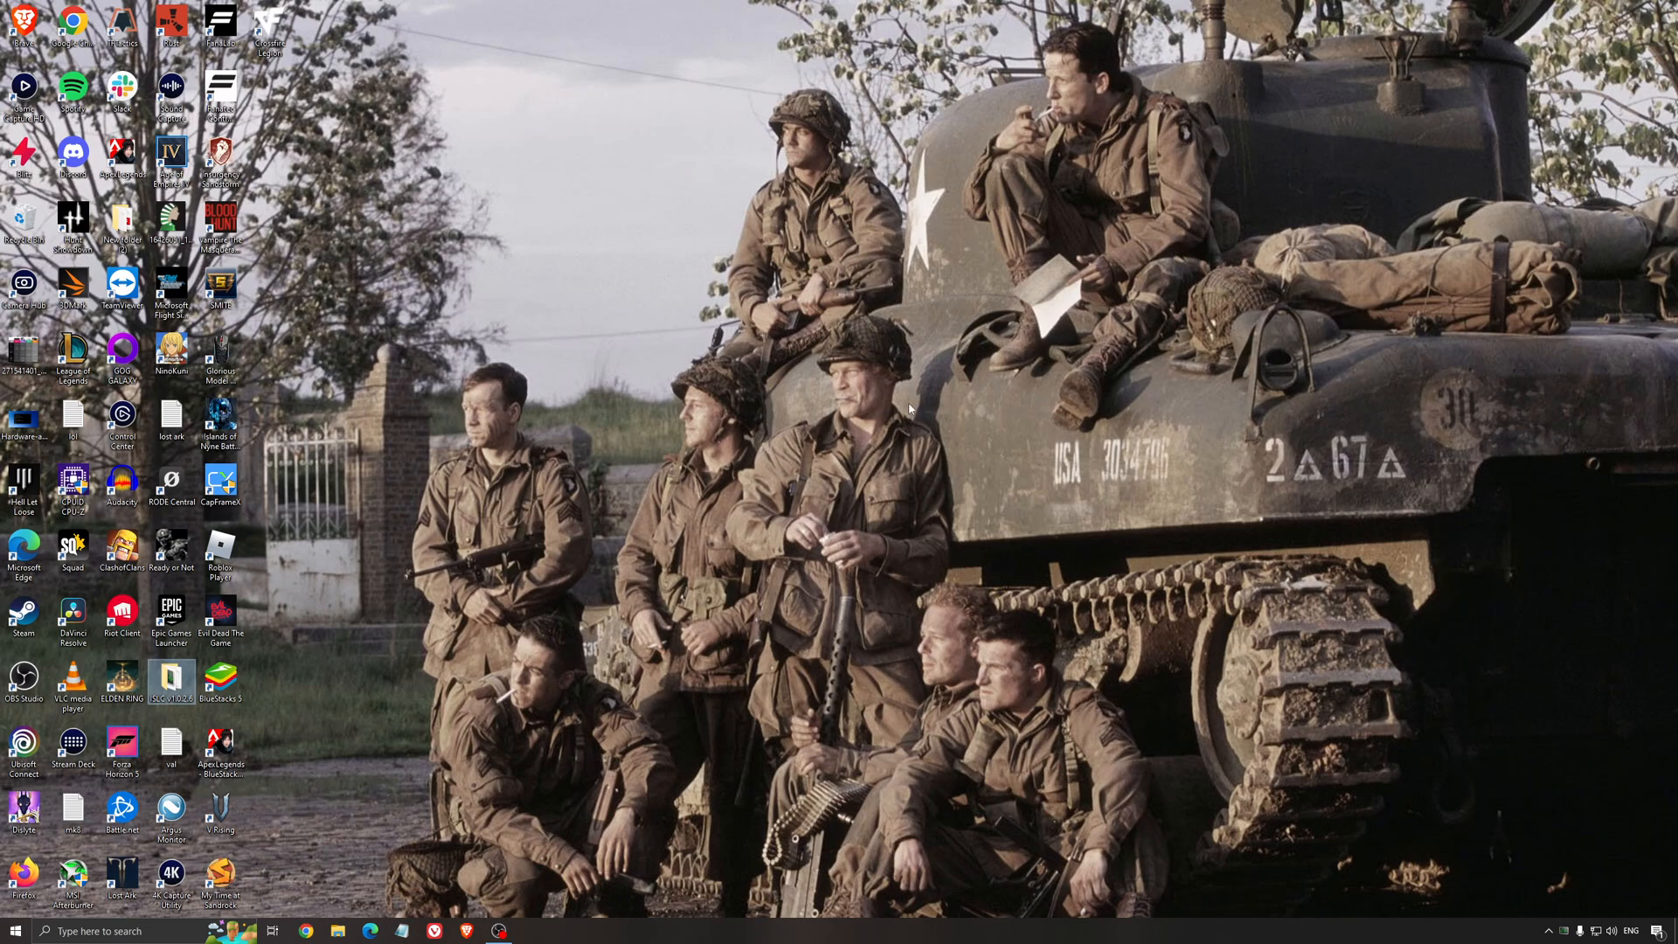
mouse_move(961, 634)
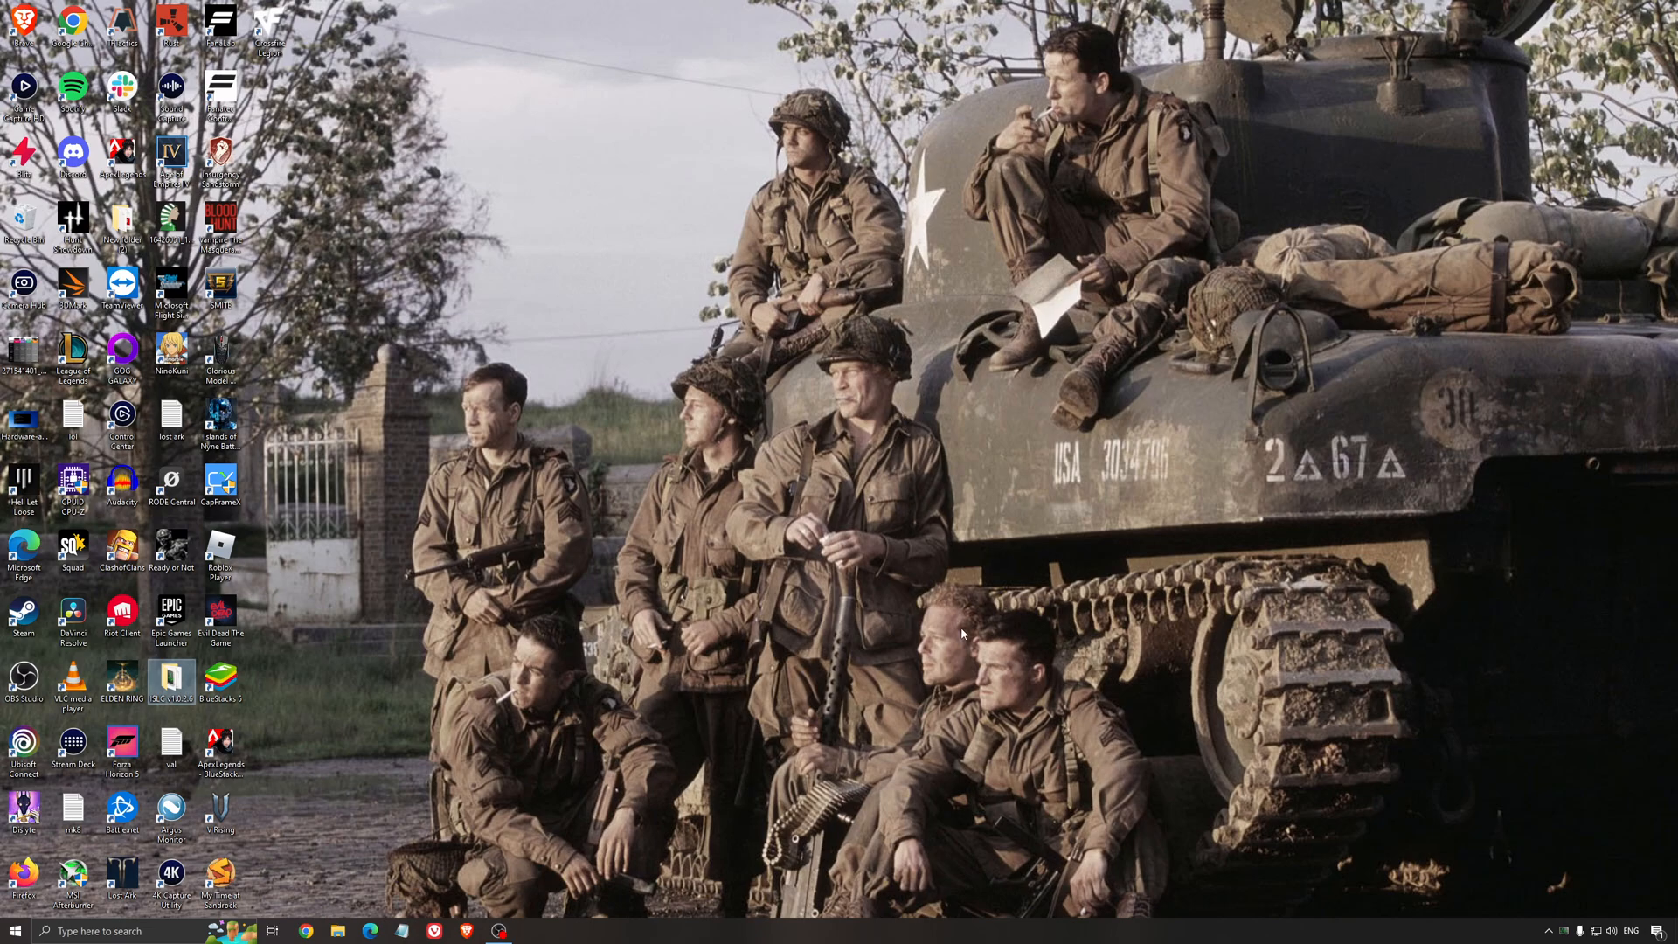
mouse_move(862, 641)
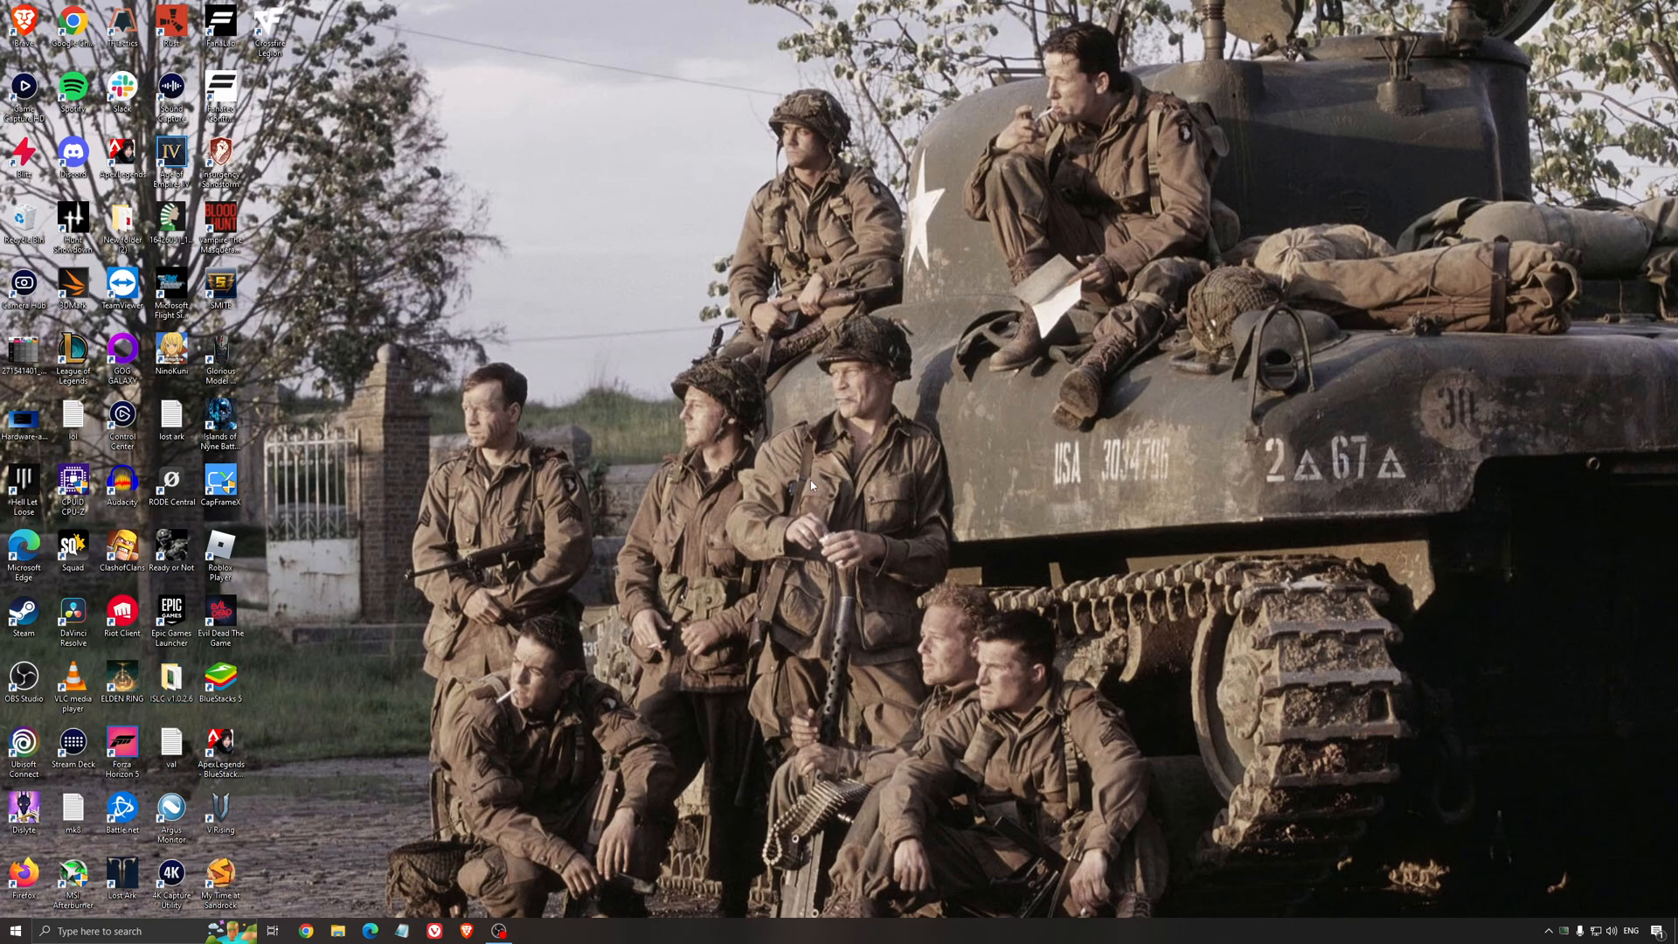
mouse_move(815, 480)
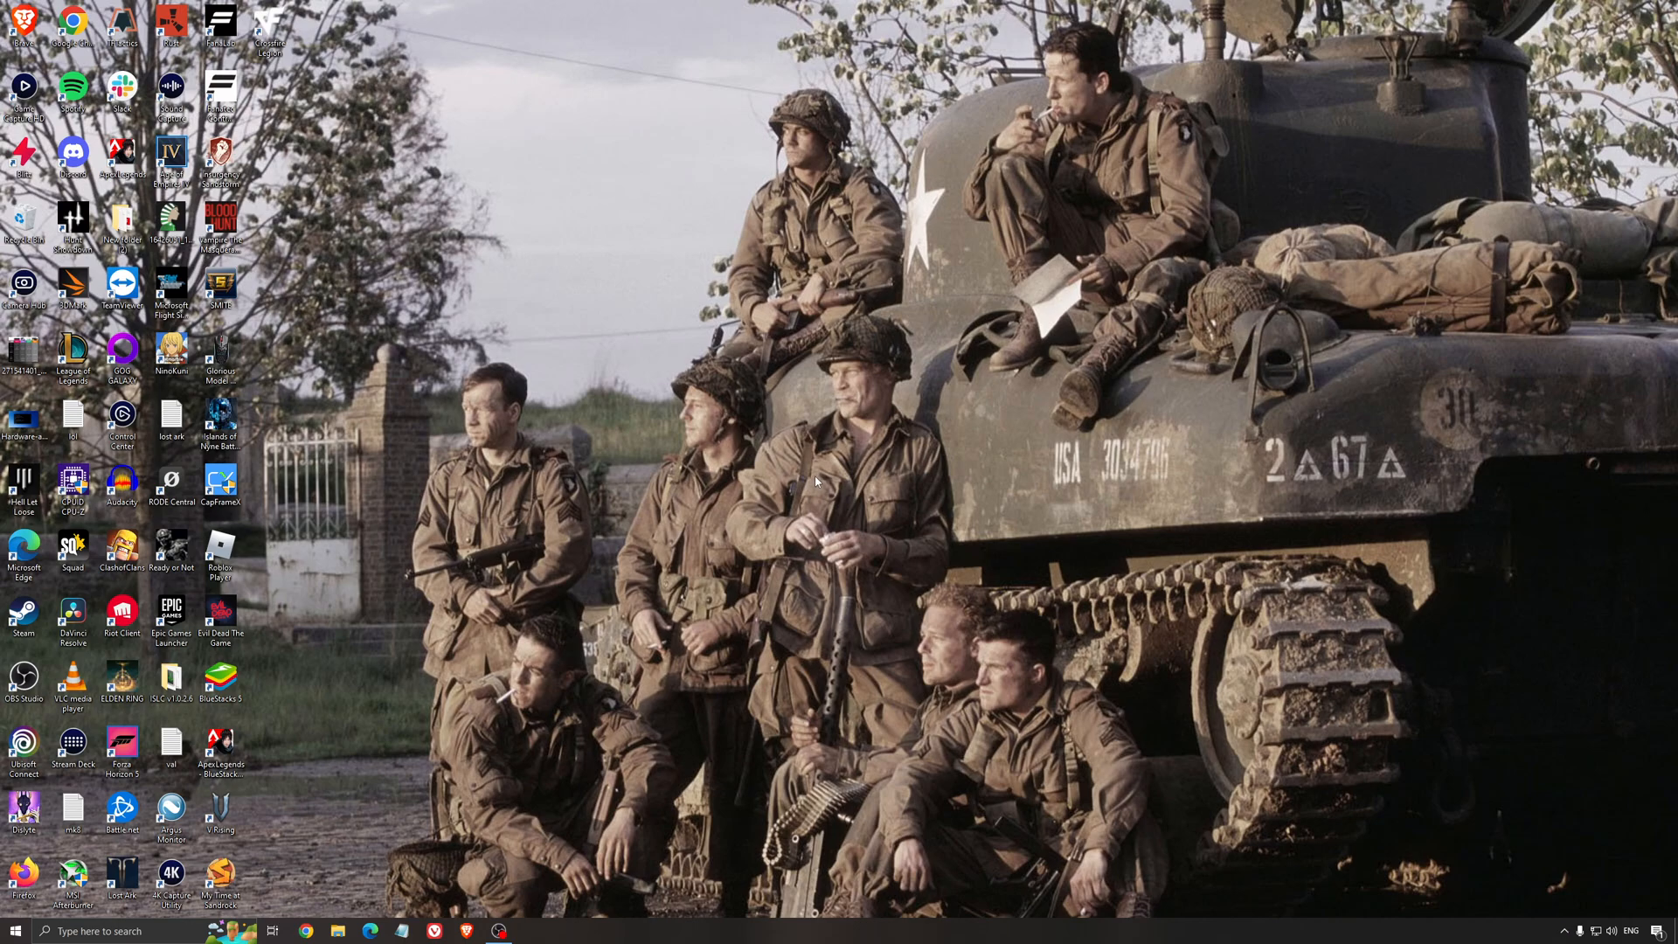
mouse_move(825, 473)
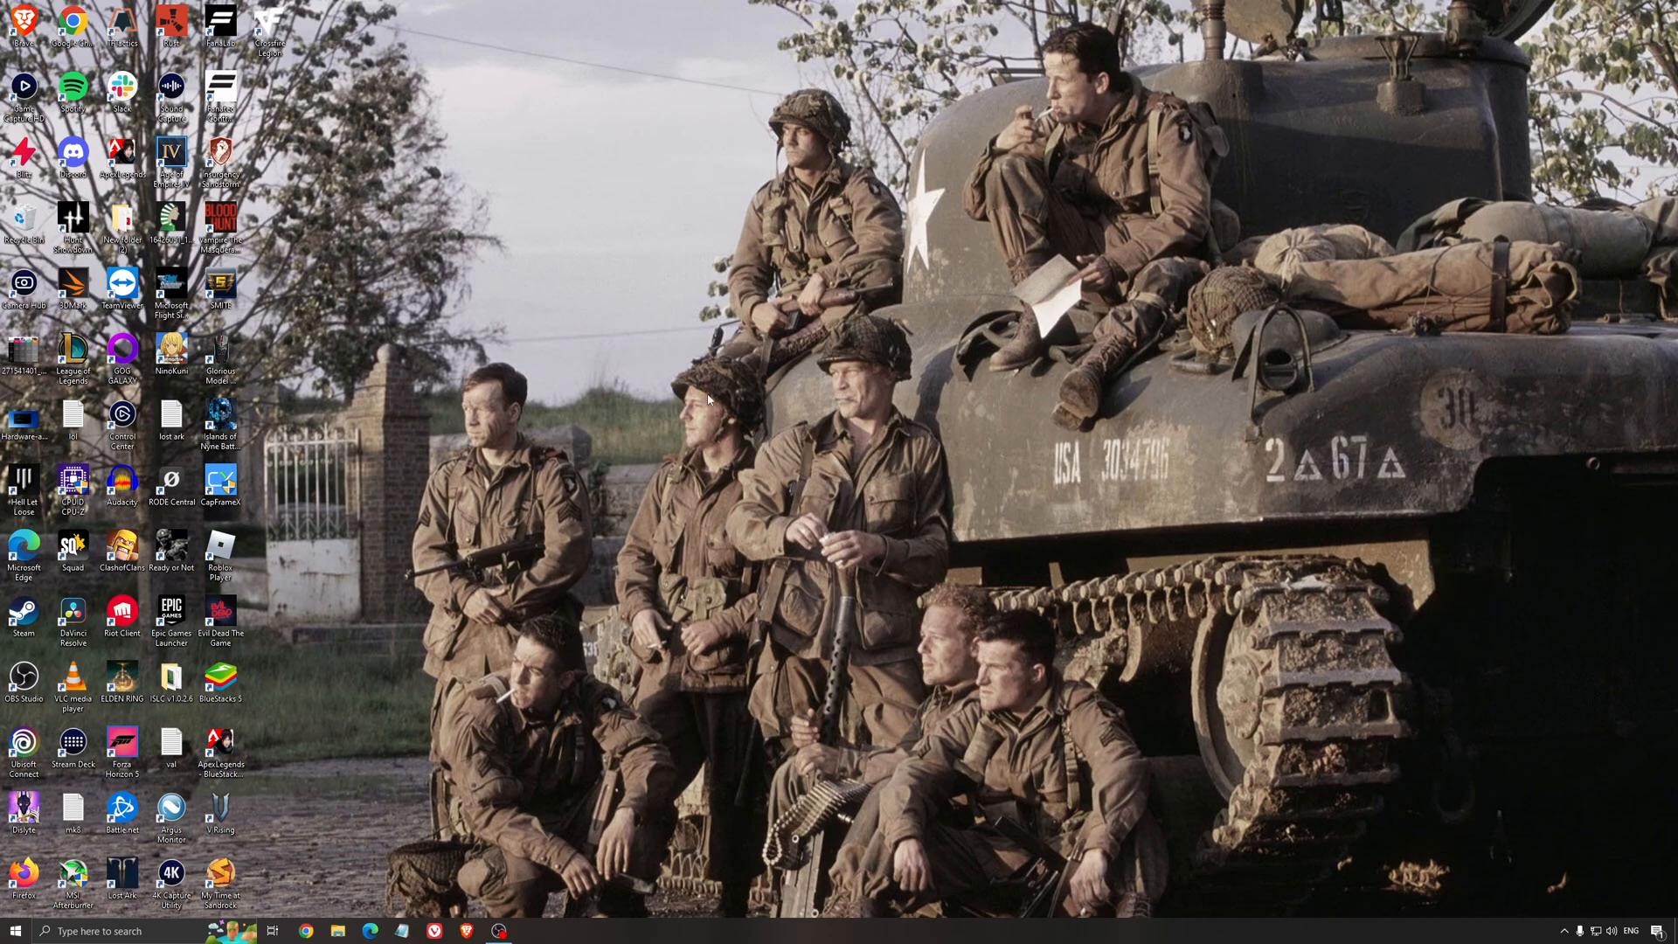
mouse_move(776, 424)
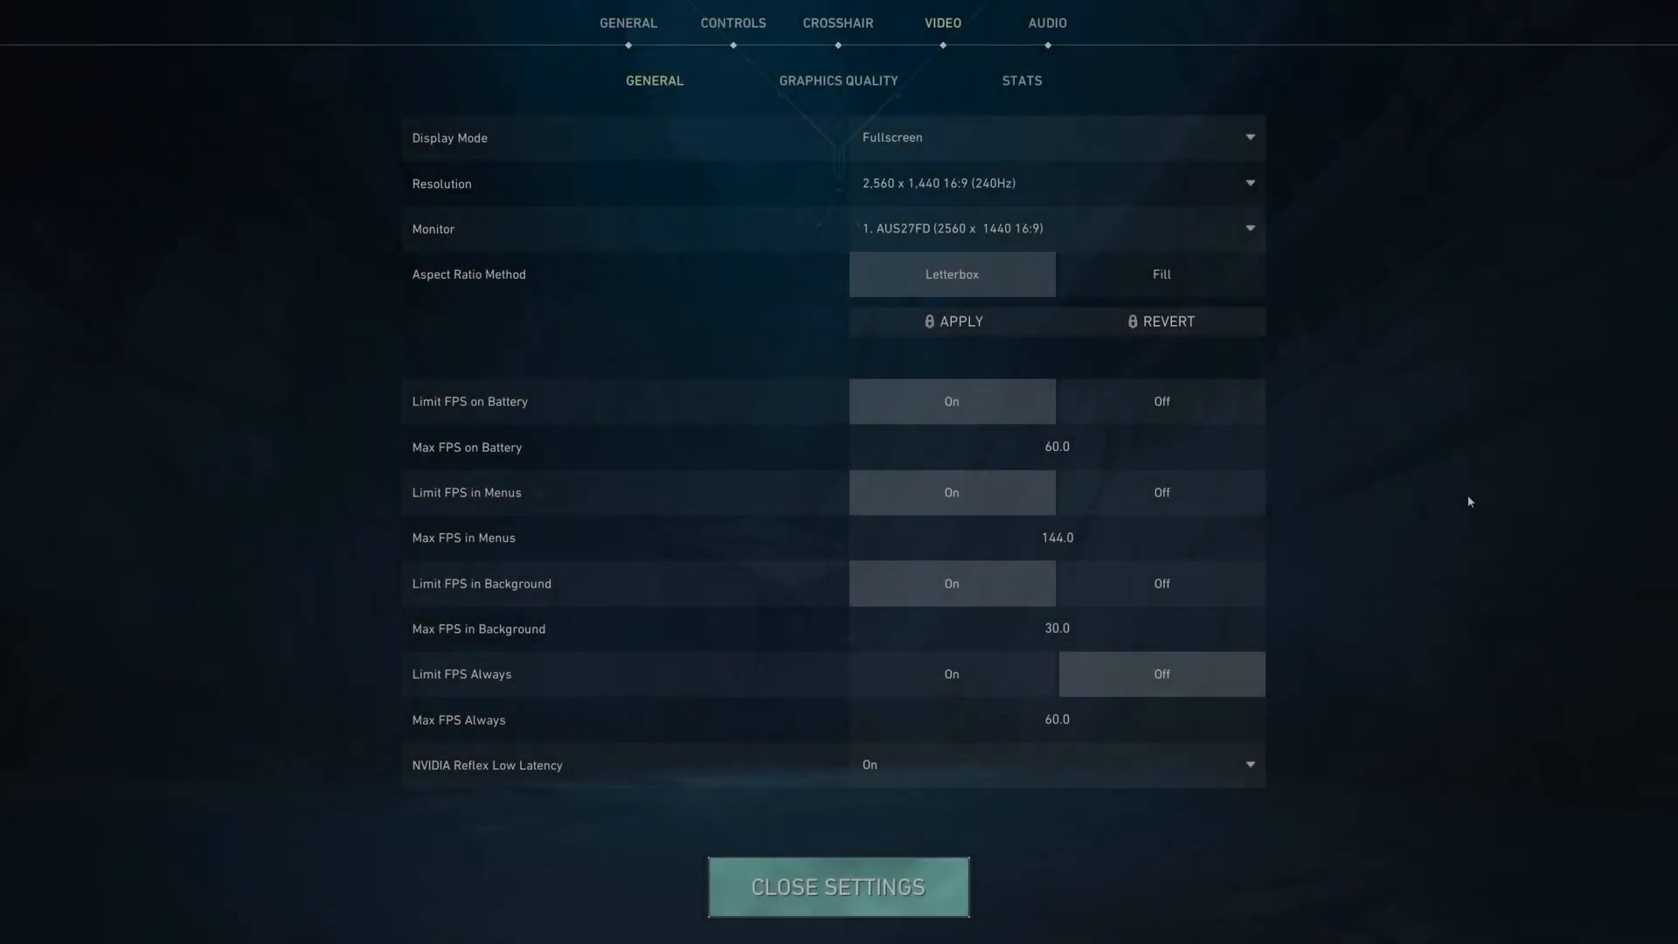
mouse_move(596, 148)
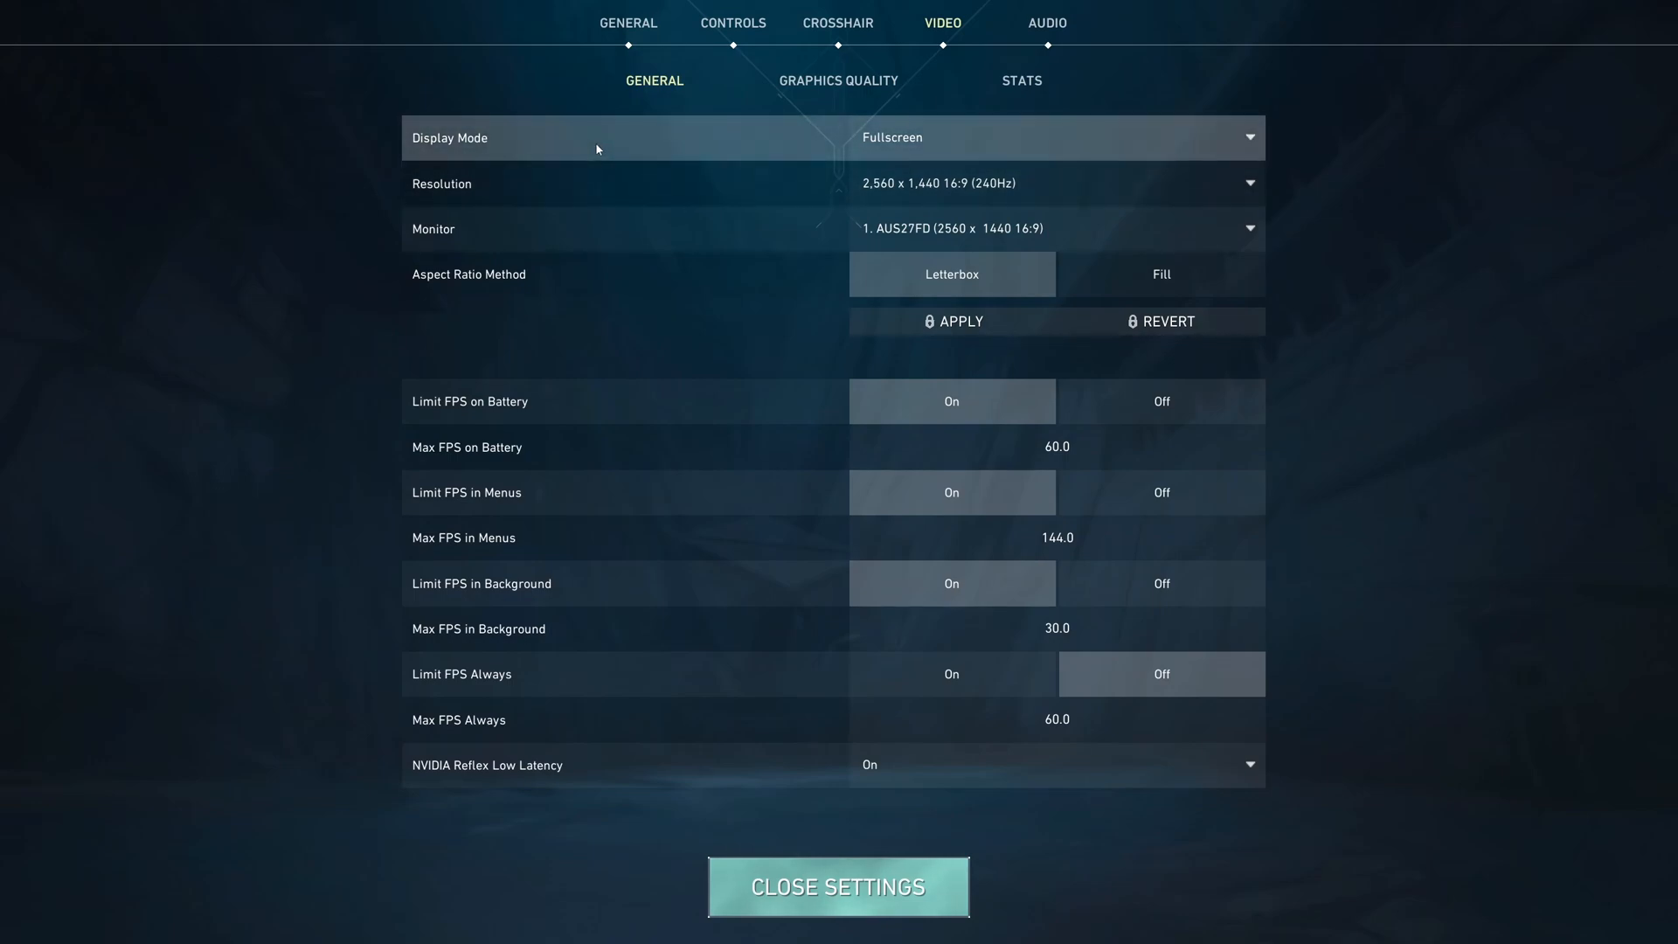
Switch Valorant to Fullscreen at 2,560 x 1,440 16:9, 240Hz
left_click(1054, 137)
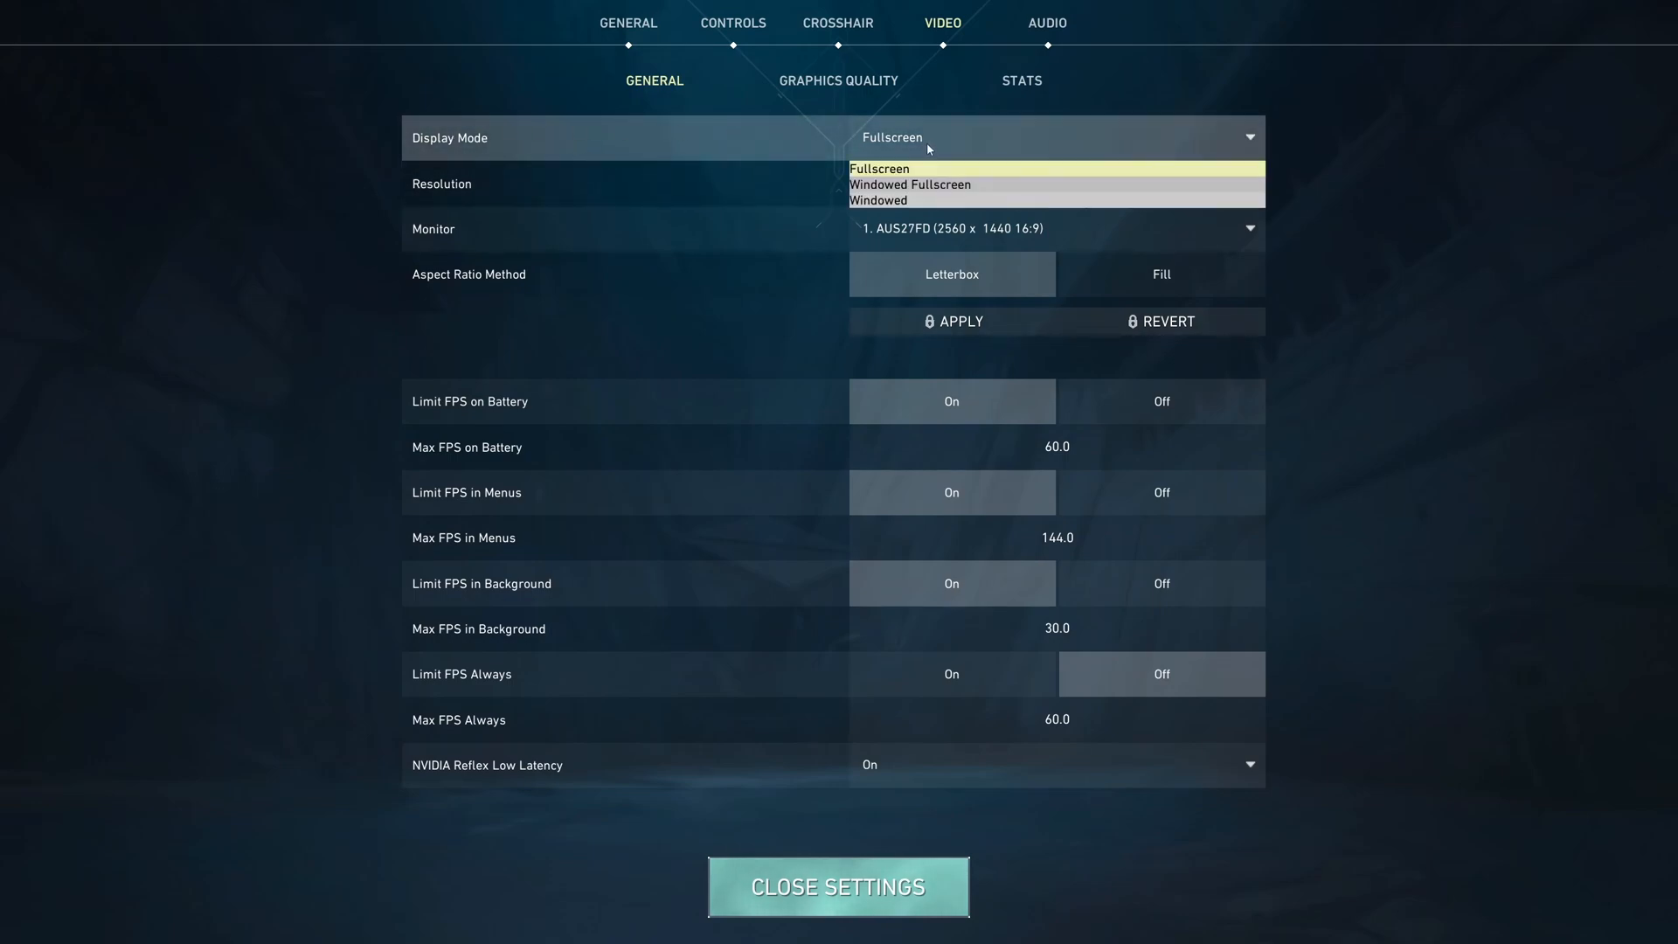
left_click(878, 168)
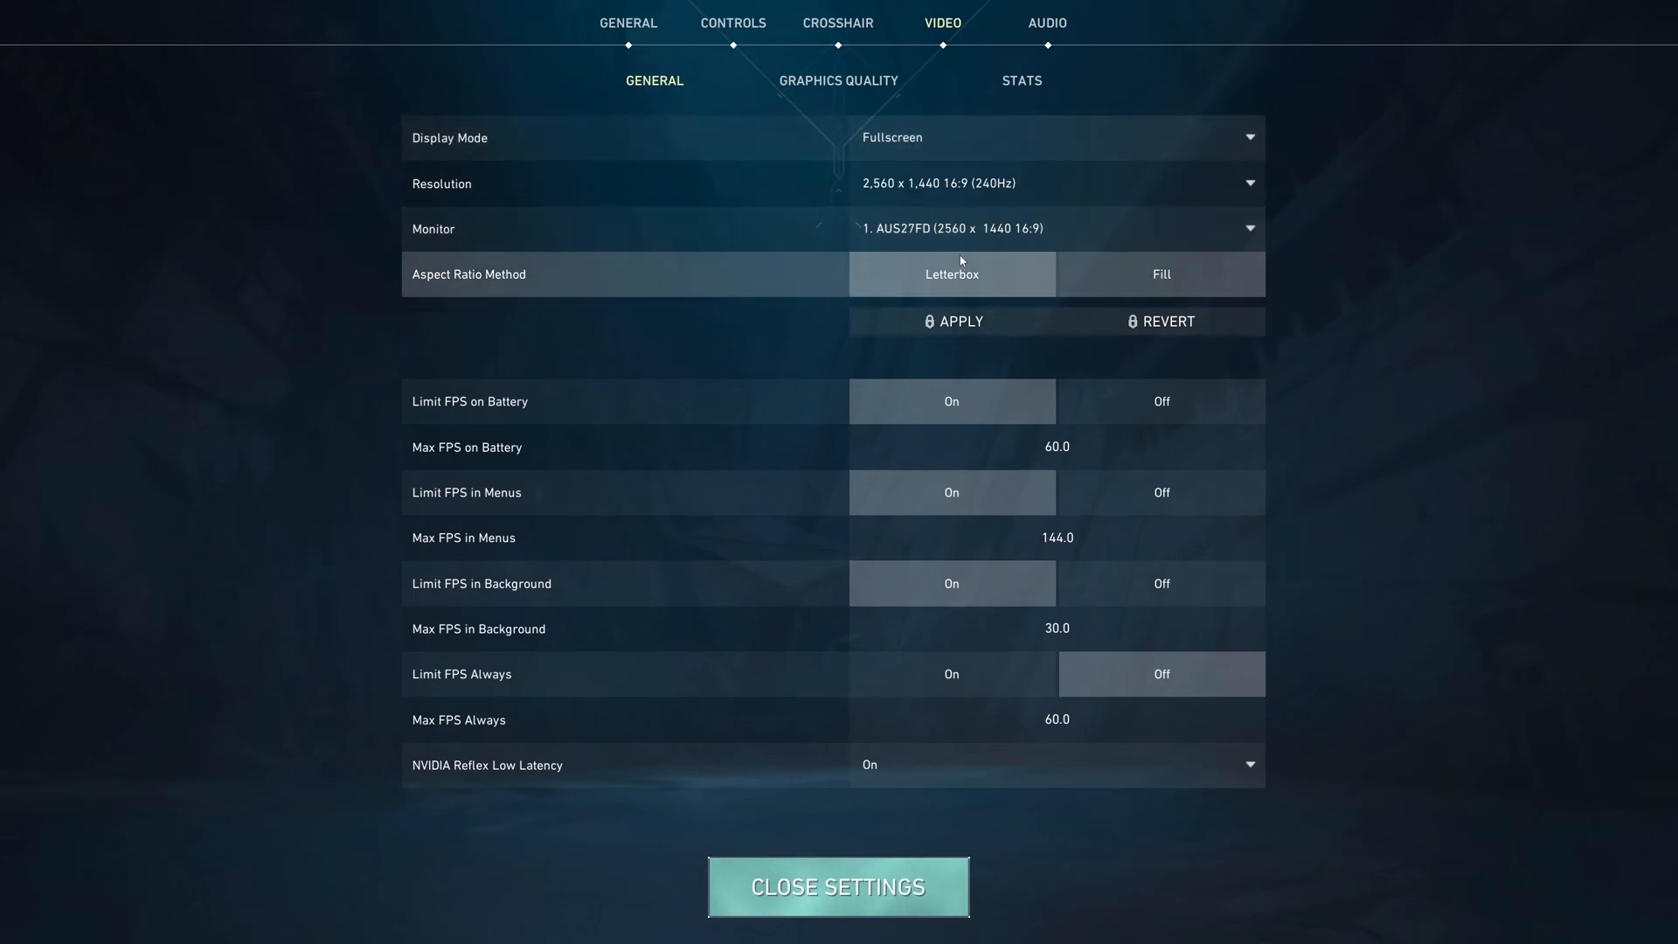
mouse_move(881, 283)
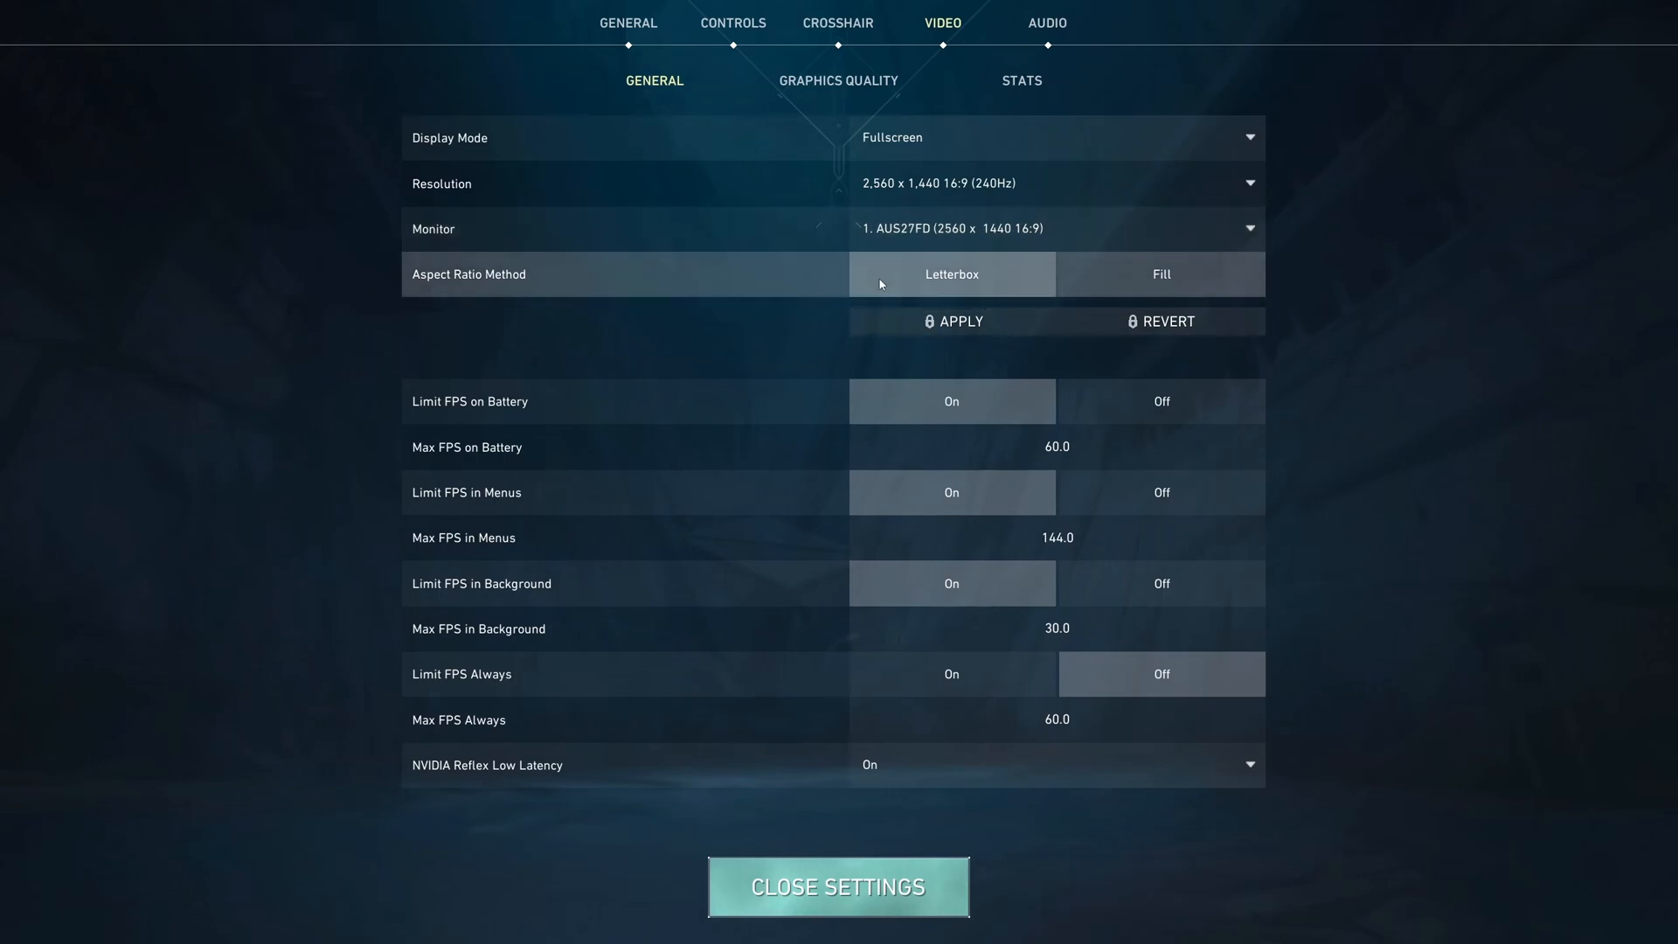
mouse_move(709, 240)
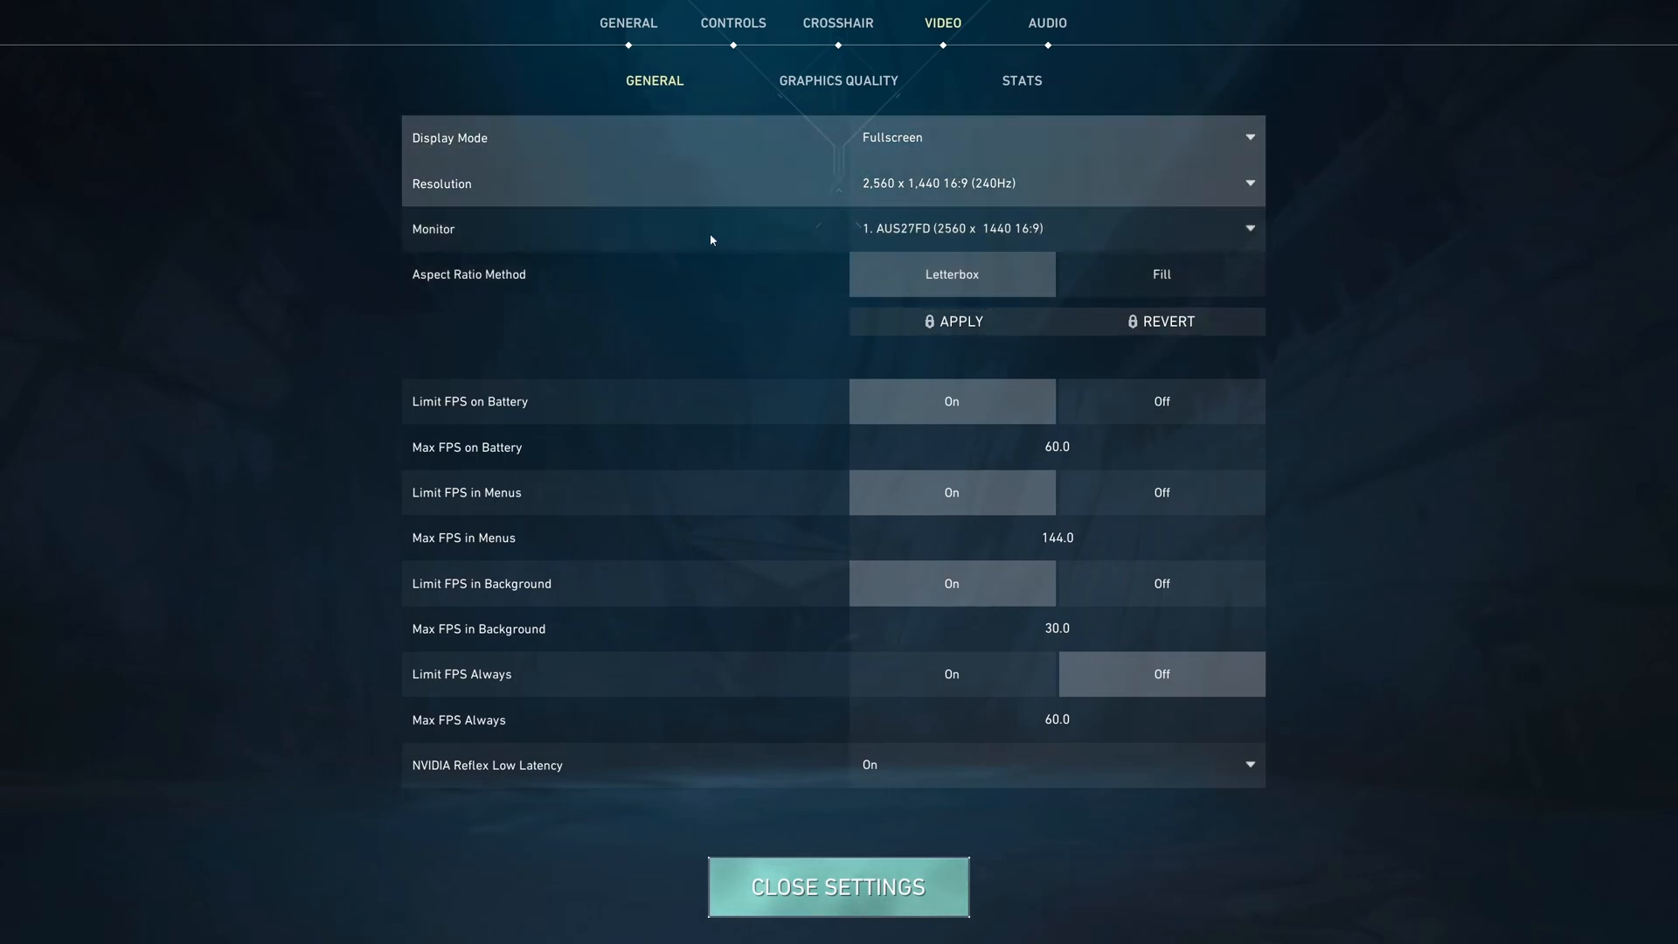
mouse_move(936, 190)
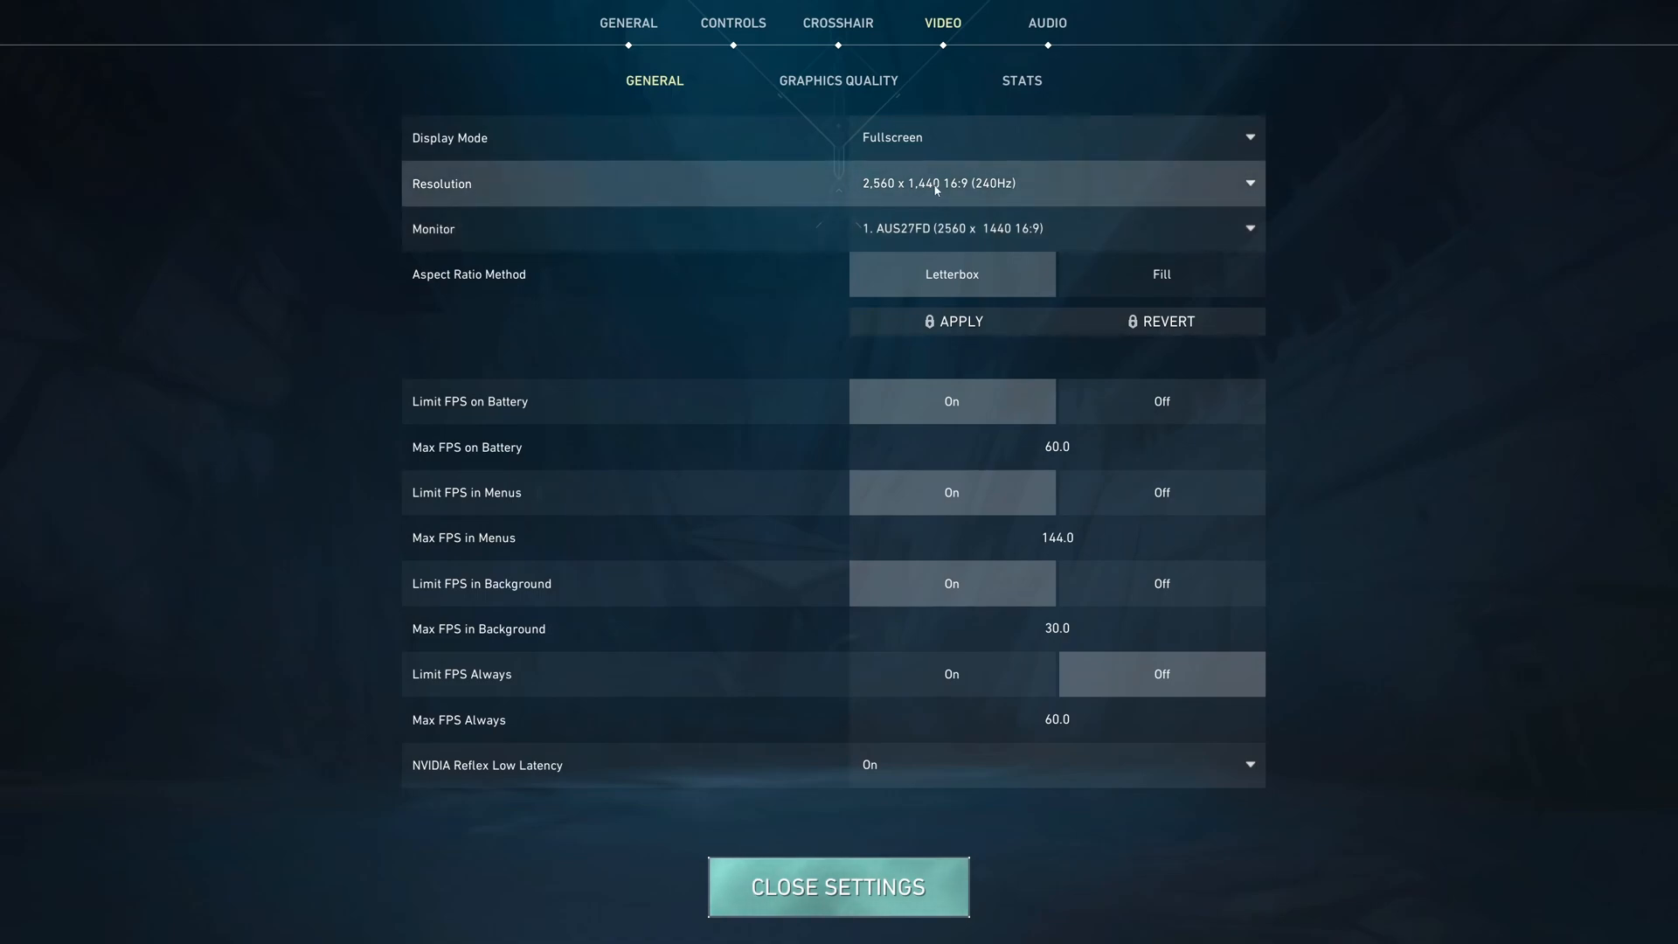
mouse_move(880, 168)
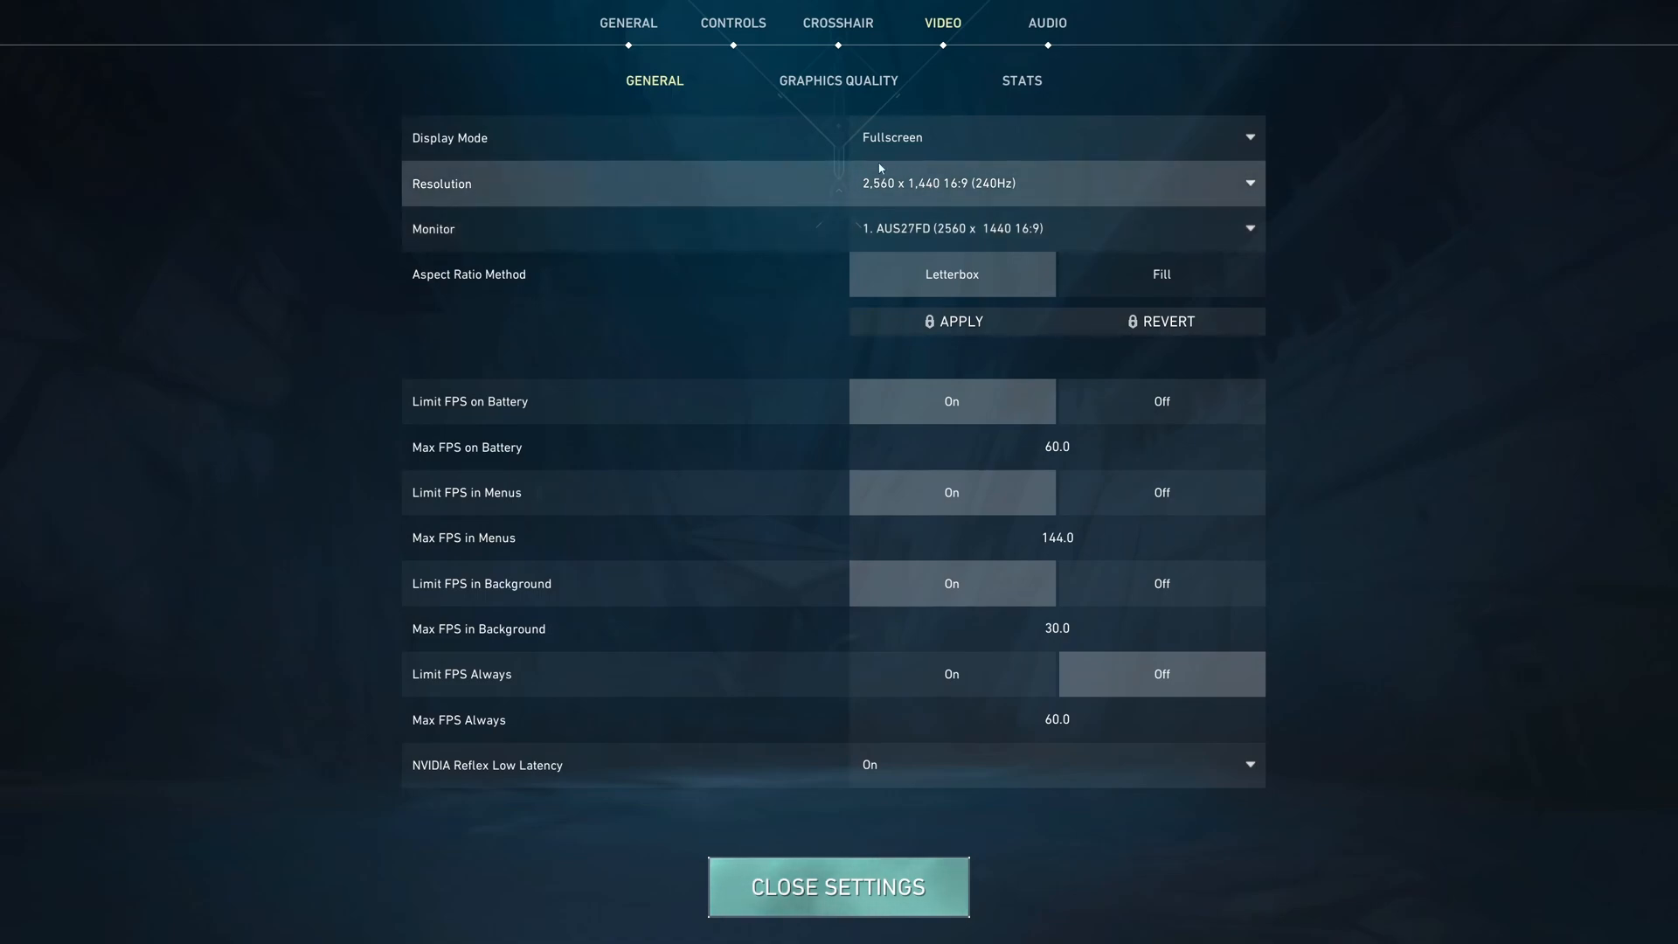
mouse_move(966, 190)
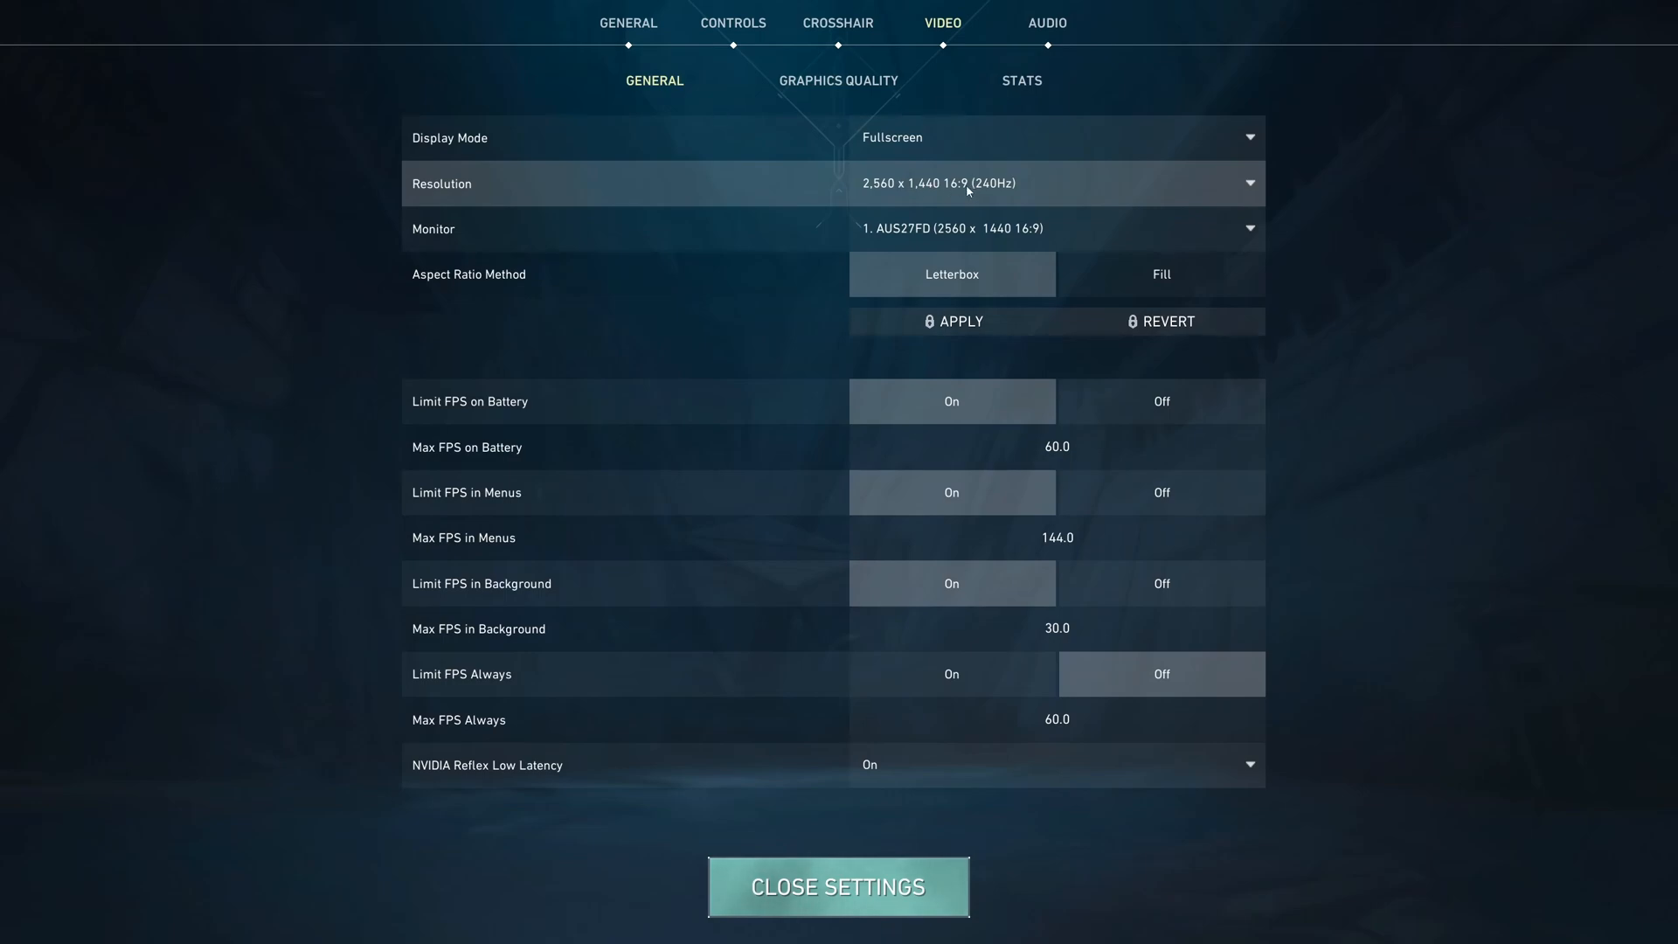
left_click(1231, 183)
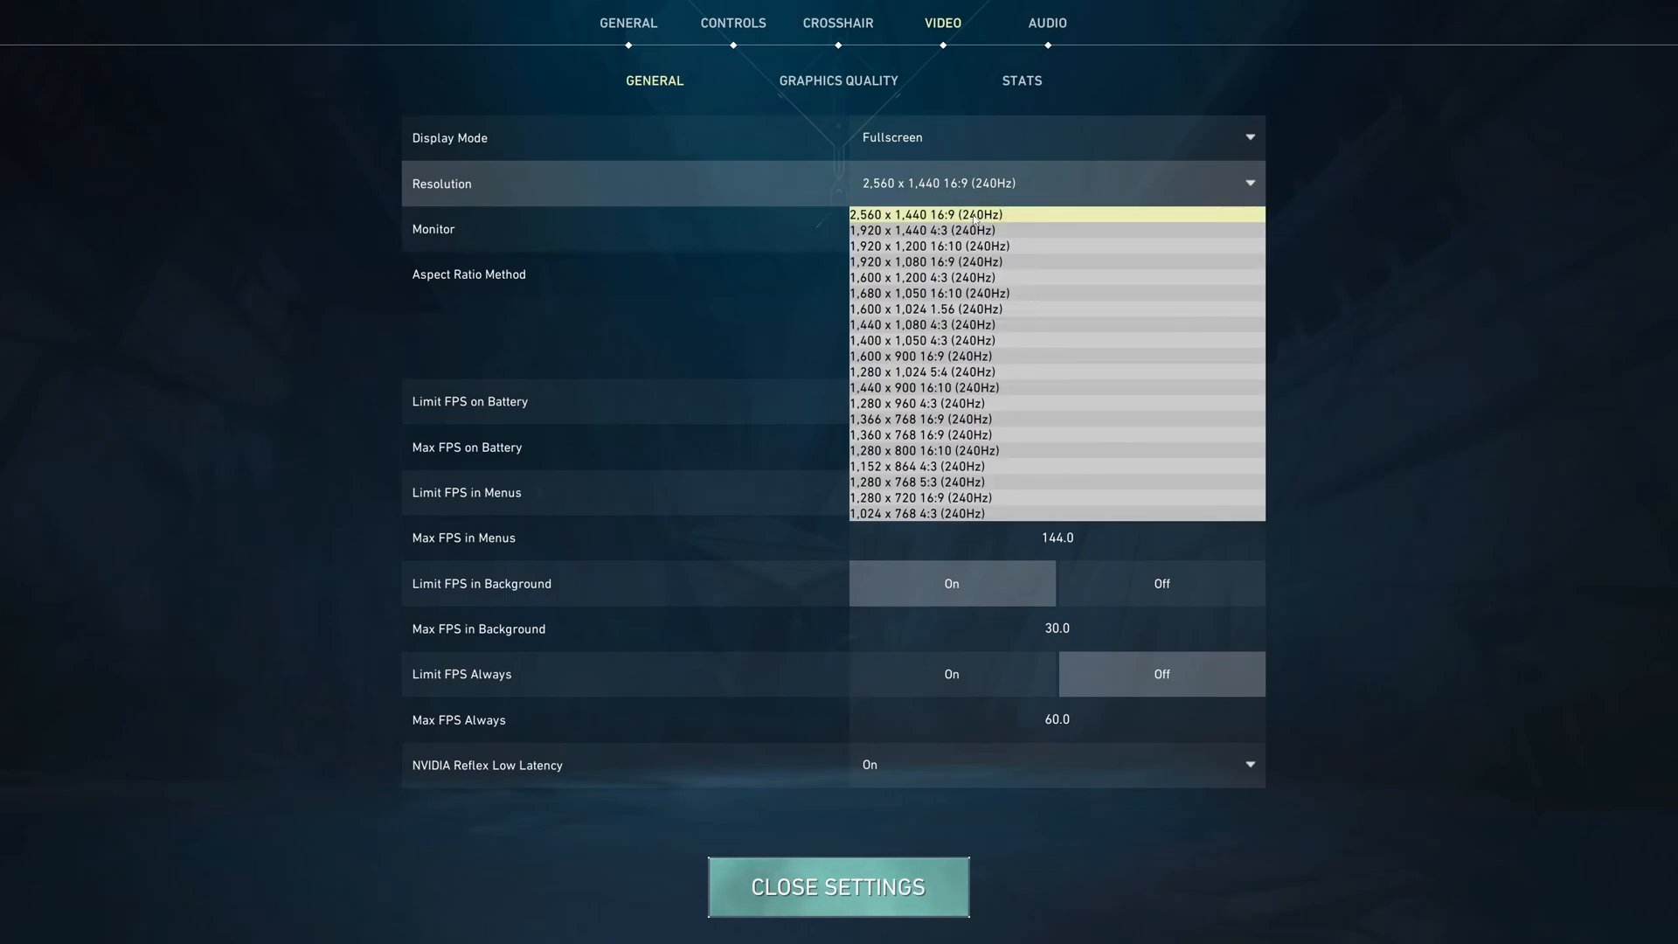
mouse_move(1209, 233)
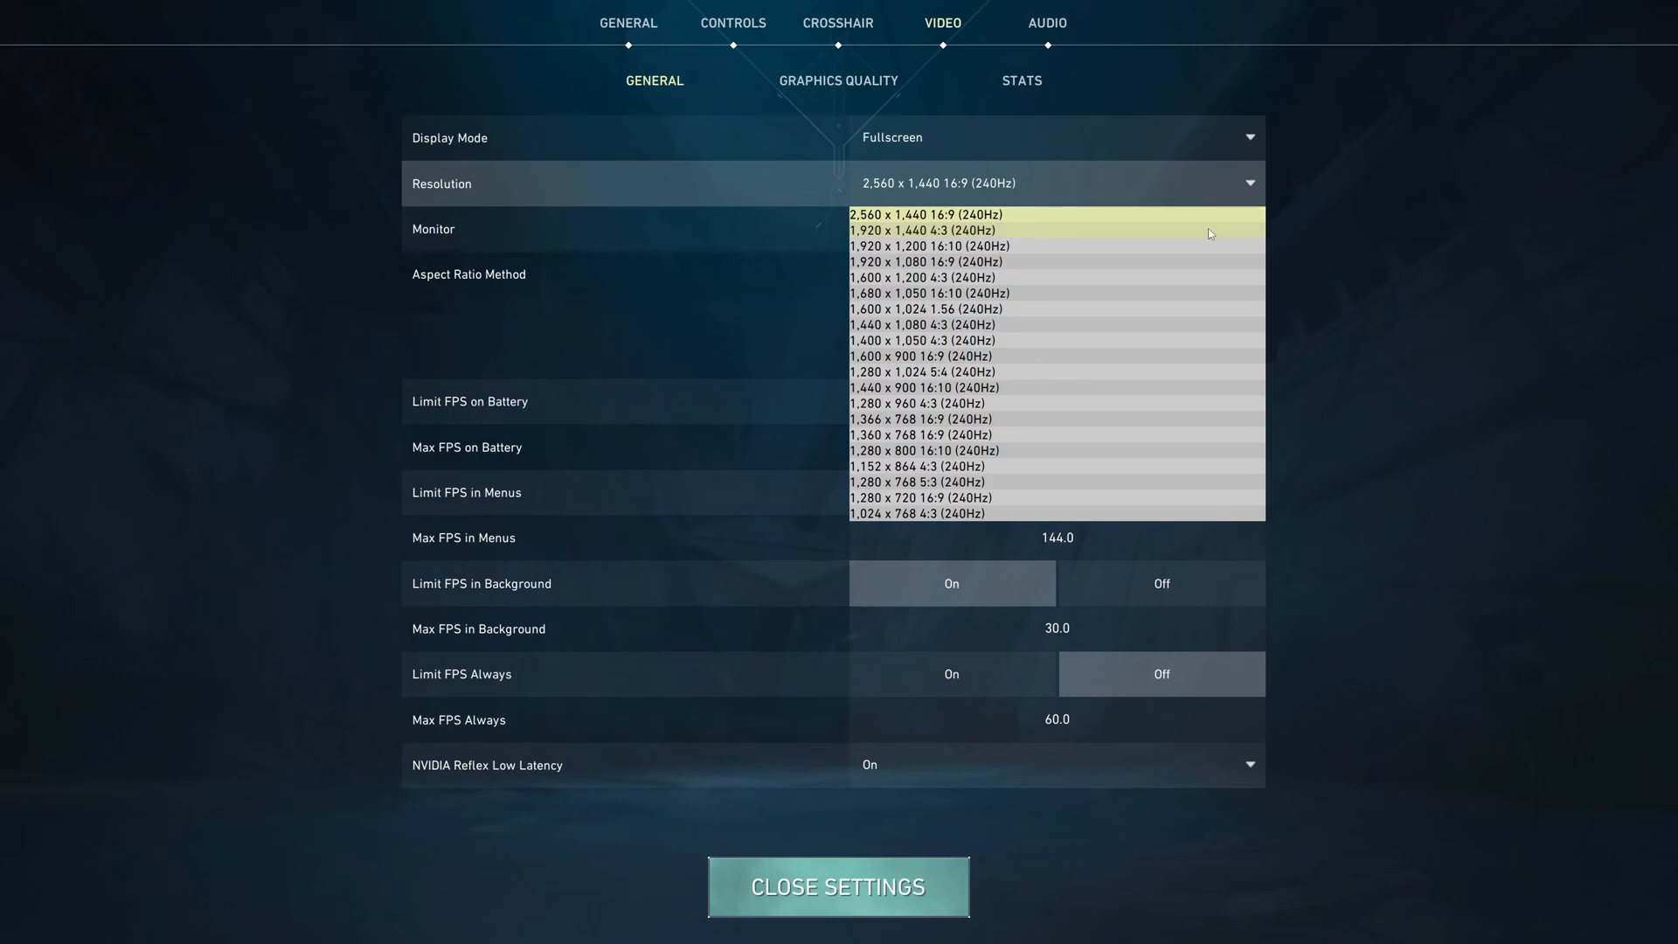
left_click(919, 214)
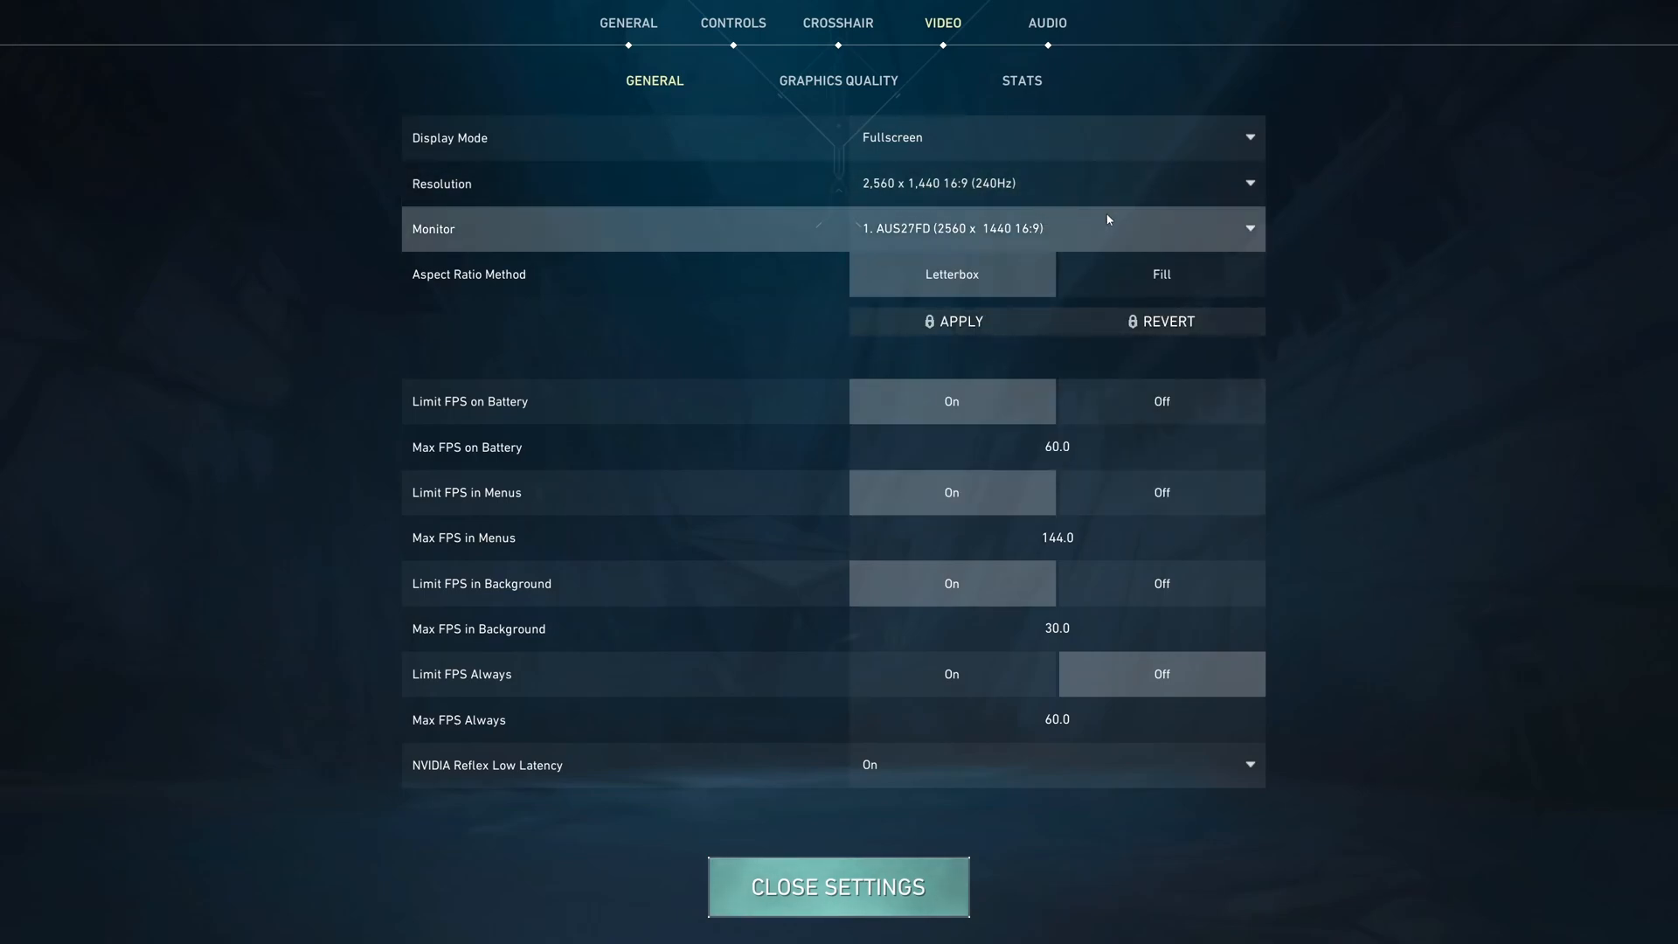
mouse_move(1125, 249)
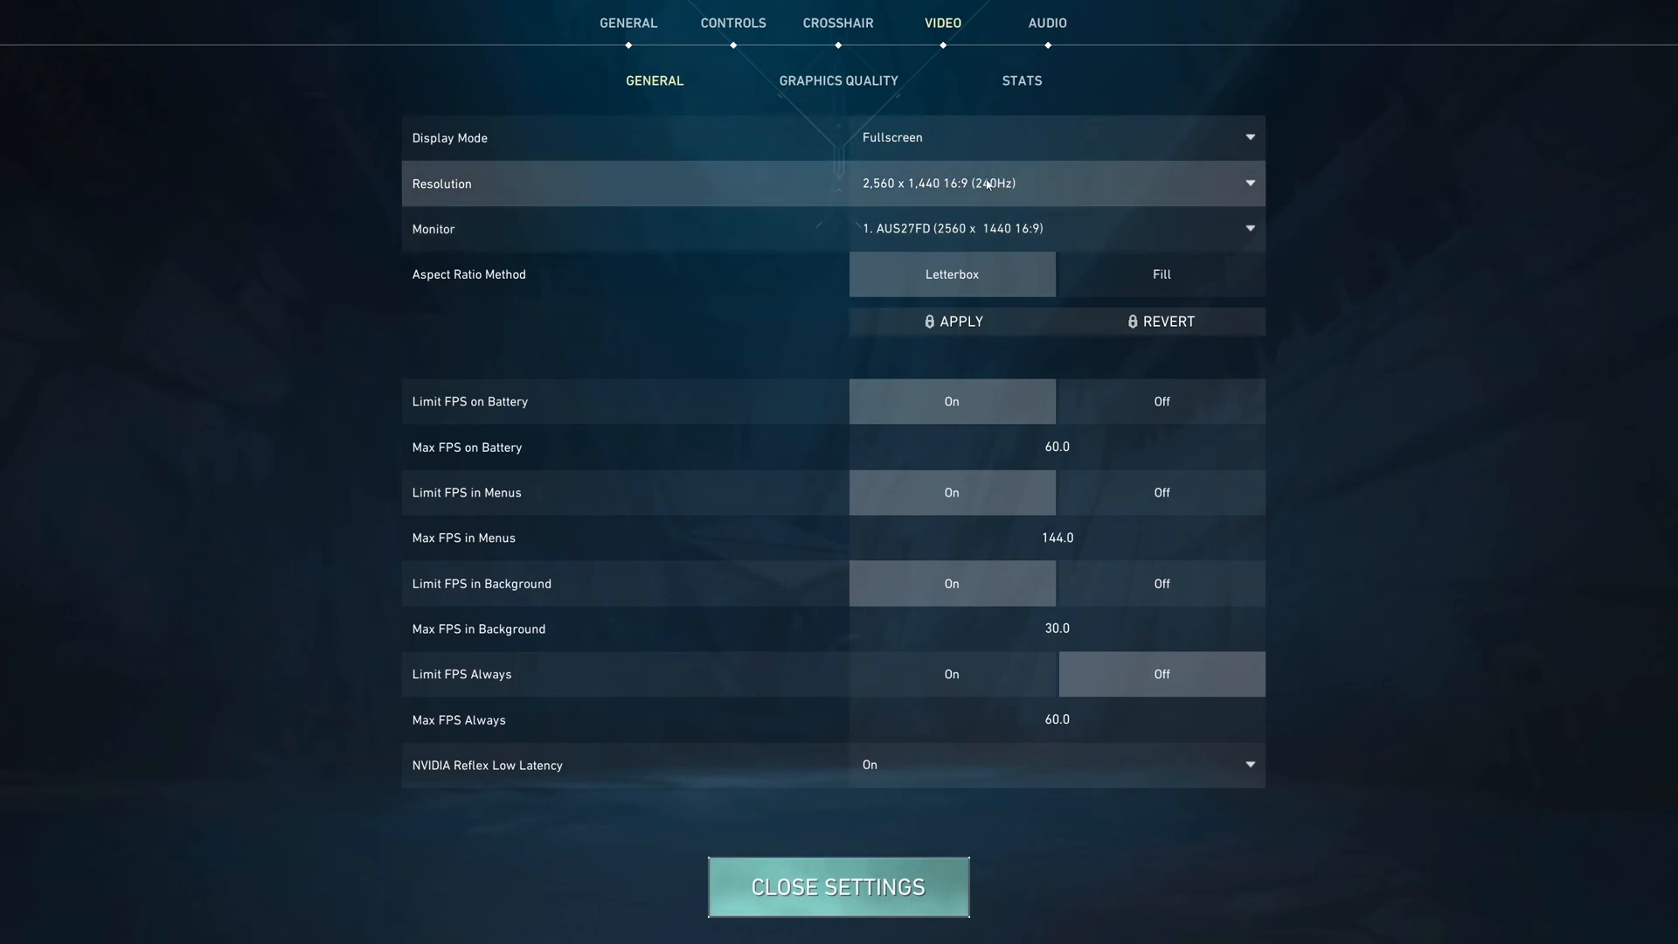
mouse_move(687, 364)
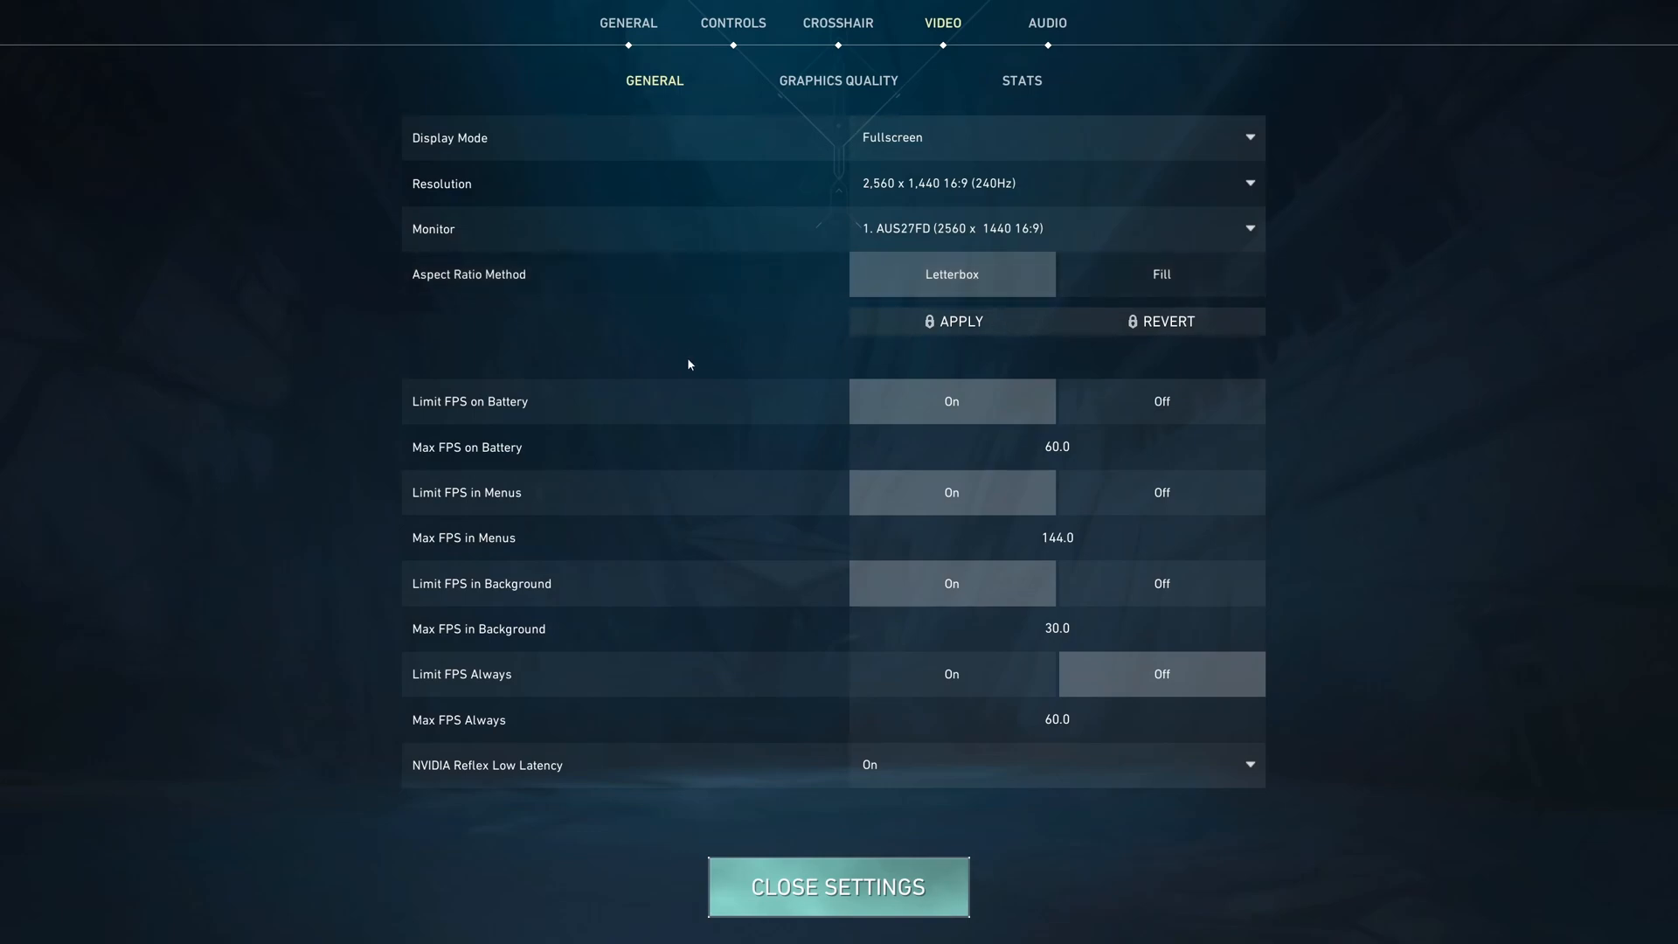
mouse_move(1233, 686)
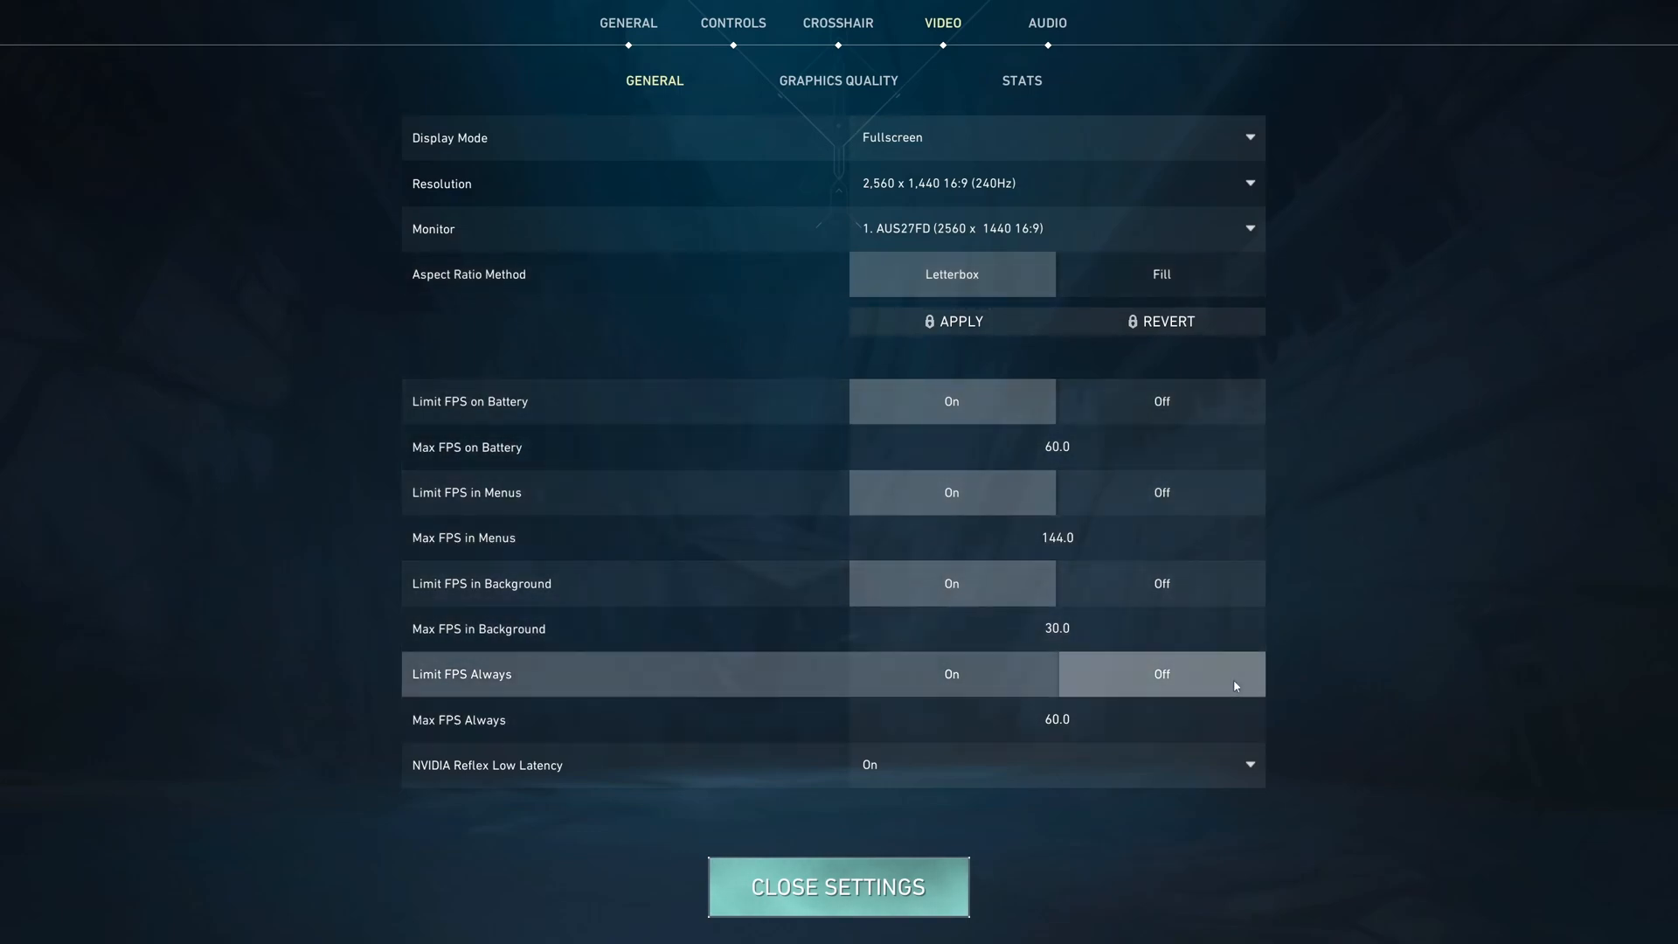
mouse_move(1064, 616)
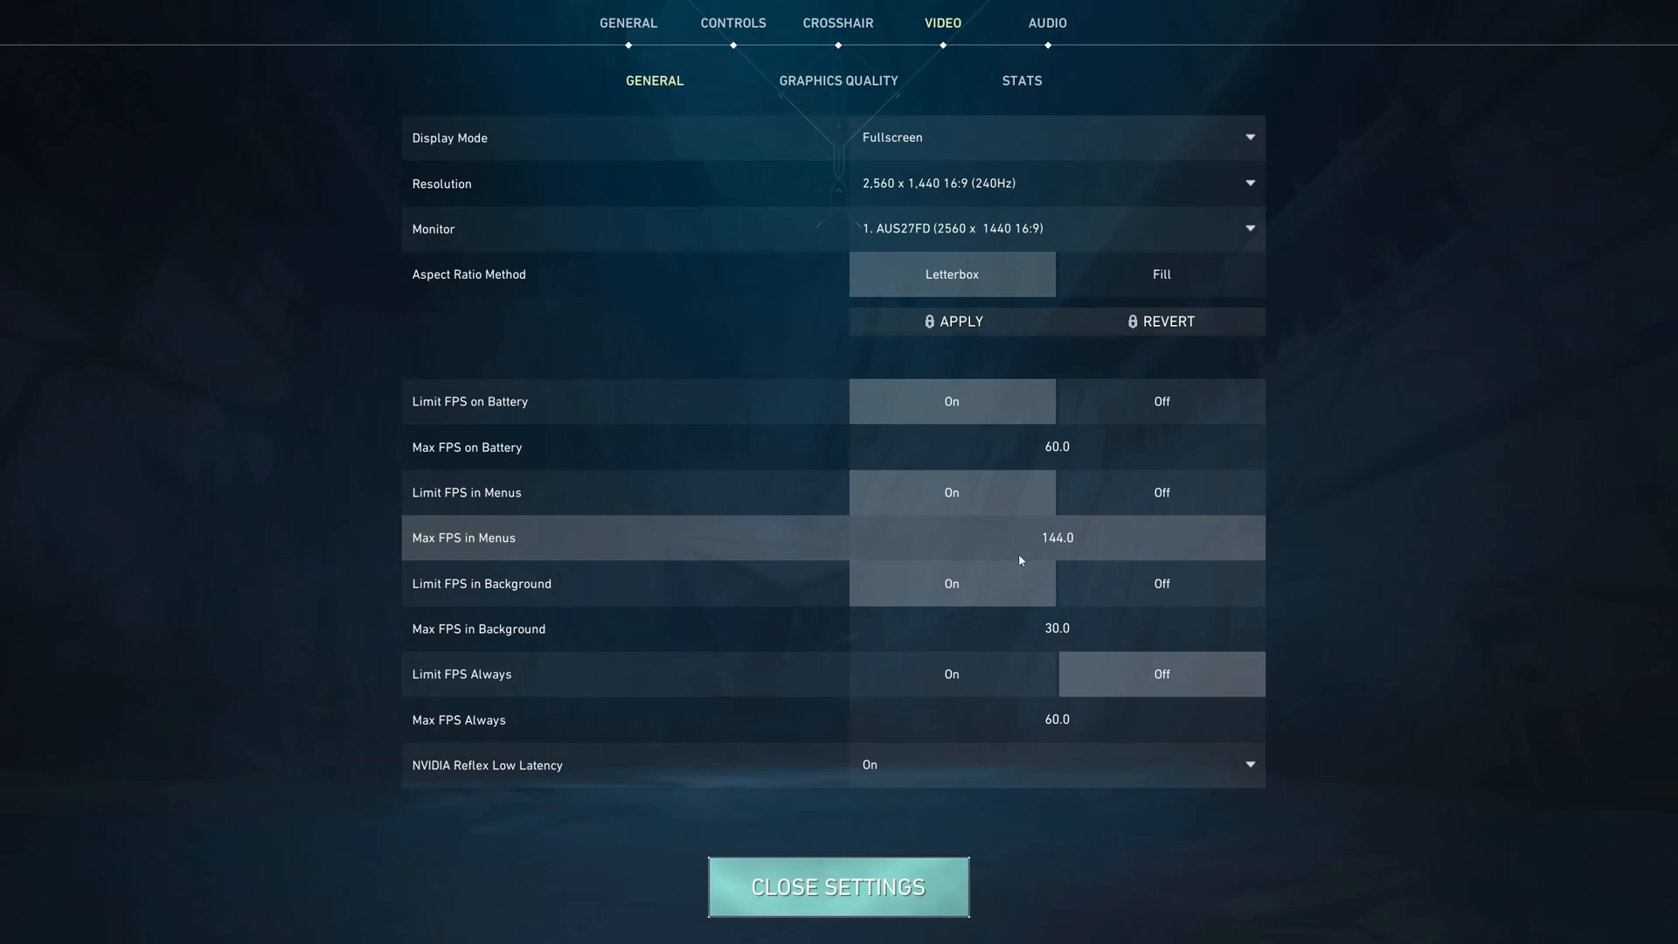
mouse_move(1154, 524)
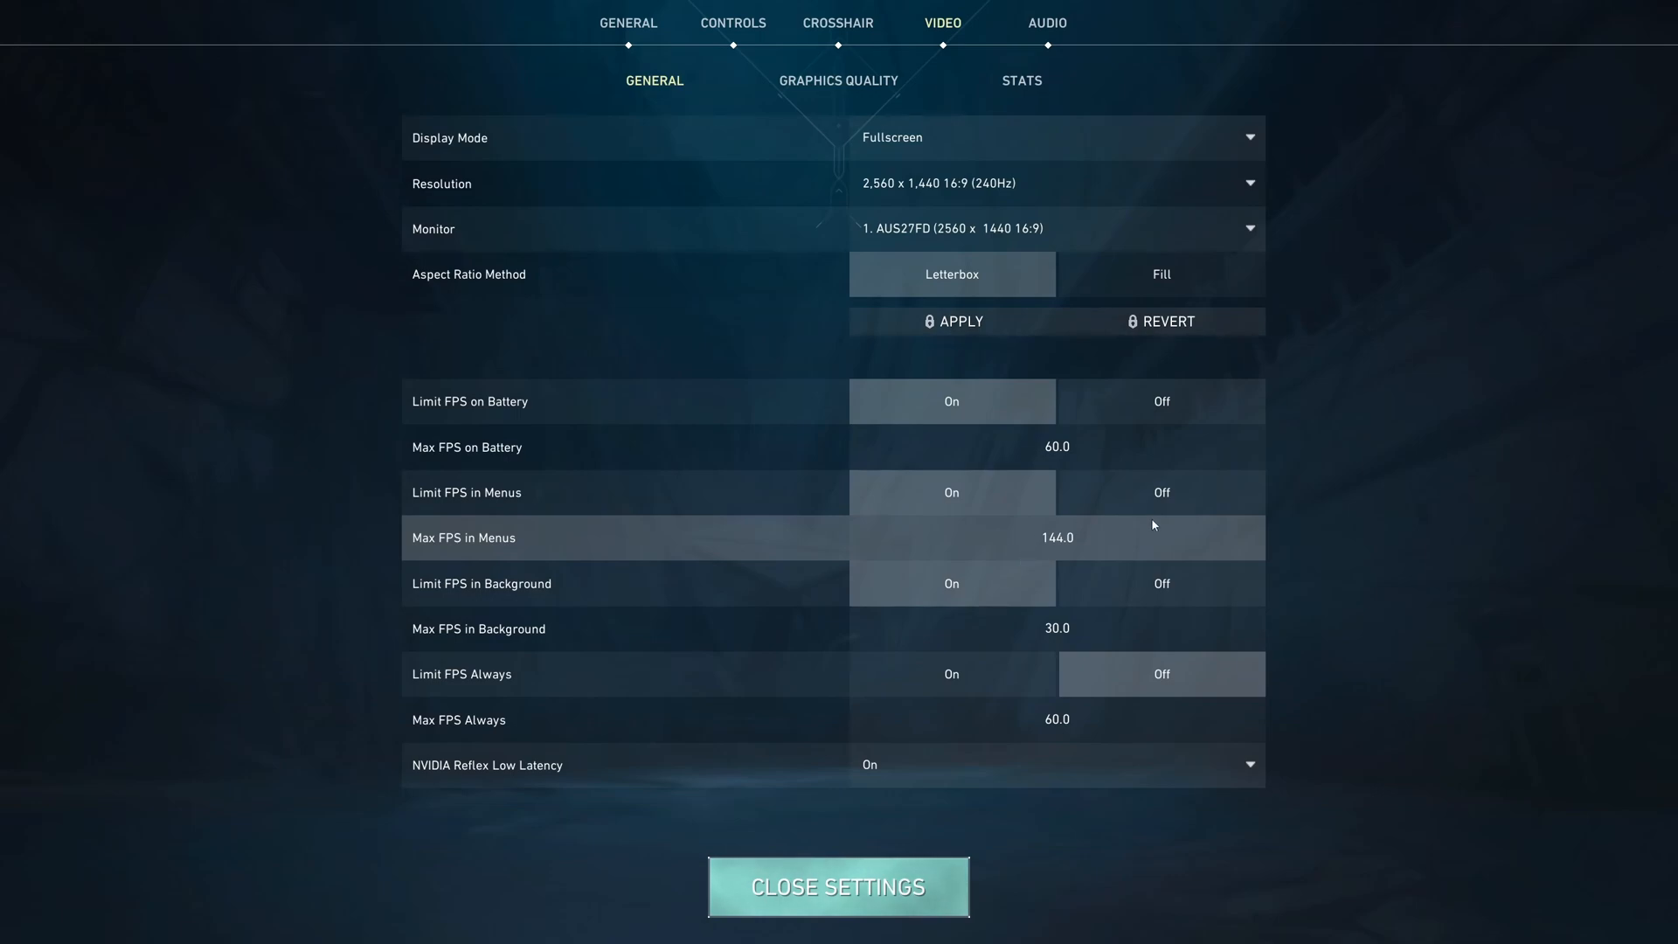
mouse_move(988, 687)
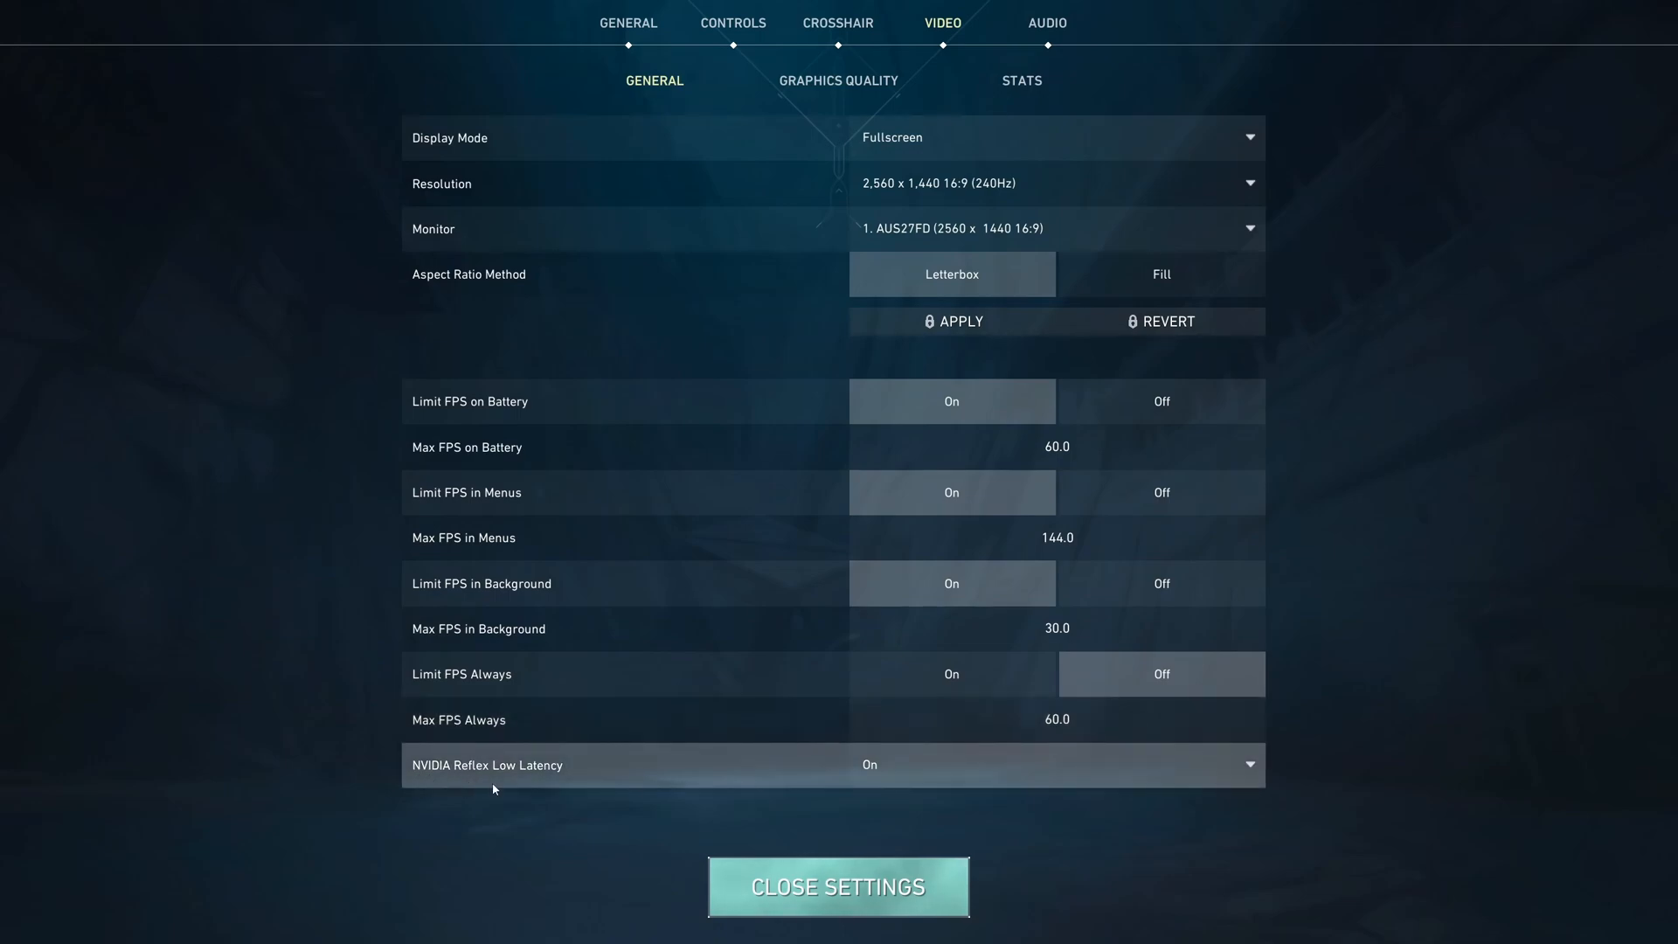
Keep NVIDIA Reflex Low Latency On and move to the Graphics Quality sub-tab
left_click(1054, 764)
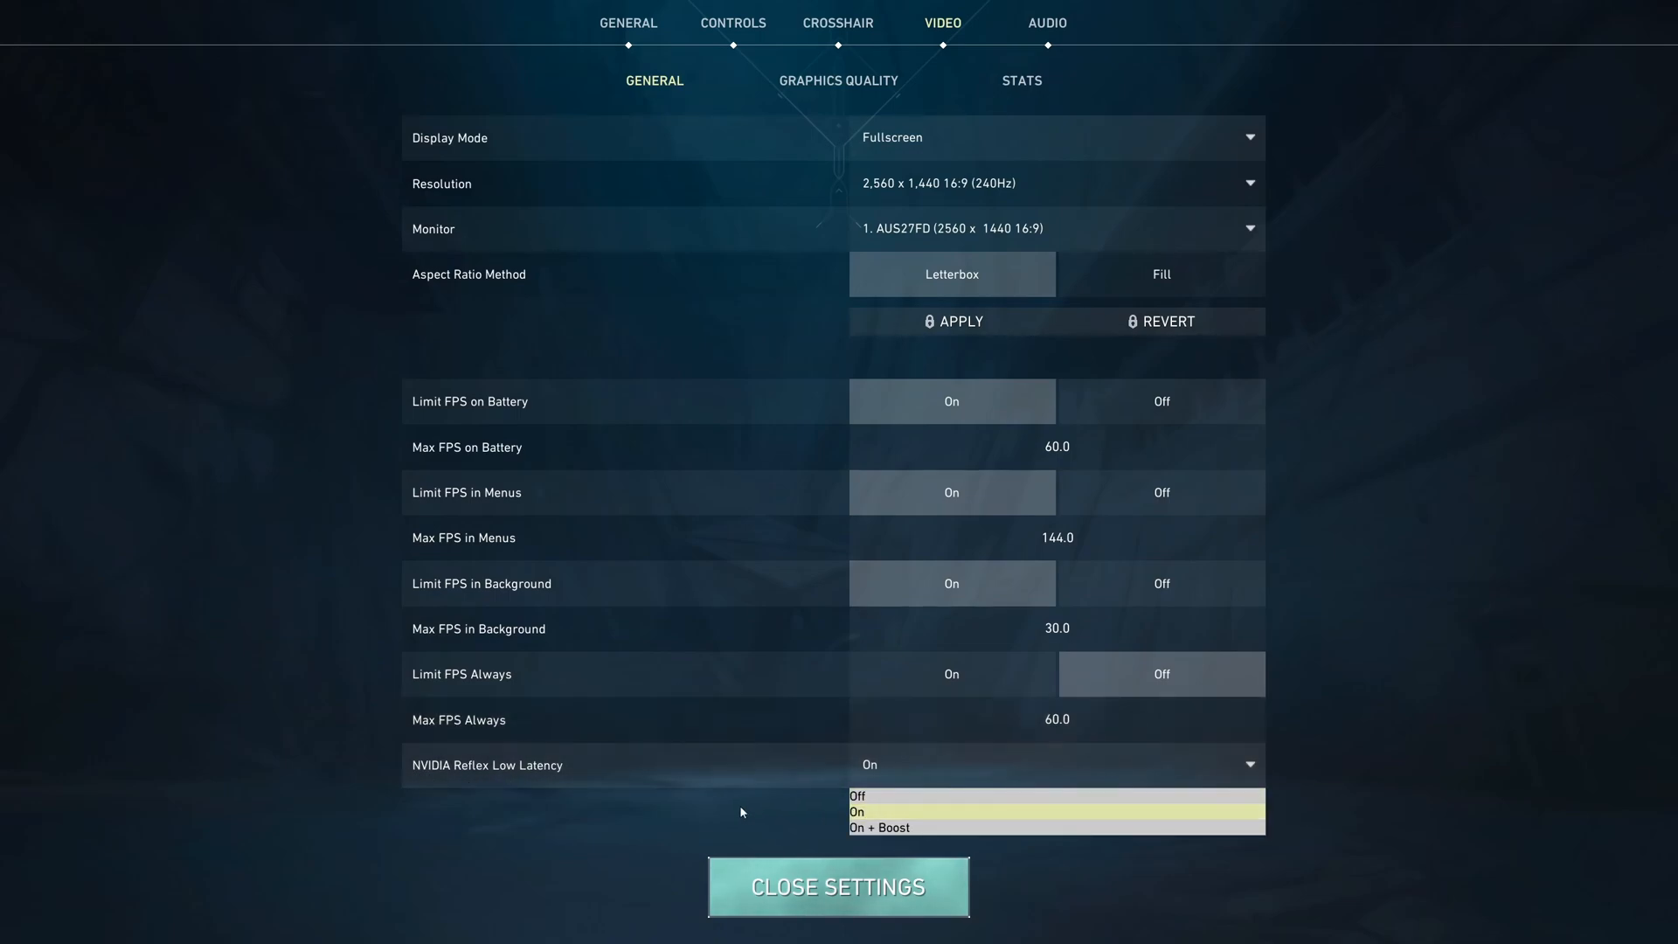
mouse_move(877, 827)
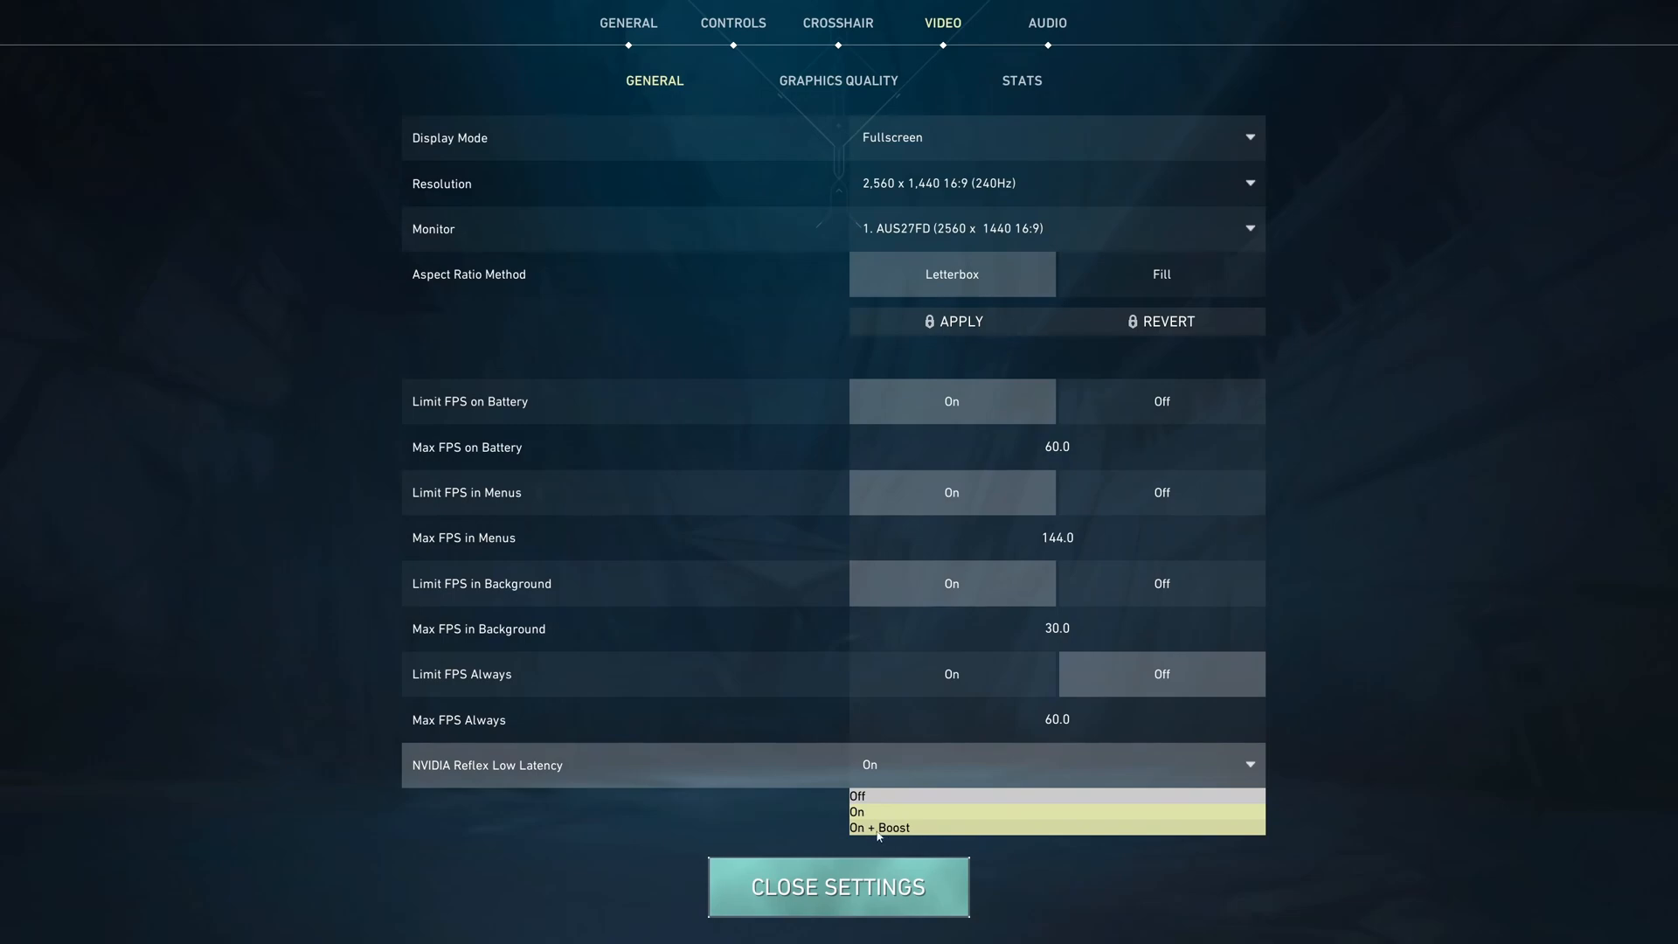
left_click(857, 811)
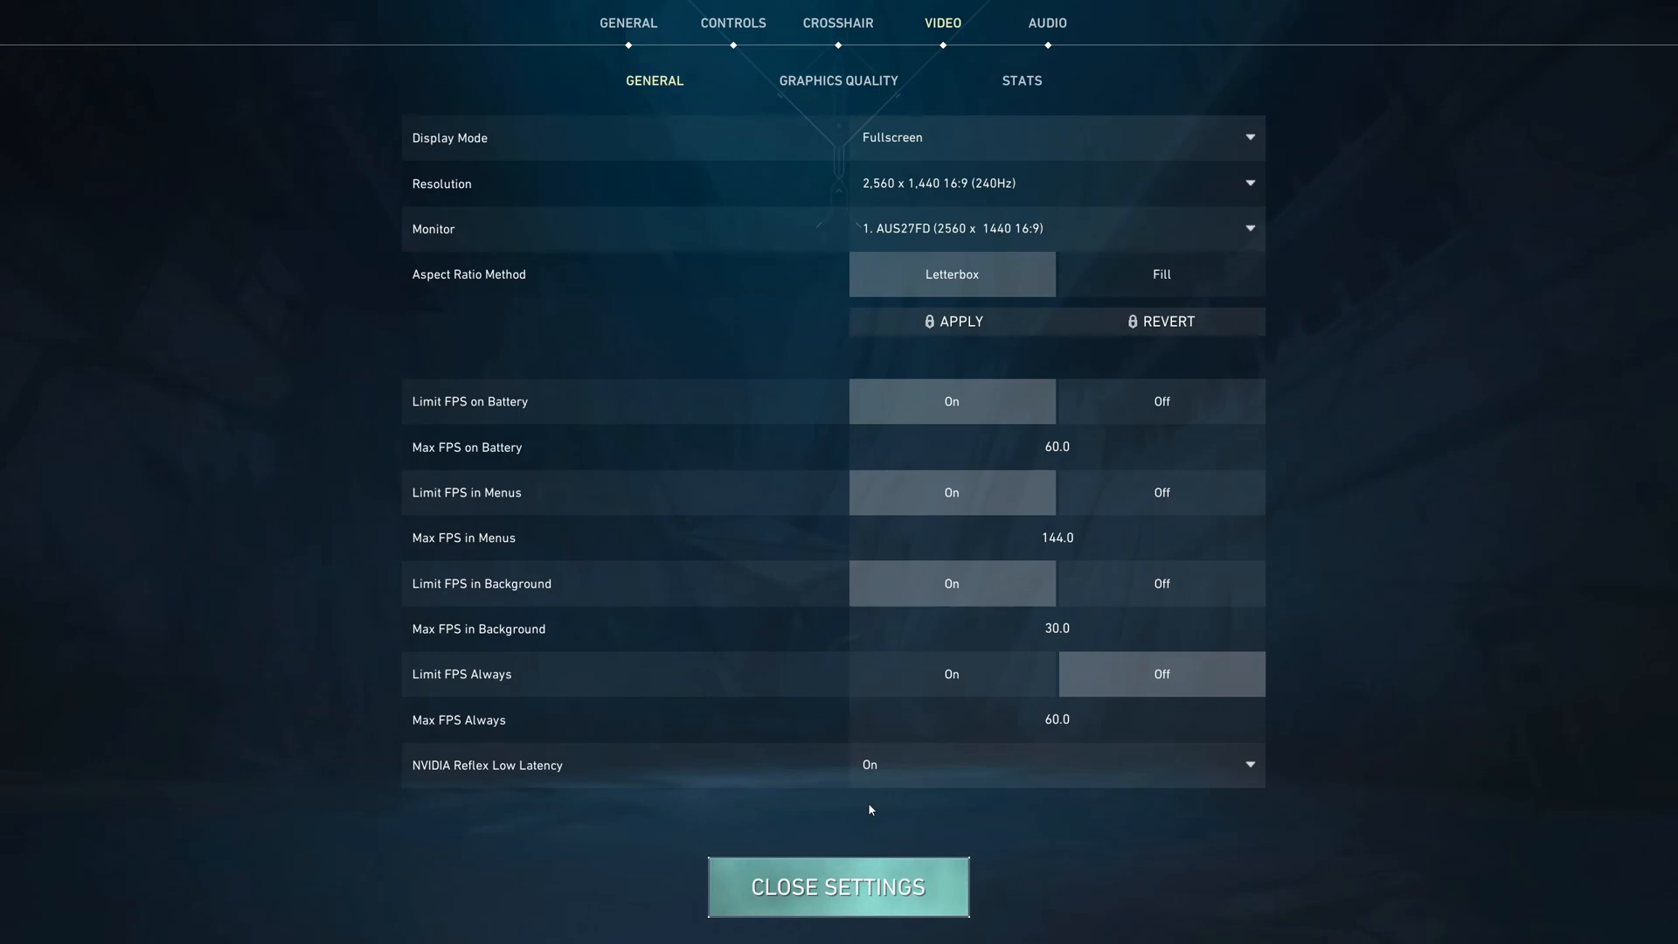
mouse_move(725, 820)
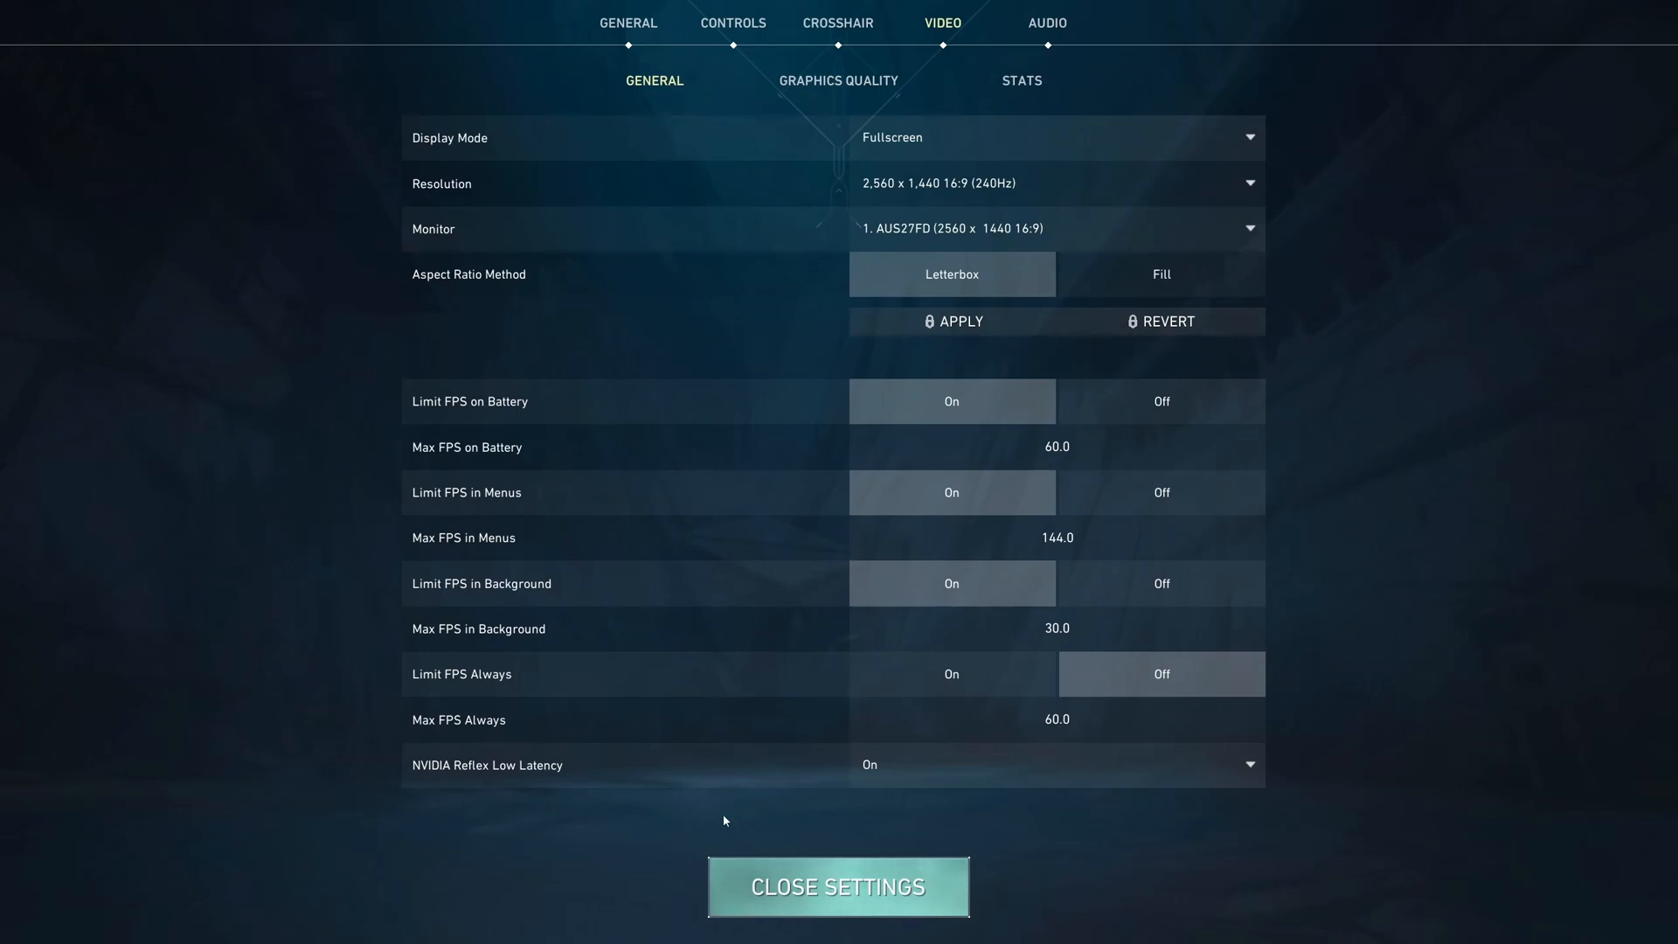
mouse_move(919, 763)
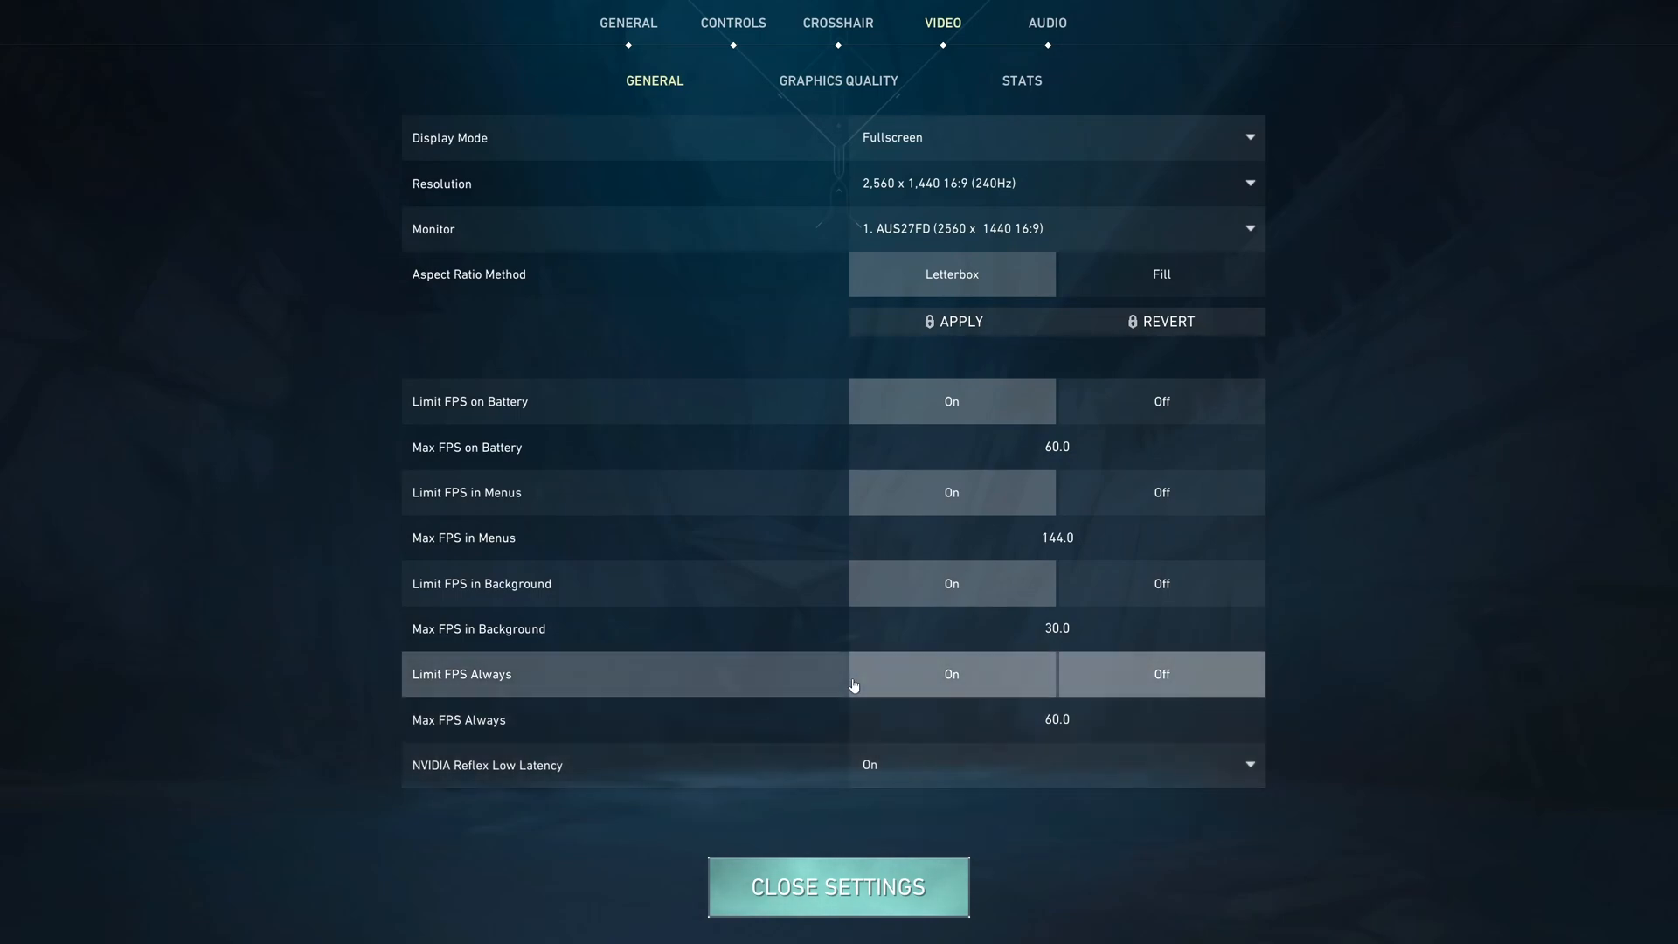
left_click(837, 80)
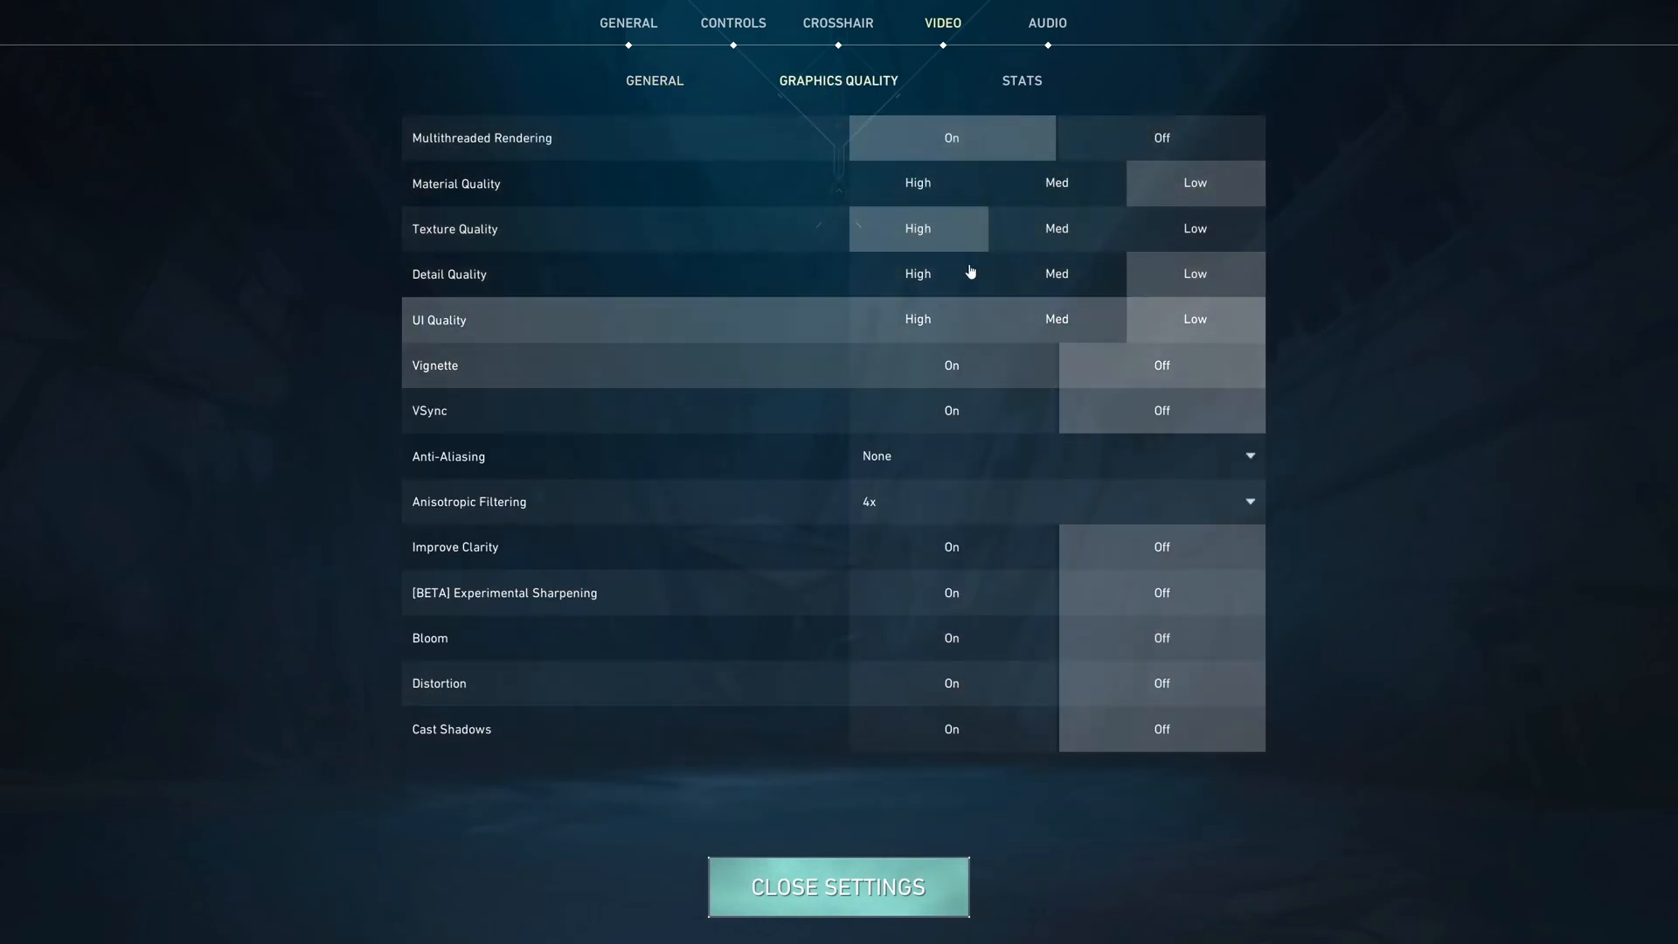
mouse_move(546, 144)
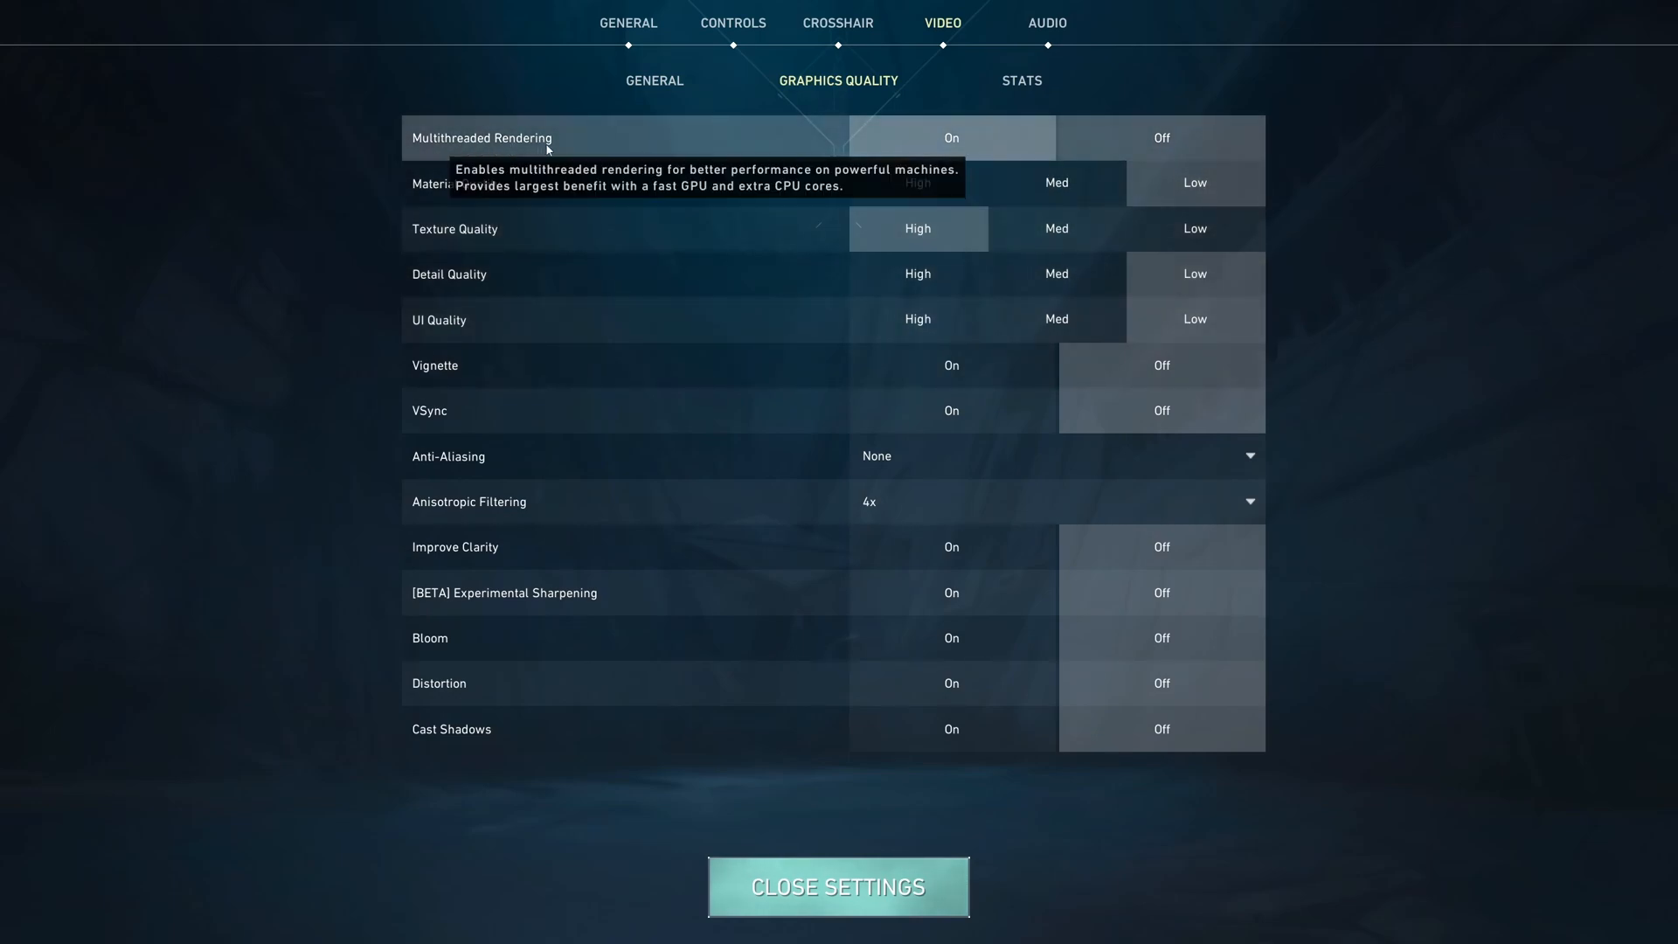
mouse_move(246, 319)
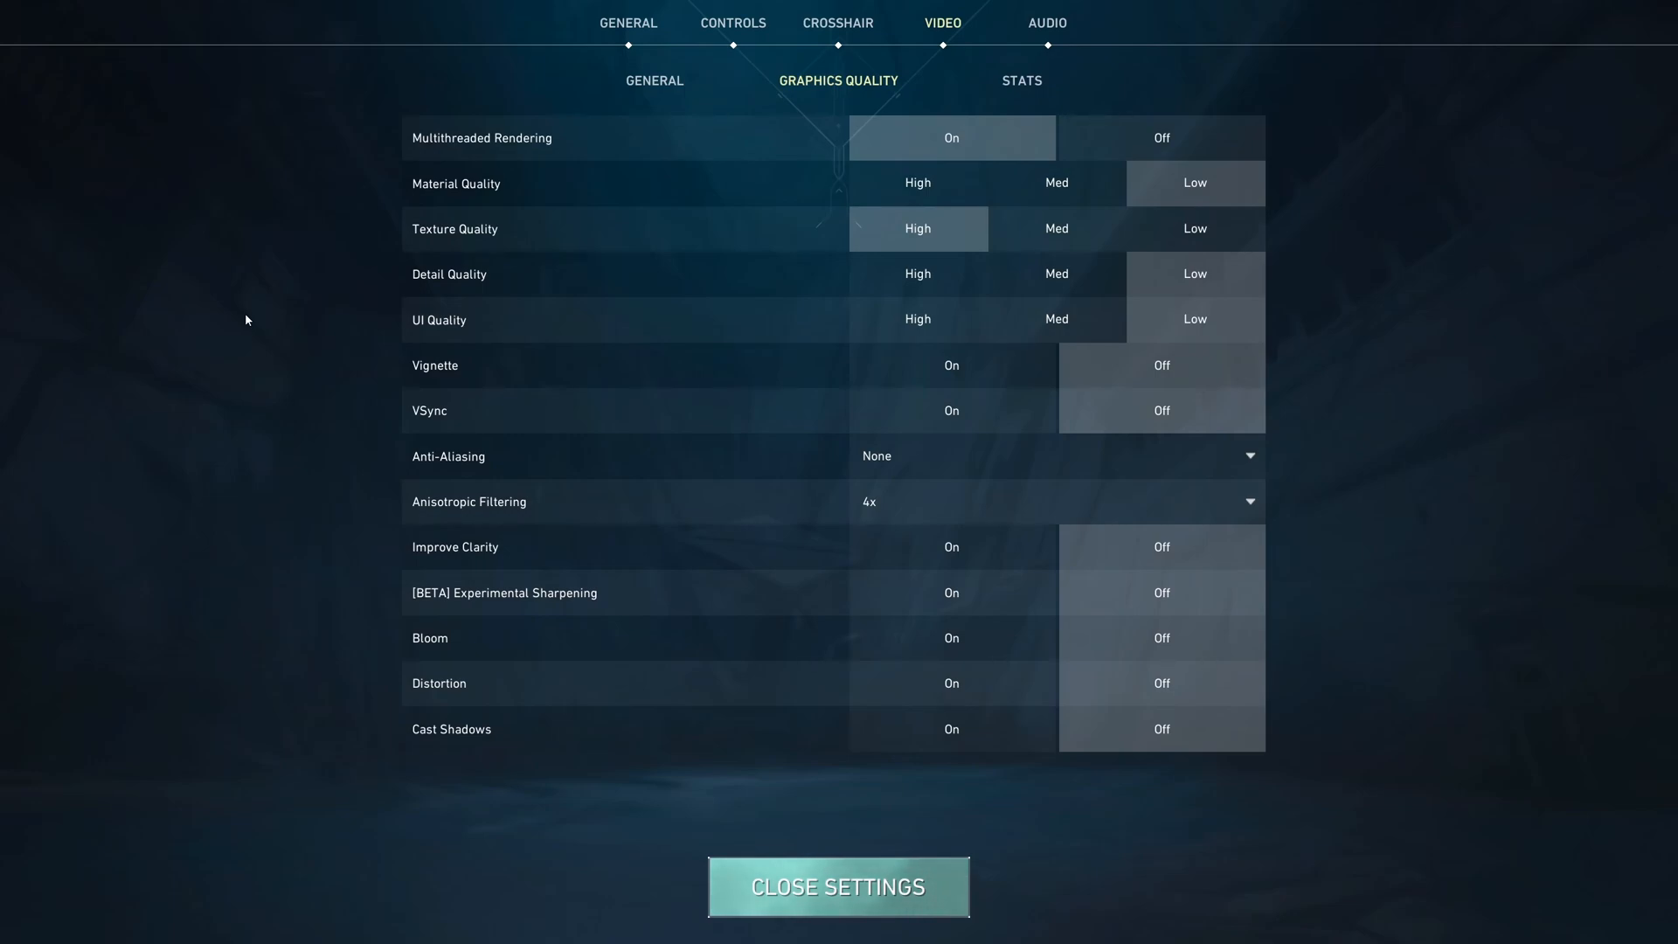
mouse_move(1093, 130)
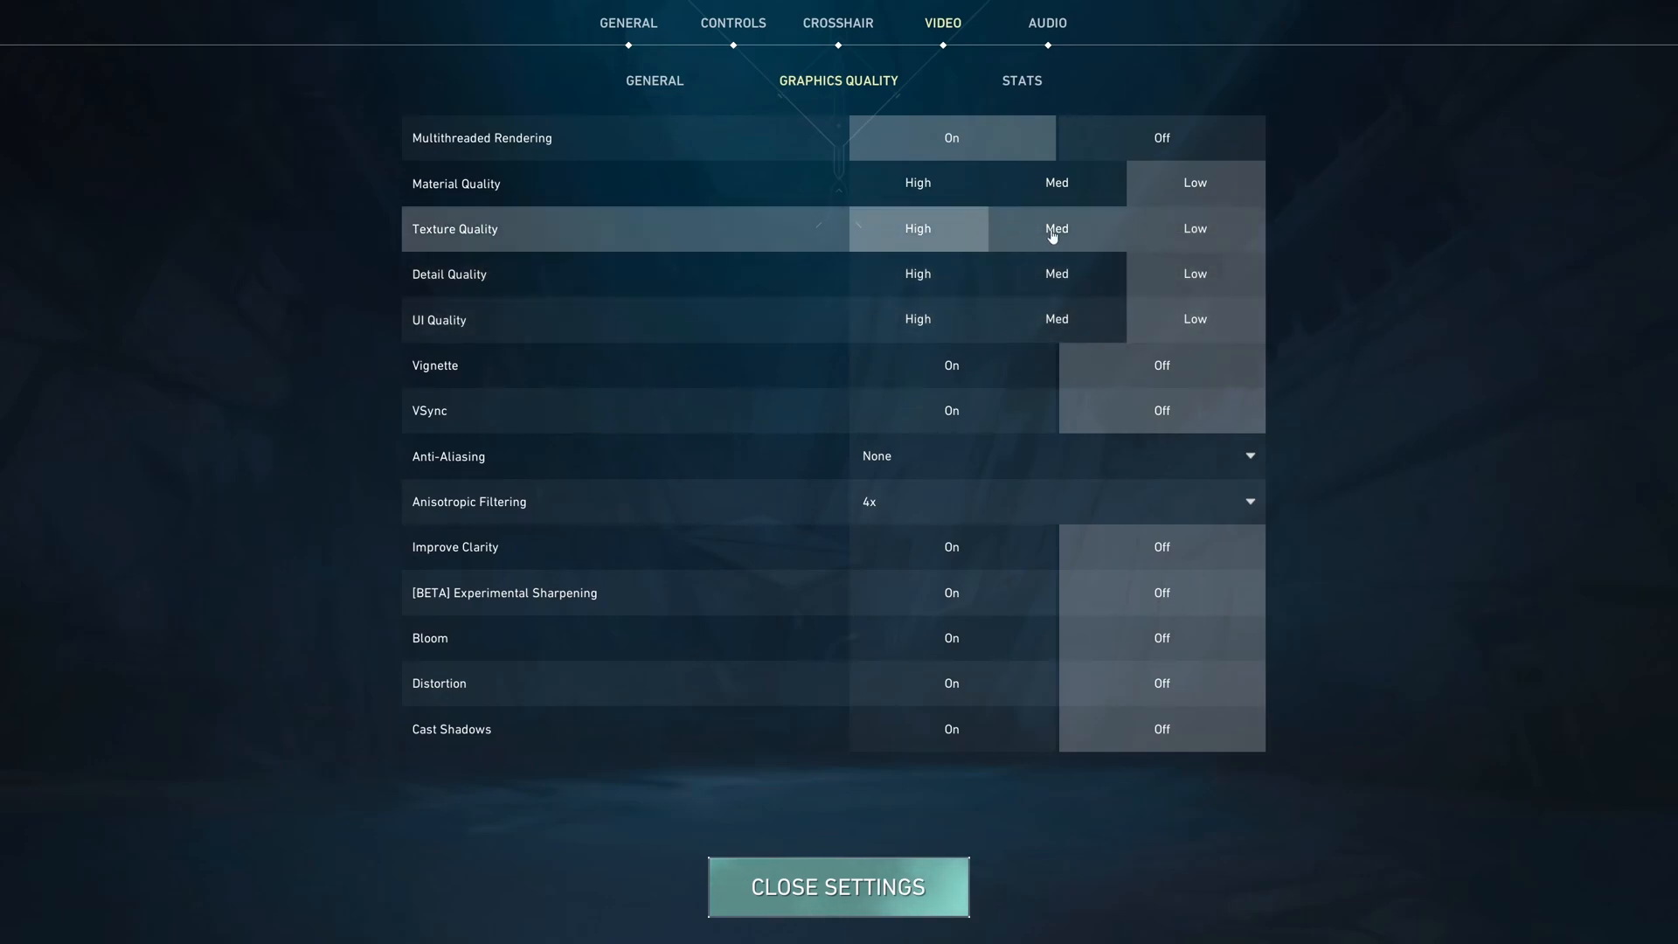
mouse_move(873, 345)
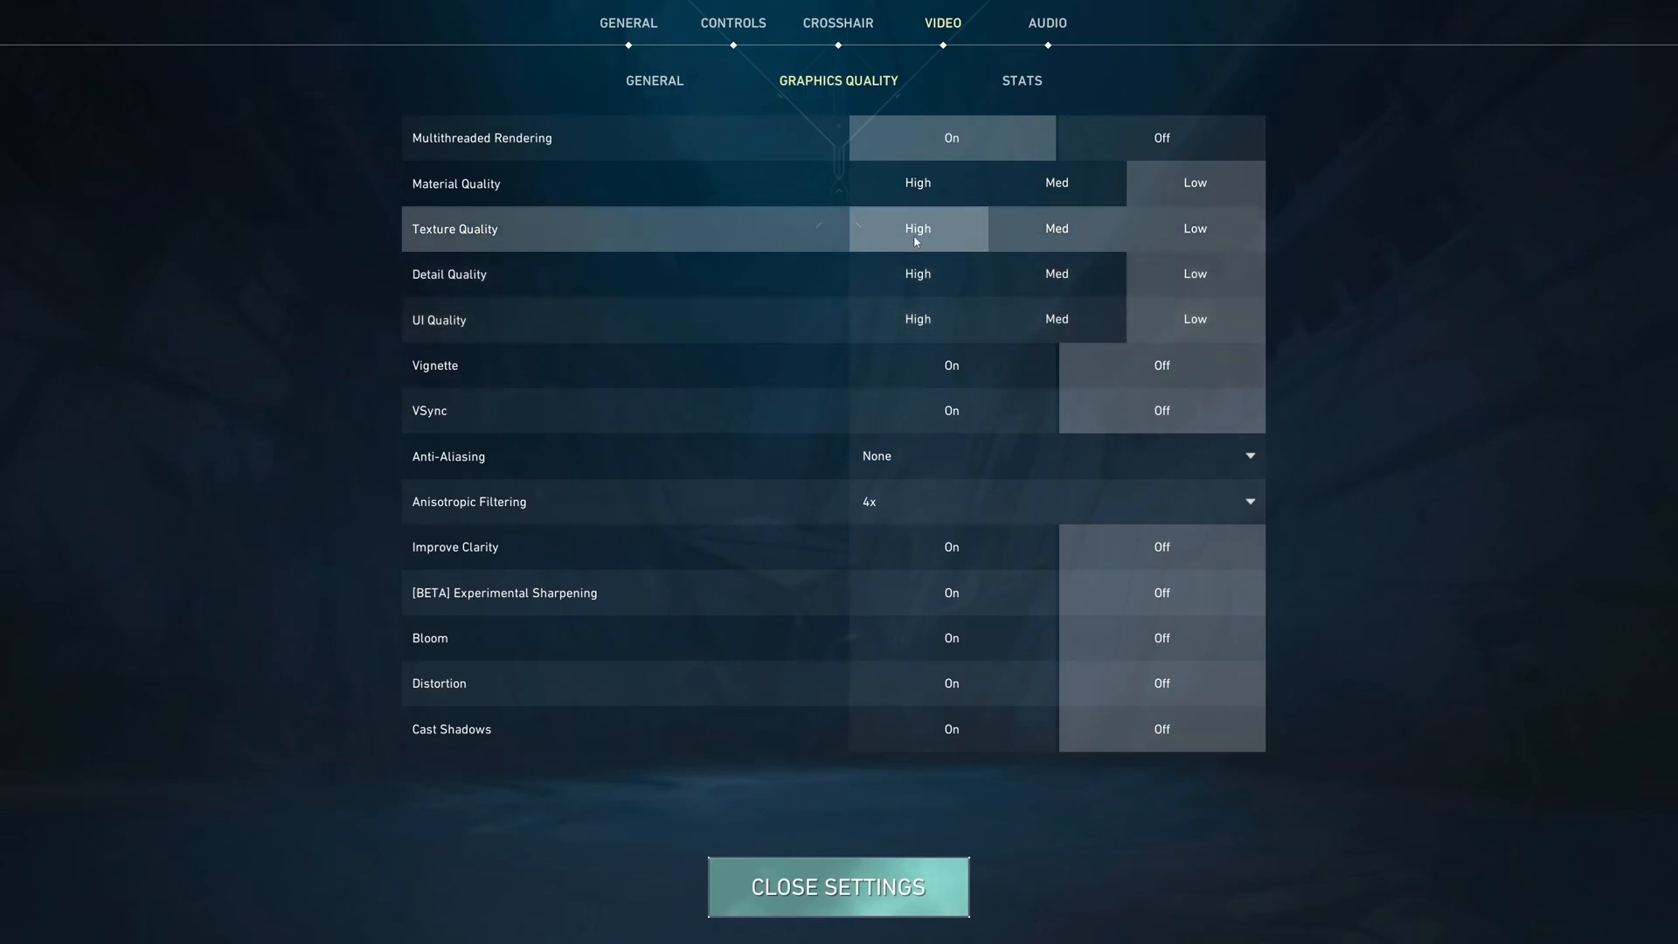
mouse_move(501, 245)
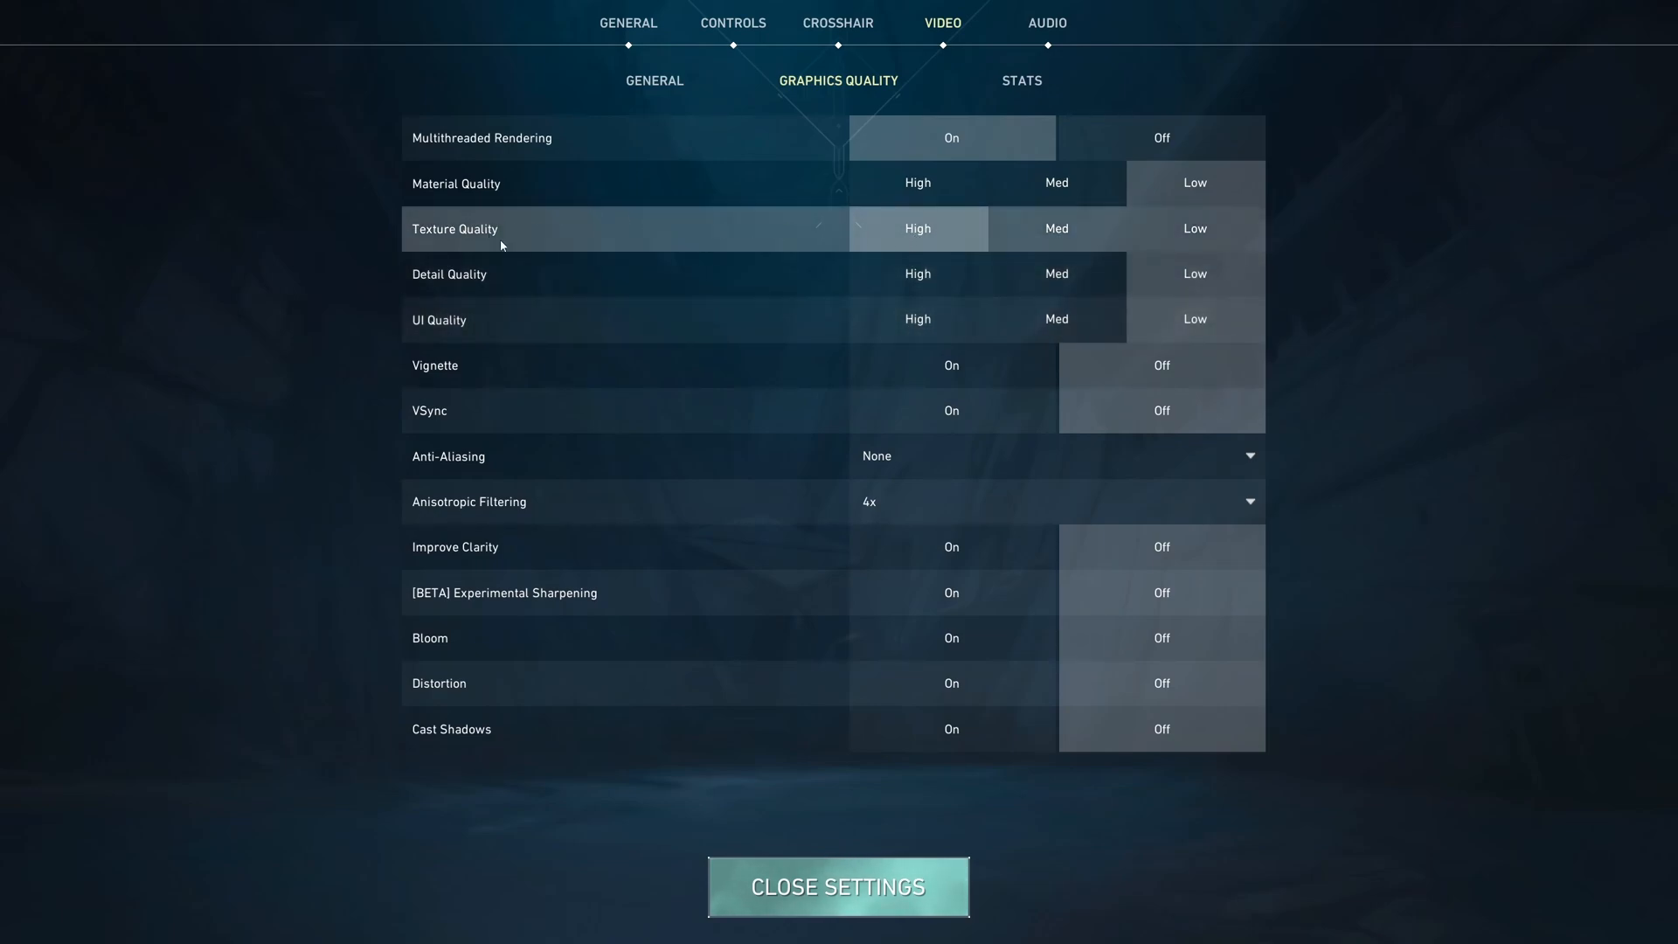
mouse_move(923, 244)
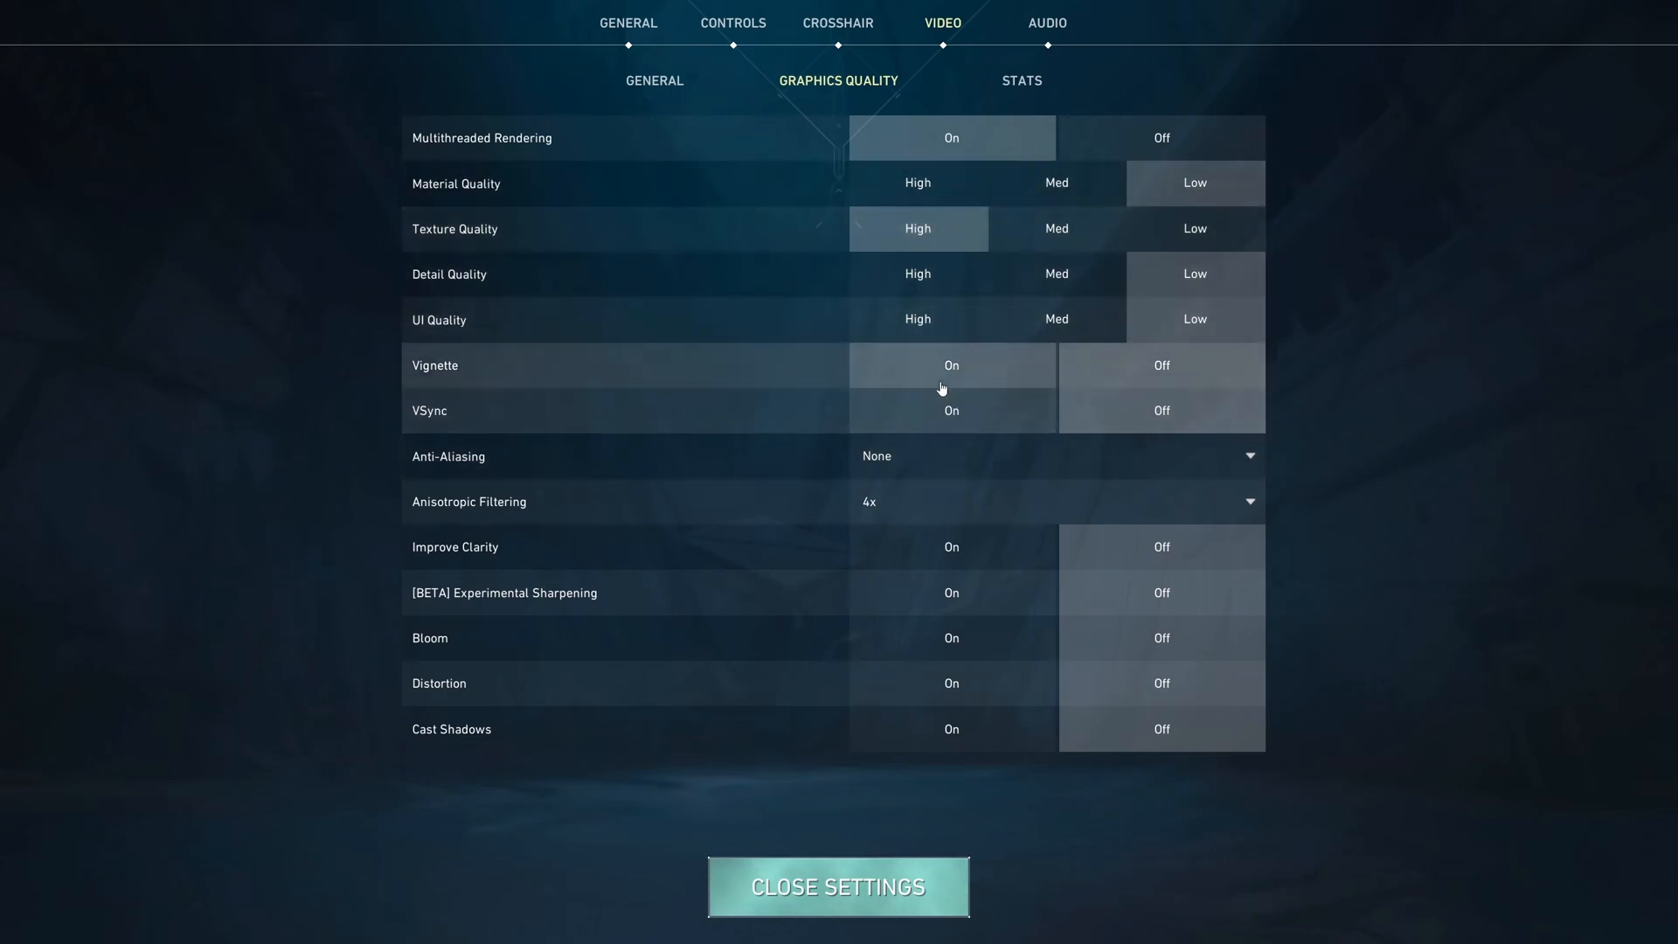
mouse_move(797, 362)
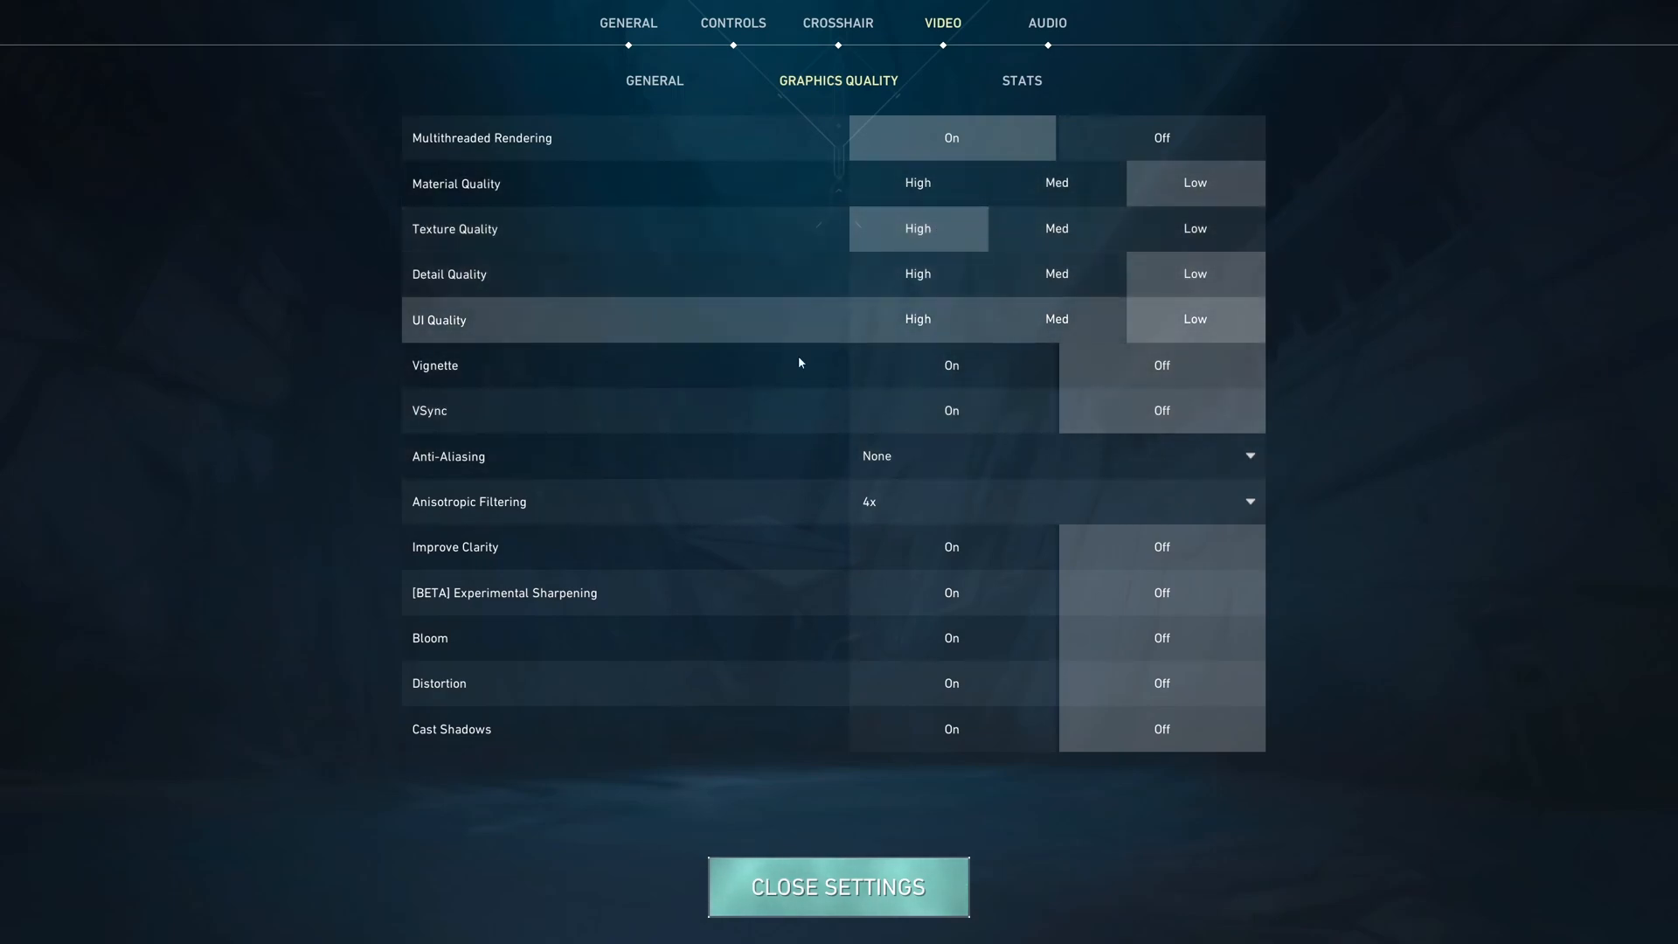
mouse_move(1171, 377)
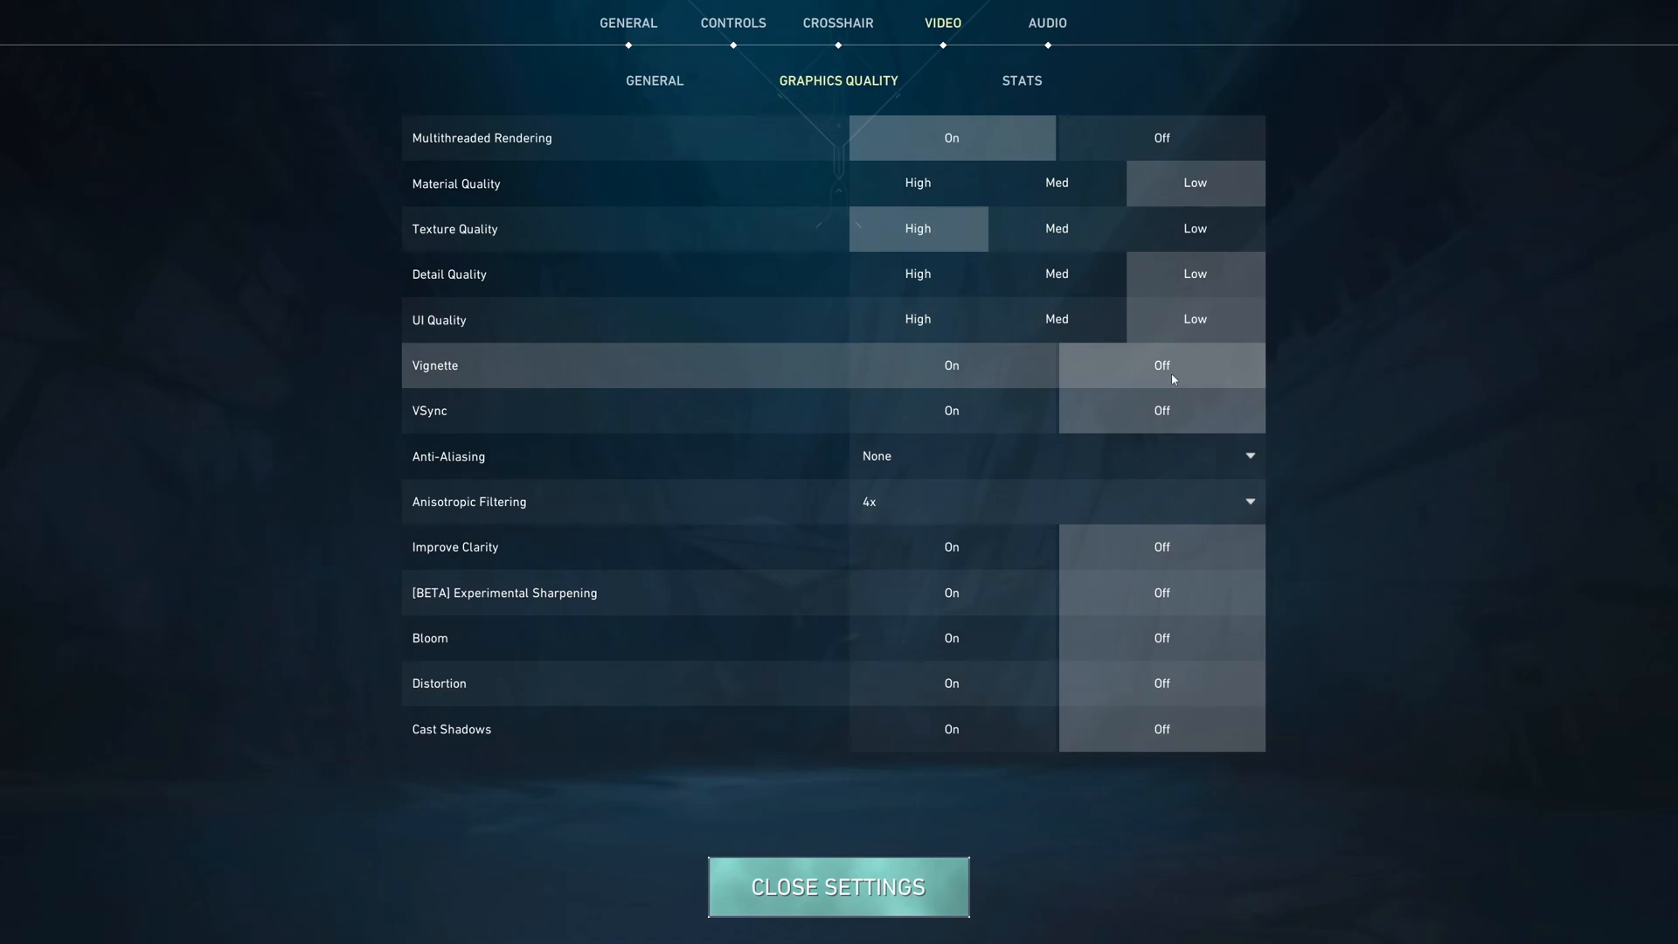
mouse_move(1226, 418)
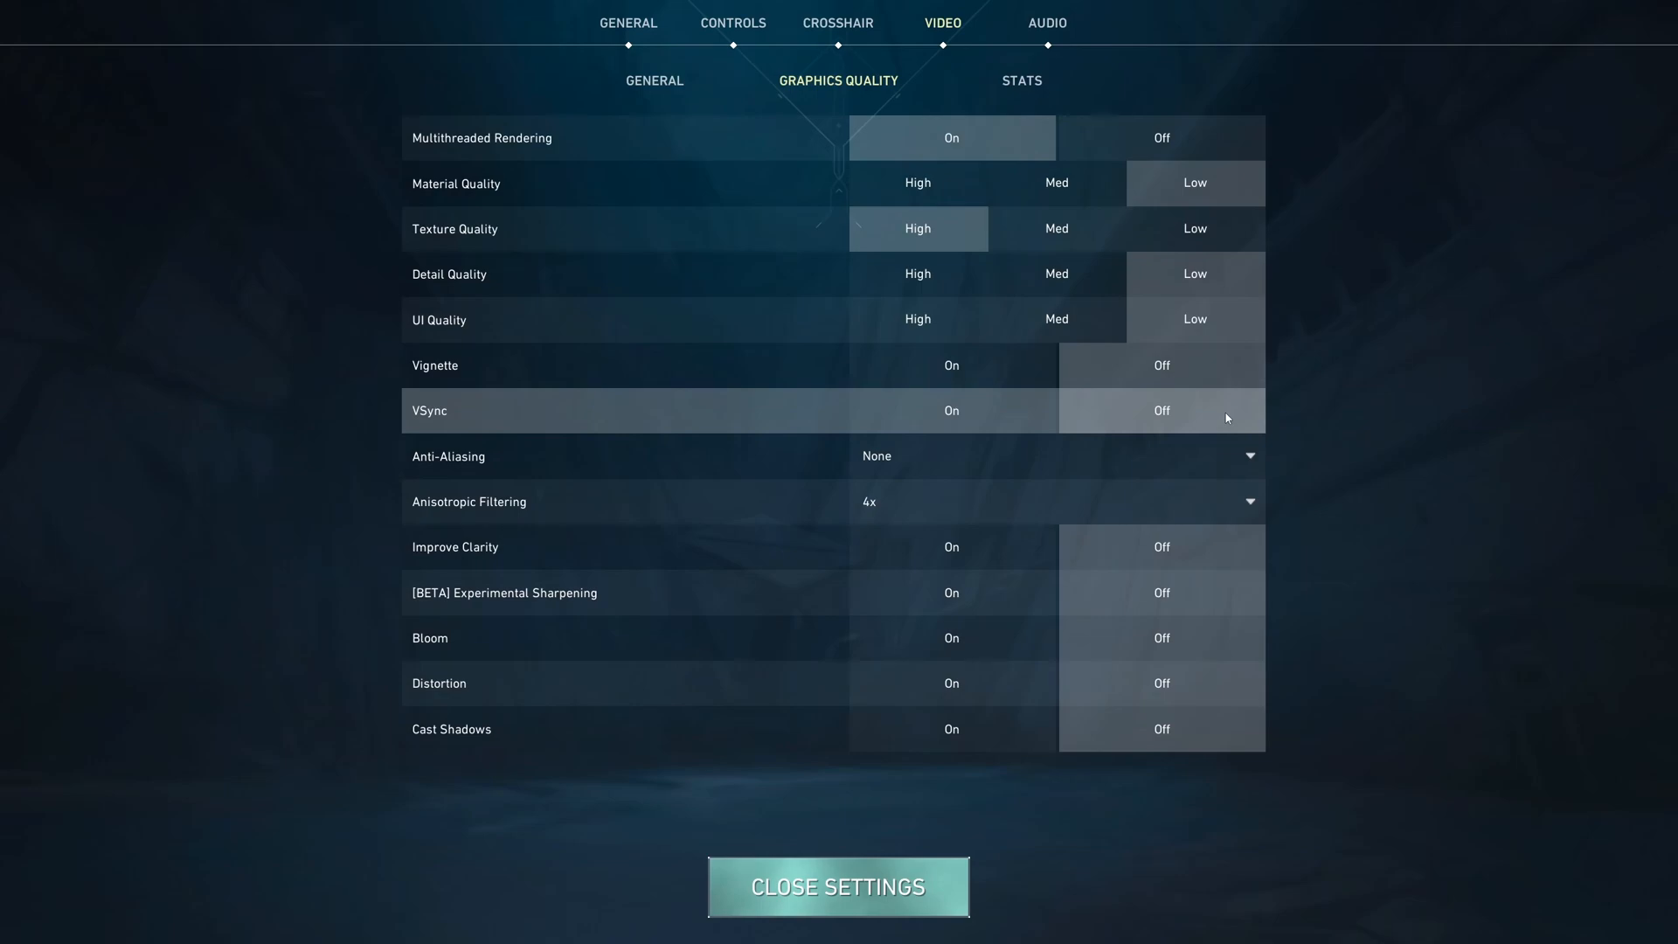
mouse_move(828, 461)
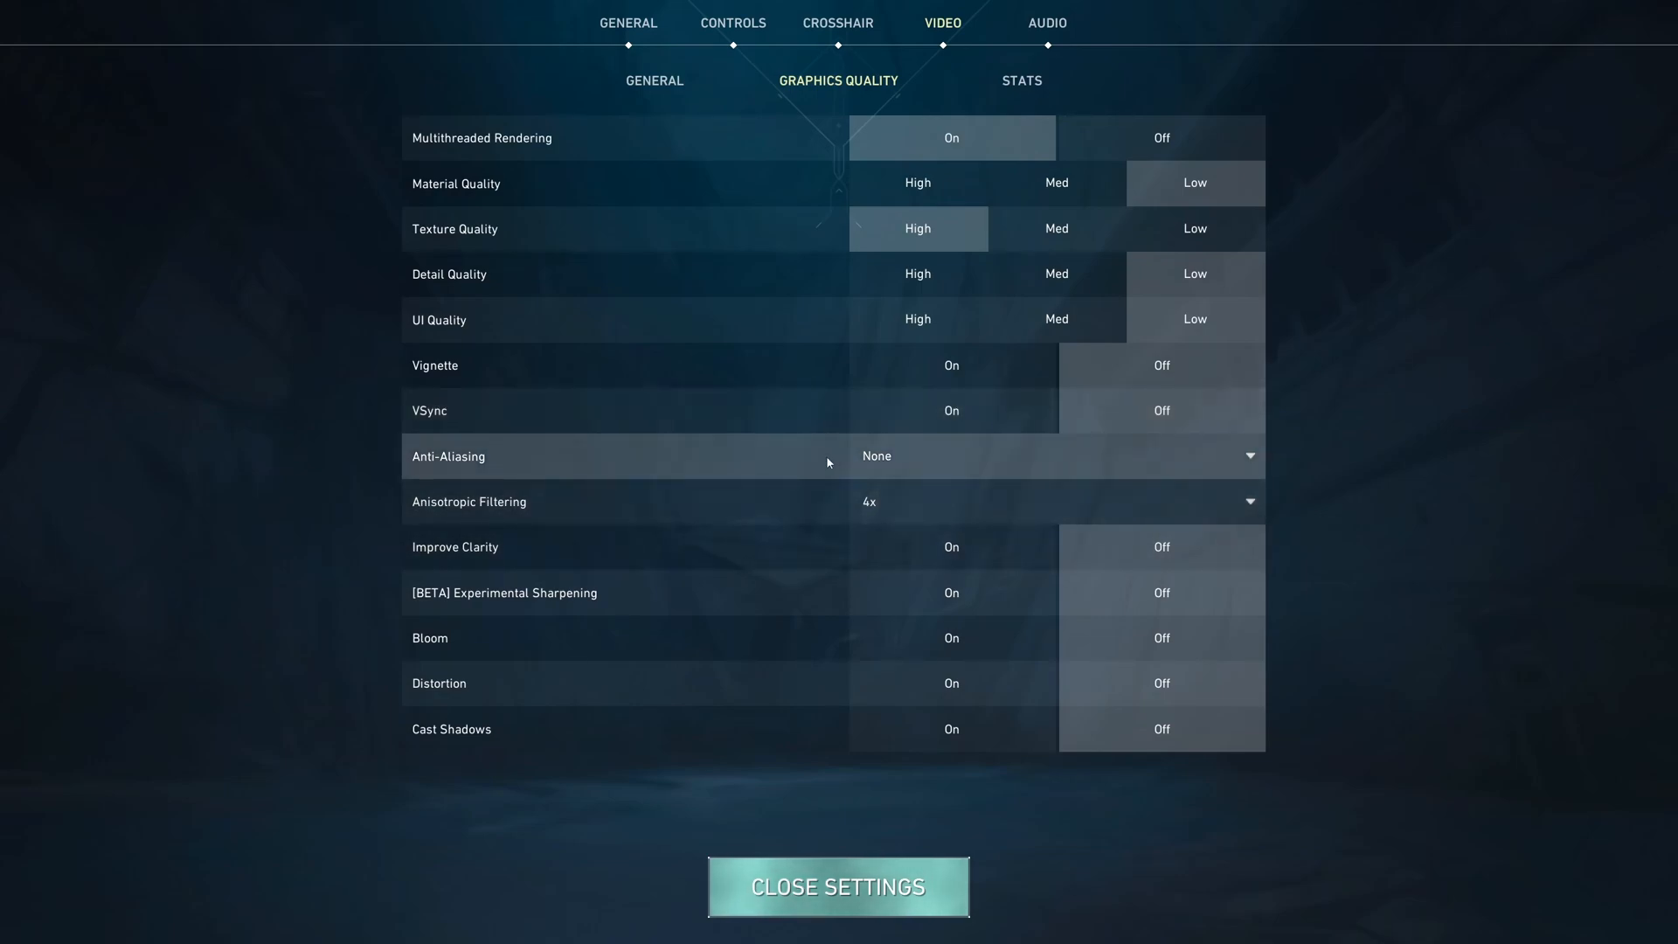
mouse_move(929, 469)
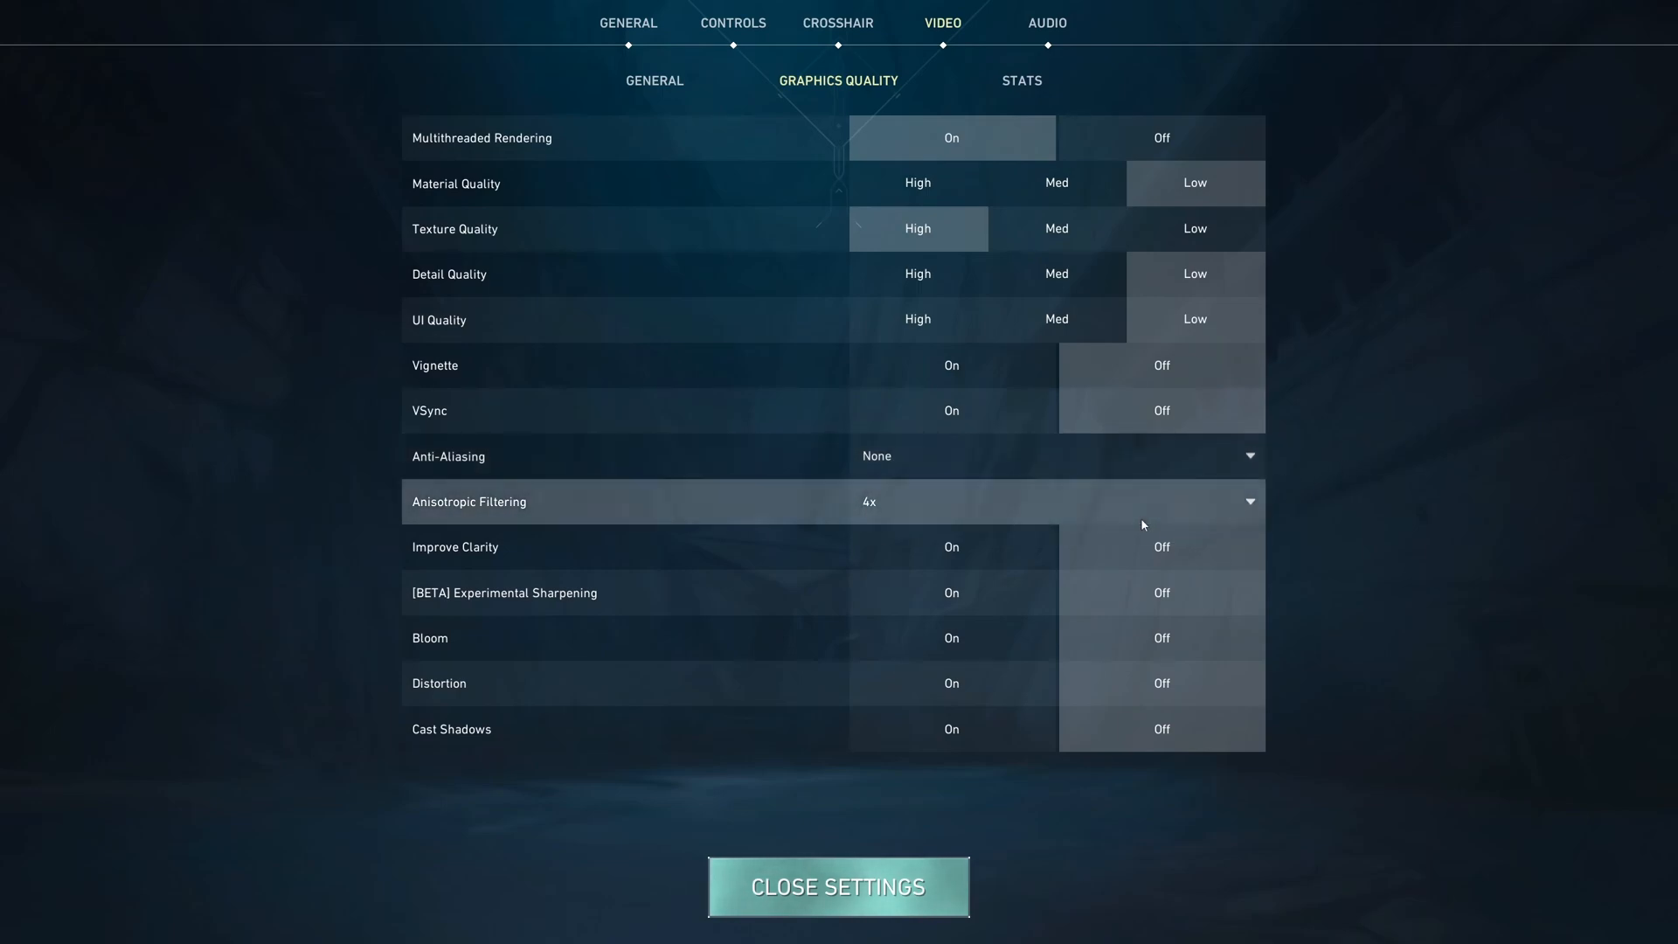
left_click(1053, 455)
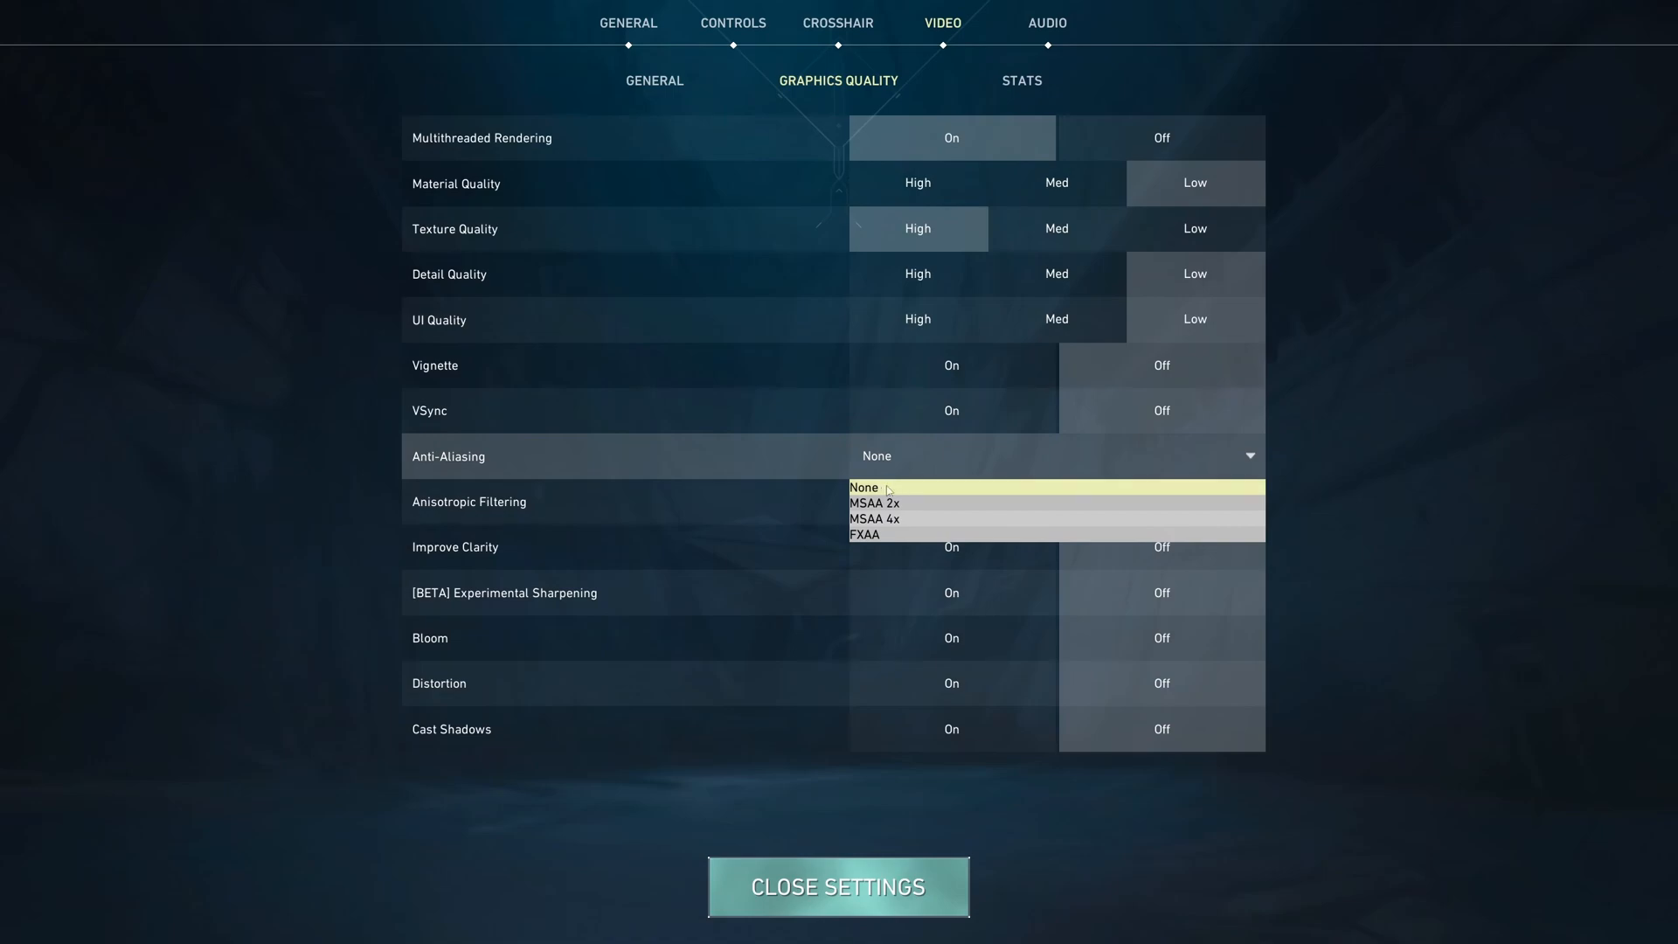
mouse_move(962, 504)
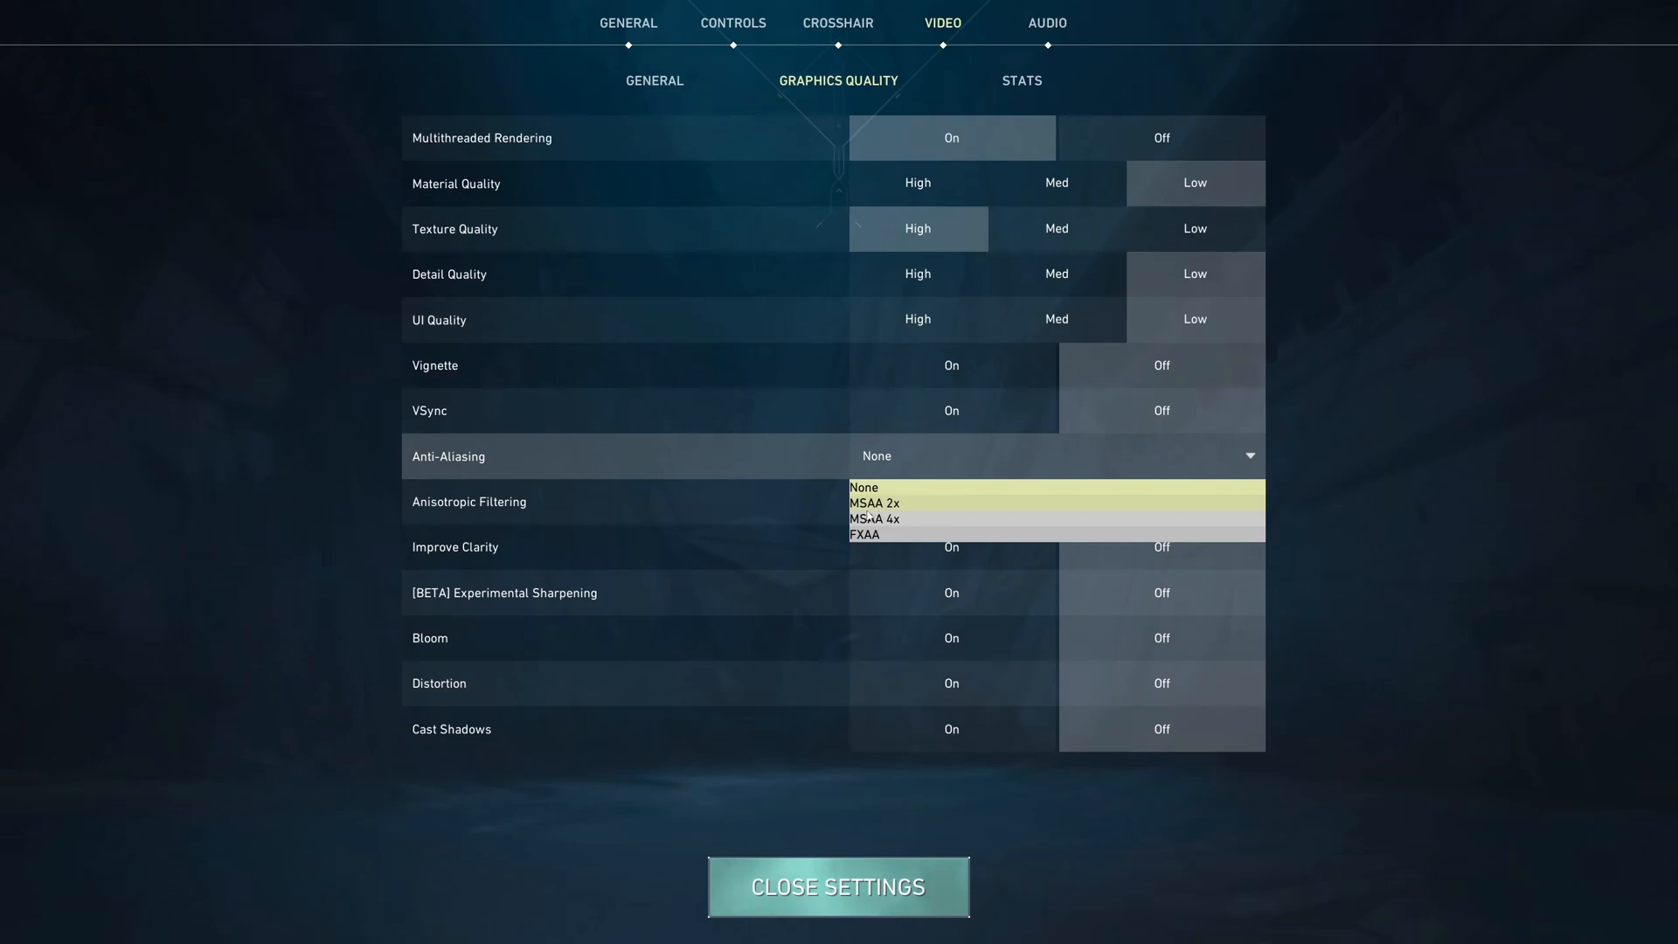
left_click(874, 519)
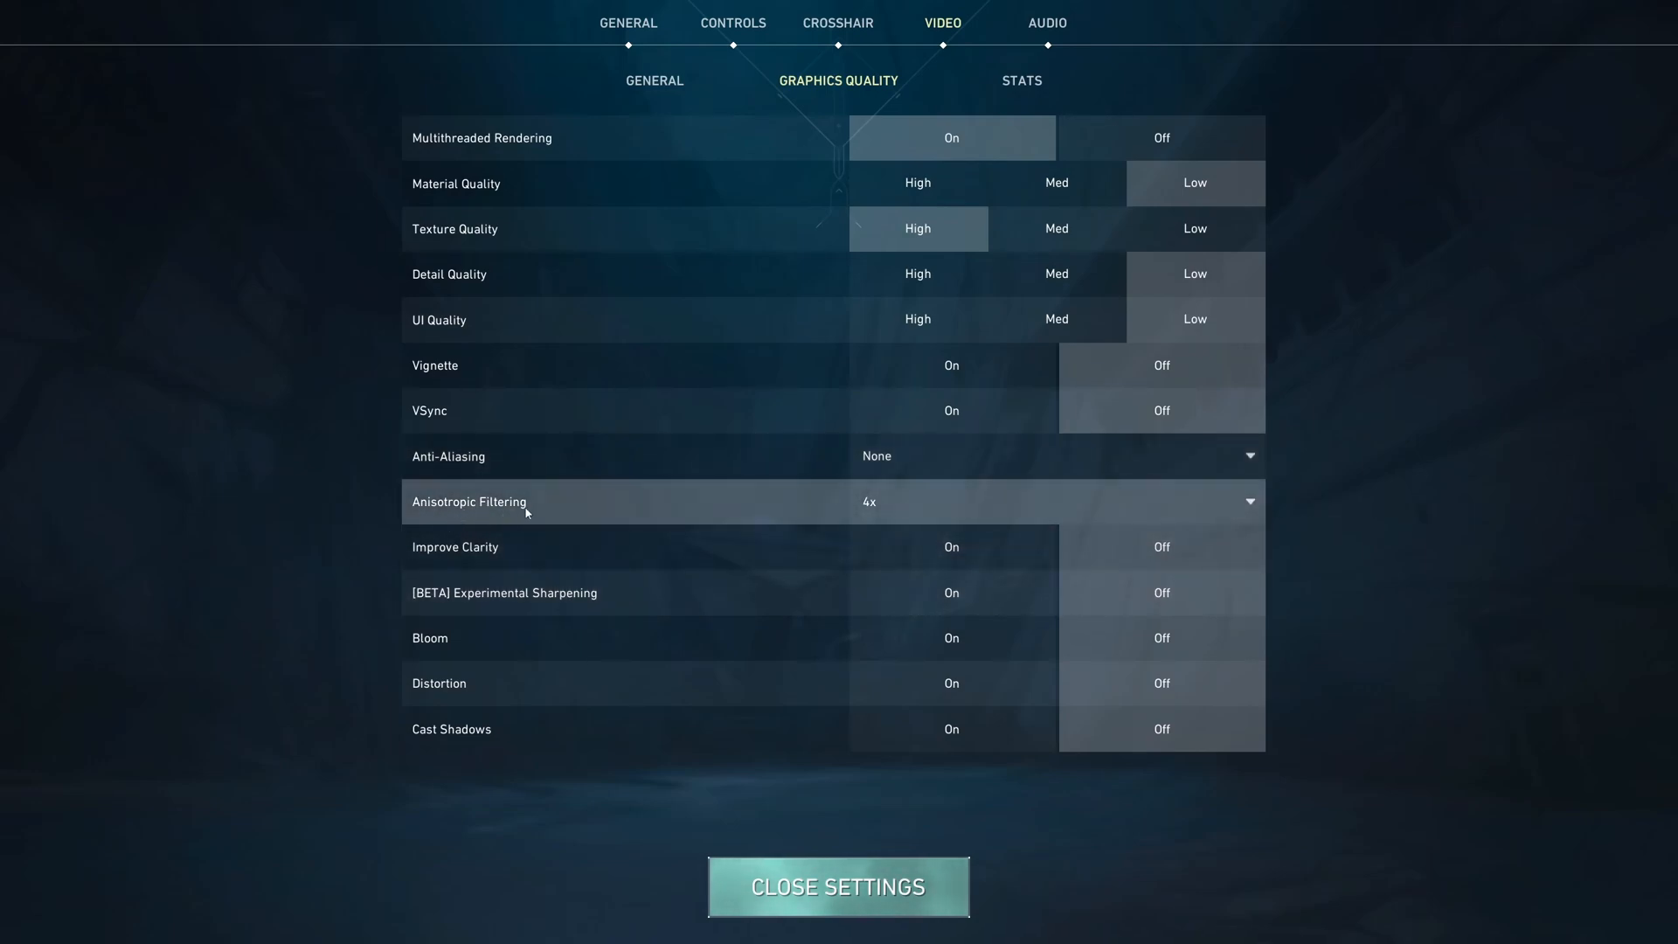
mouse_move(1347, 543)
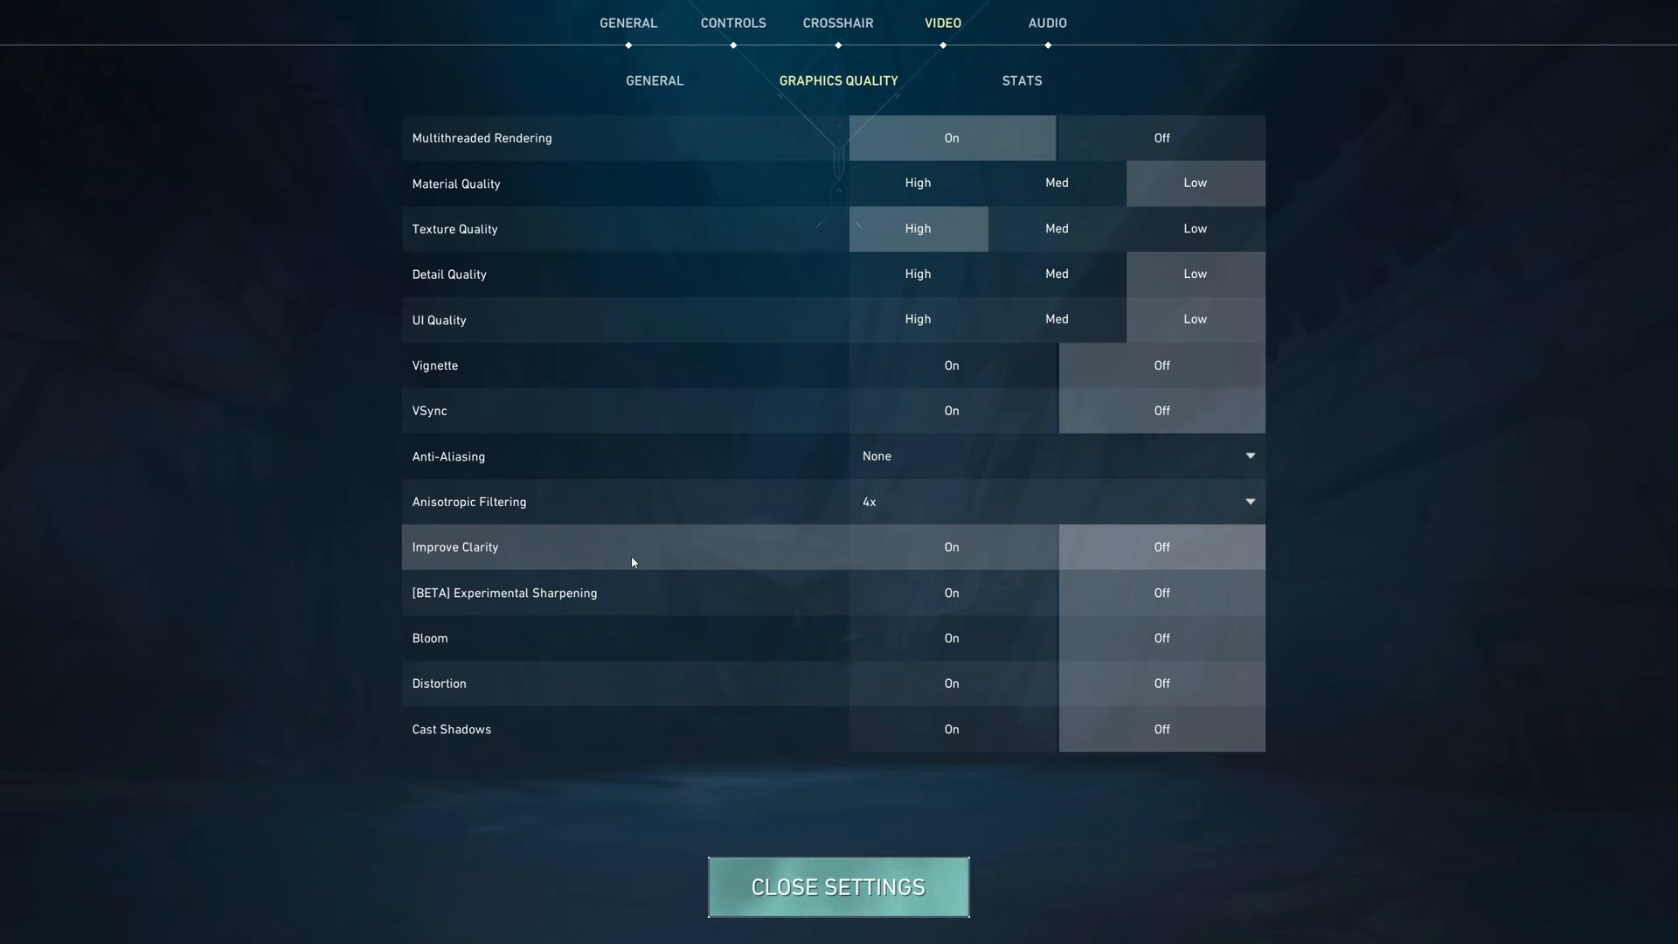
mouse_move(461, 540)
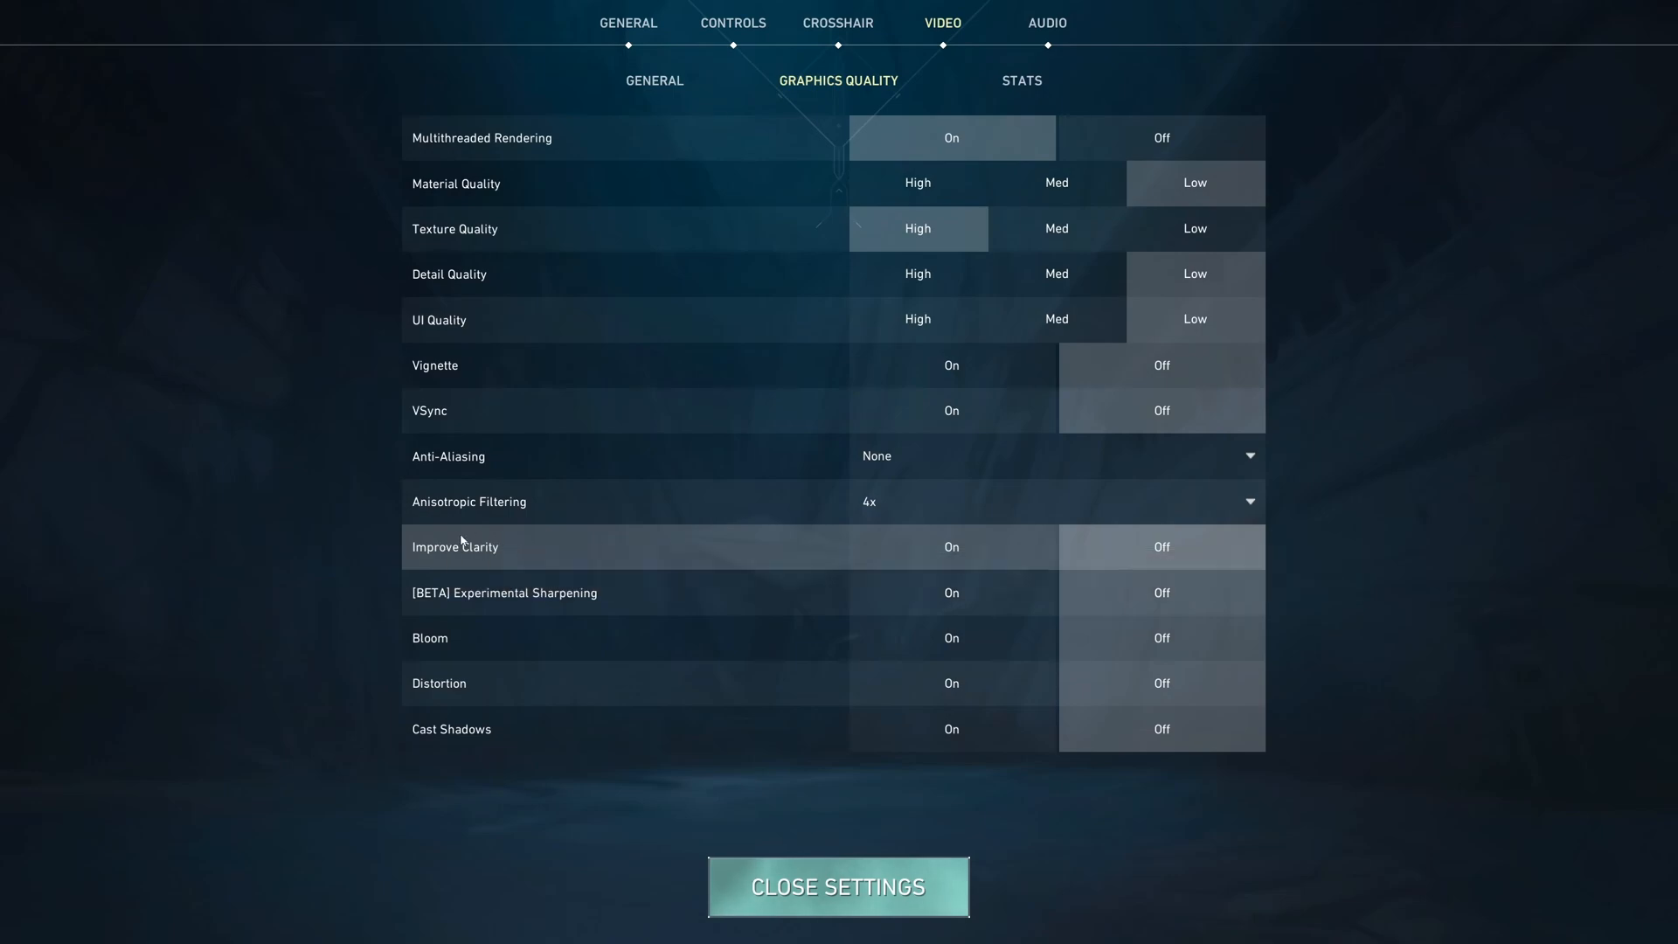
mouse_move(1193, 660)
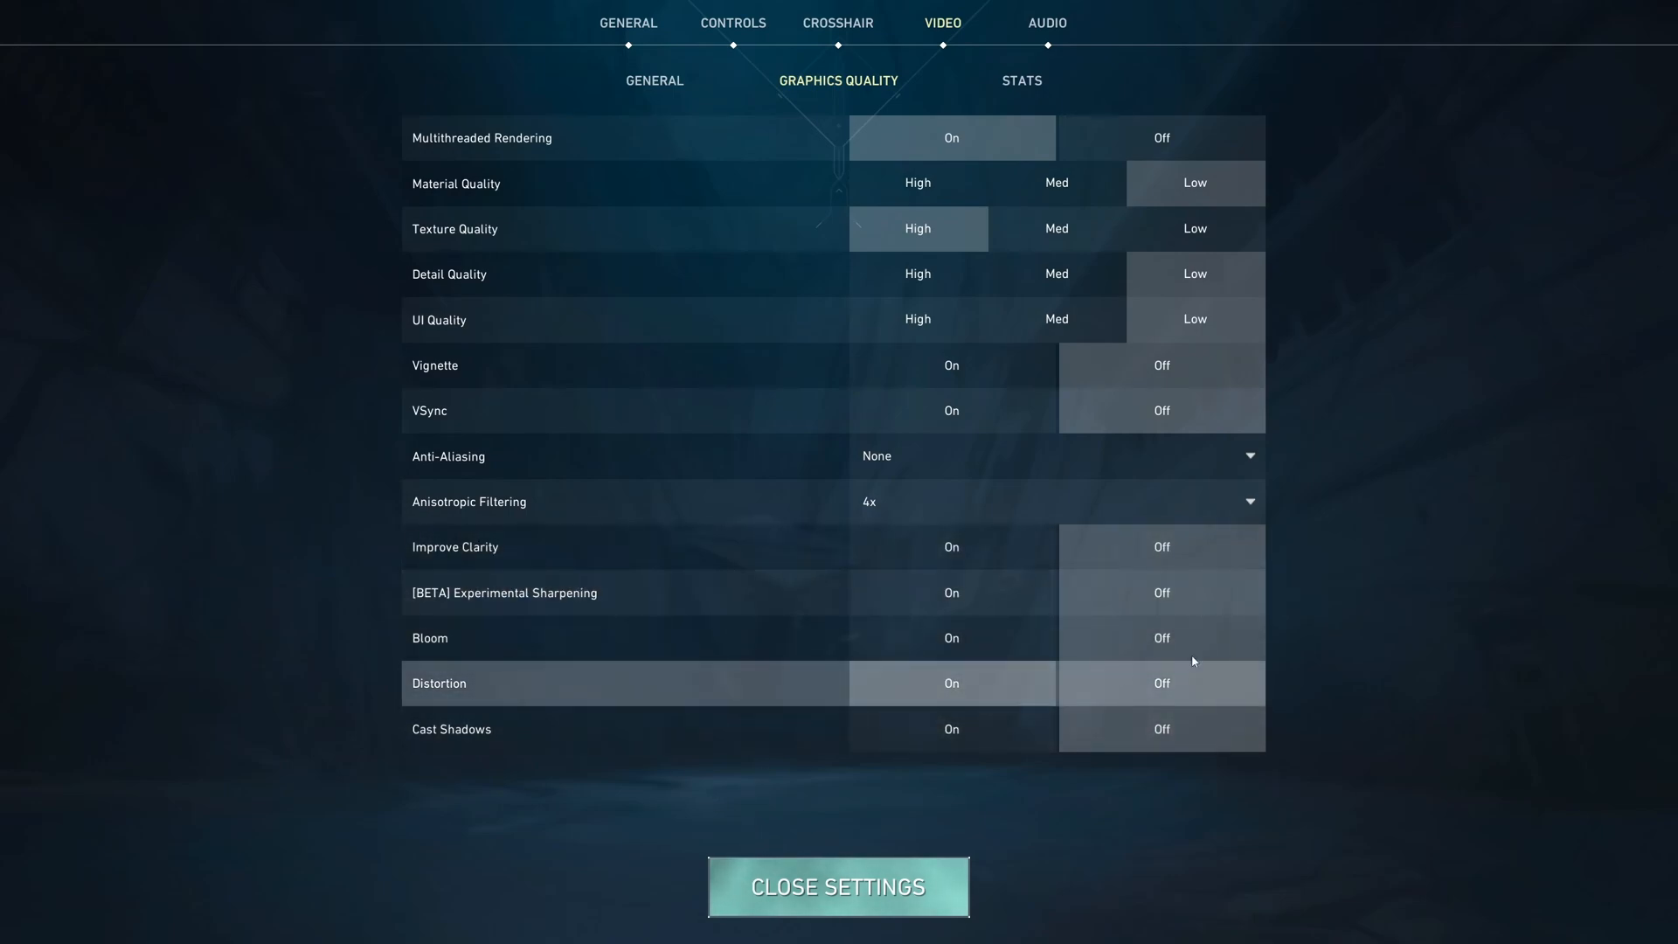
mouse_move(1268, 700)
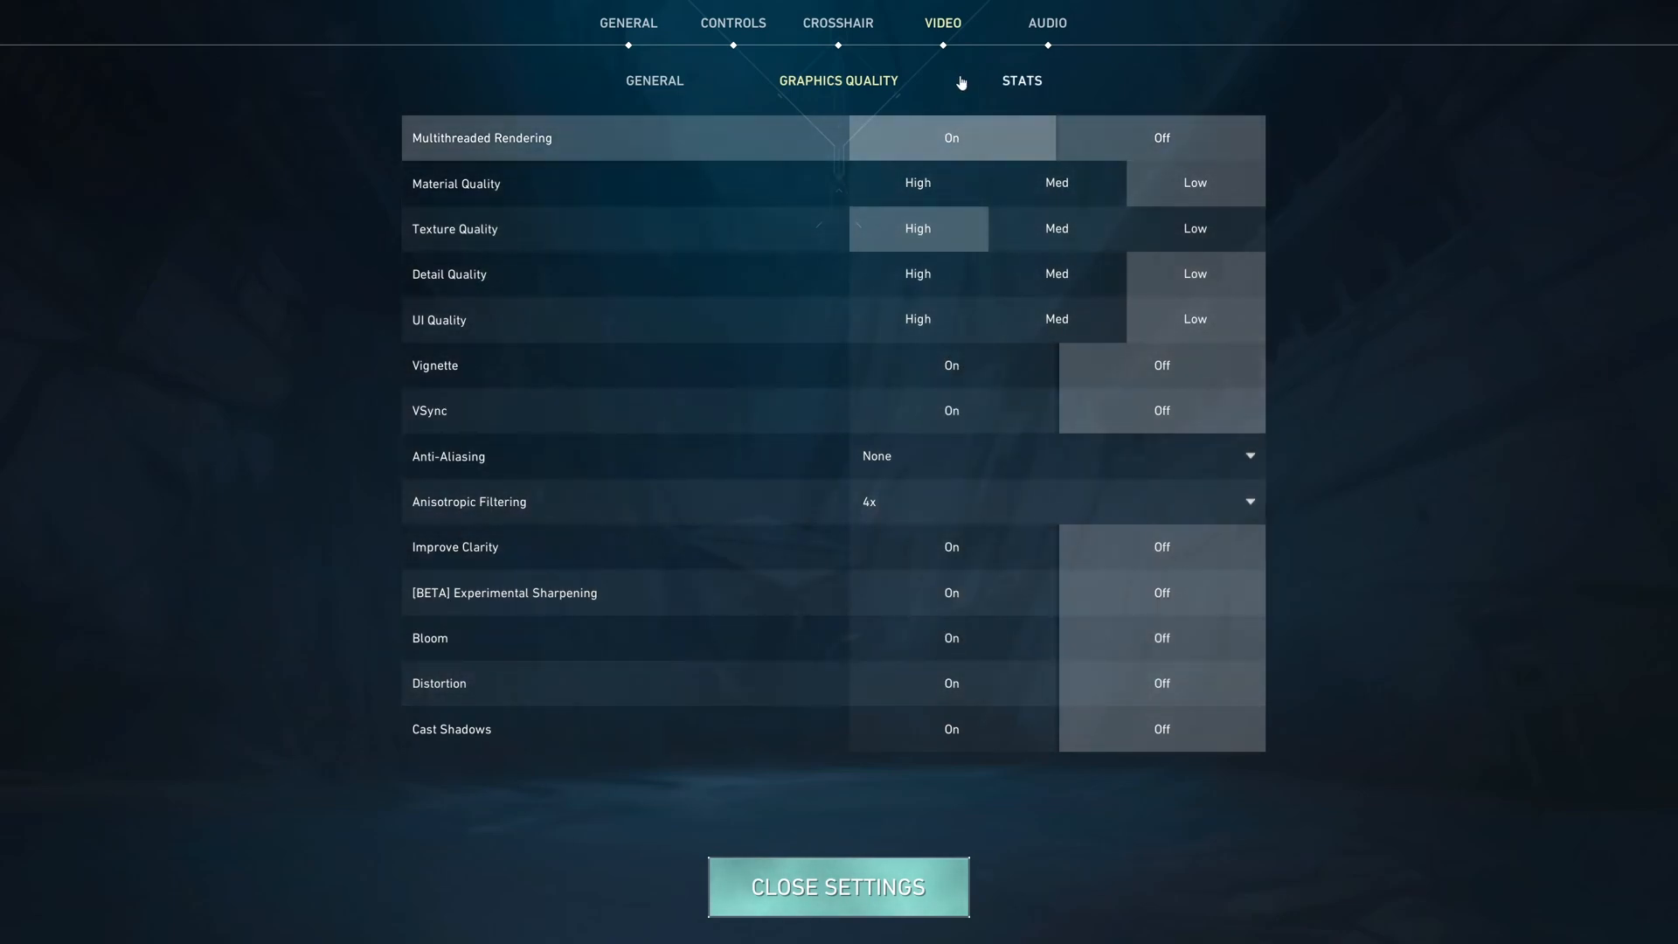
Switch to the Audio tab to show the Sounds volume settings
left_click(1045, 23)
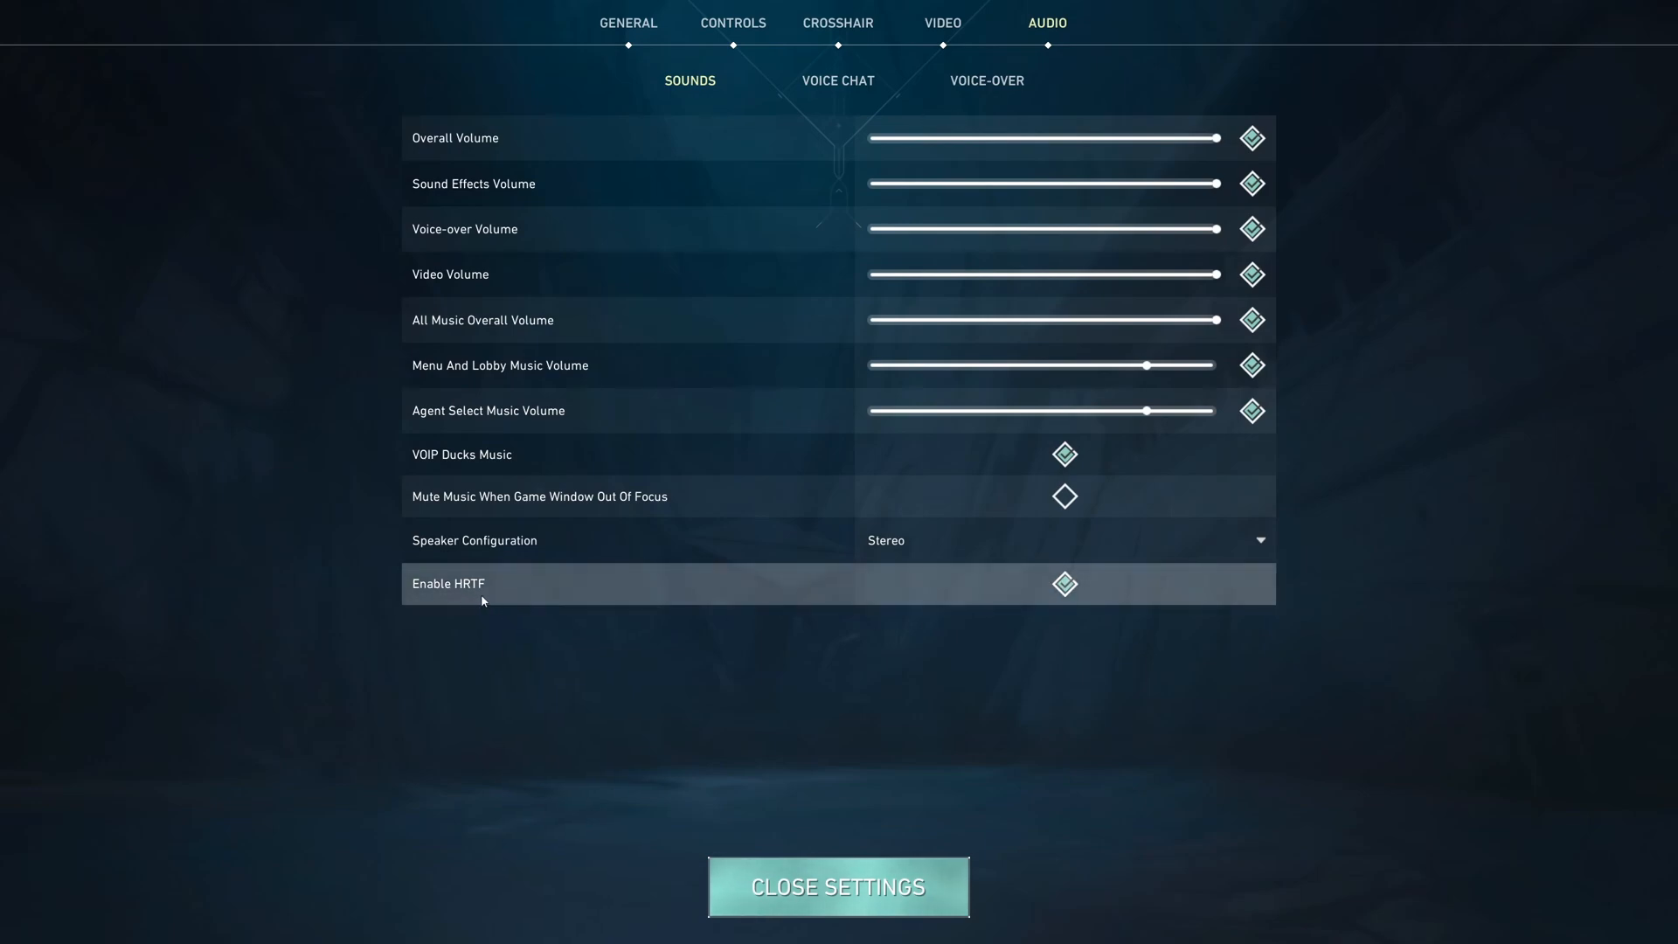
mouse_move(572, 623)
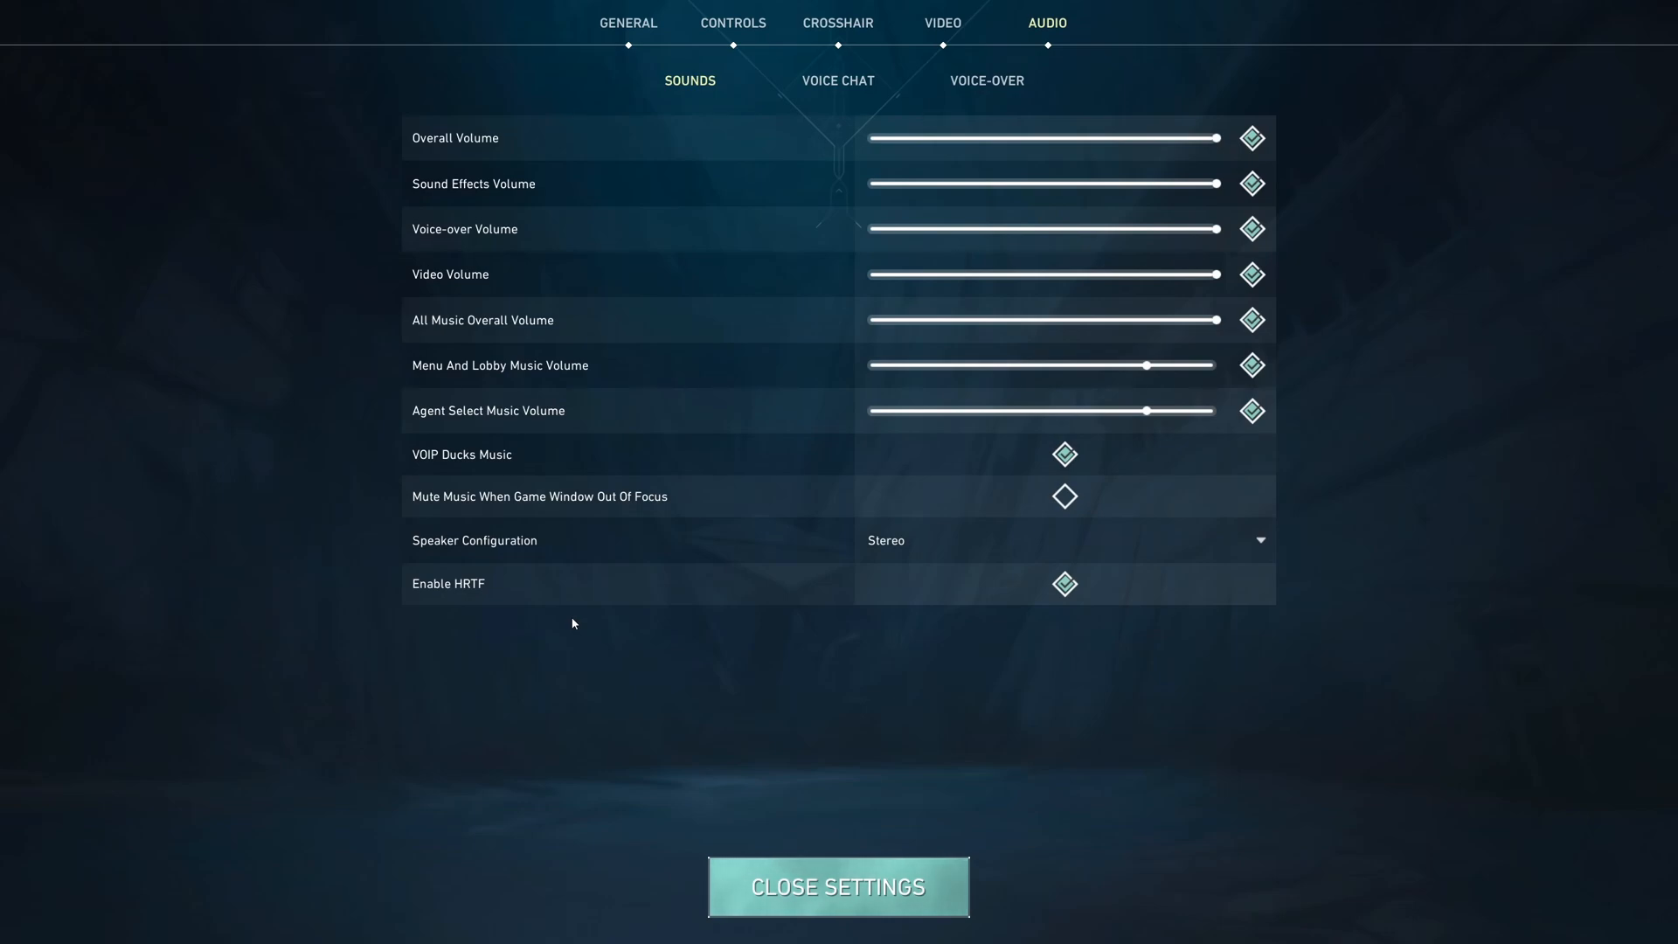
mouse_move(535, 583)
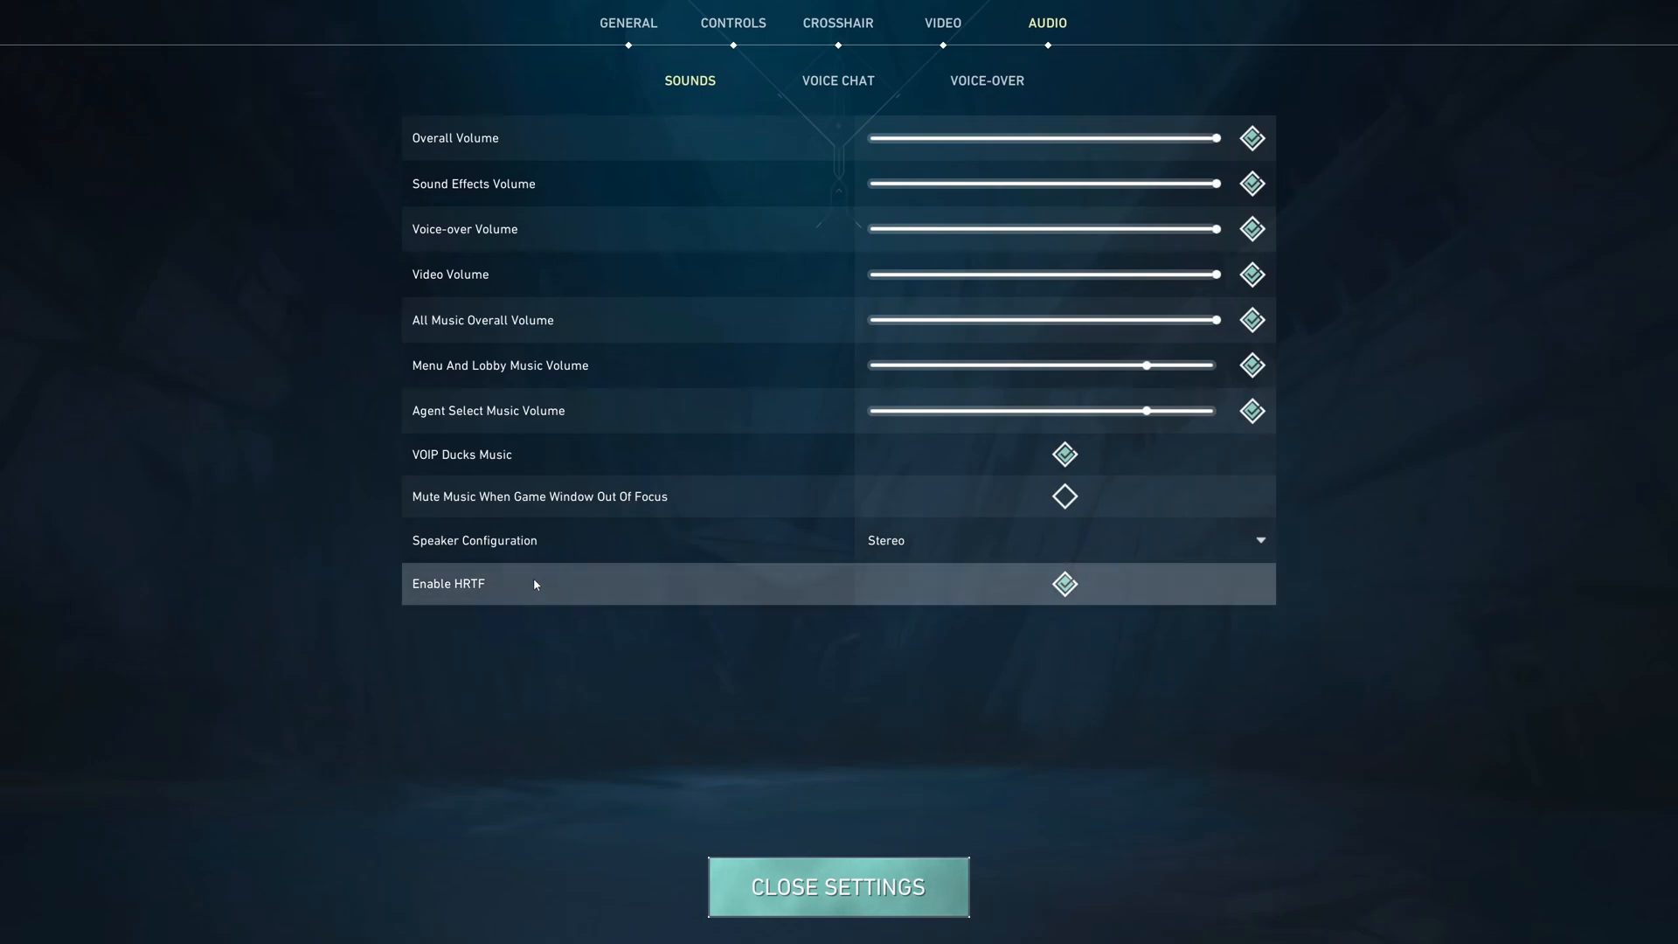
mouse_move(838, 552)
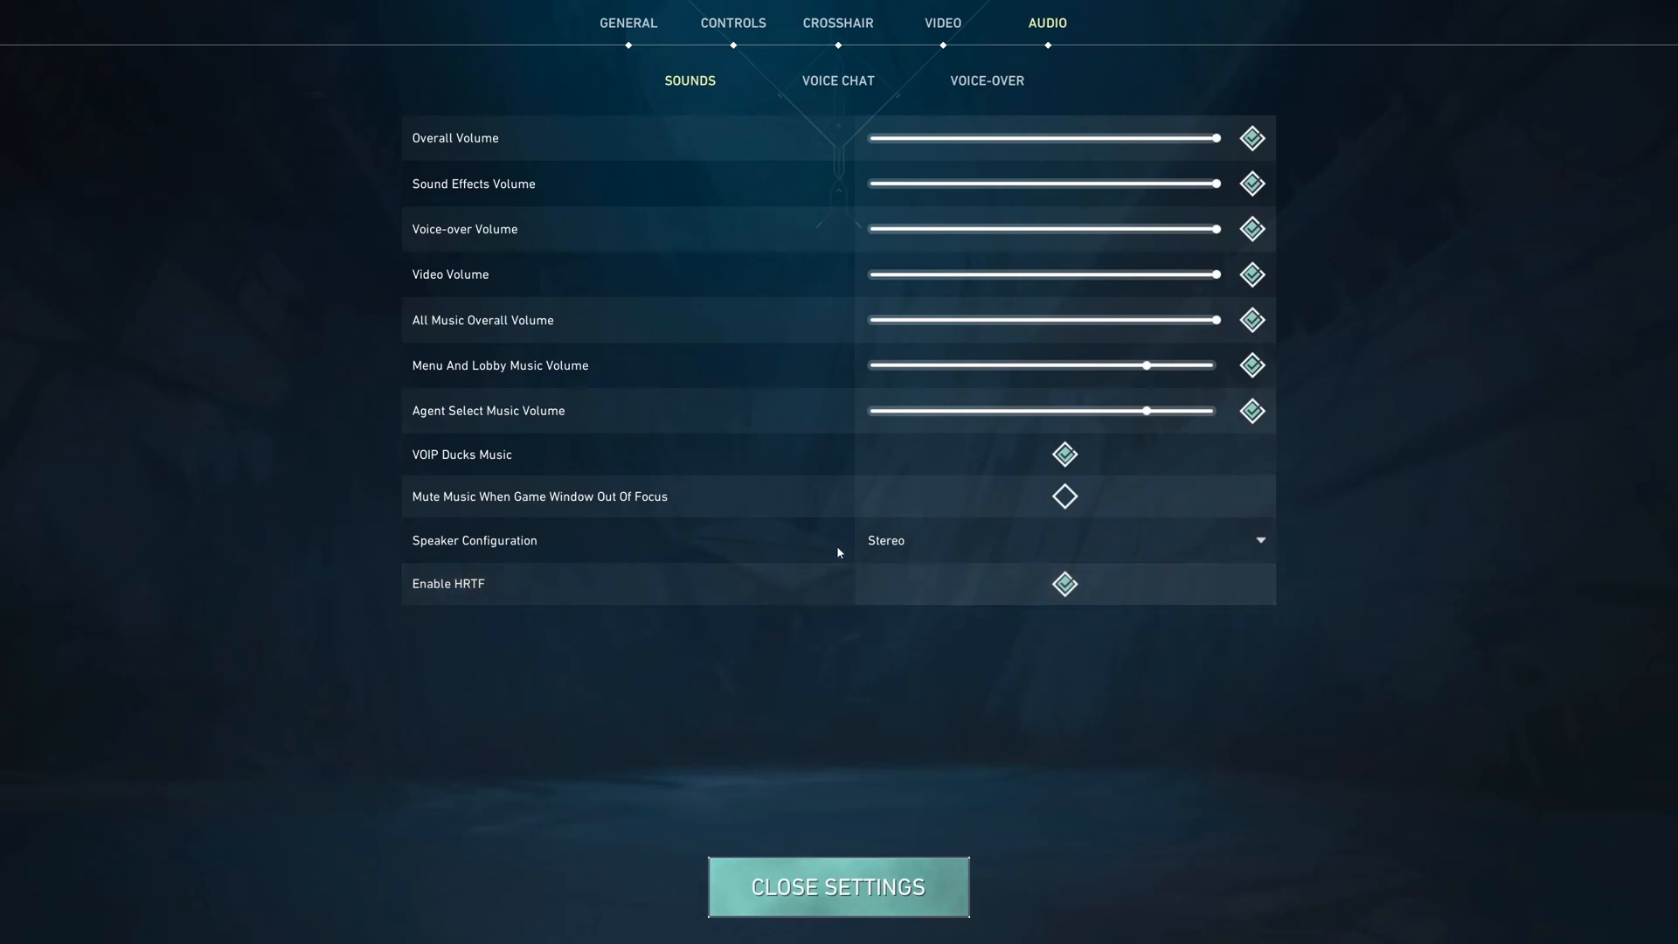